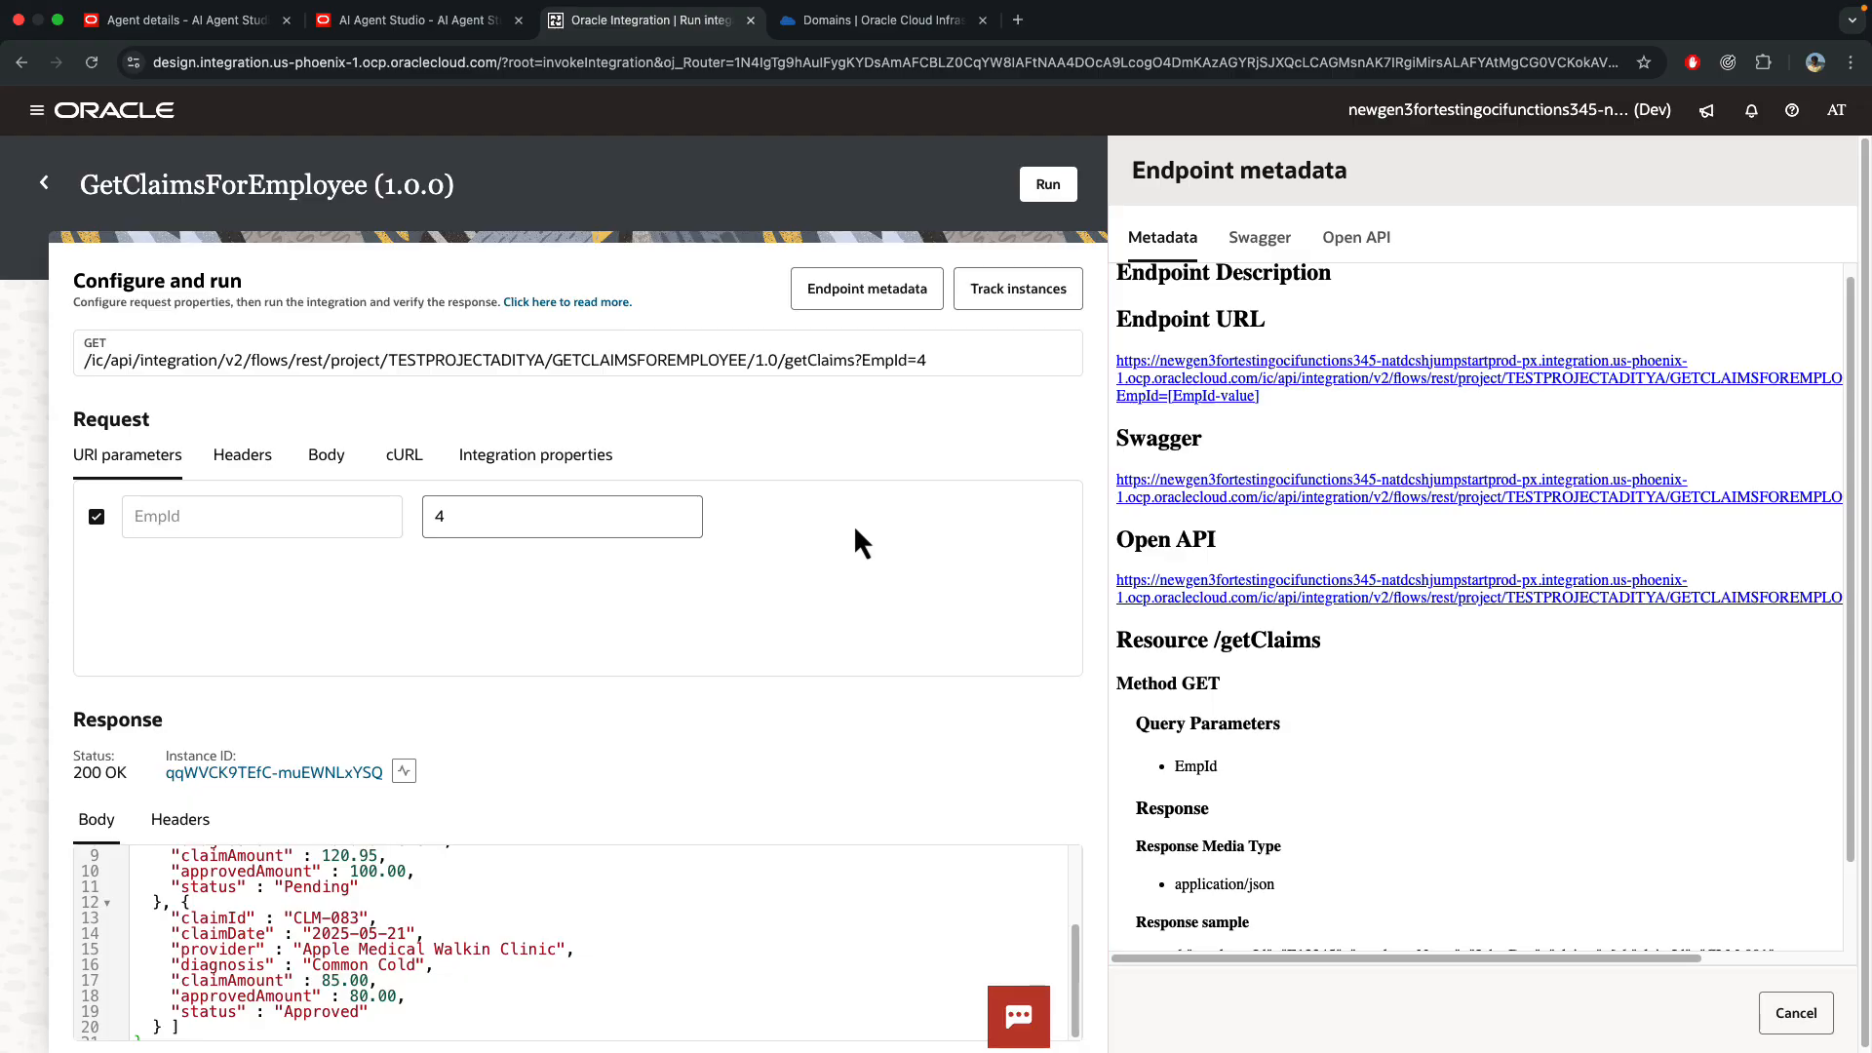
pyautogui.moveTo(961, 552)
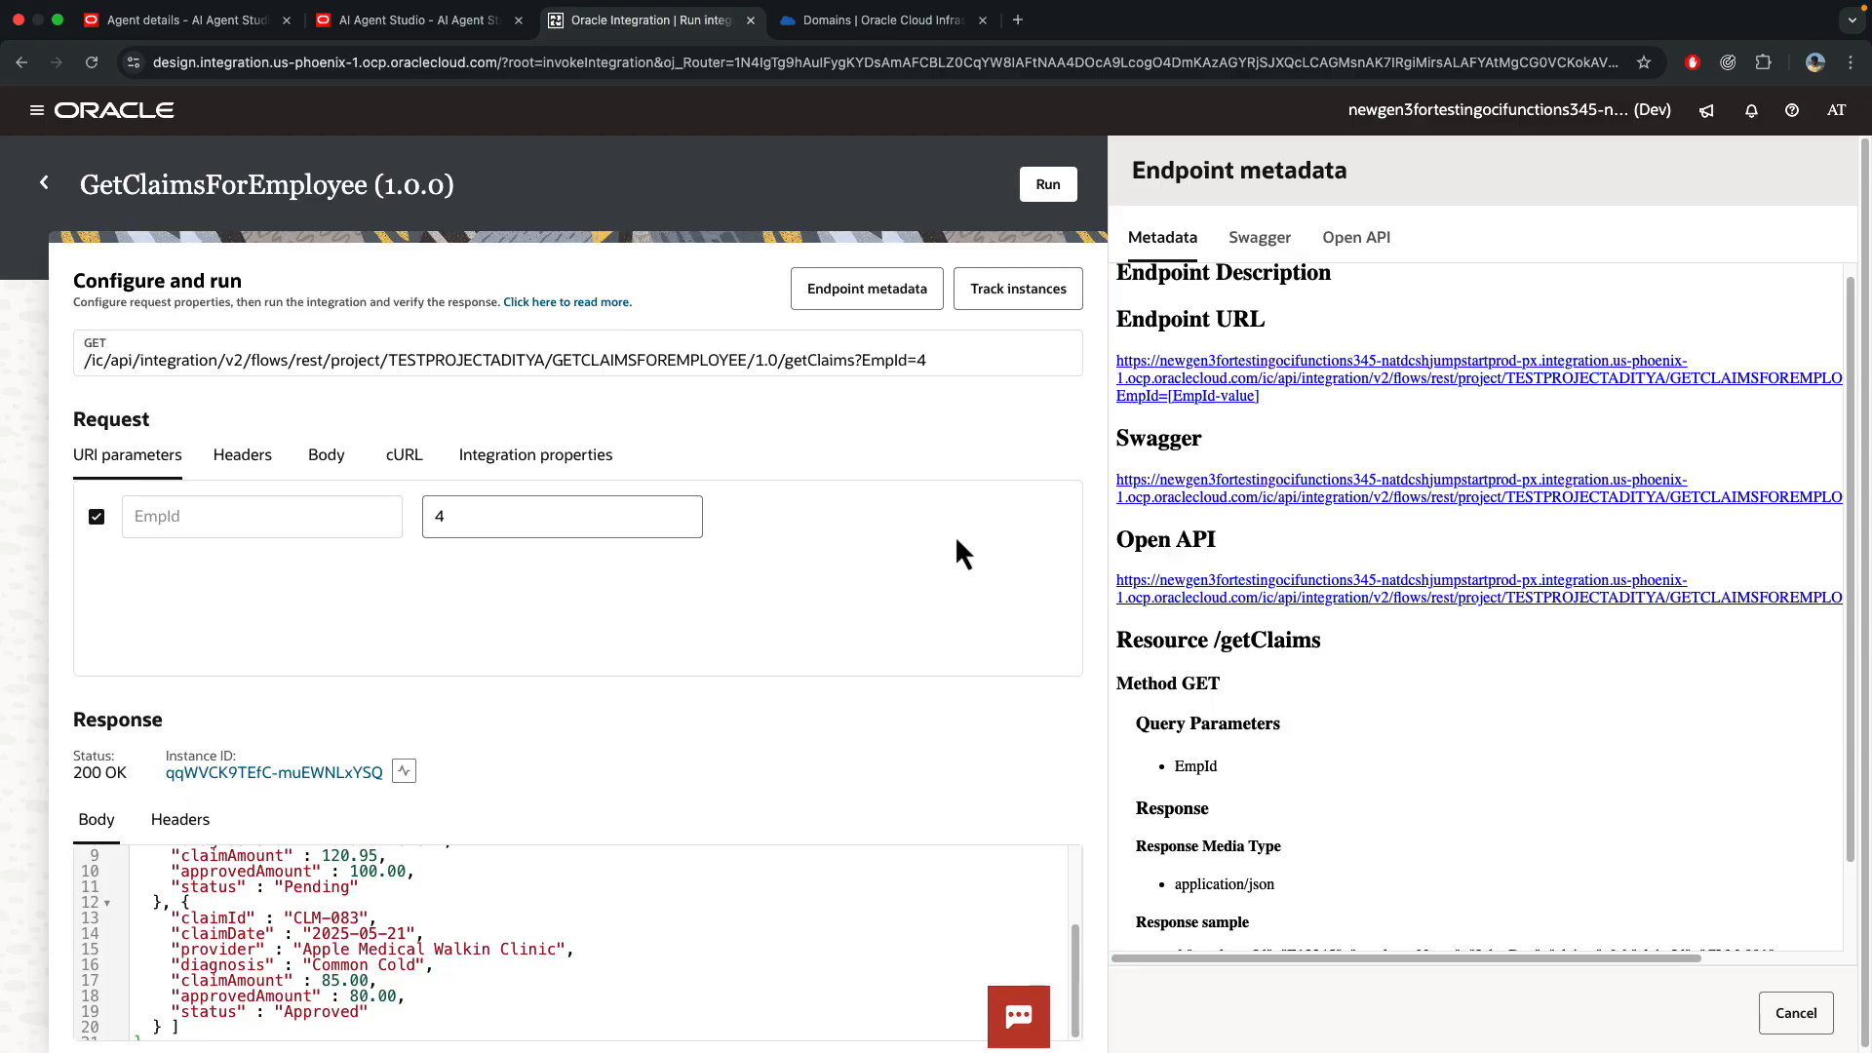
pyautogui.moveTo(753, 400)
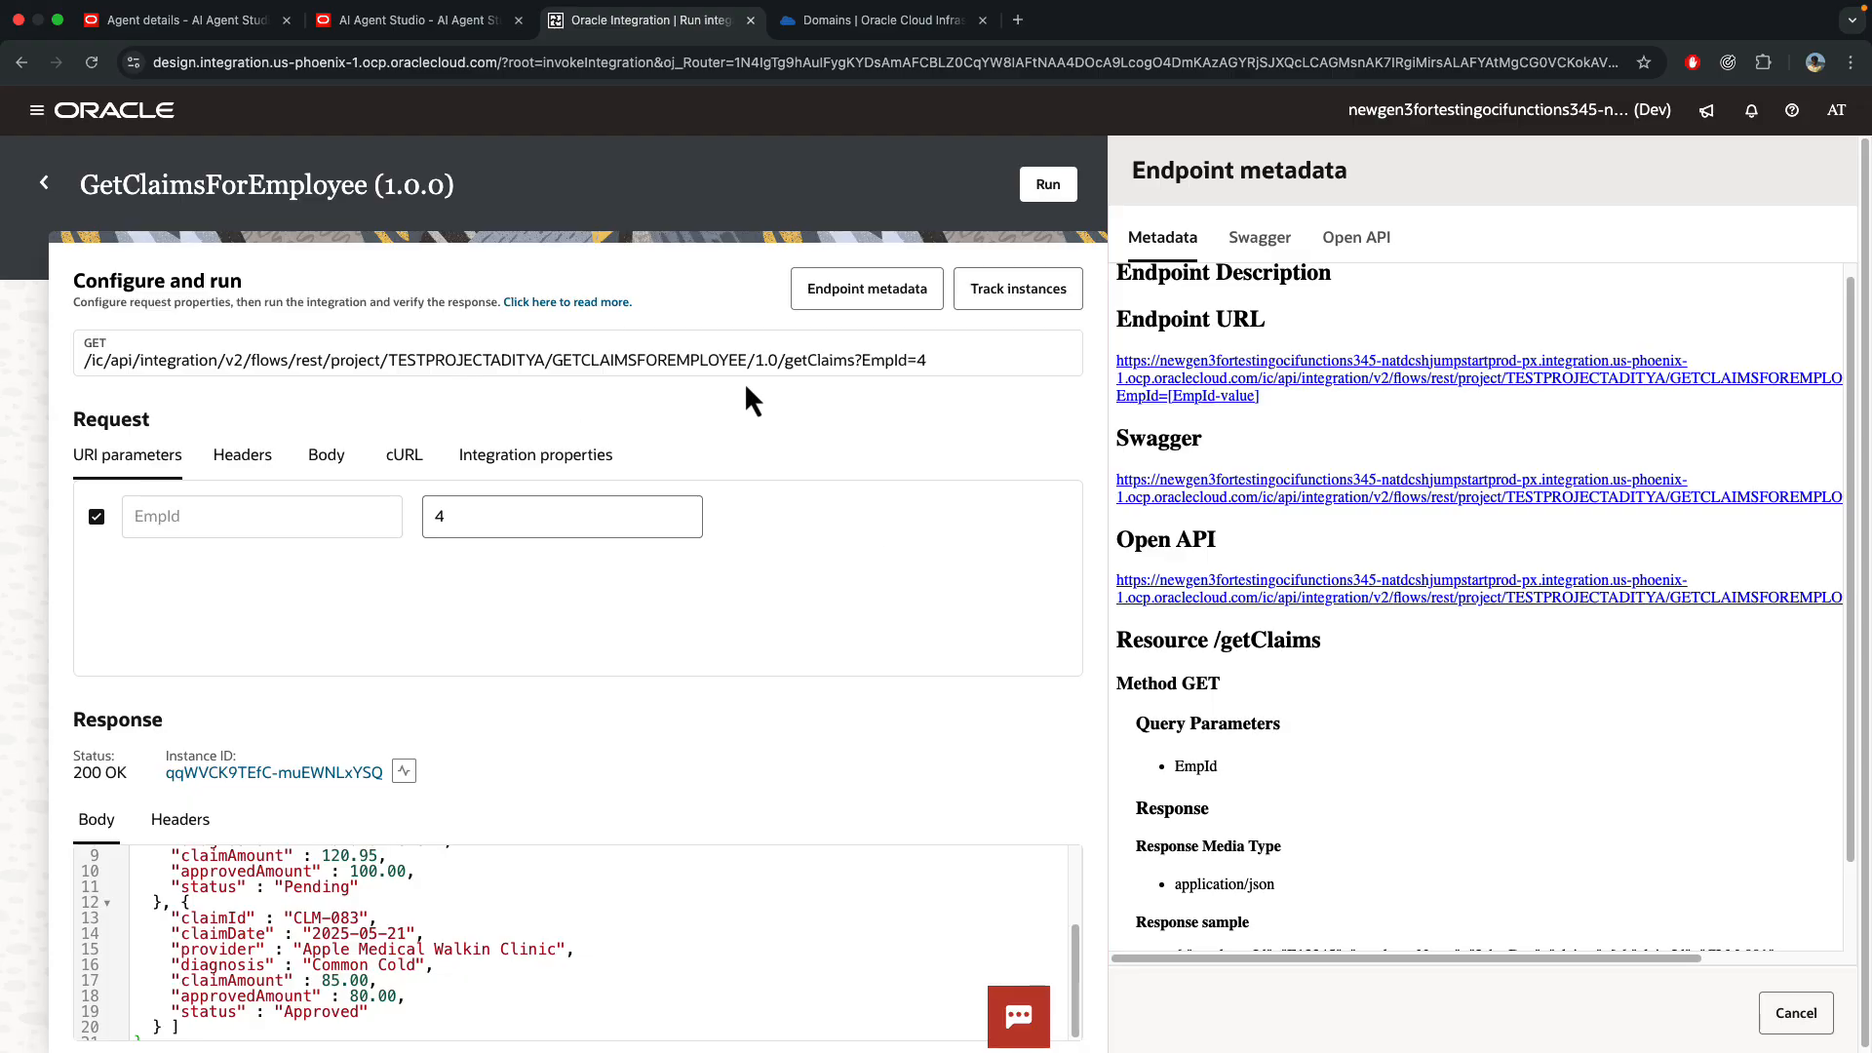
pyautogui.moveTo(832, 405)
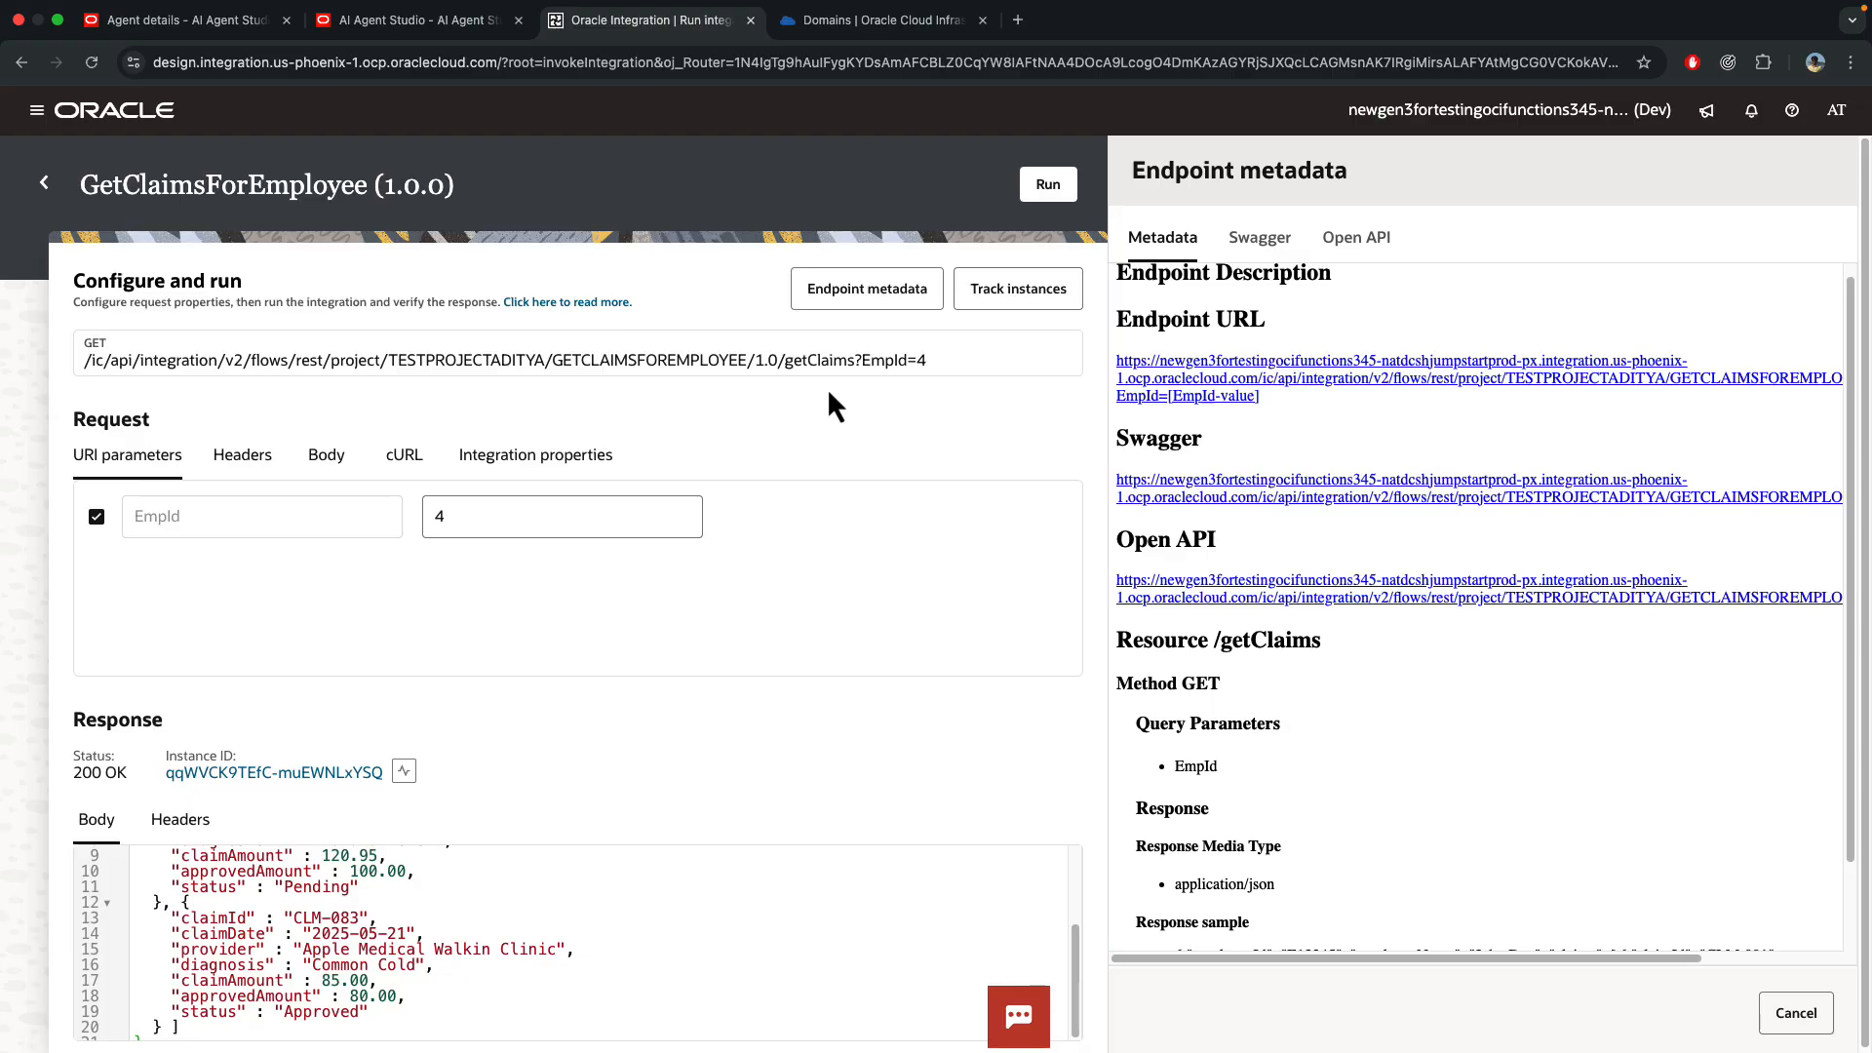
pyautogui.moveTo(673, 878)
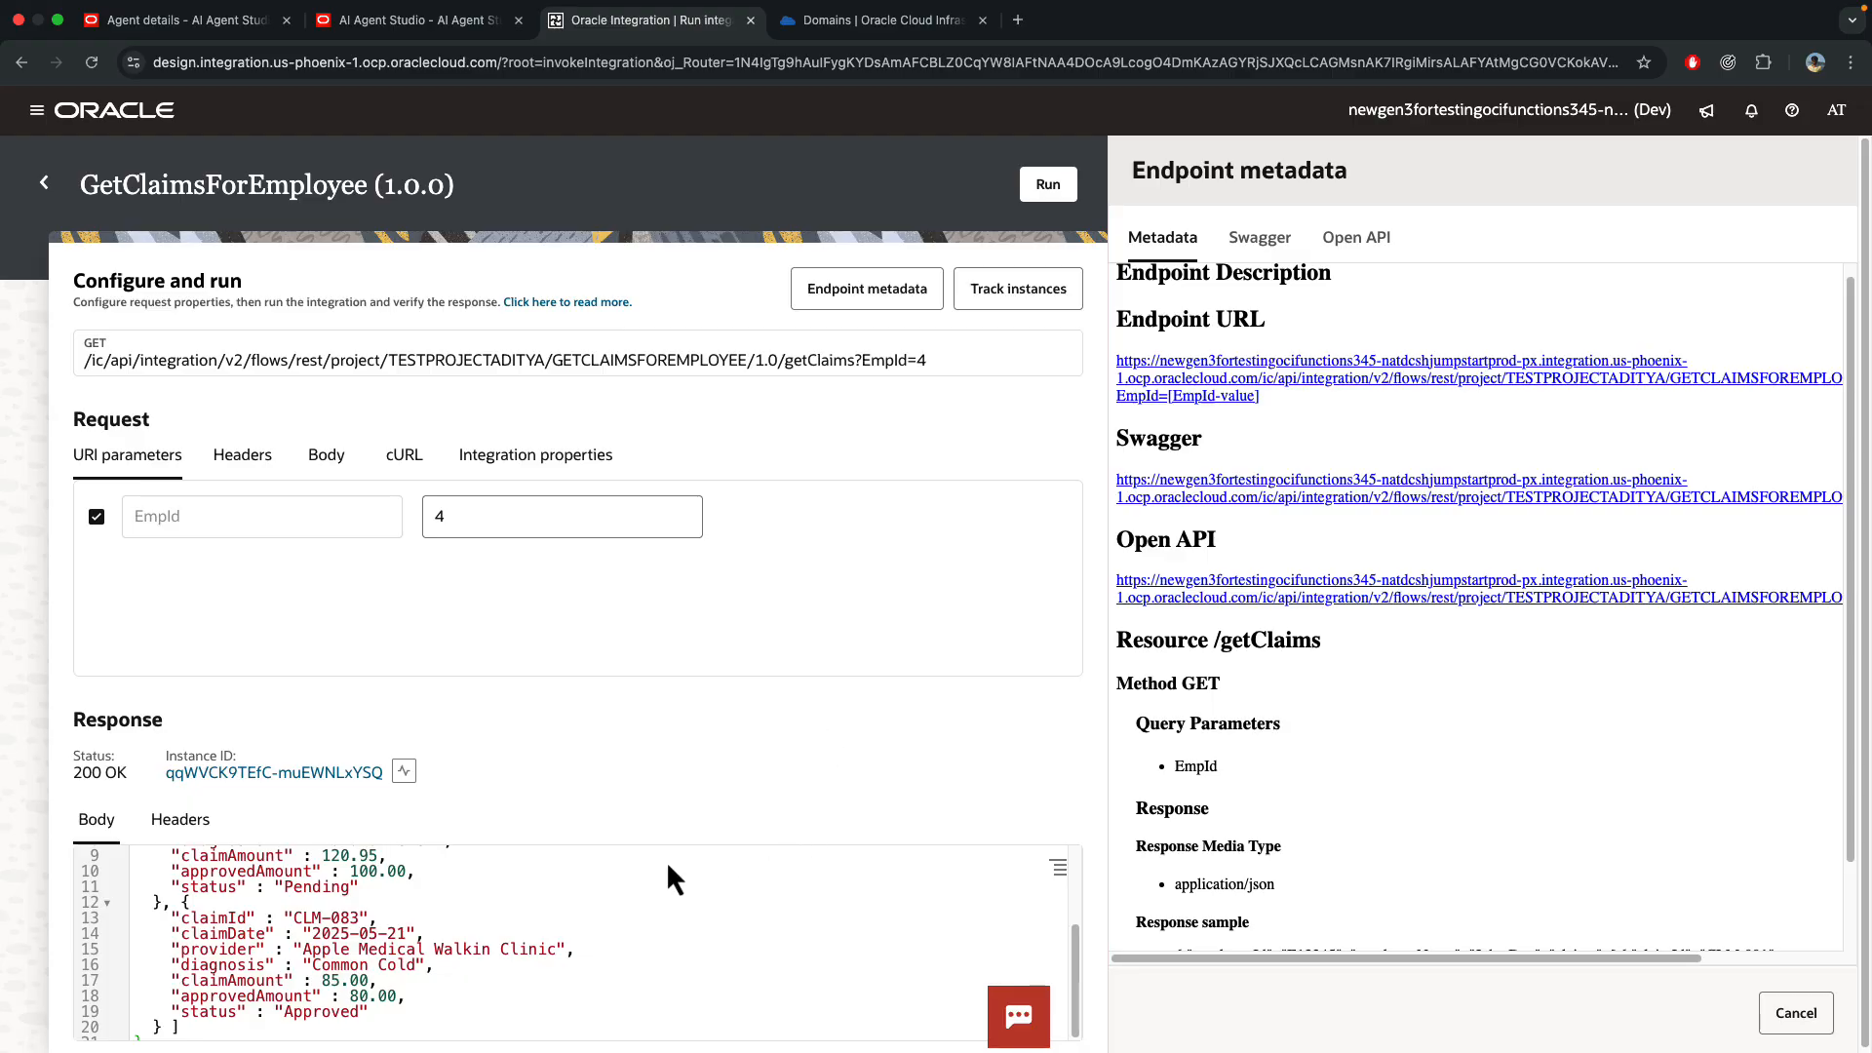
pyautogui.moveTo(872, 382)
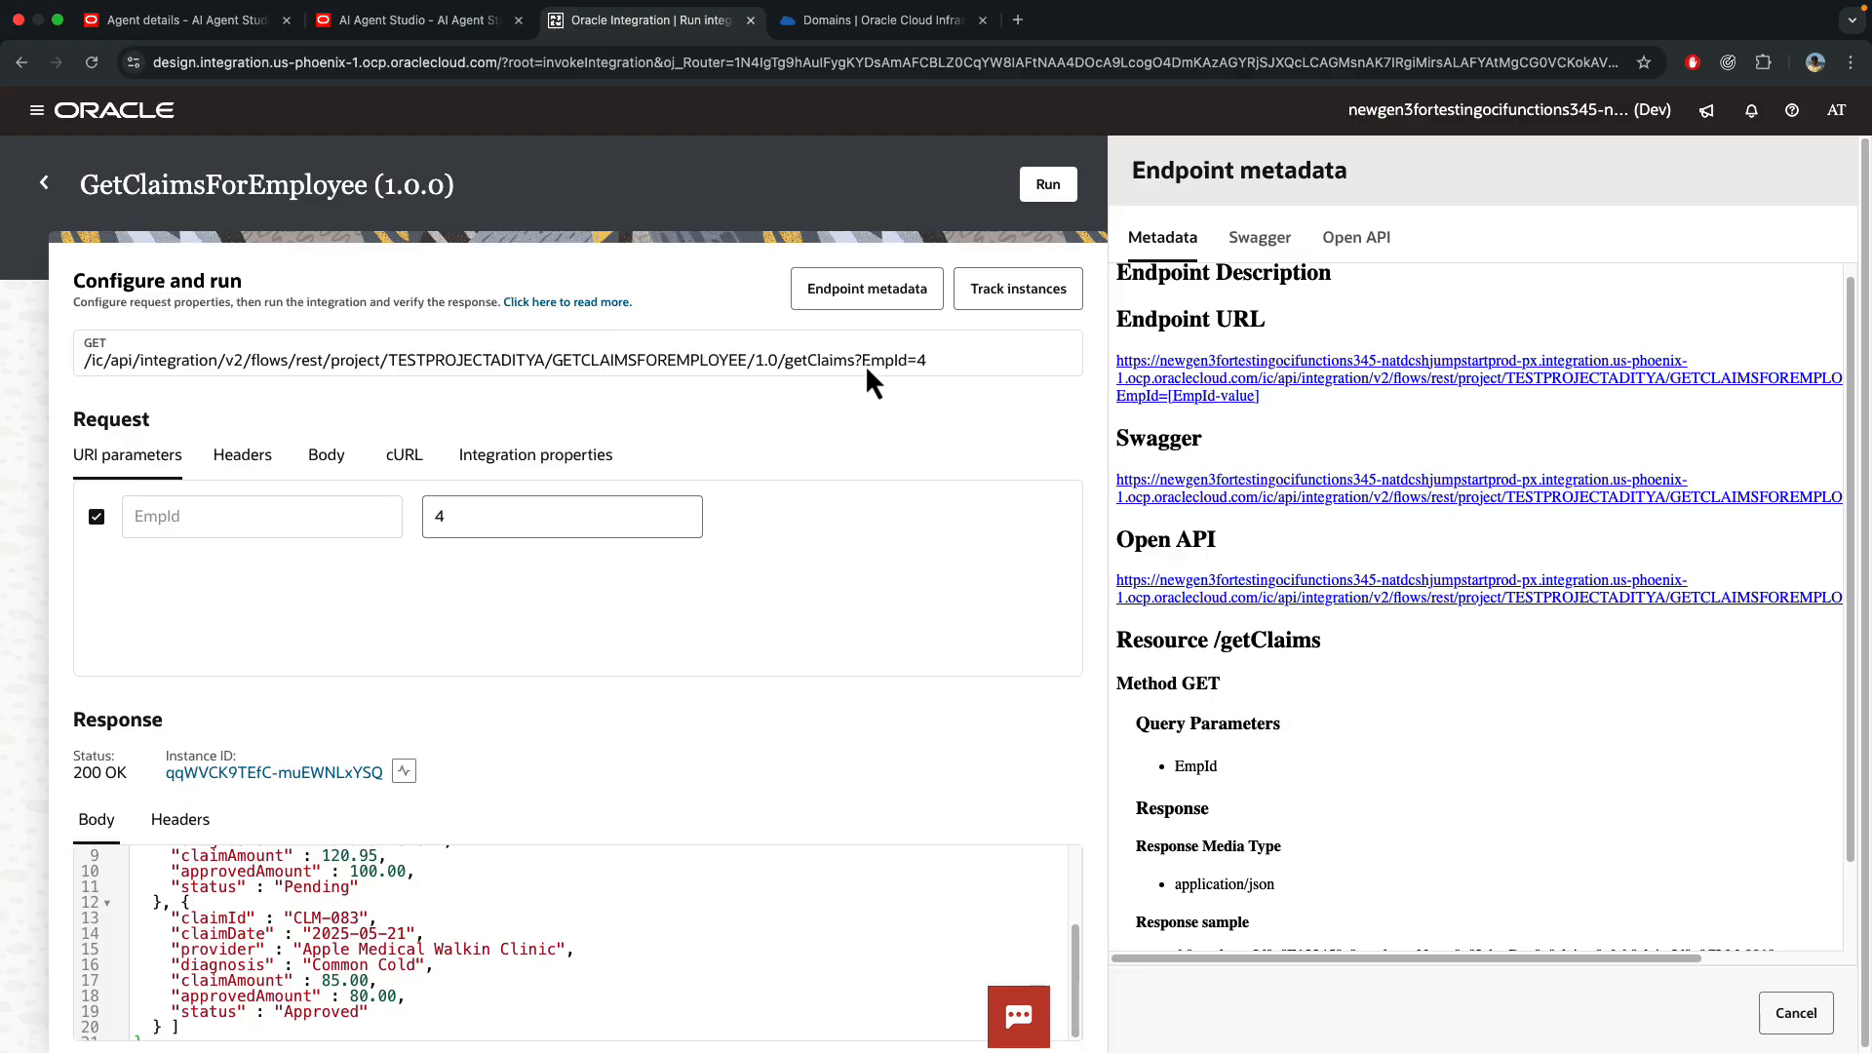
# - Note the EmpId=4 request parameter in Oracle Integration, then switch to Fusion Applications
pyautogui.doubleClick(893, 358)
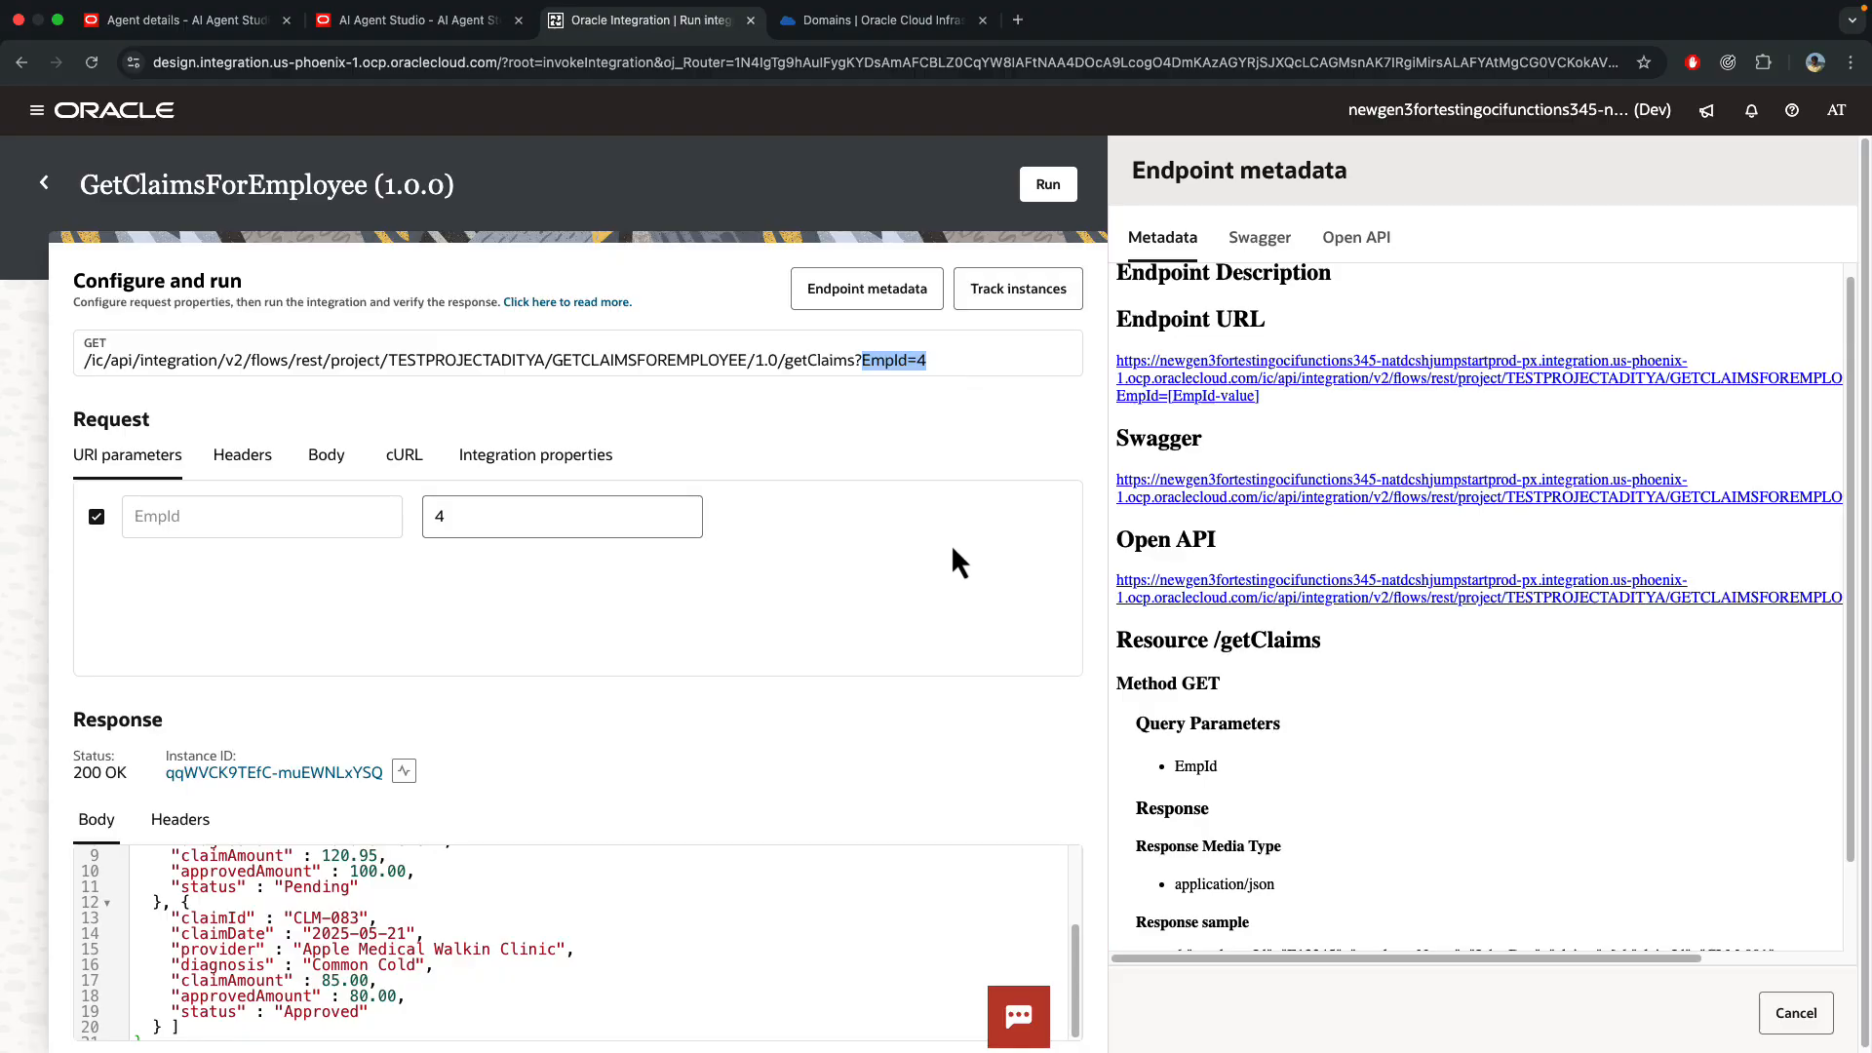
pyautogui.moveTo(955, 538)
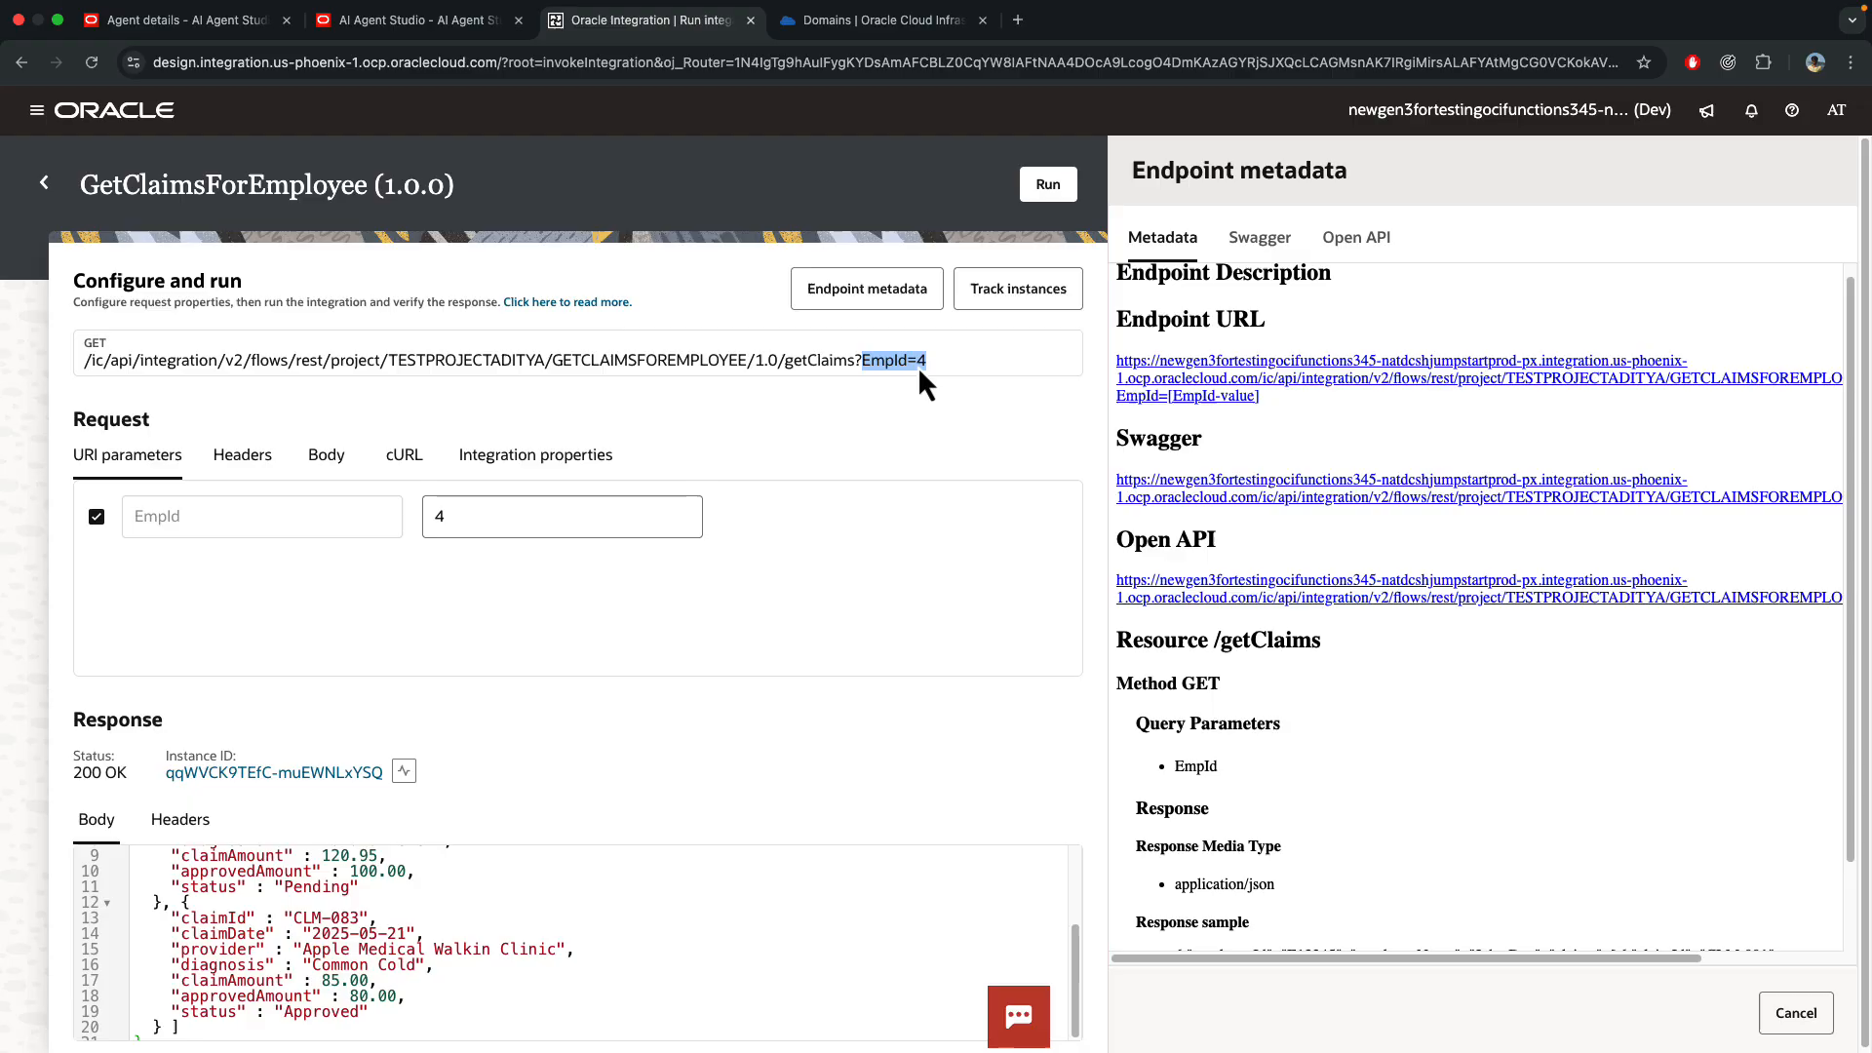
pyautogui.click(562, 515)
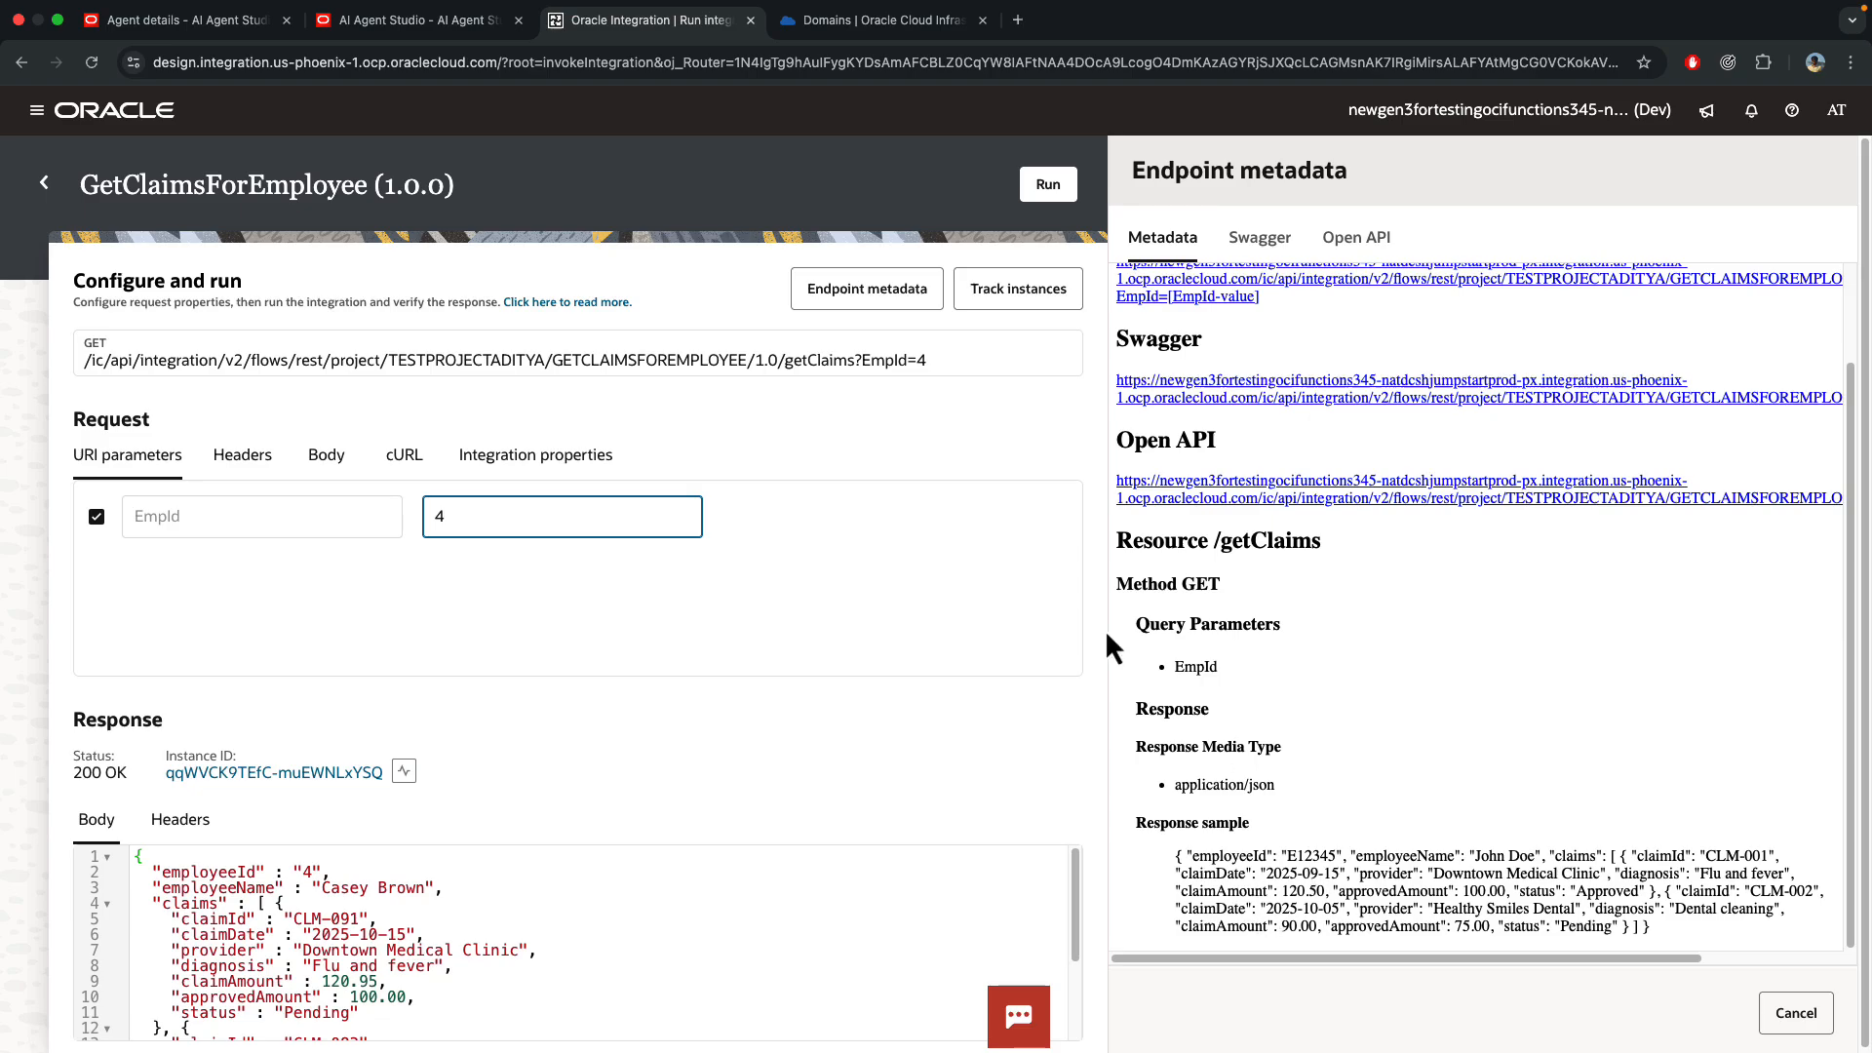
pyautogui.click(180, 20)
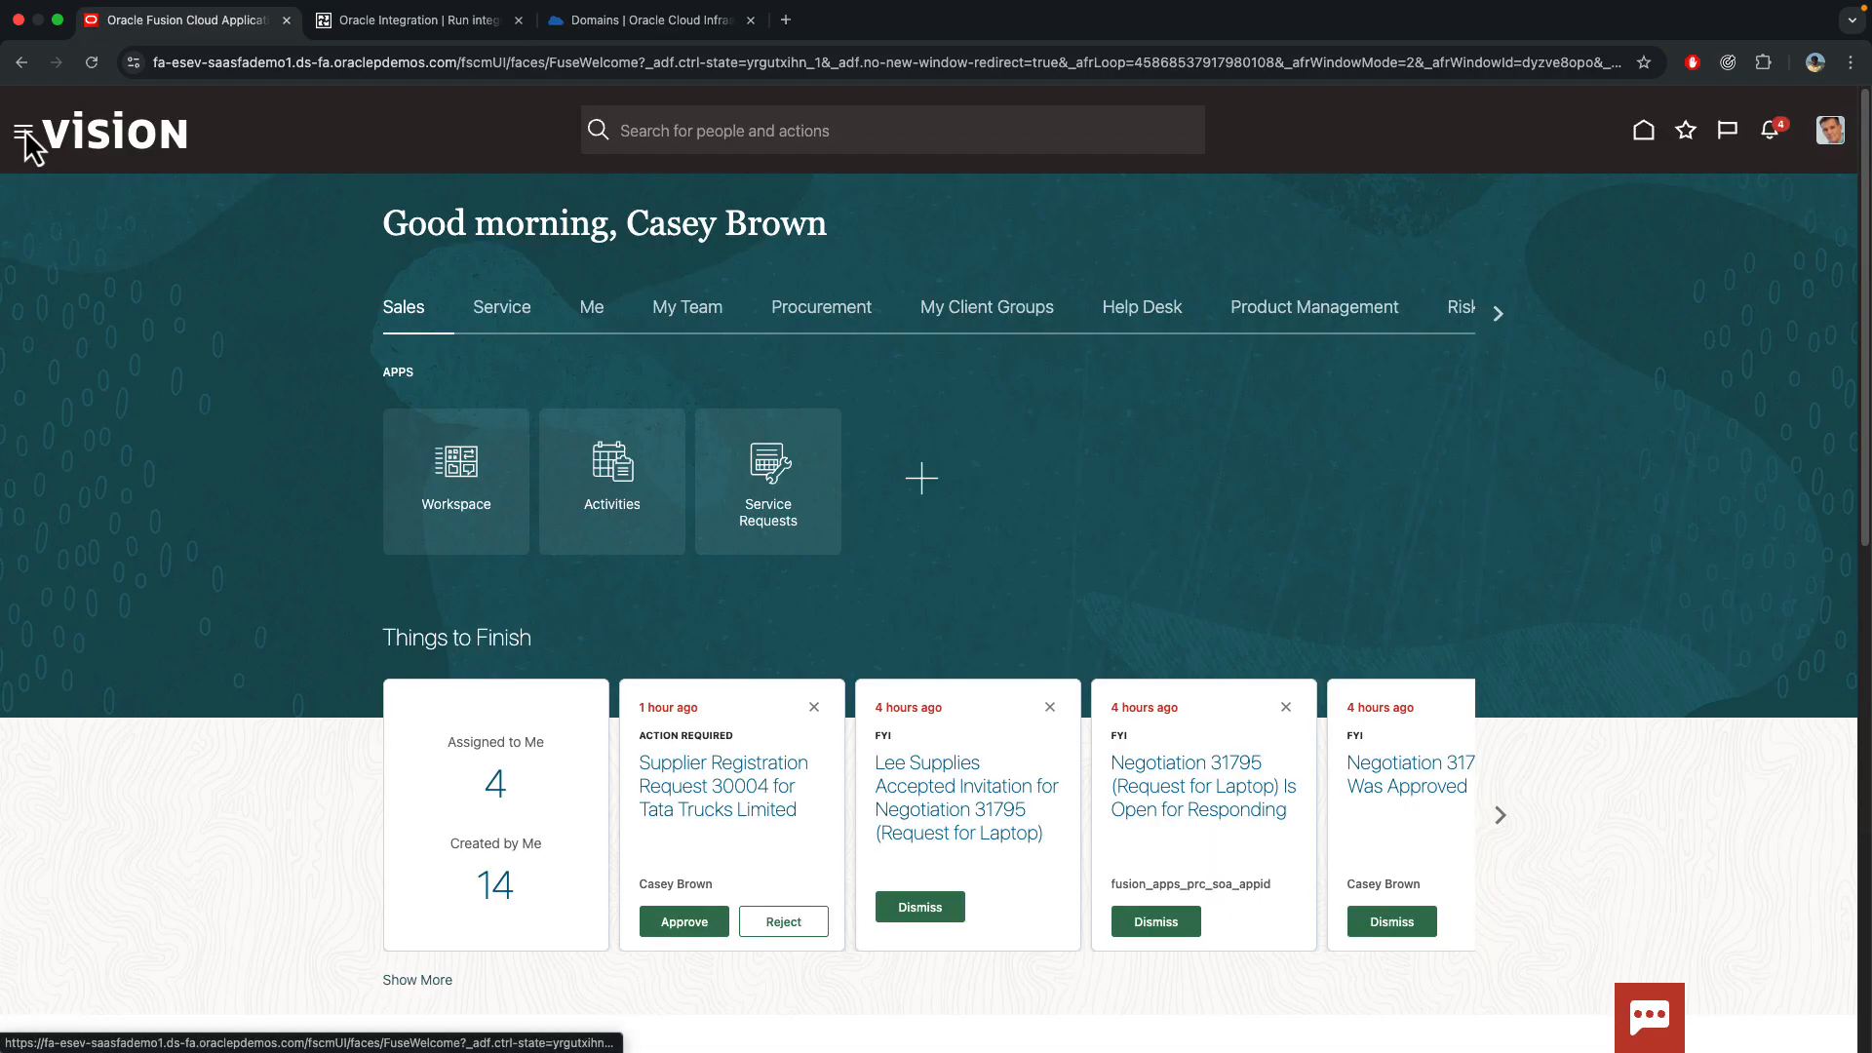
# - Launch AI Agent Studio from the Navigator's Tools section
pyautogui.click(20, 131)
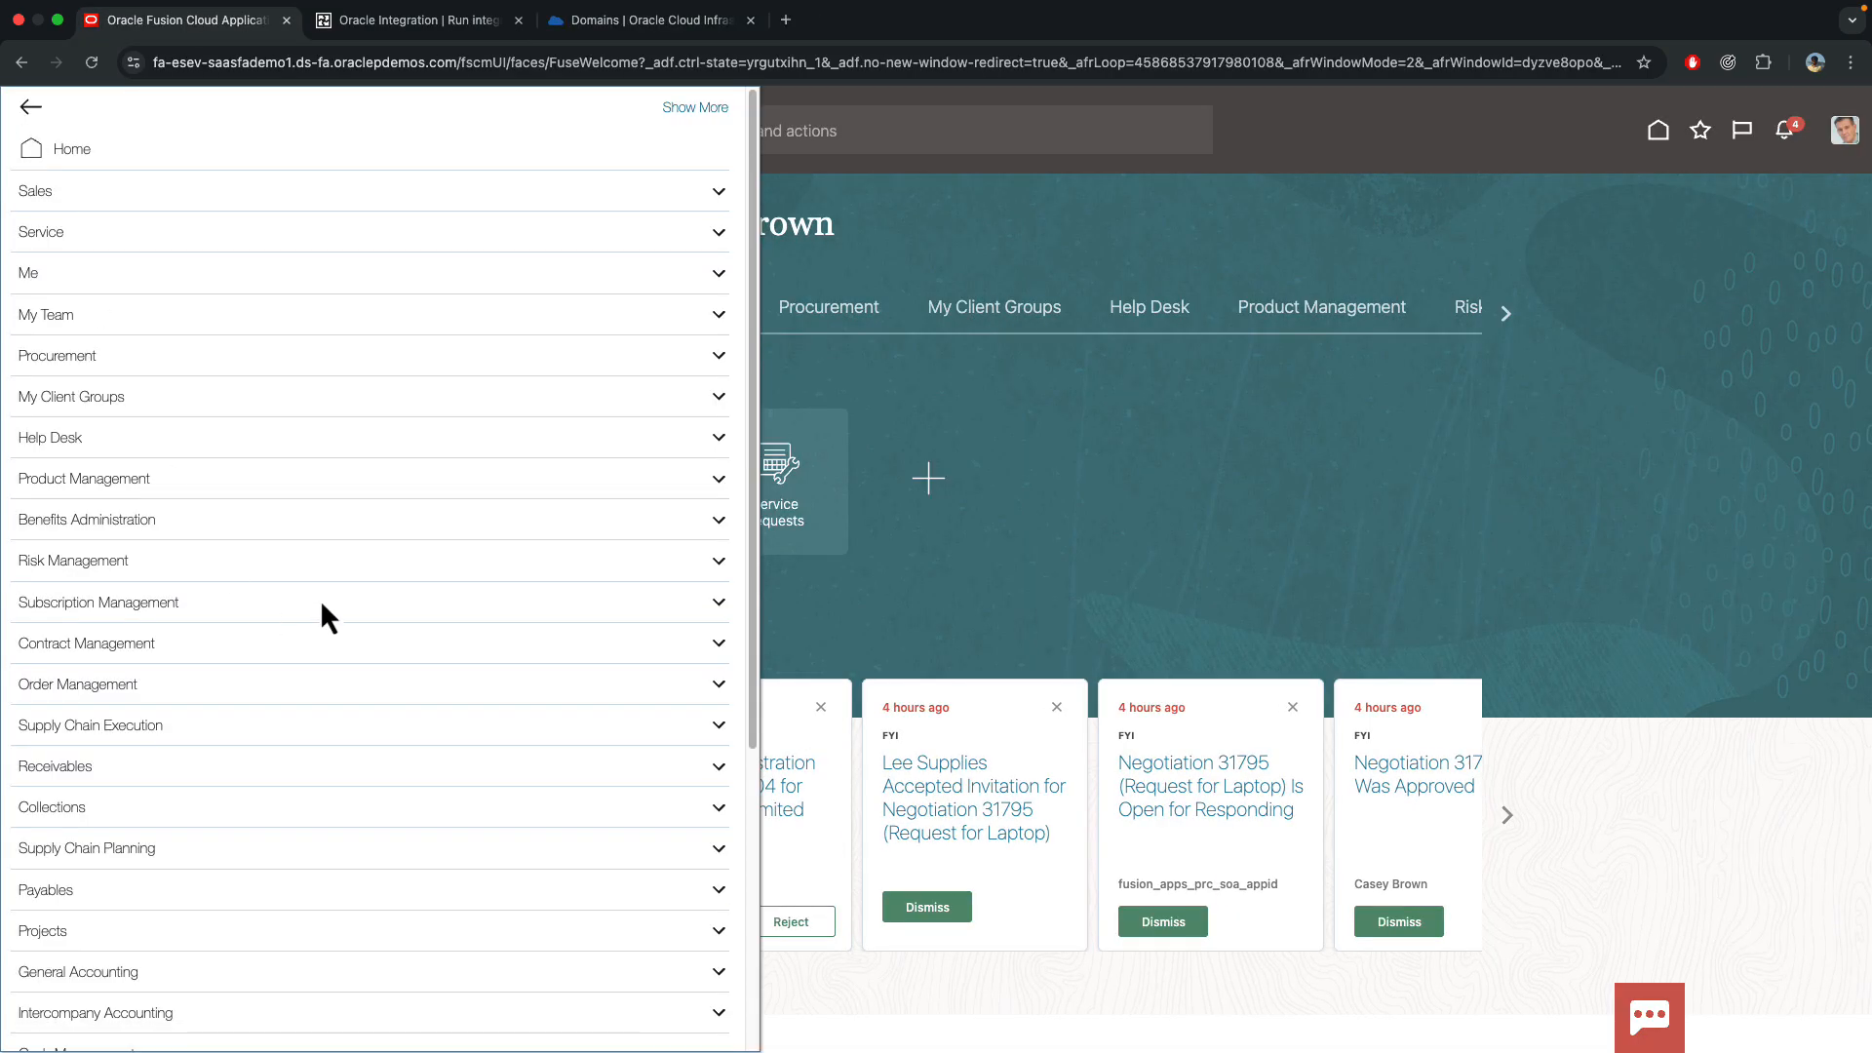
pyautogui.scroll(-3)
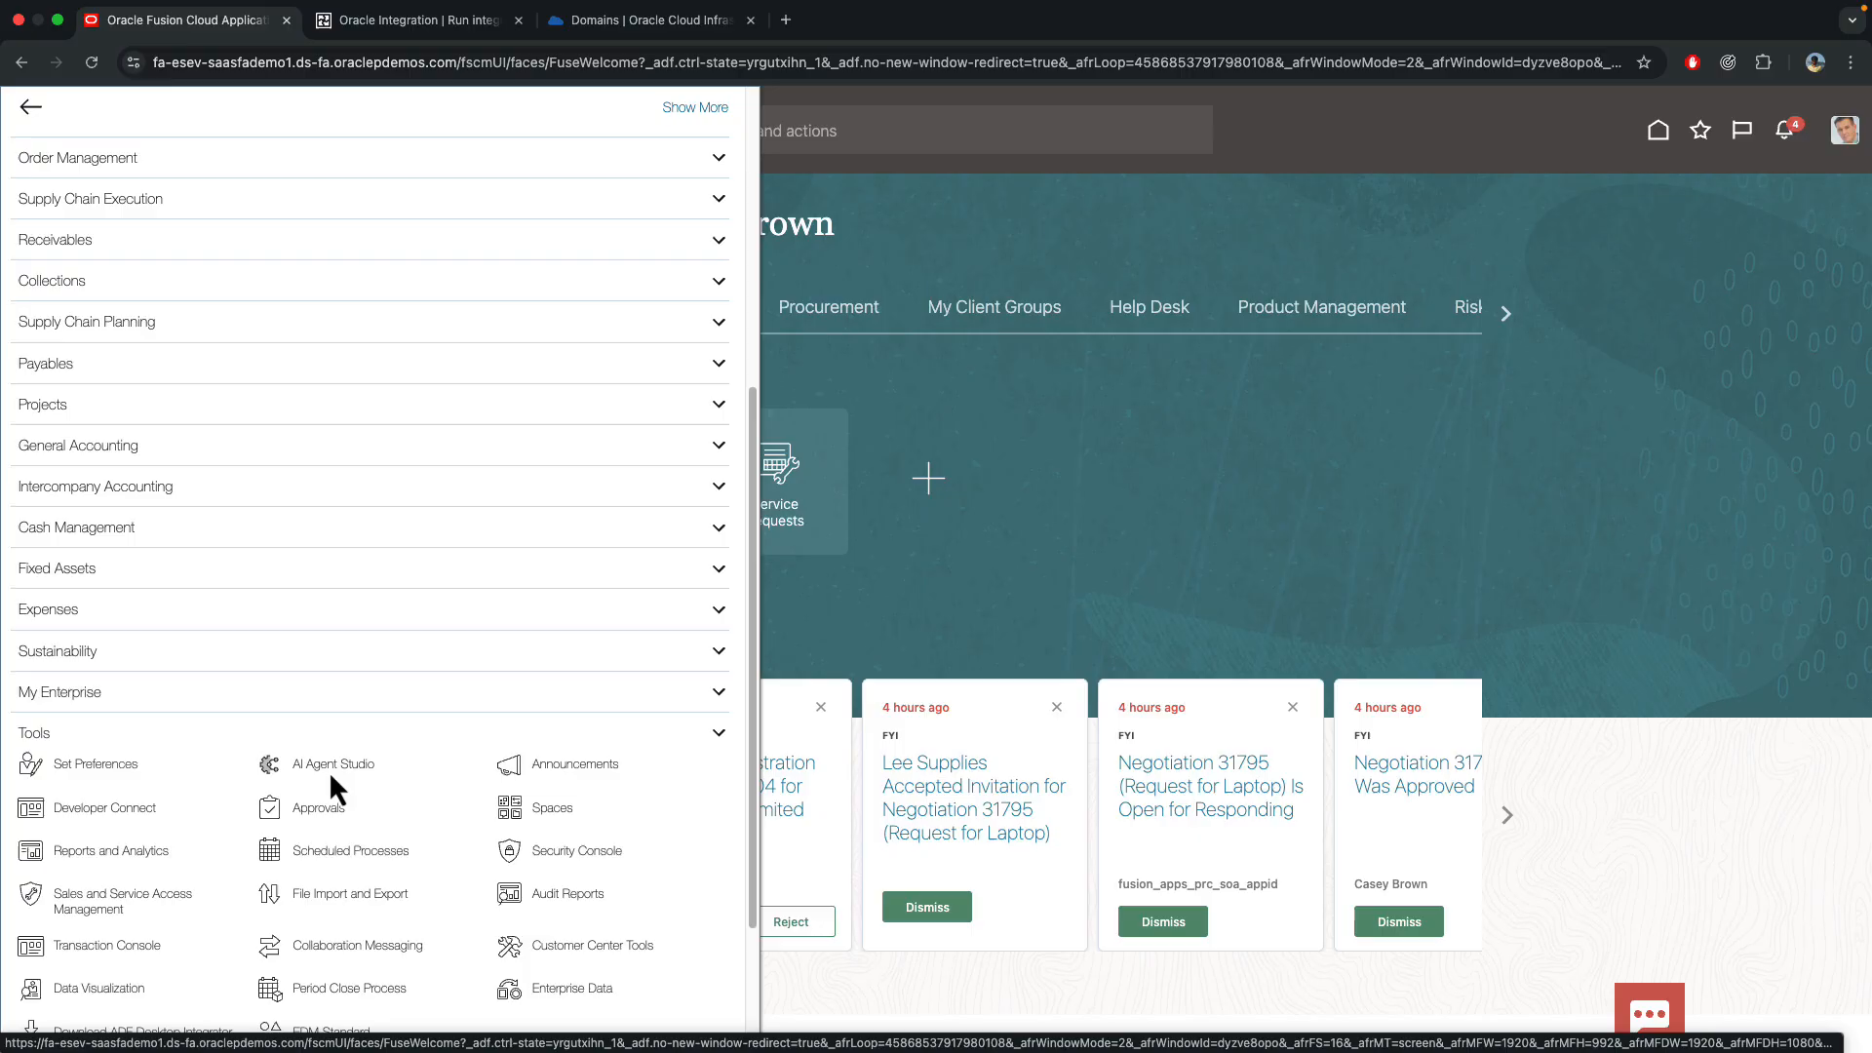
pyautogui.click(333, 765)
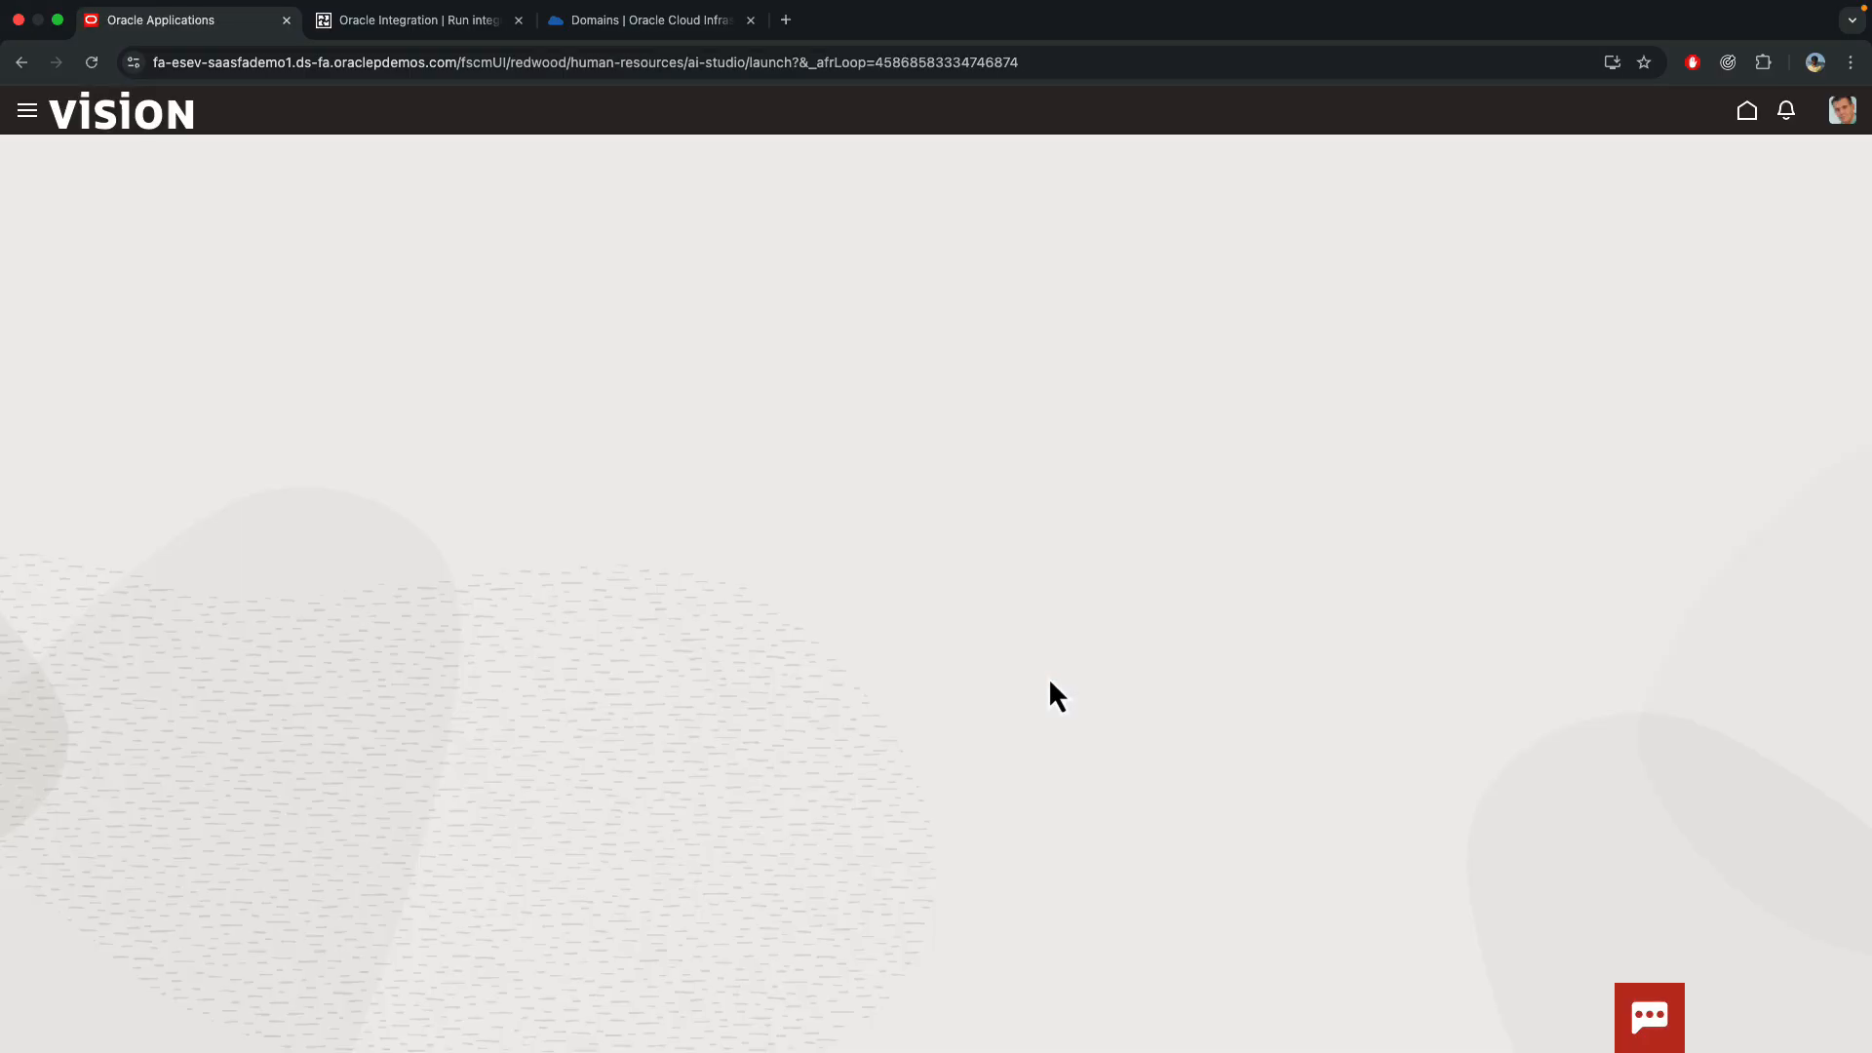
pyautogui.moveTo(316, 444)
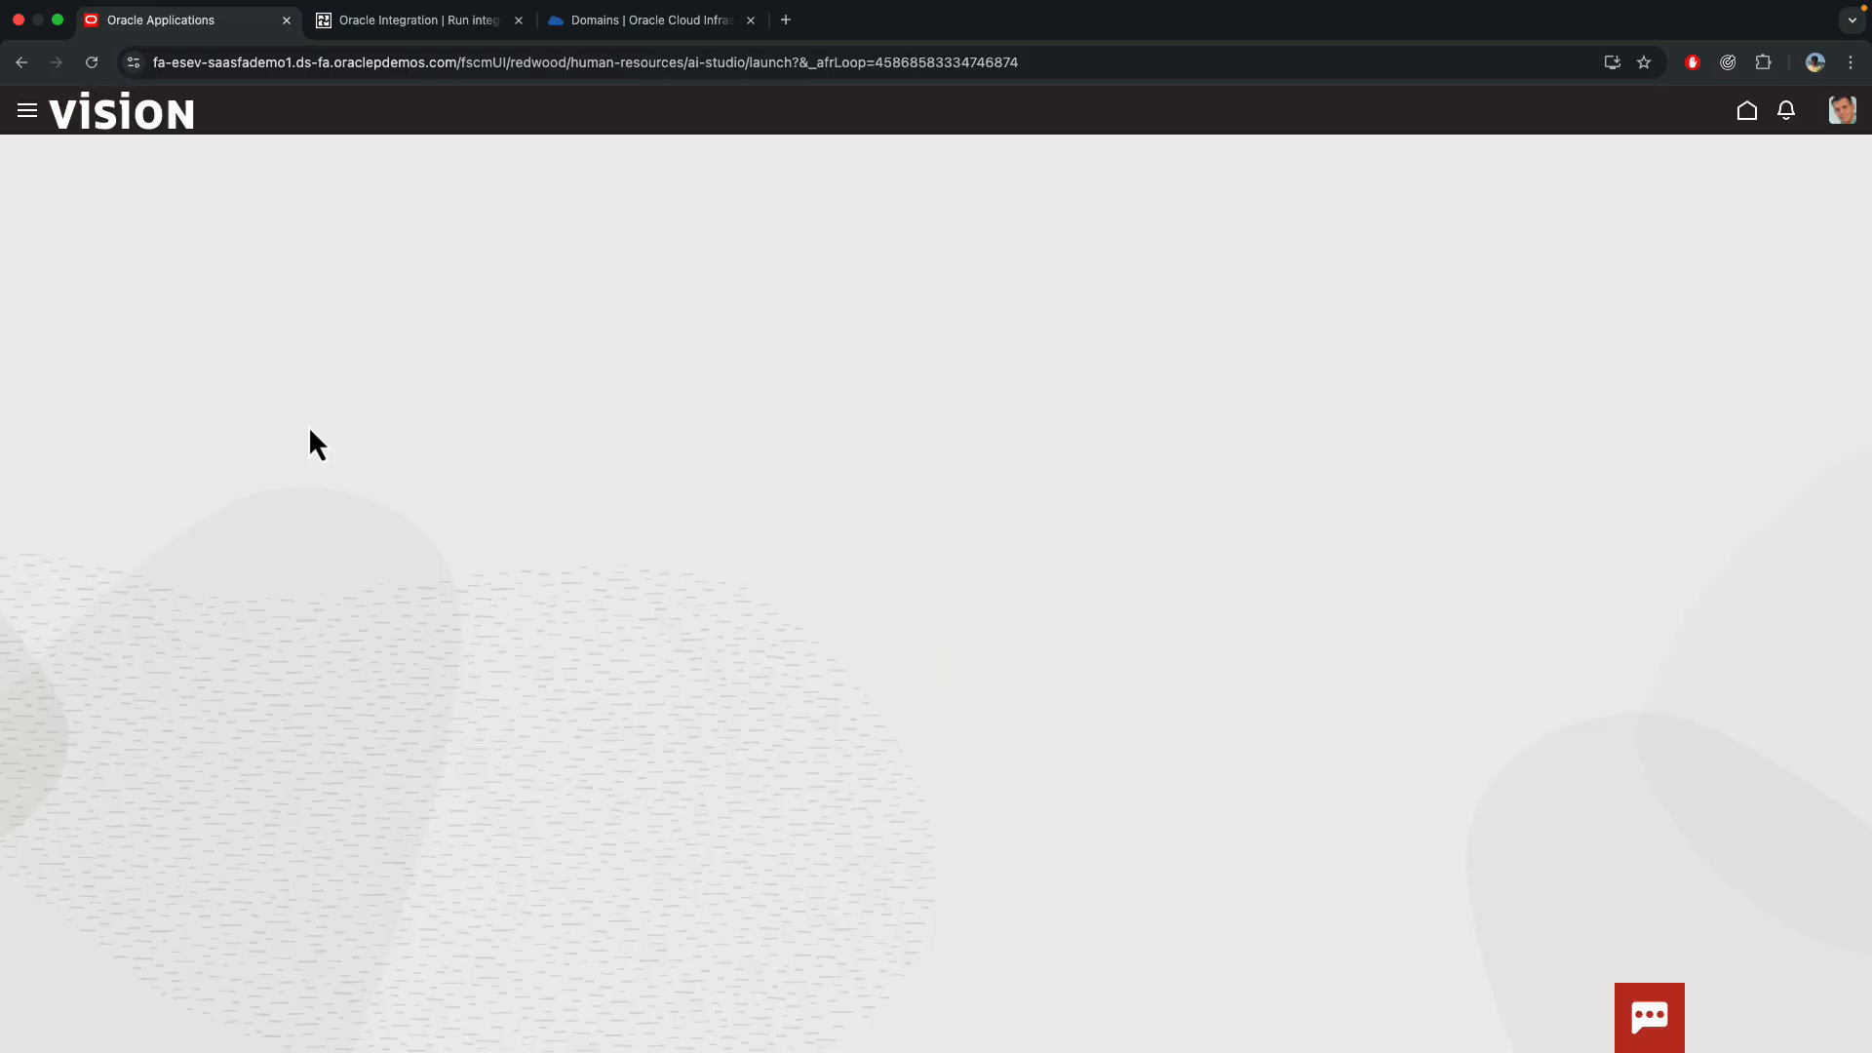
pyautogui.moveTo(195, 374)
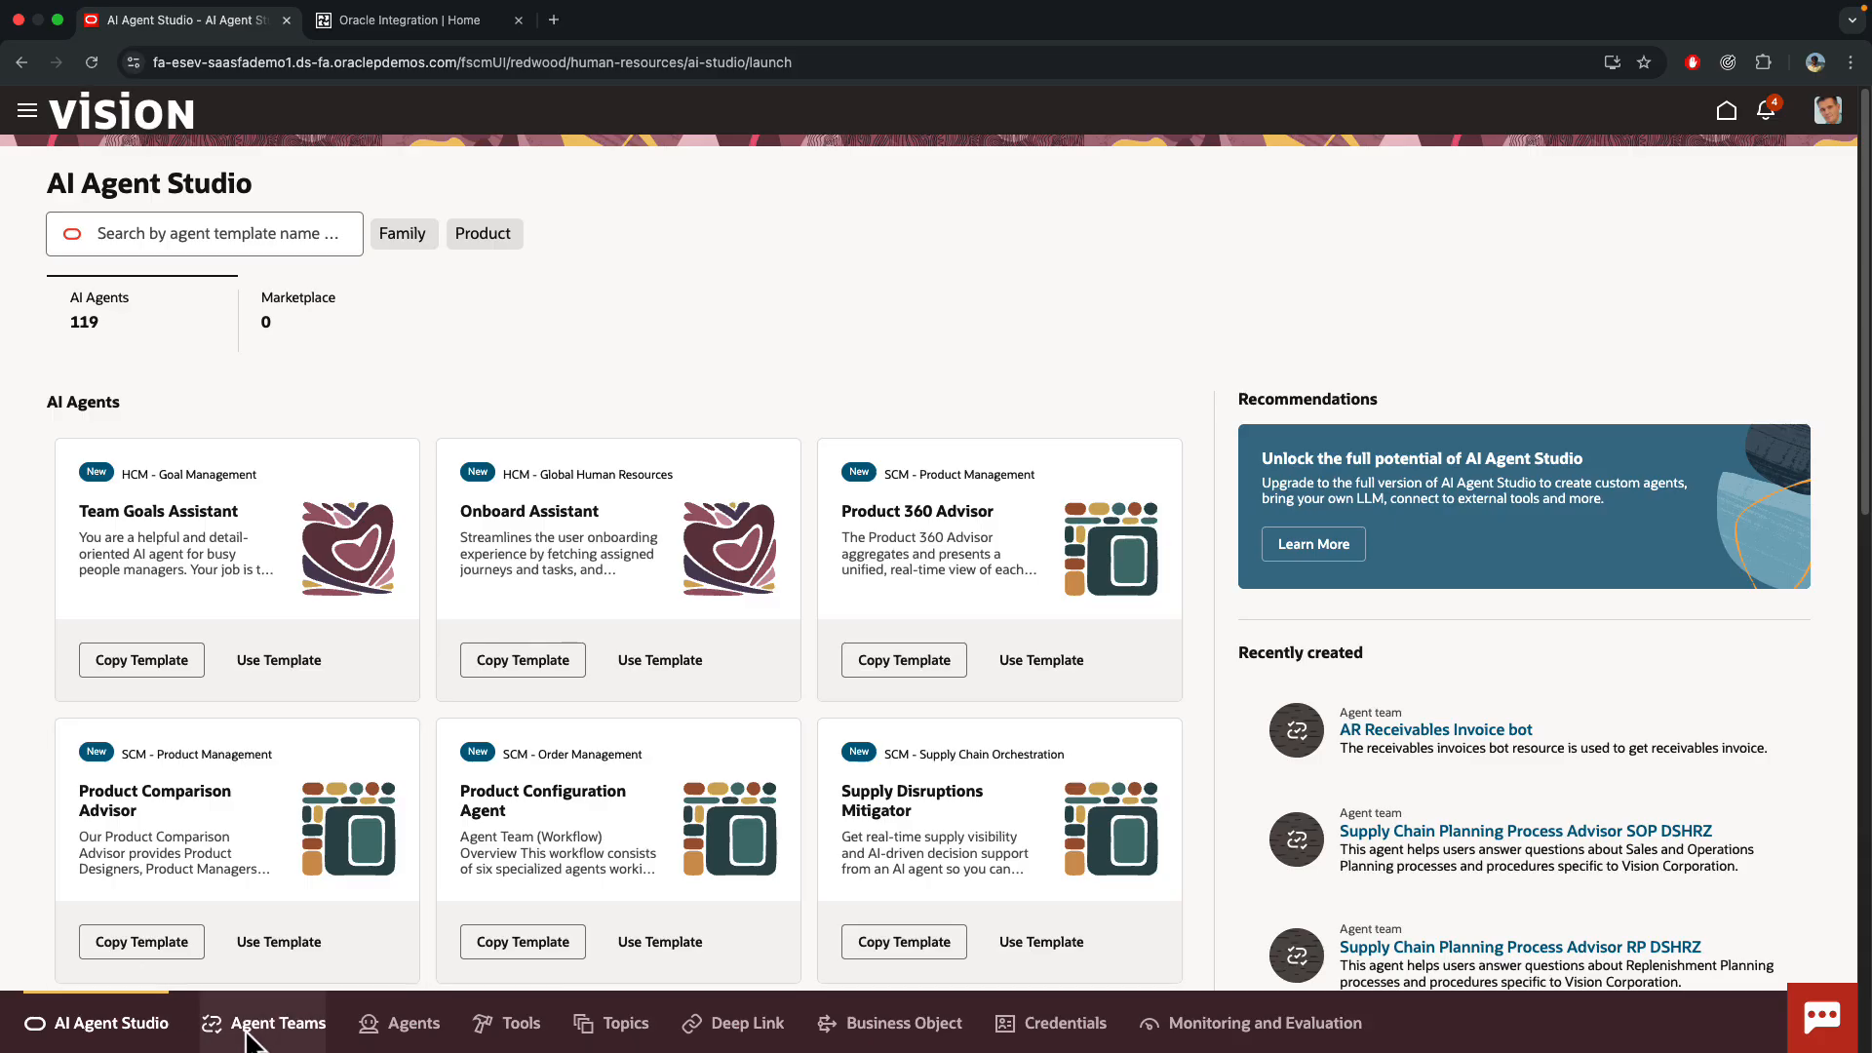
pyautogui.moveTo(519, 1024)
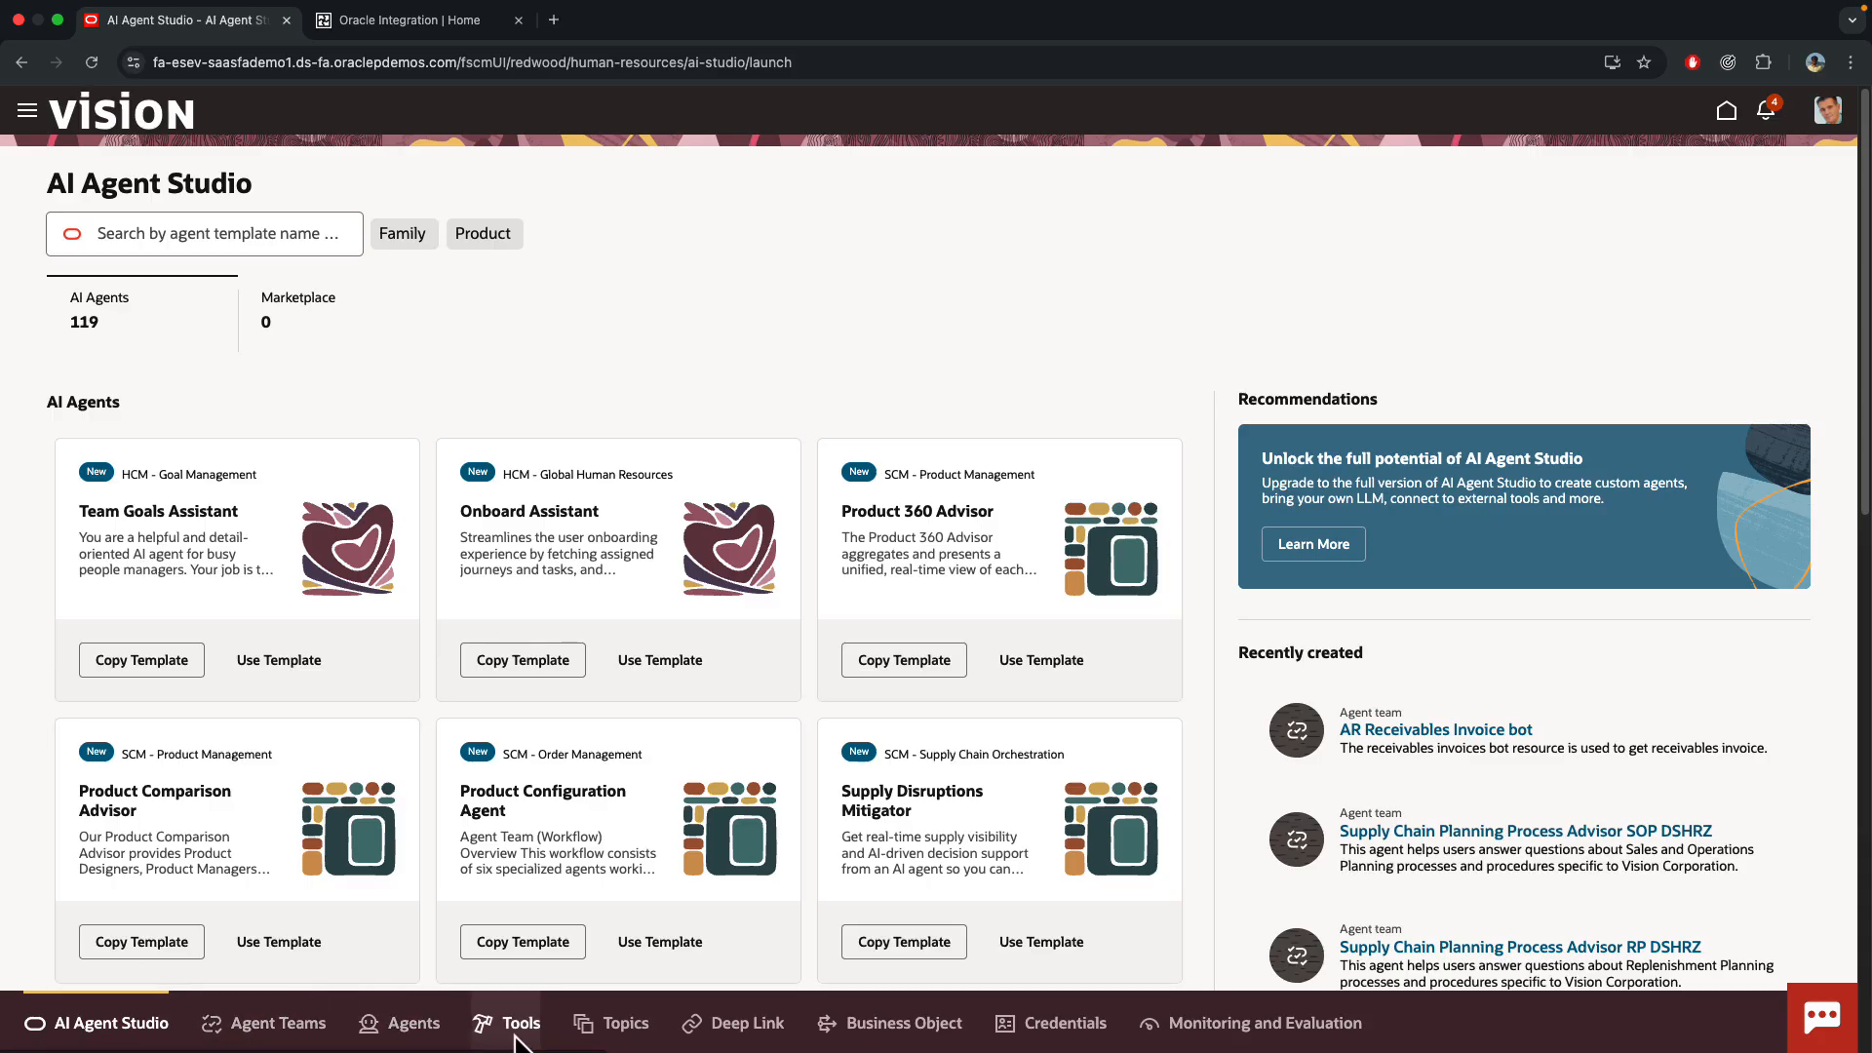
pyautogui.moveTo(279, 1024)
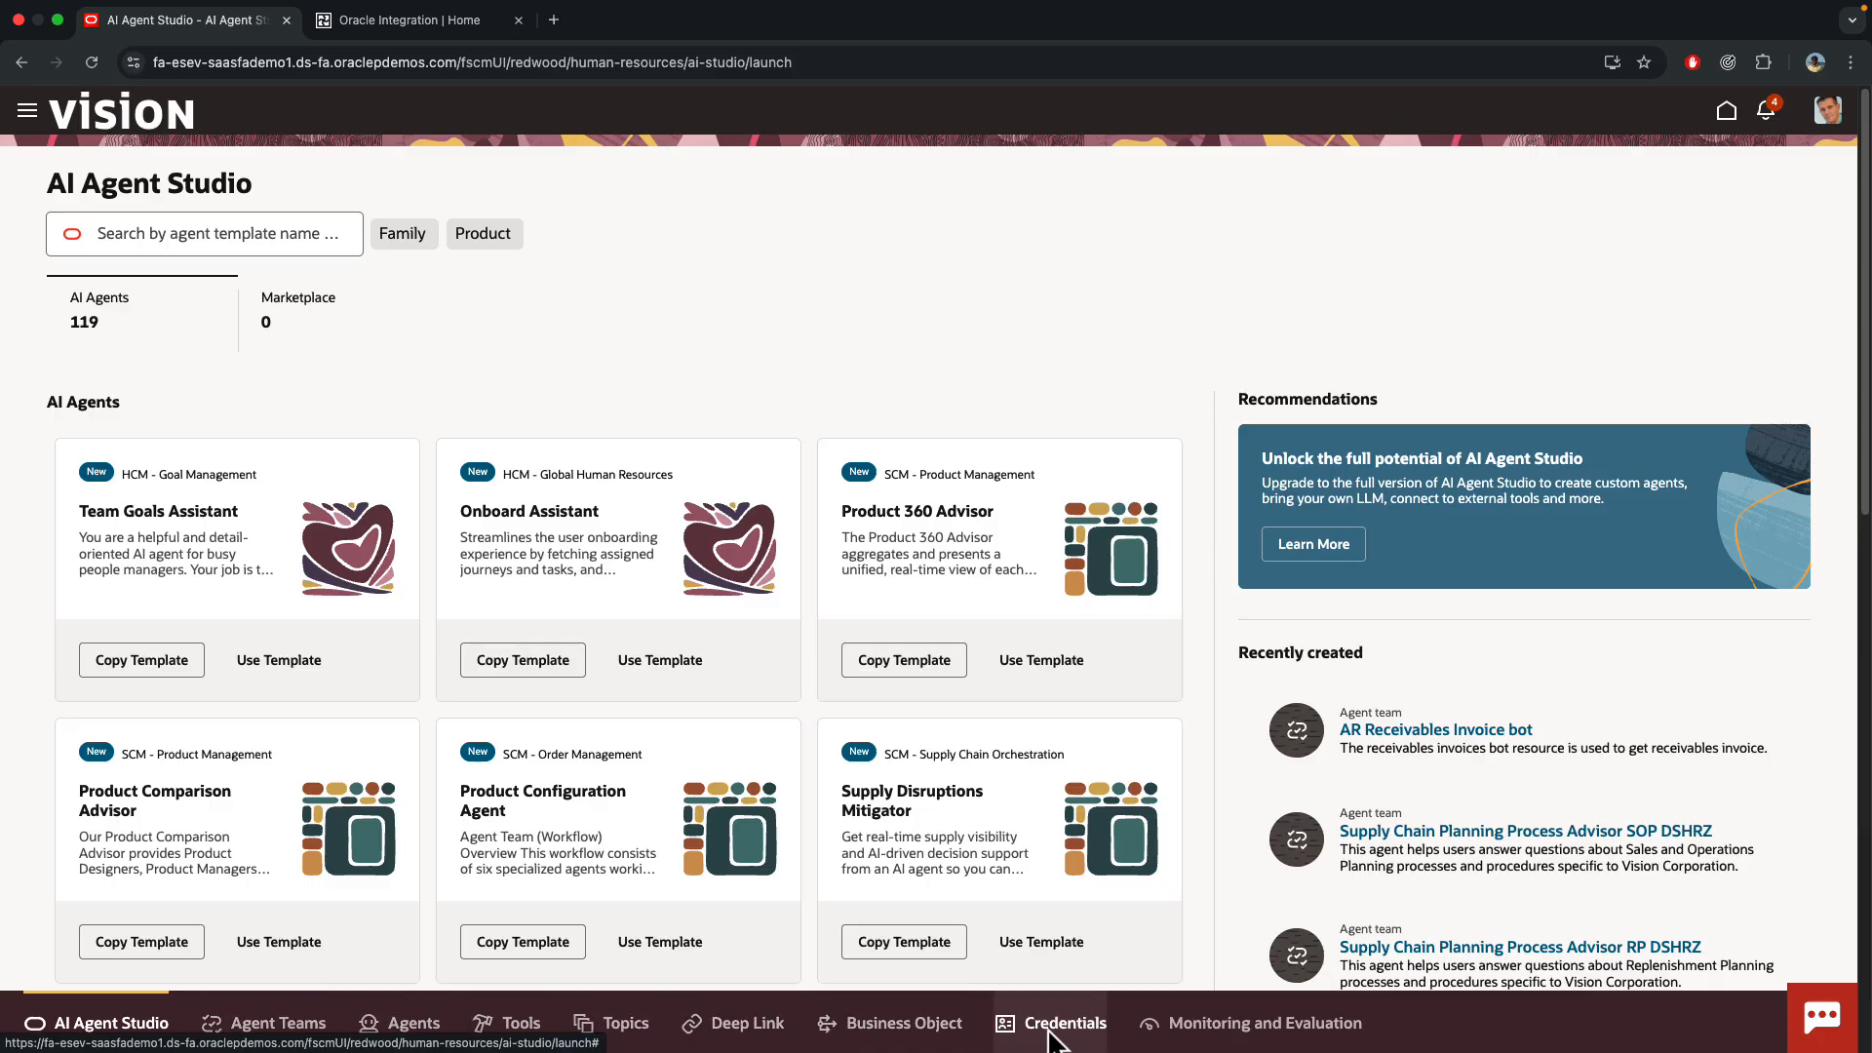
pyautogui.moveTo(521, 1024)
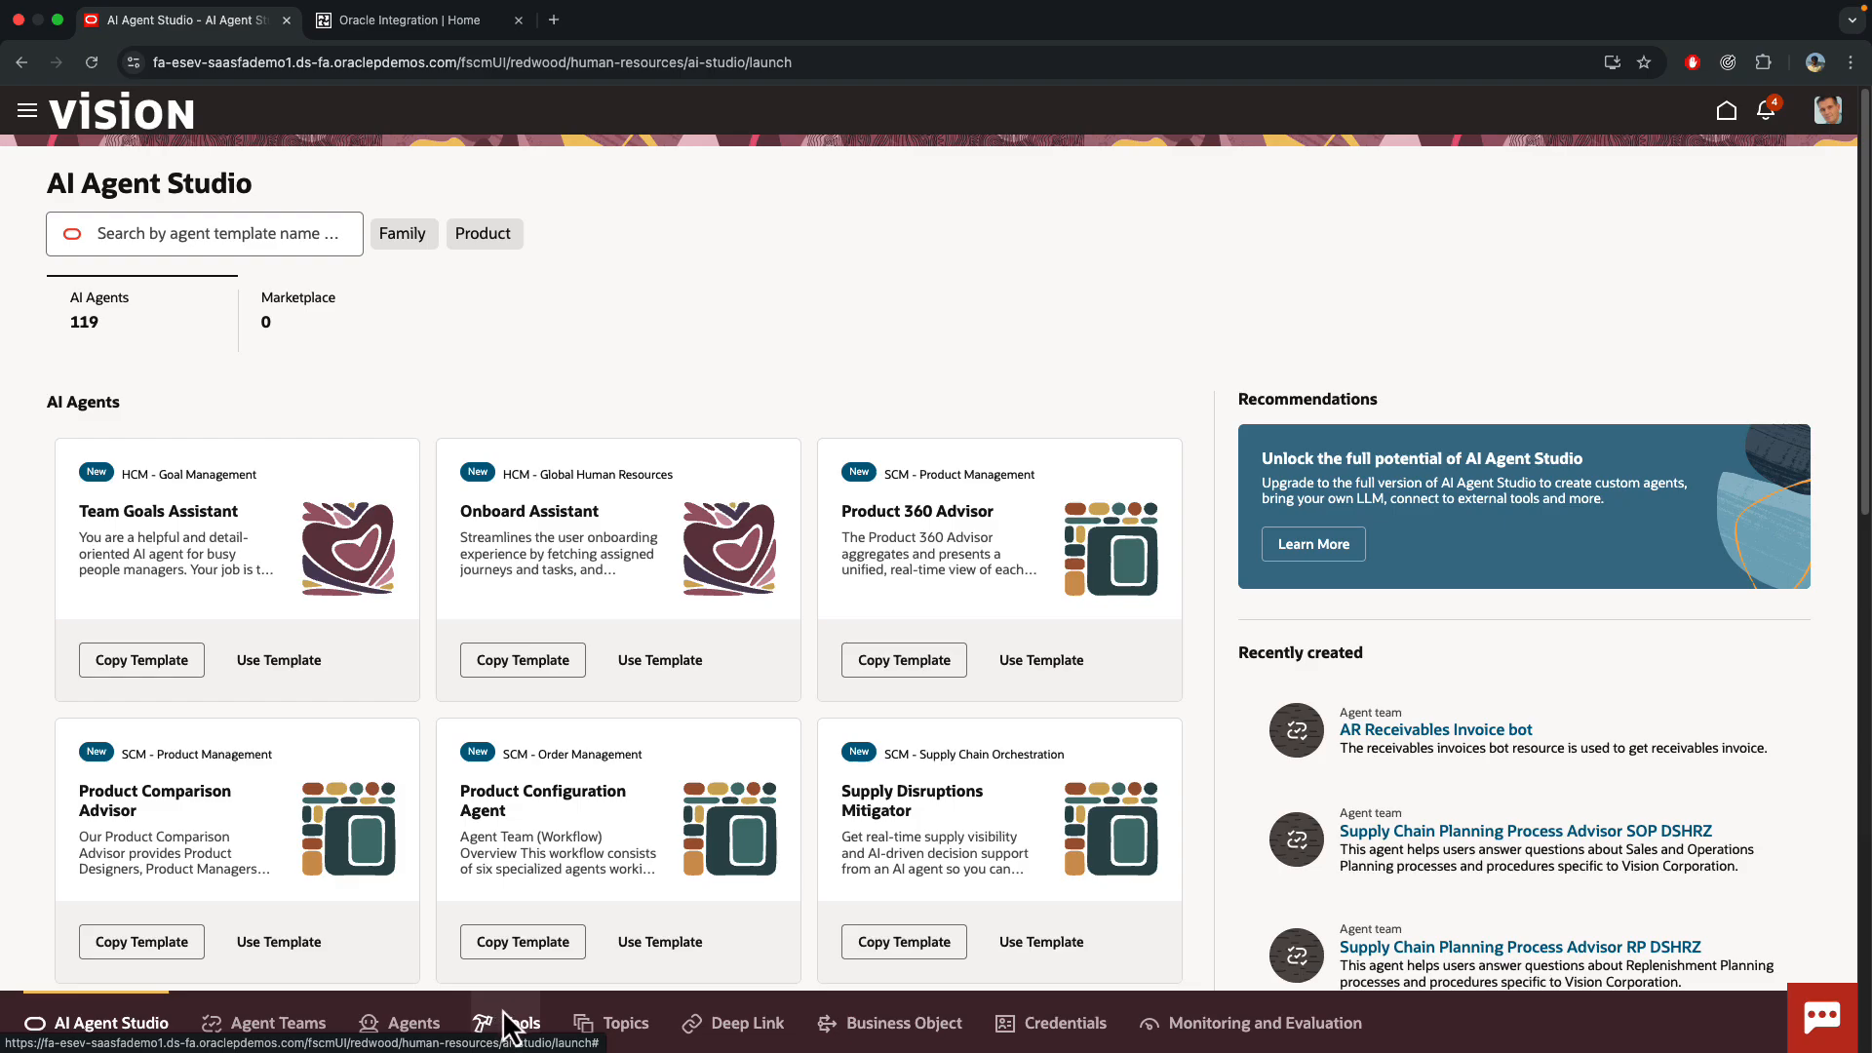
# - Filter the Tools library by 'OICREST' to list the OICRESTTOOL External REST tool
pyautogui.click(507, 1023)
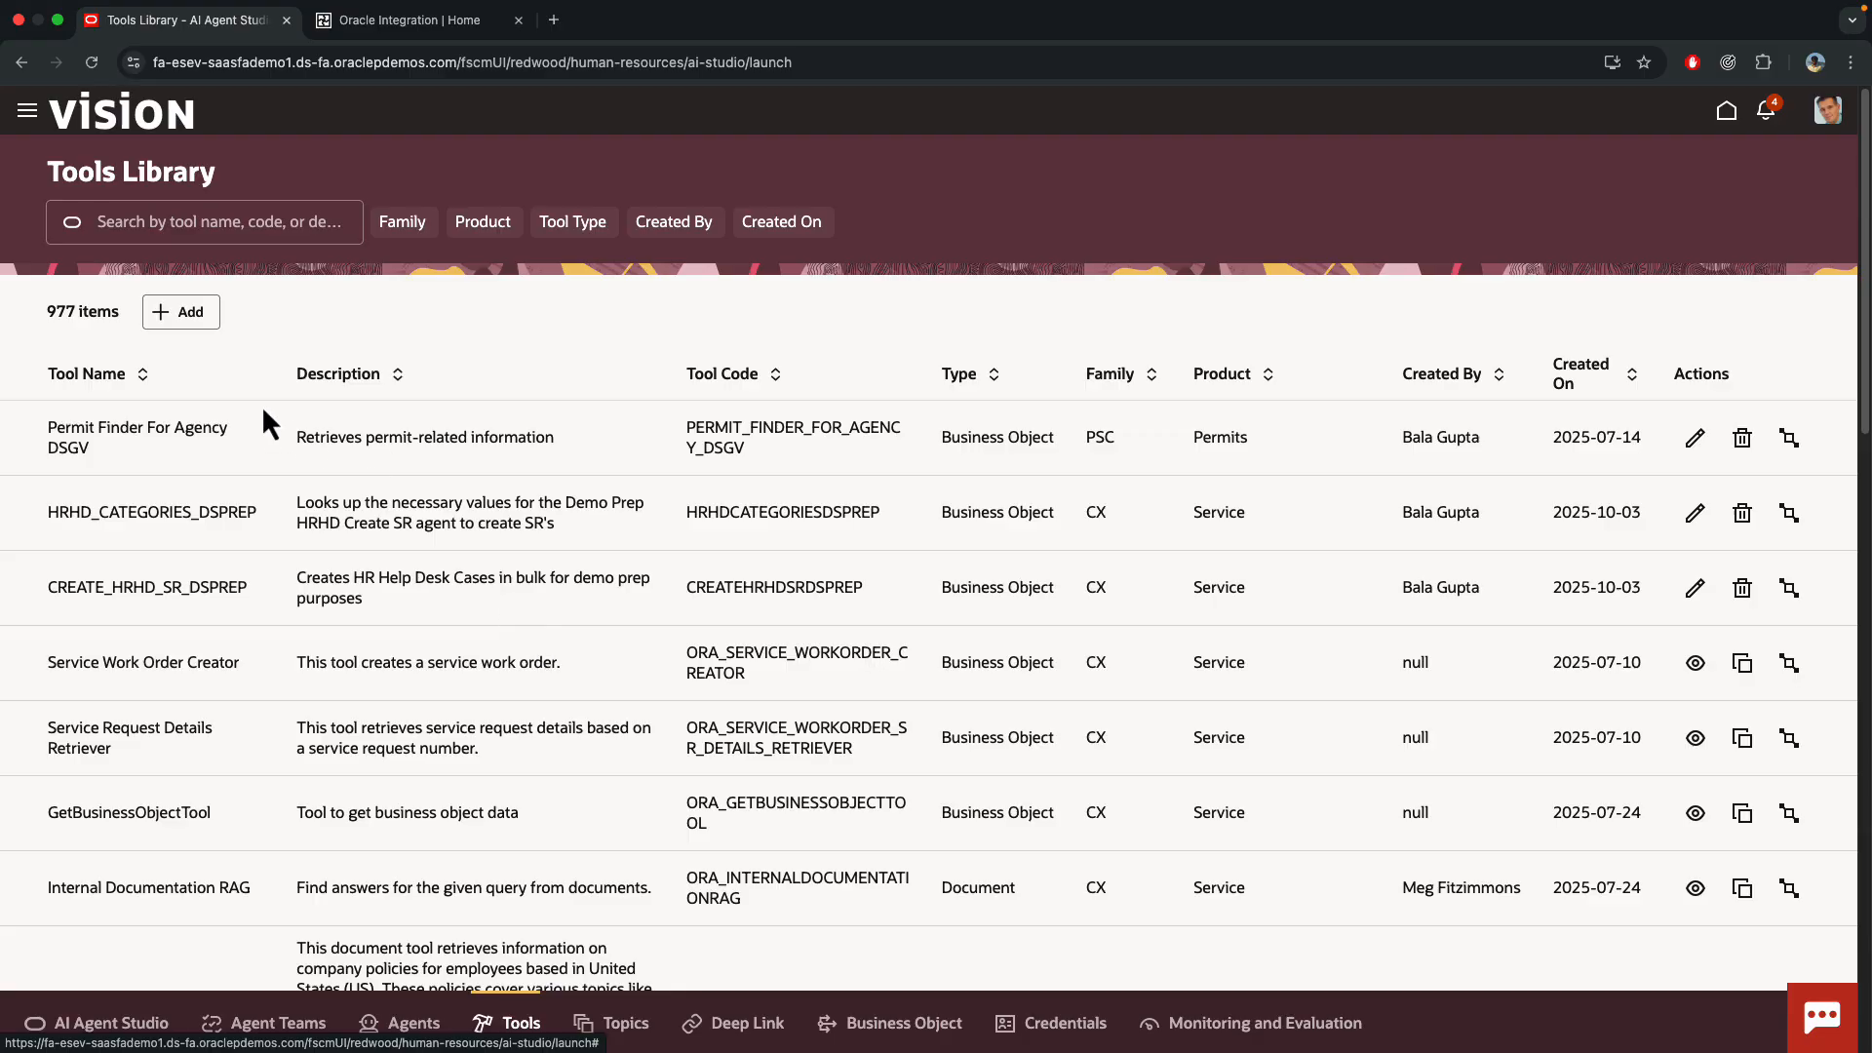
pyautogui.click(214, 222)
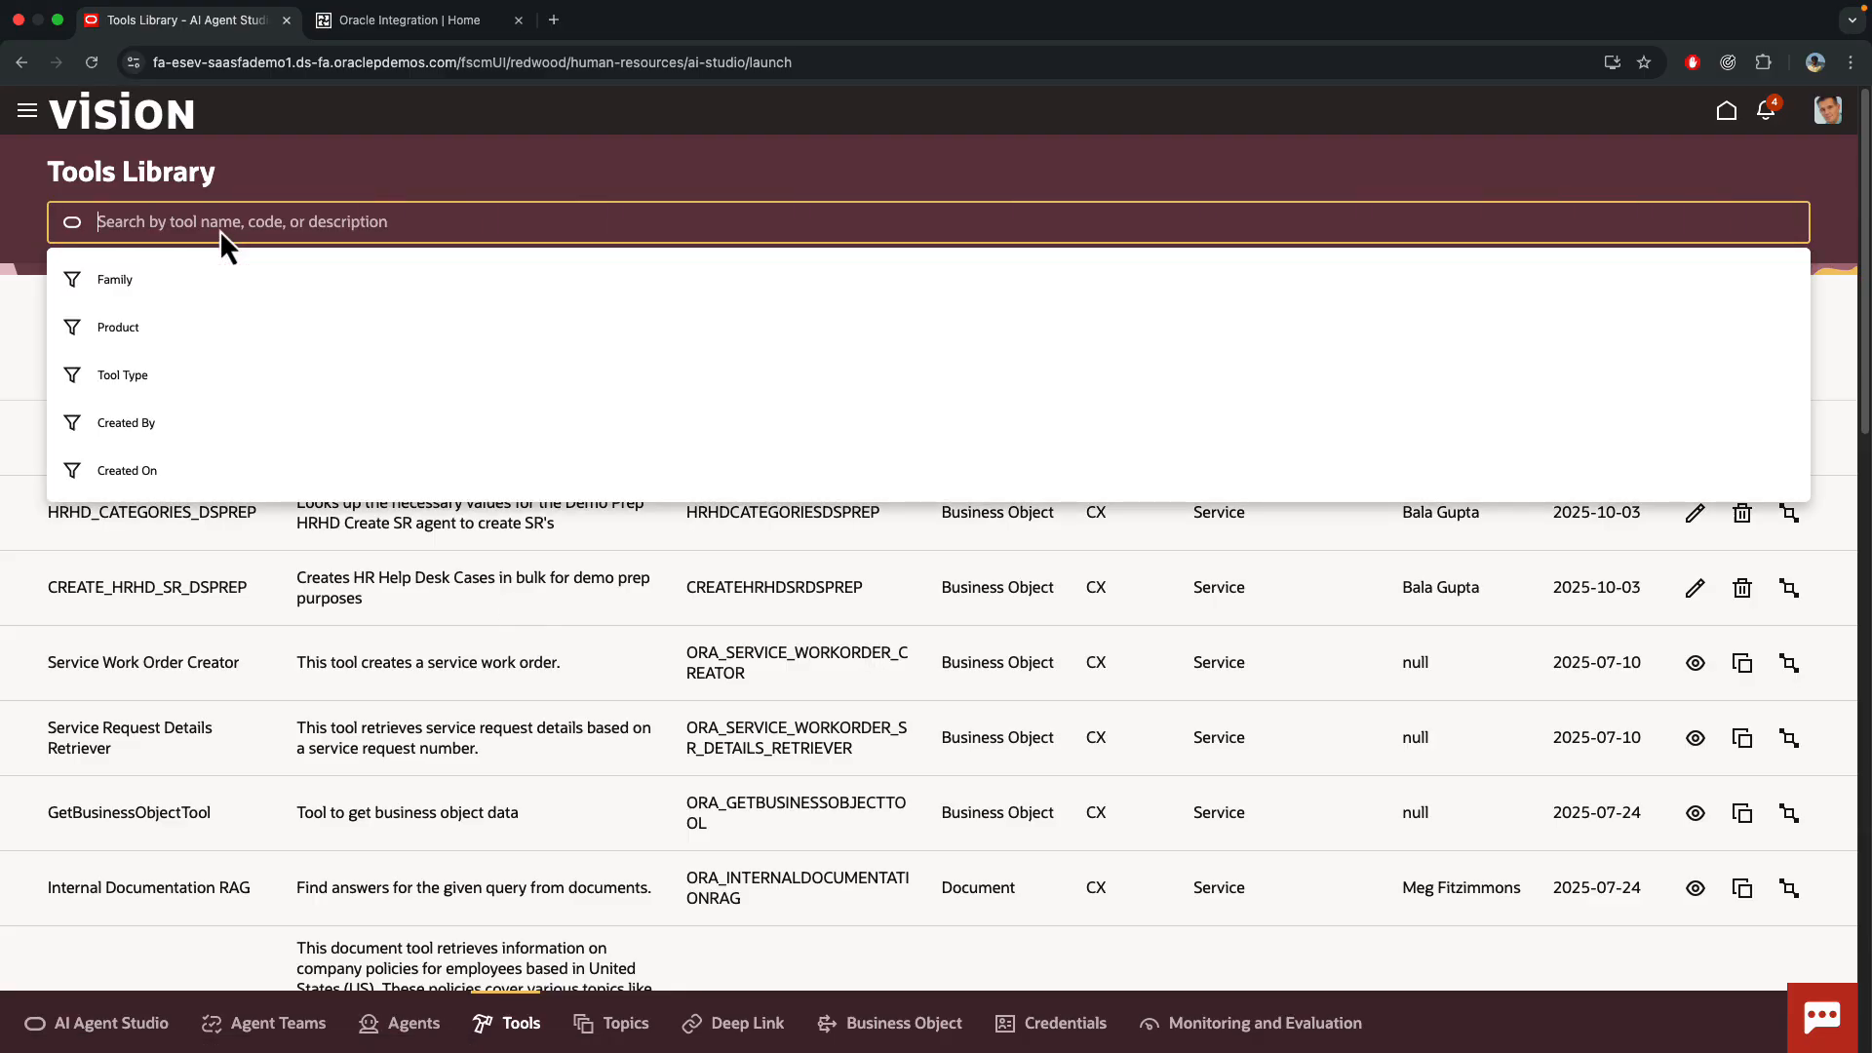
pyautogui.write('OICREST')
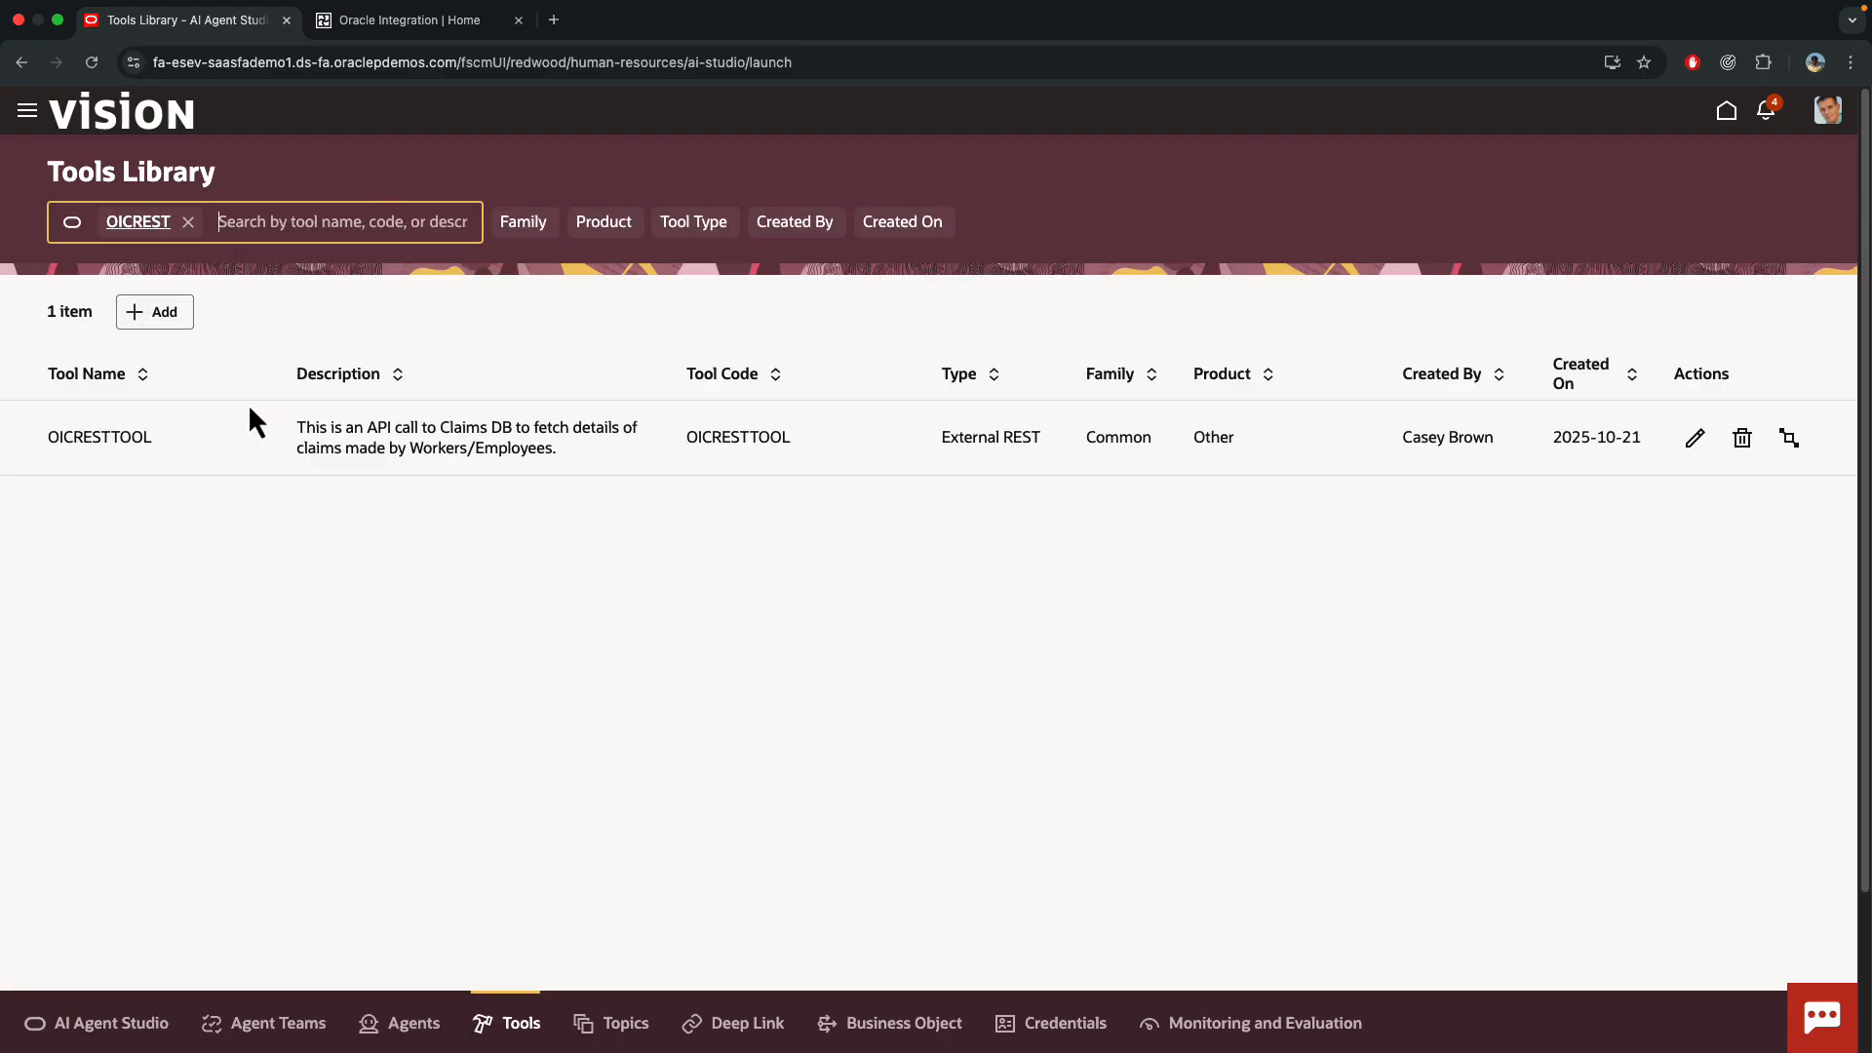
# - View OICRESTTOOL's External REST settings down to its OAuth2.0 client-credentials authorization
pyautogui.click(154, 312)
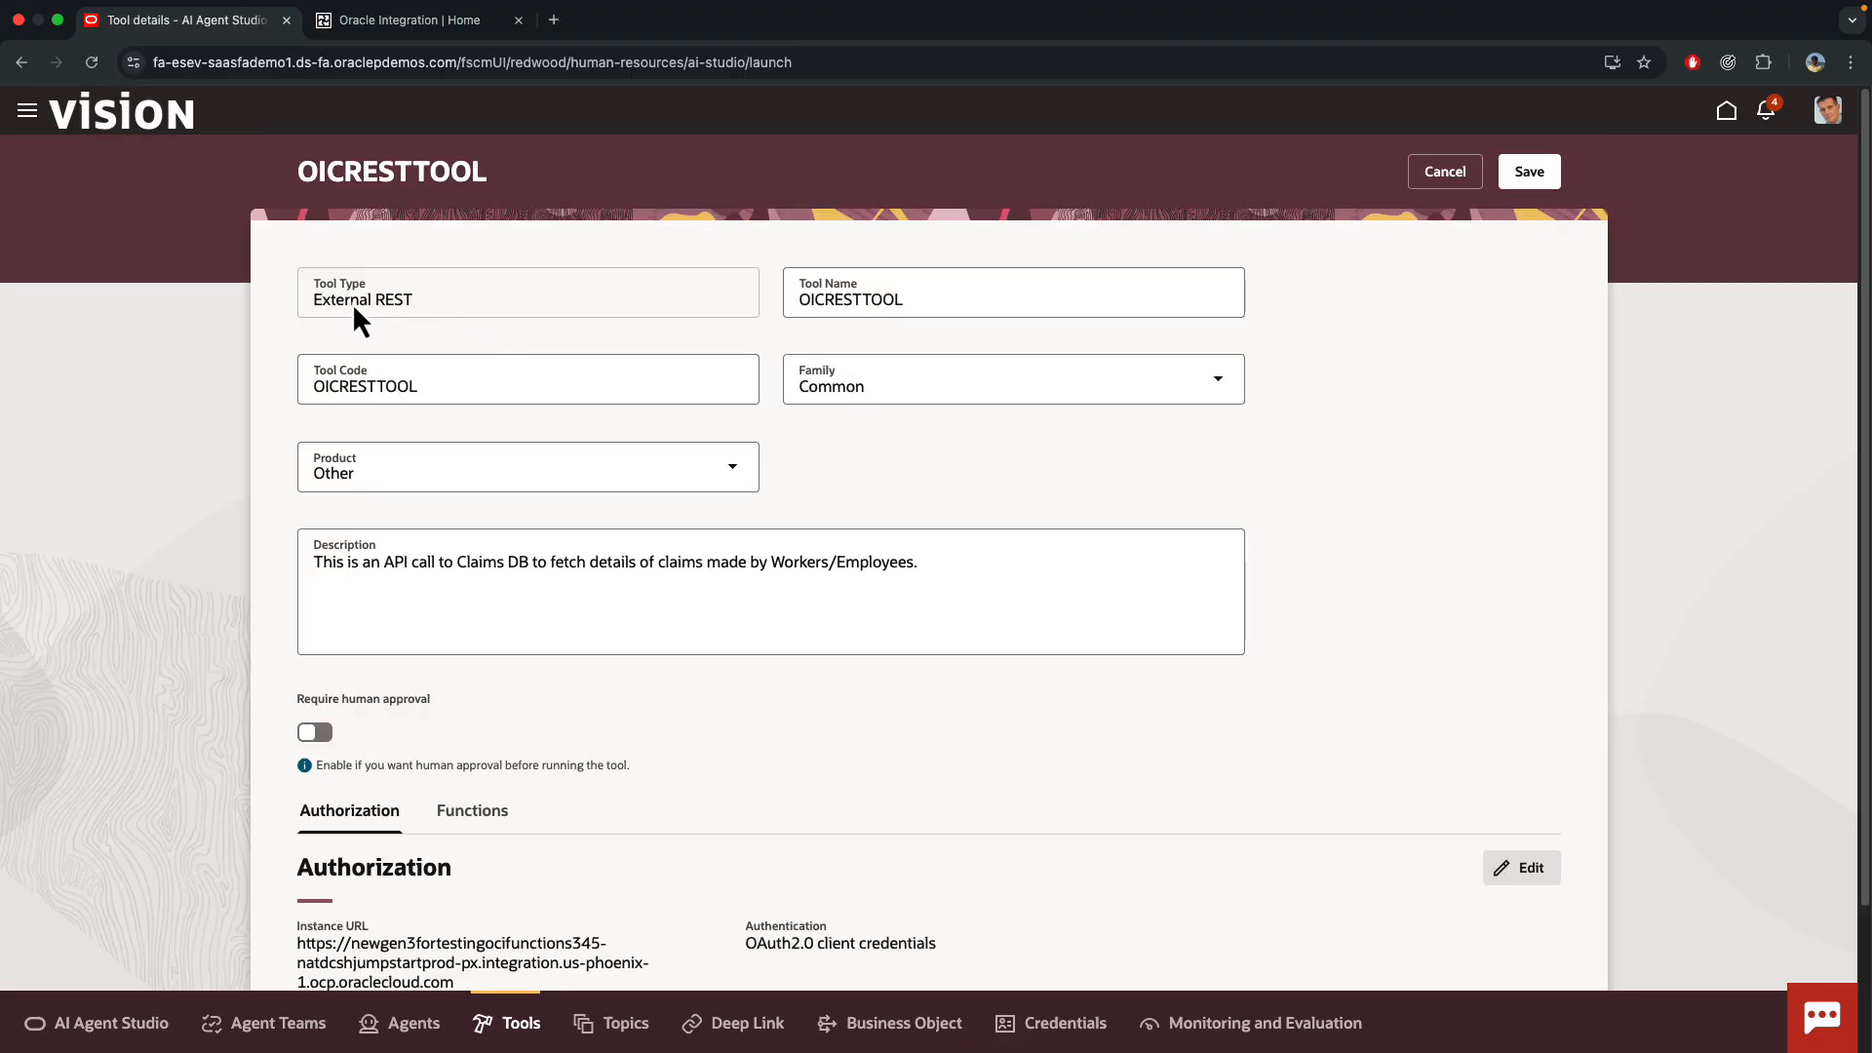
pyautogui.moveTo(585, 344)
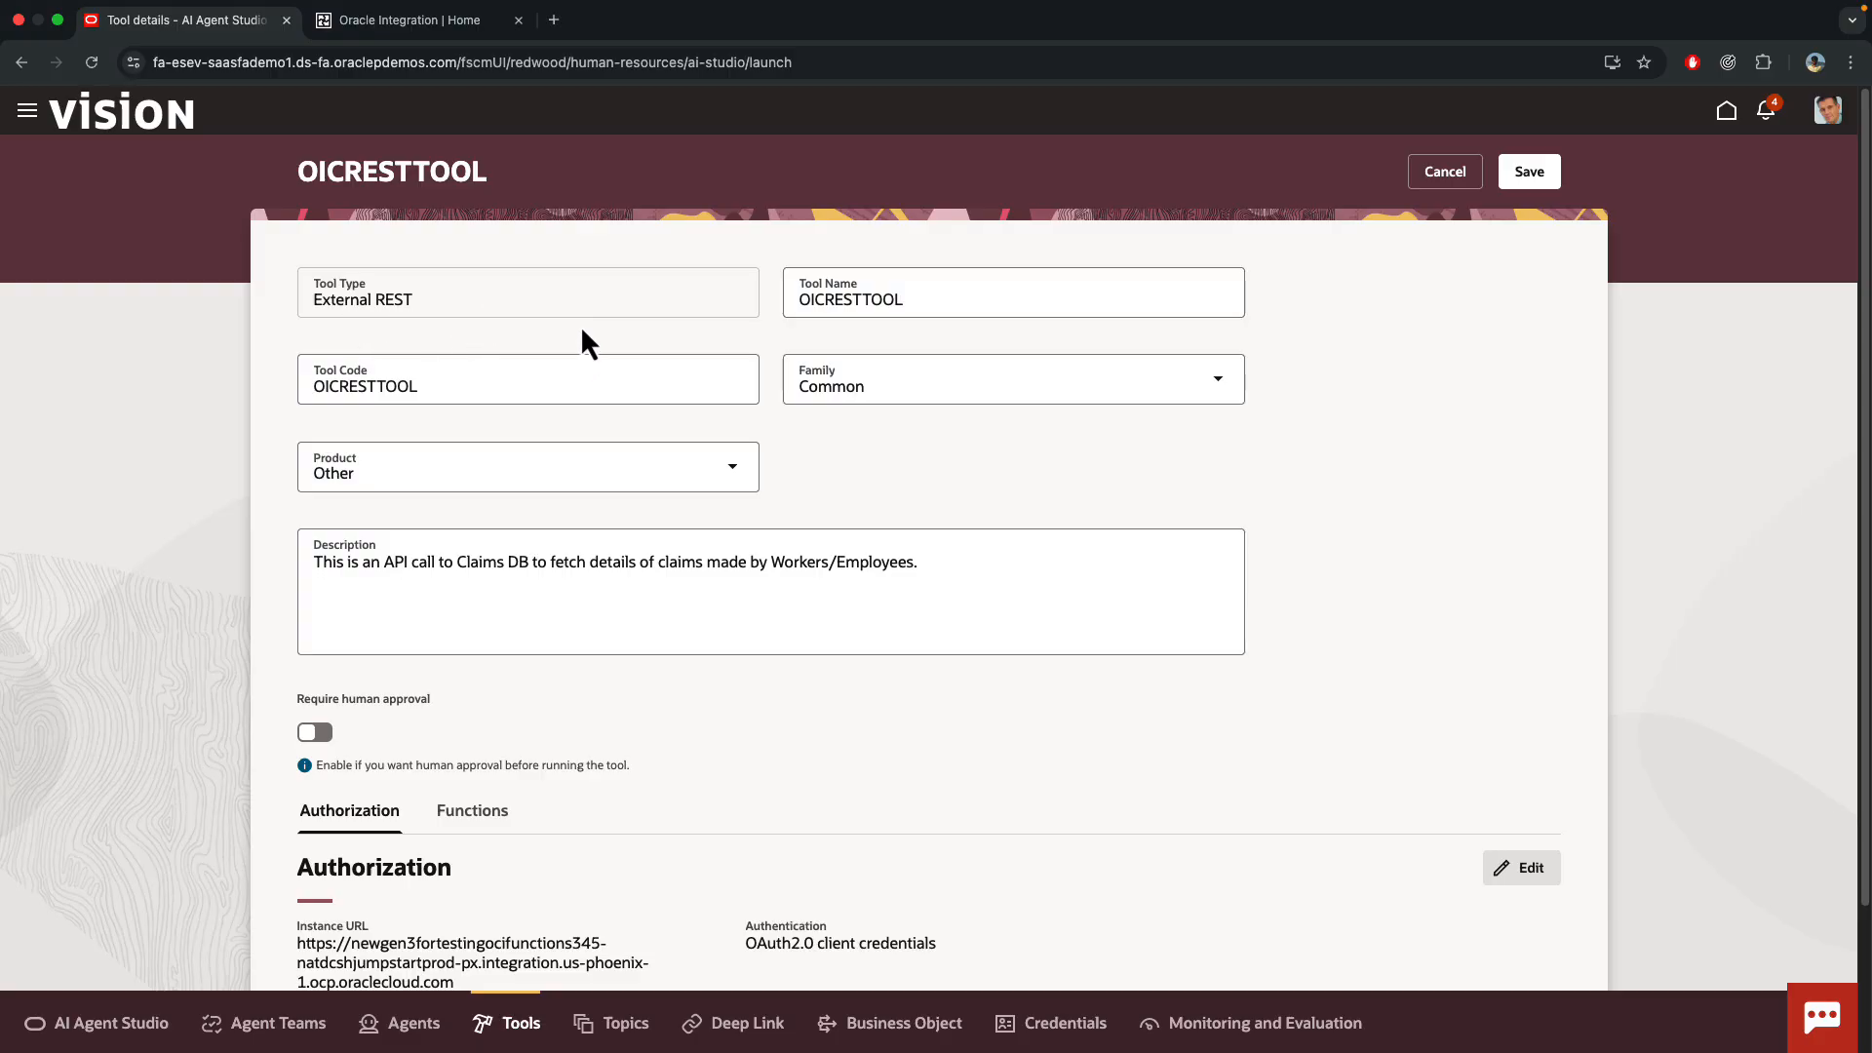
pyautogui.moveTo(653, 349)
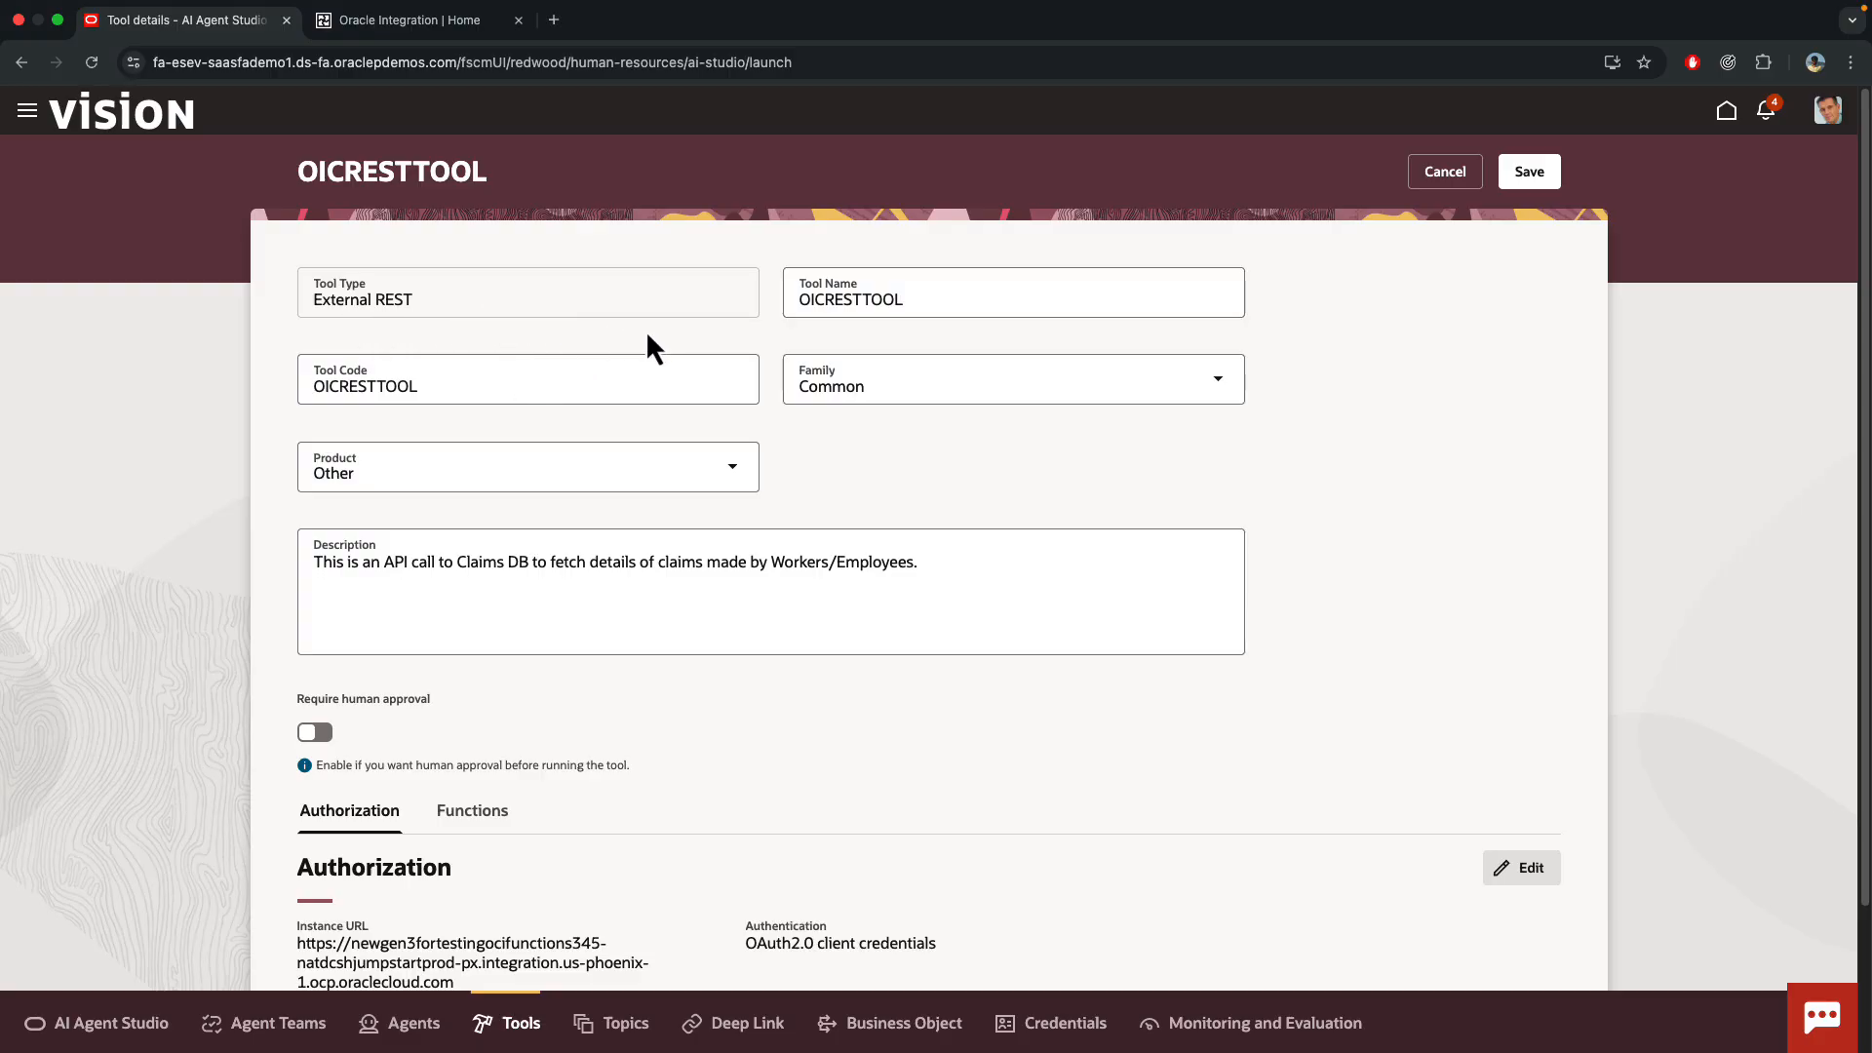
pyautogui.moveTo(620, 337)
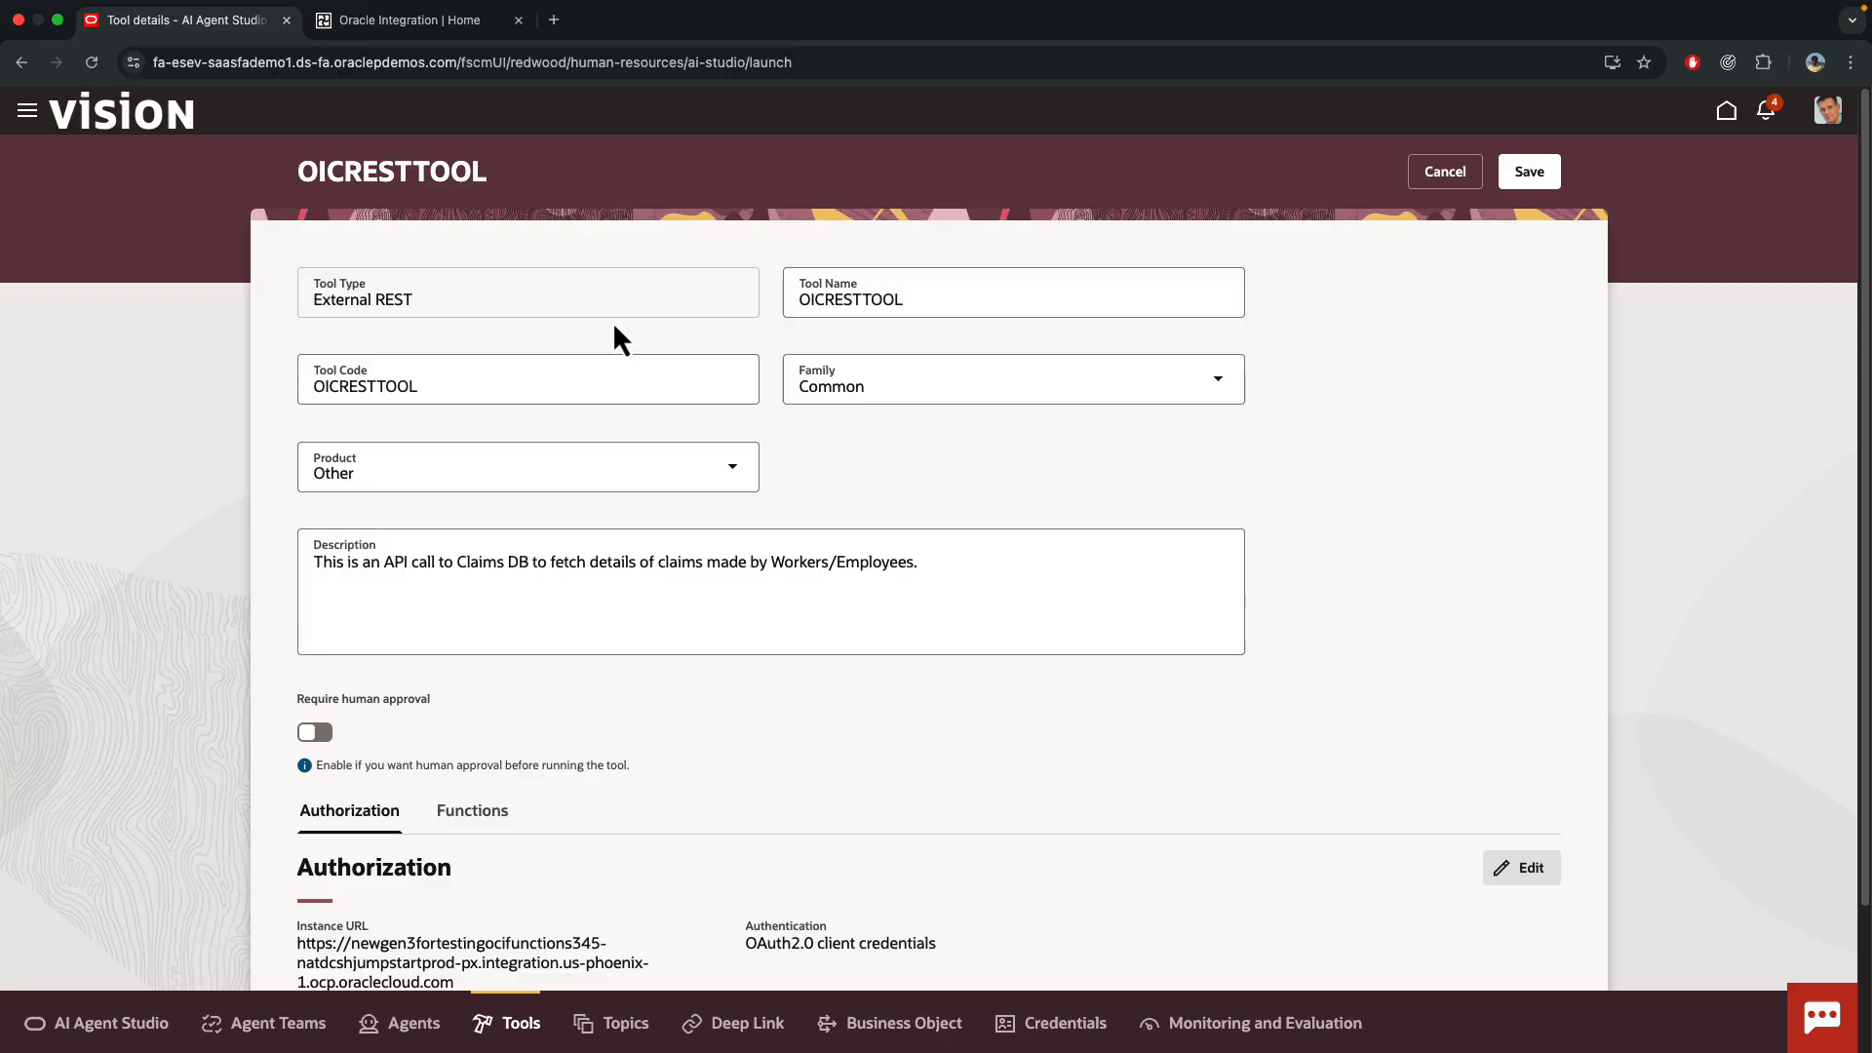
pyautogui.moveTo(630, 402)
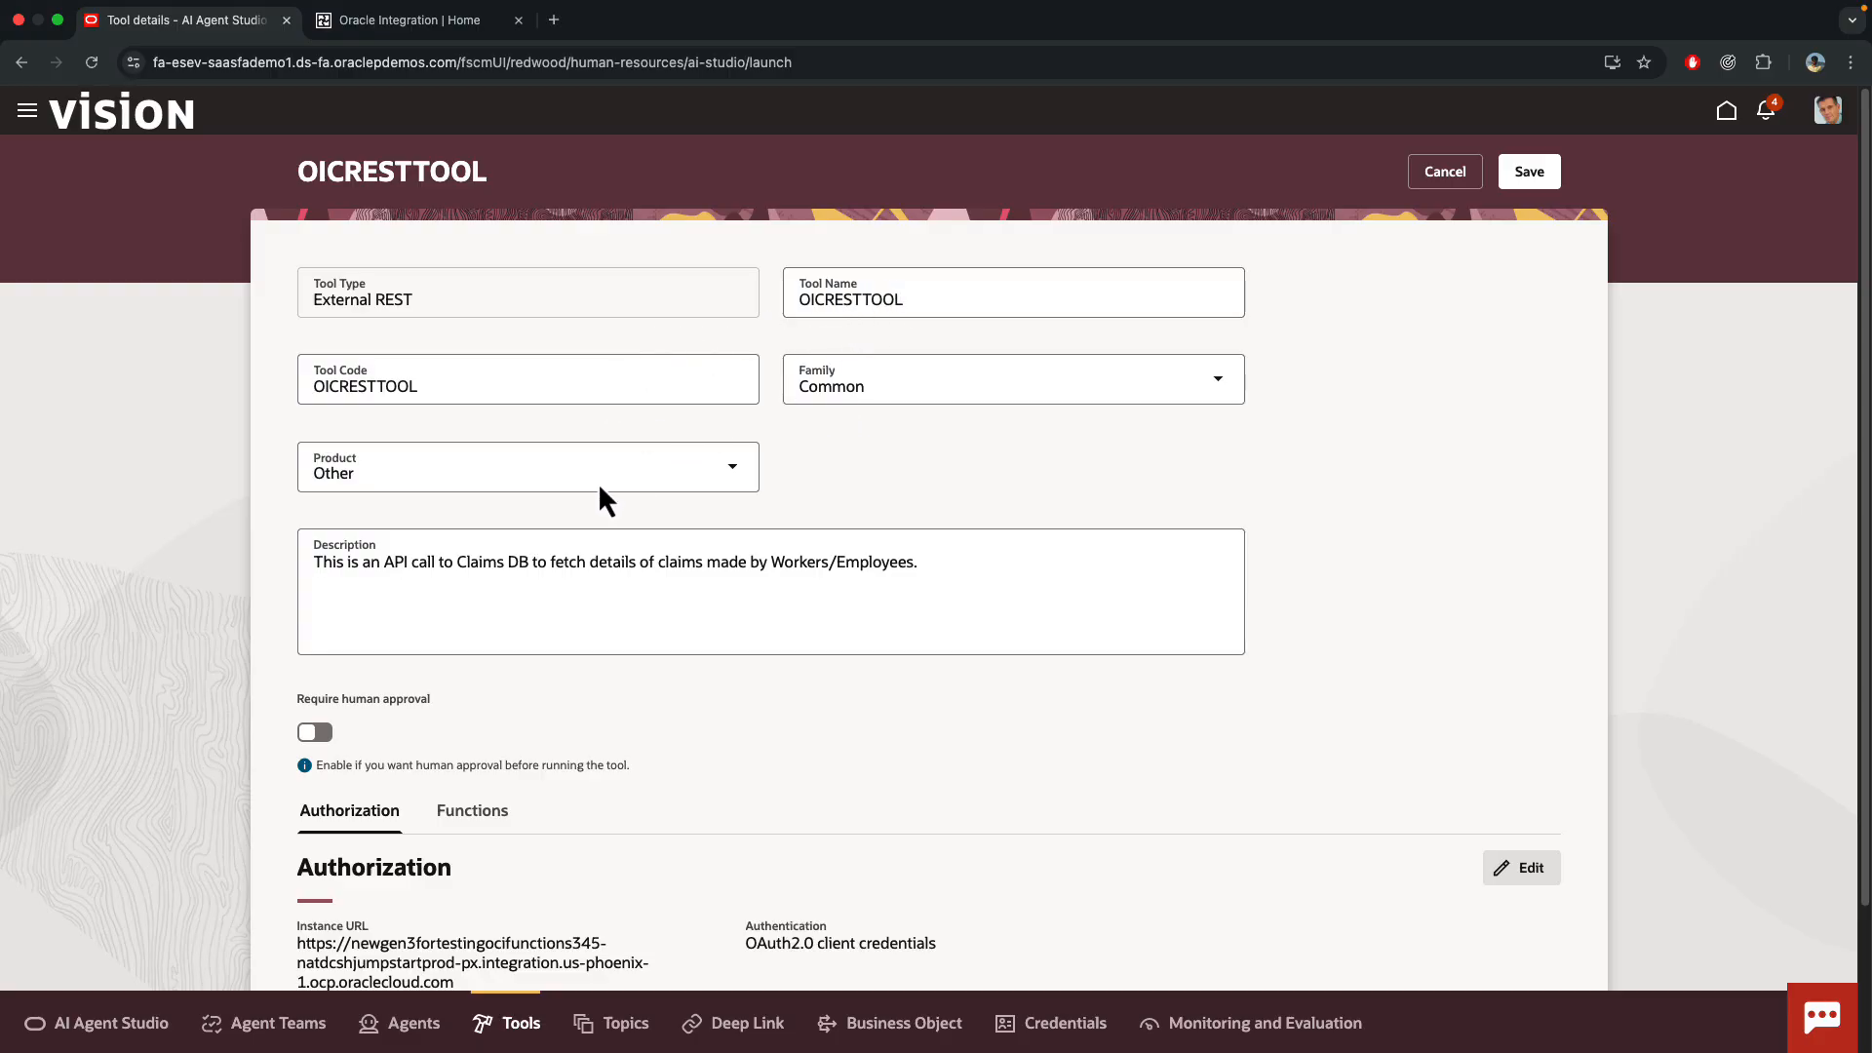
pyautogui.scroll(-3)
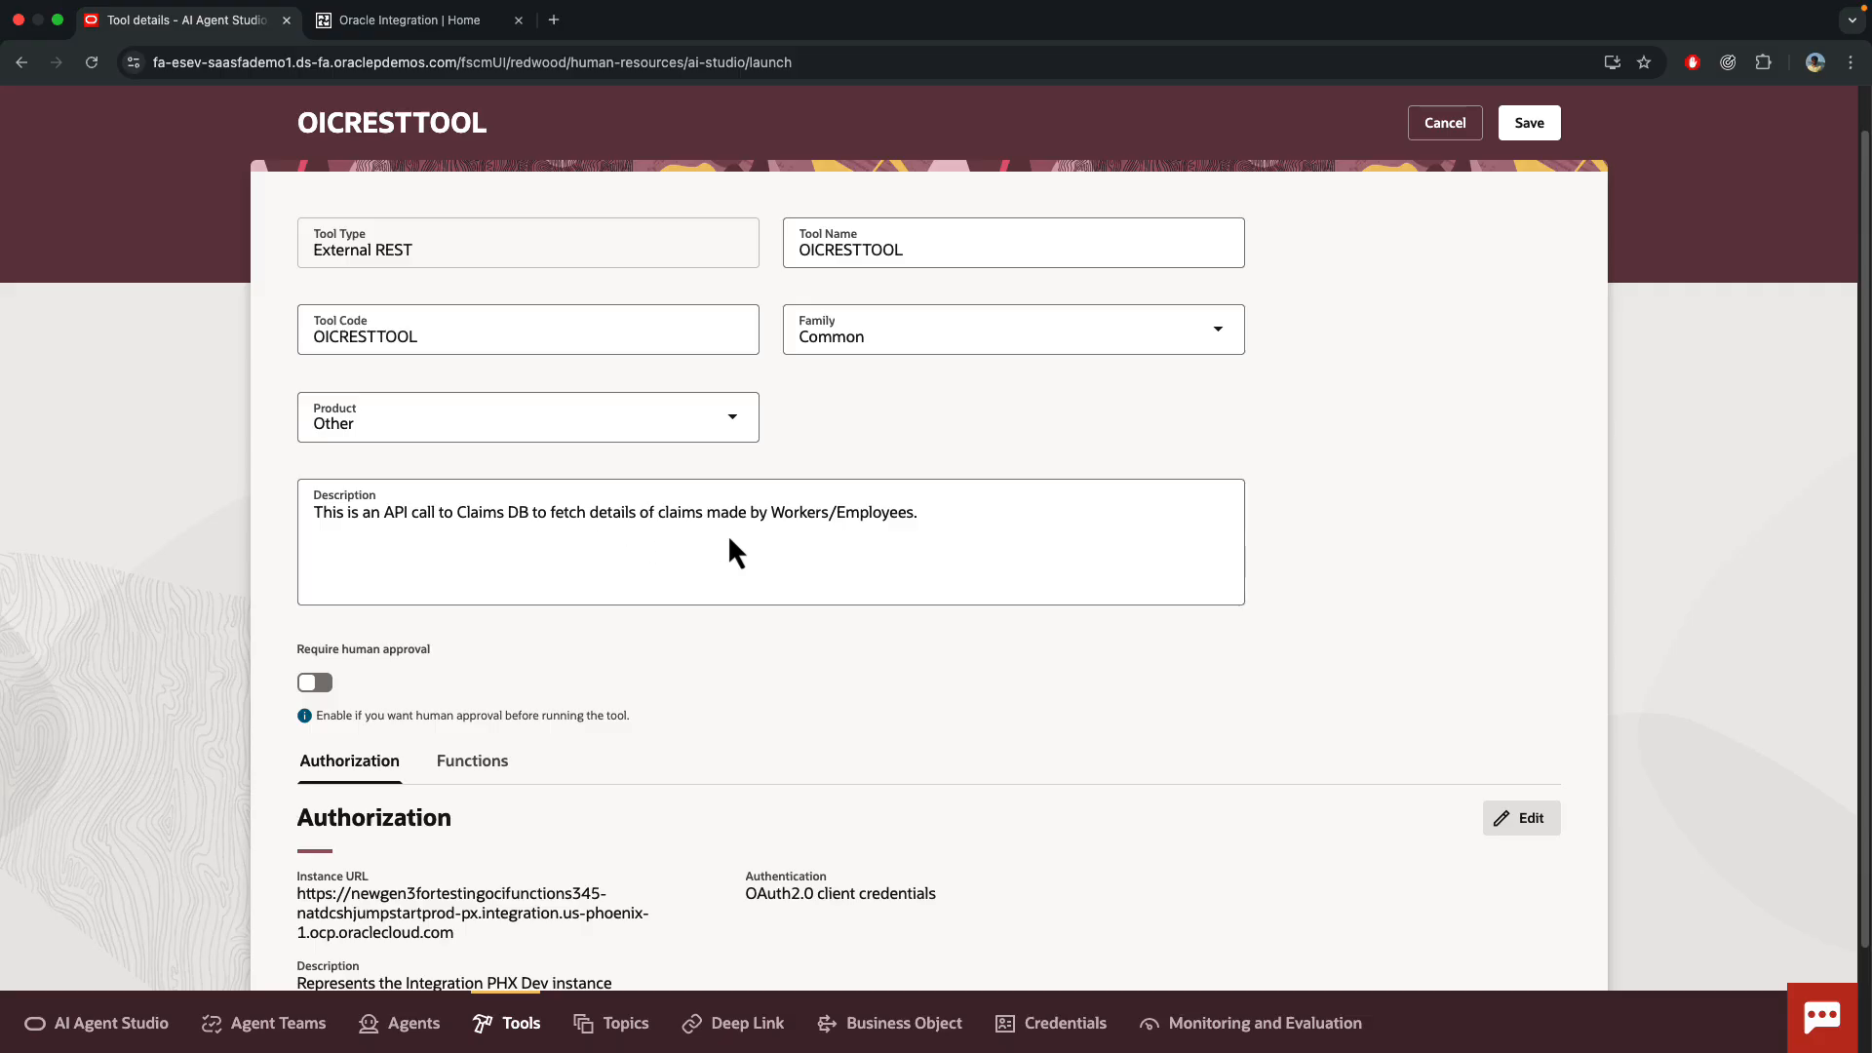
pyautogui.scroll(-3)
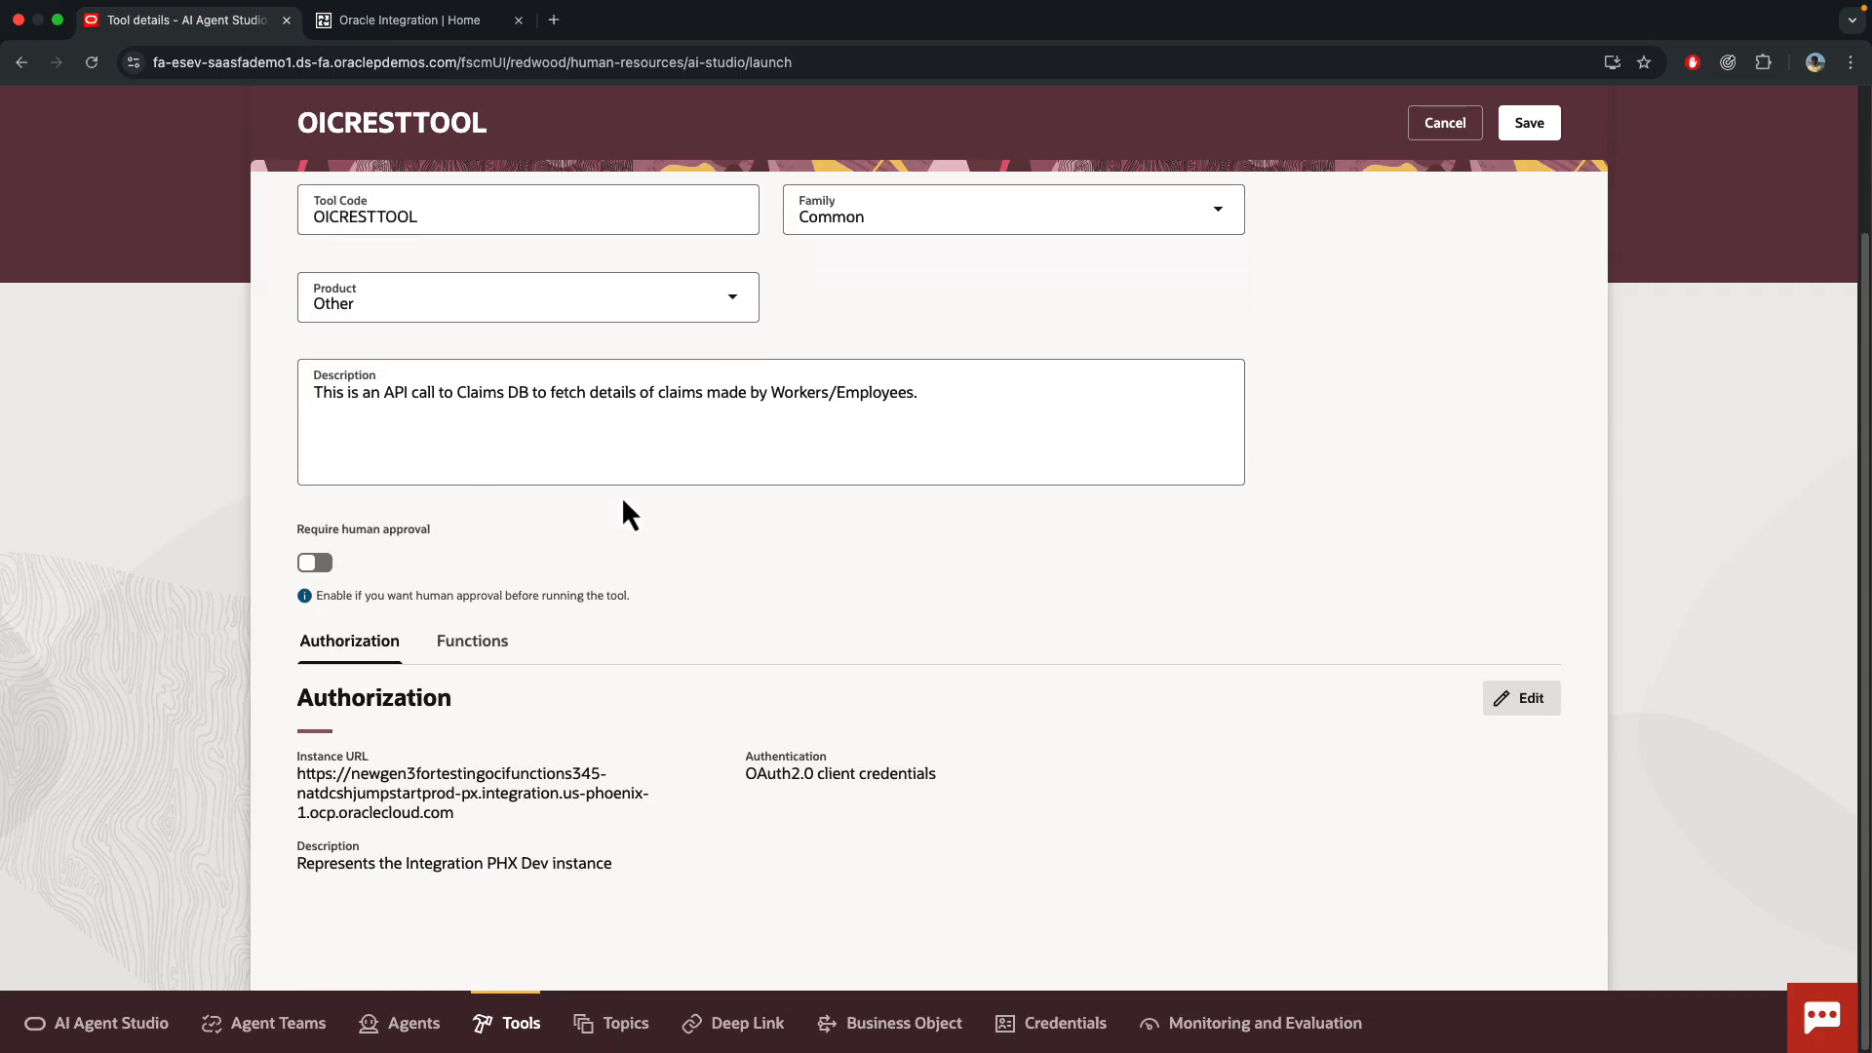
# - Edit the tool's authorization and highlight the host of the GetClaimsForEmployee endpoint URL in Oracle Integration
pyautogui.click(1521, 698)
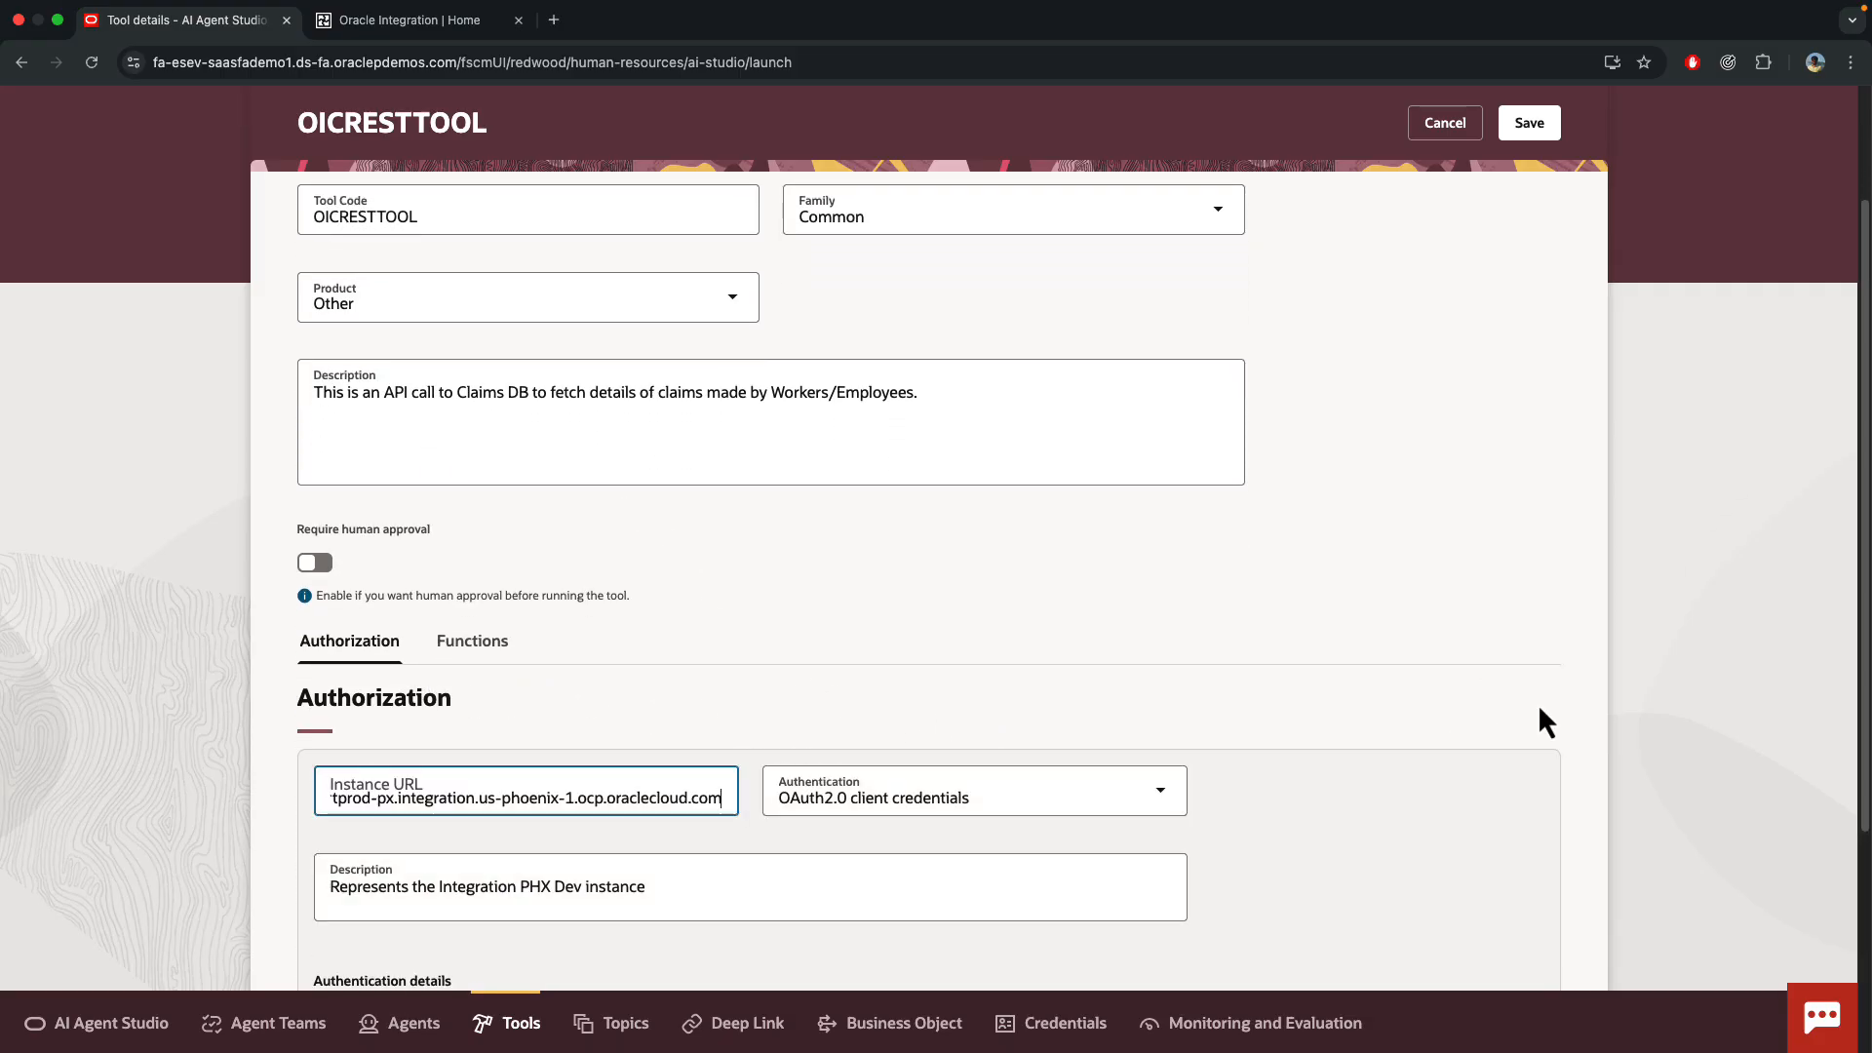
pyautogui.scroll(-3)
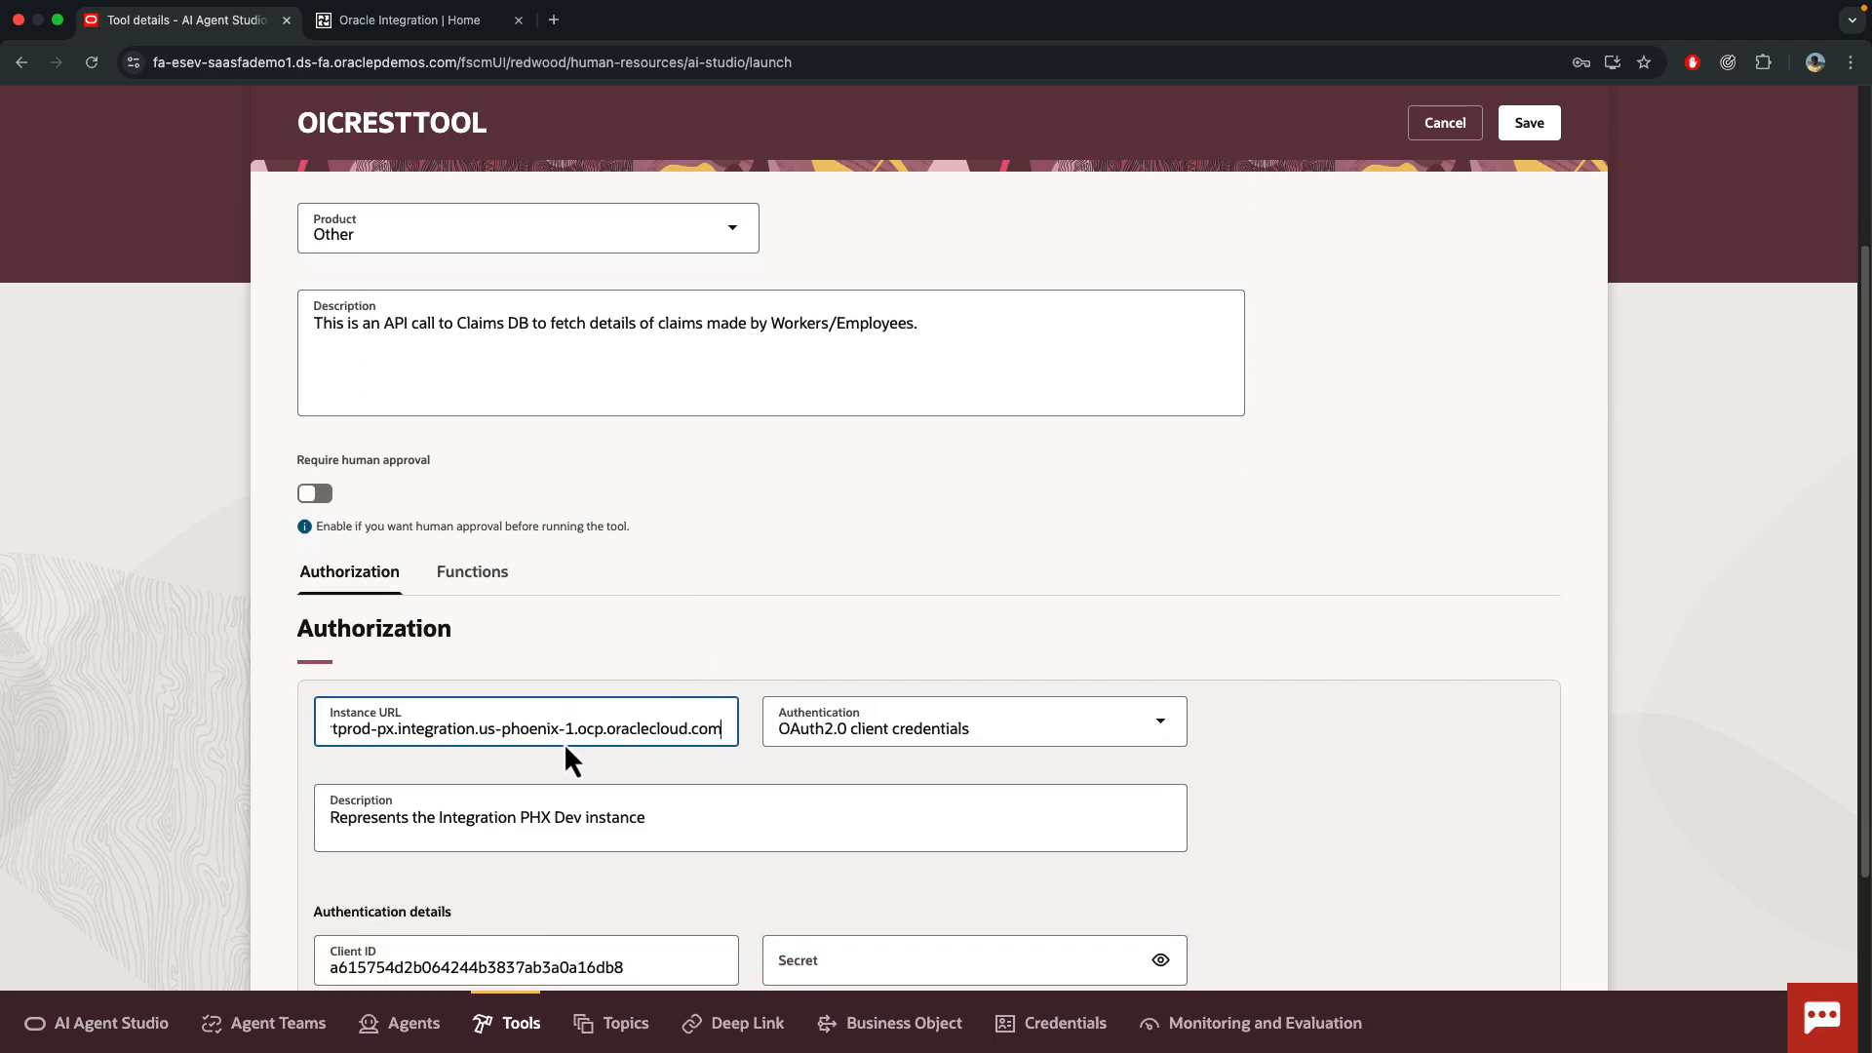
pyautogui.moveTo(706, 755)
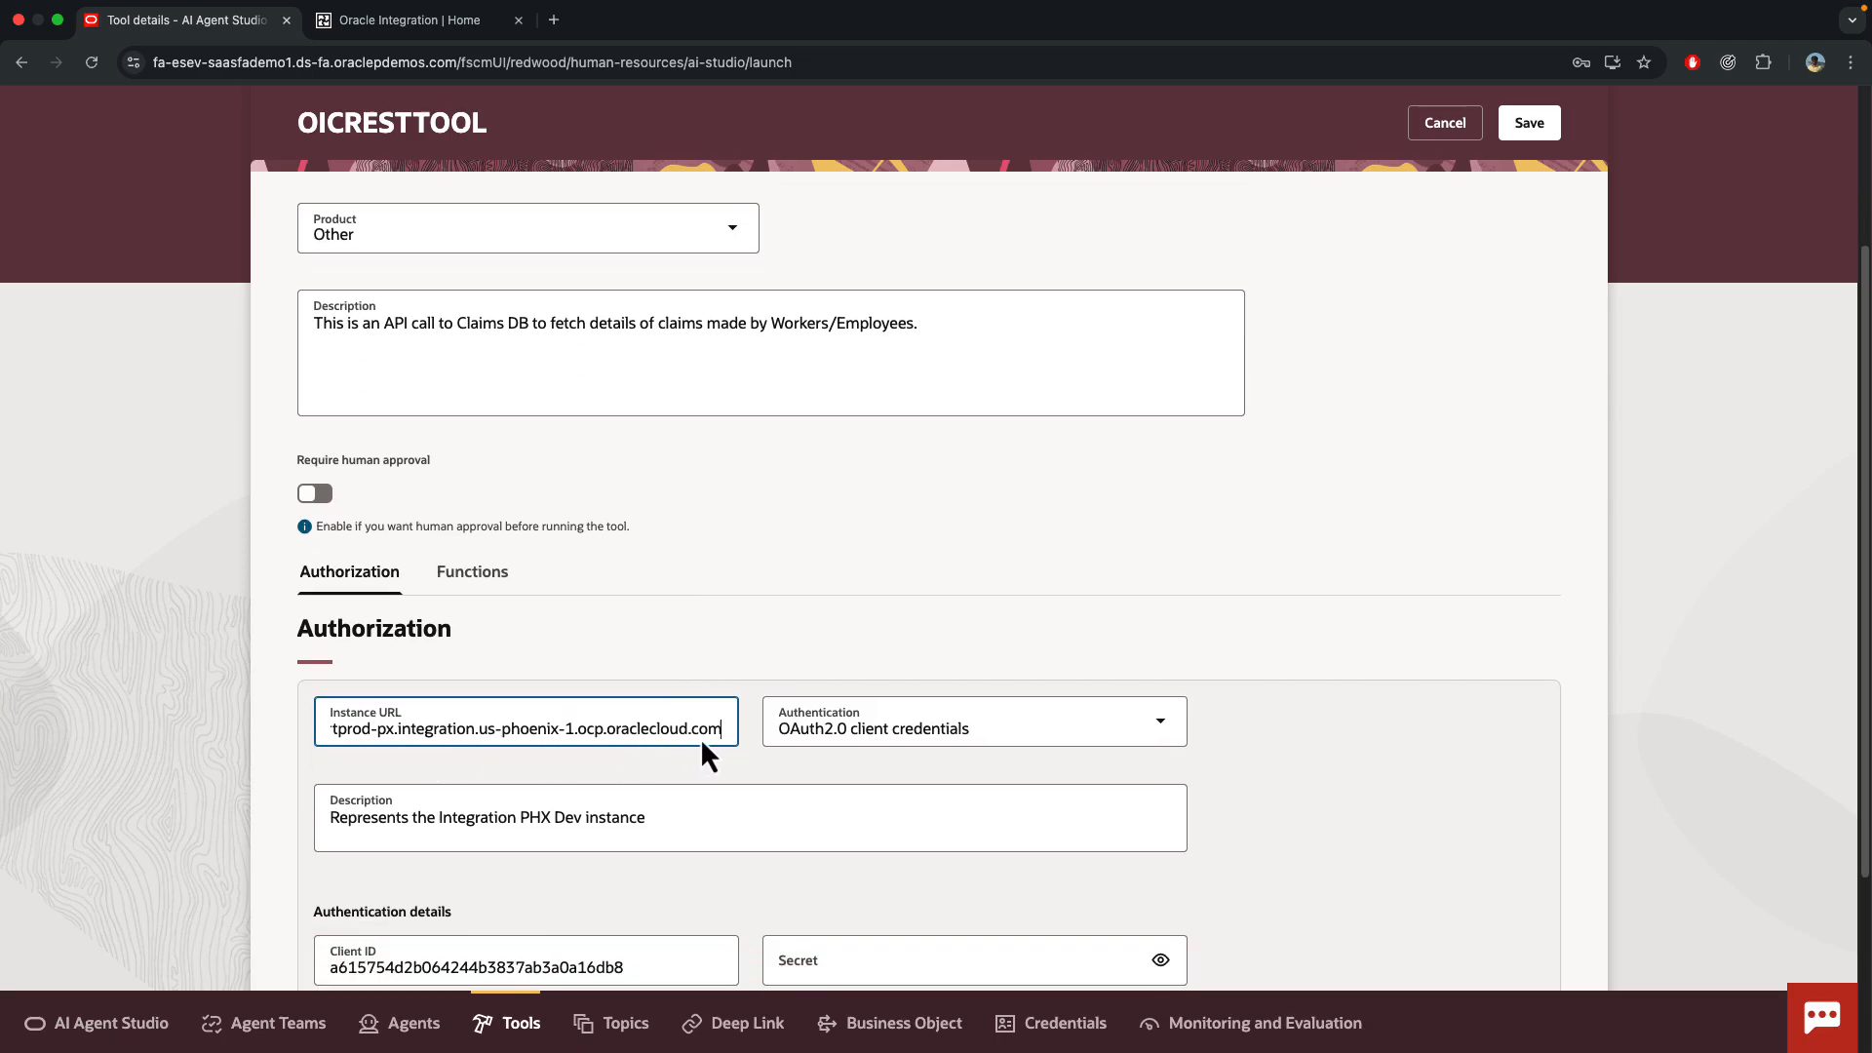
pyautogui.moveTo(274, 754)
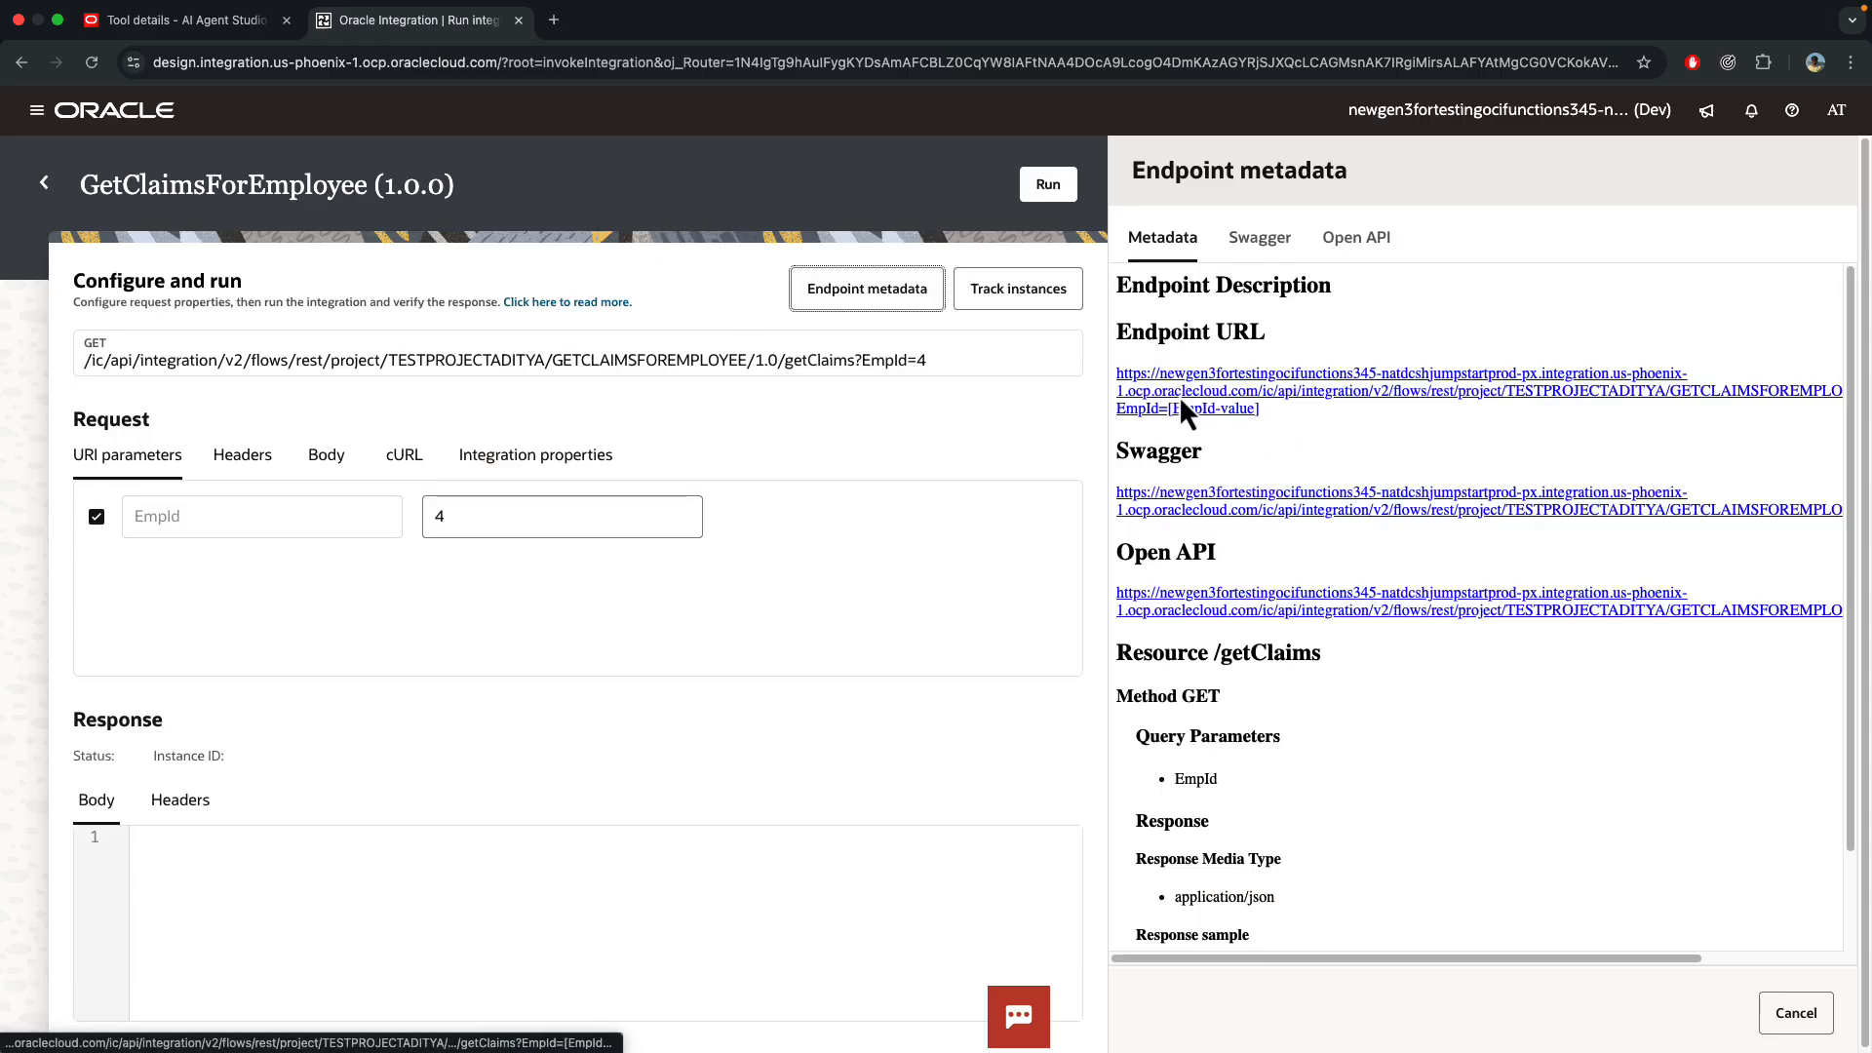
pyautogui.moveTo(1115, 373); pyautogui.dragTo(1294, 394)
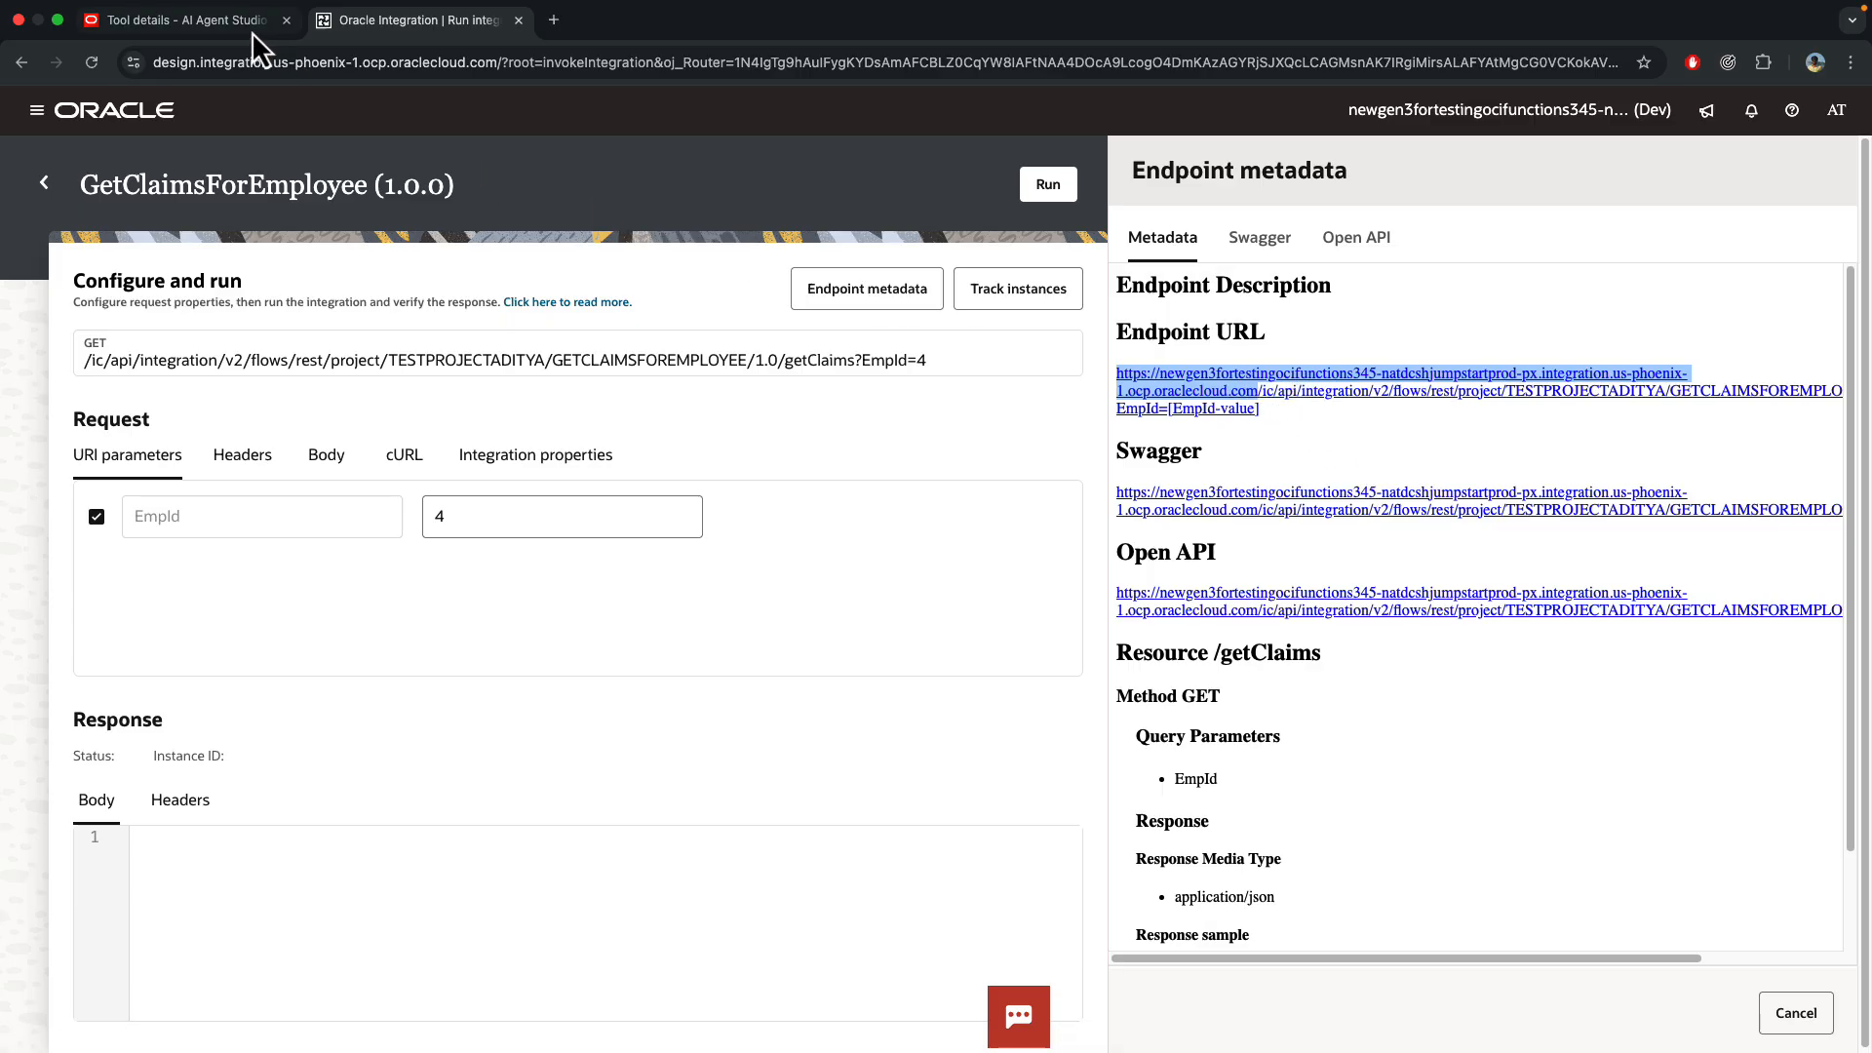
# - Review the Authentication types for OICRESTTOOL and cancel the authorization edit without changes
pyautogui.click(180, 19)
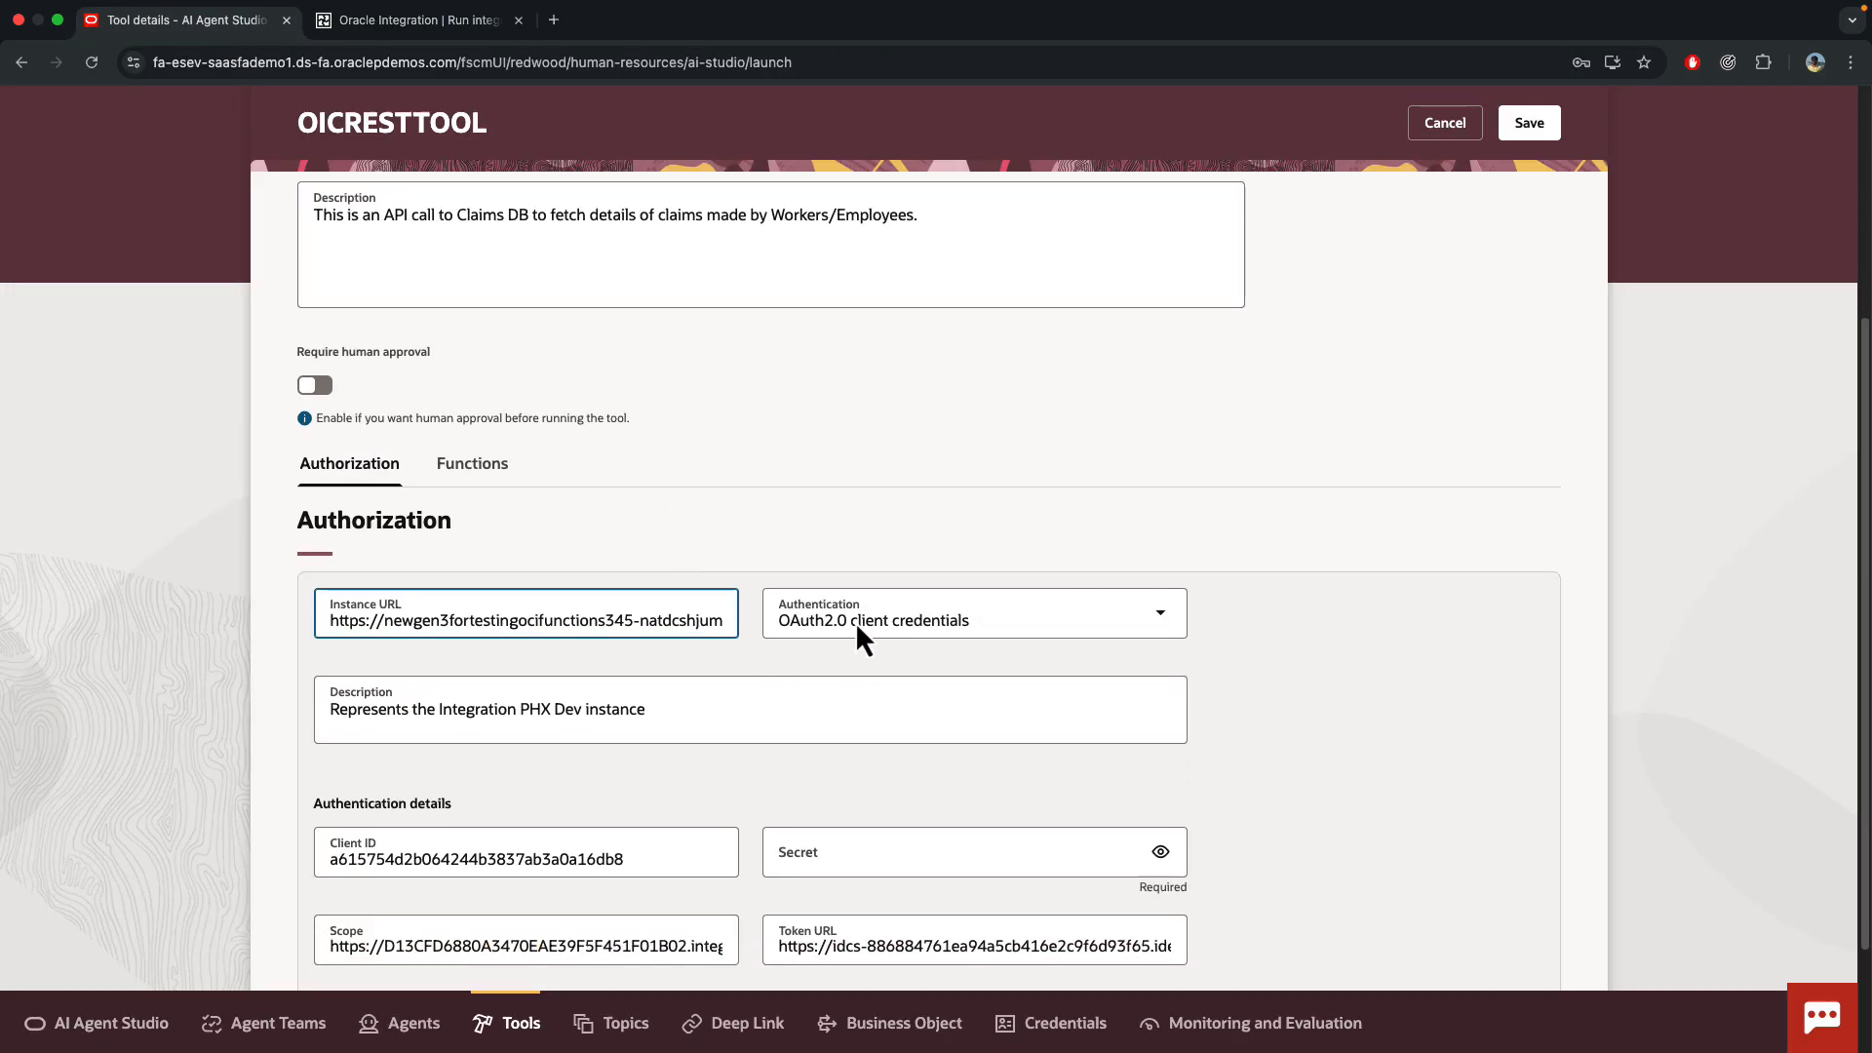
pyautogui.click(971, 613)
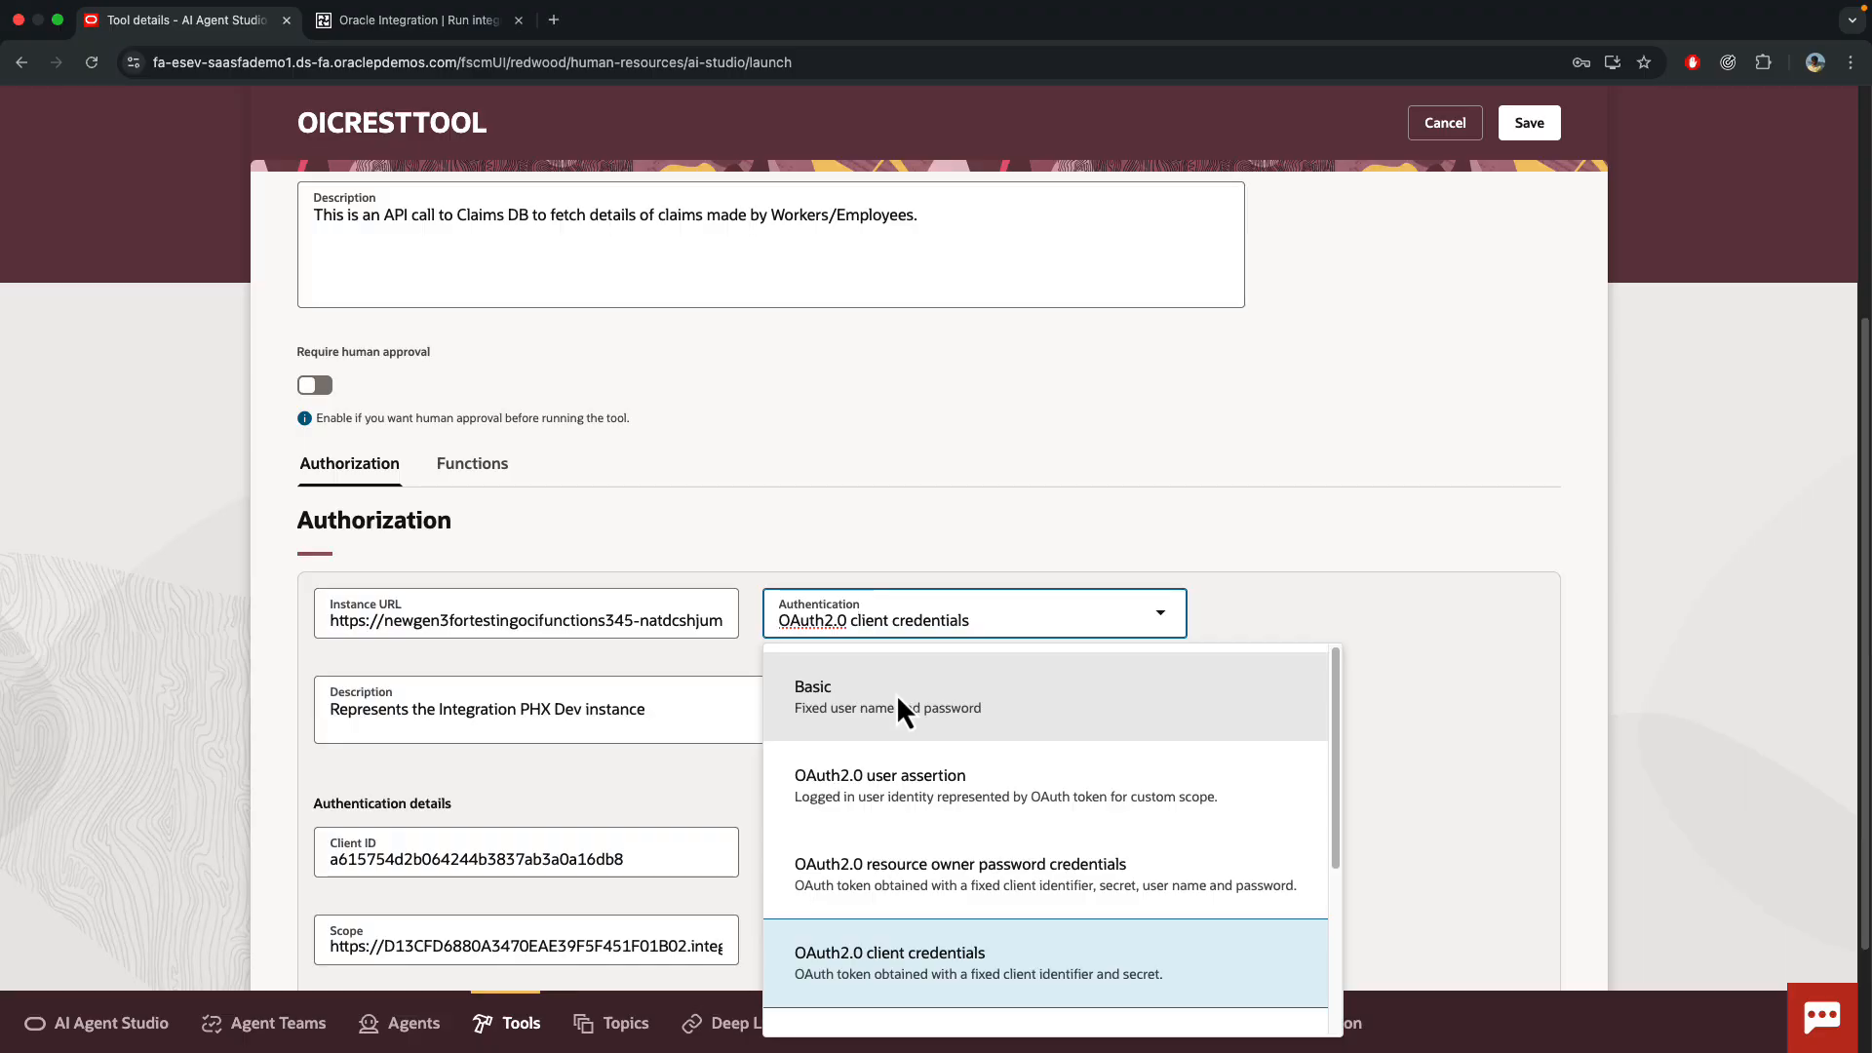
pyautogui.moveTo(934, 733)
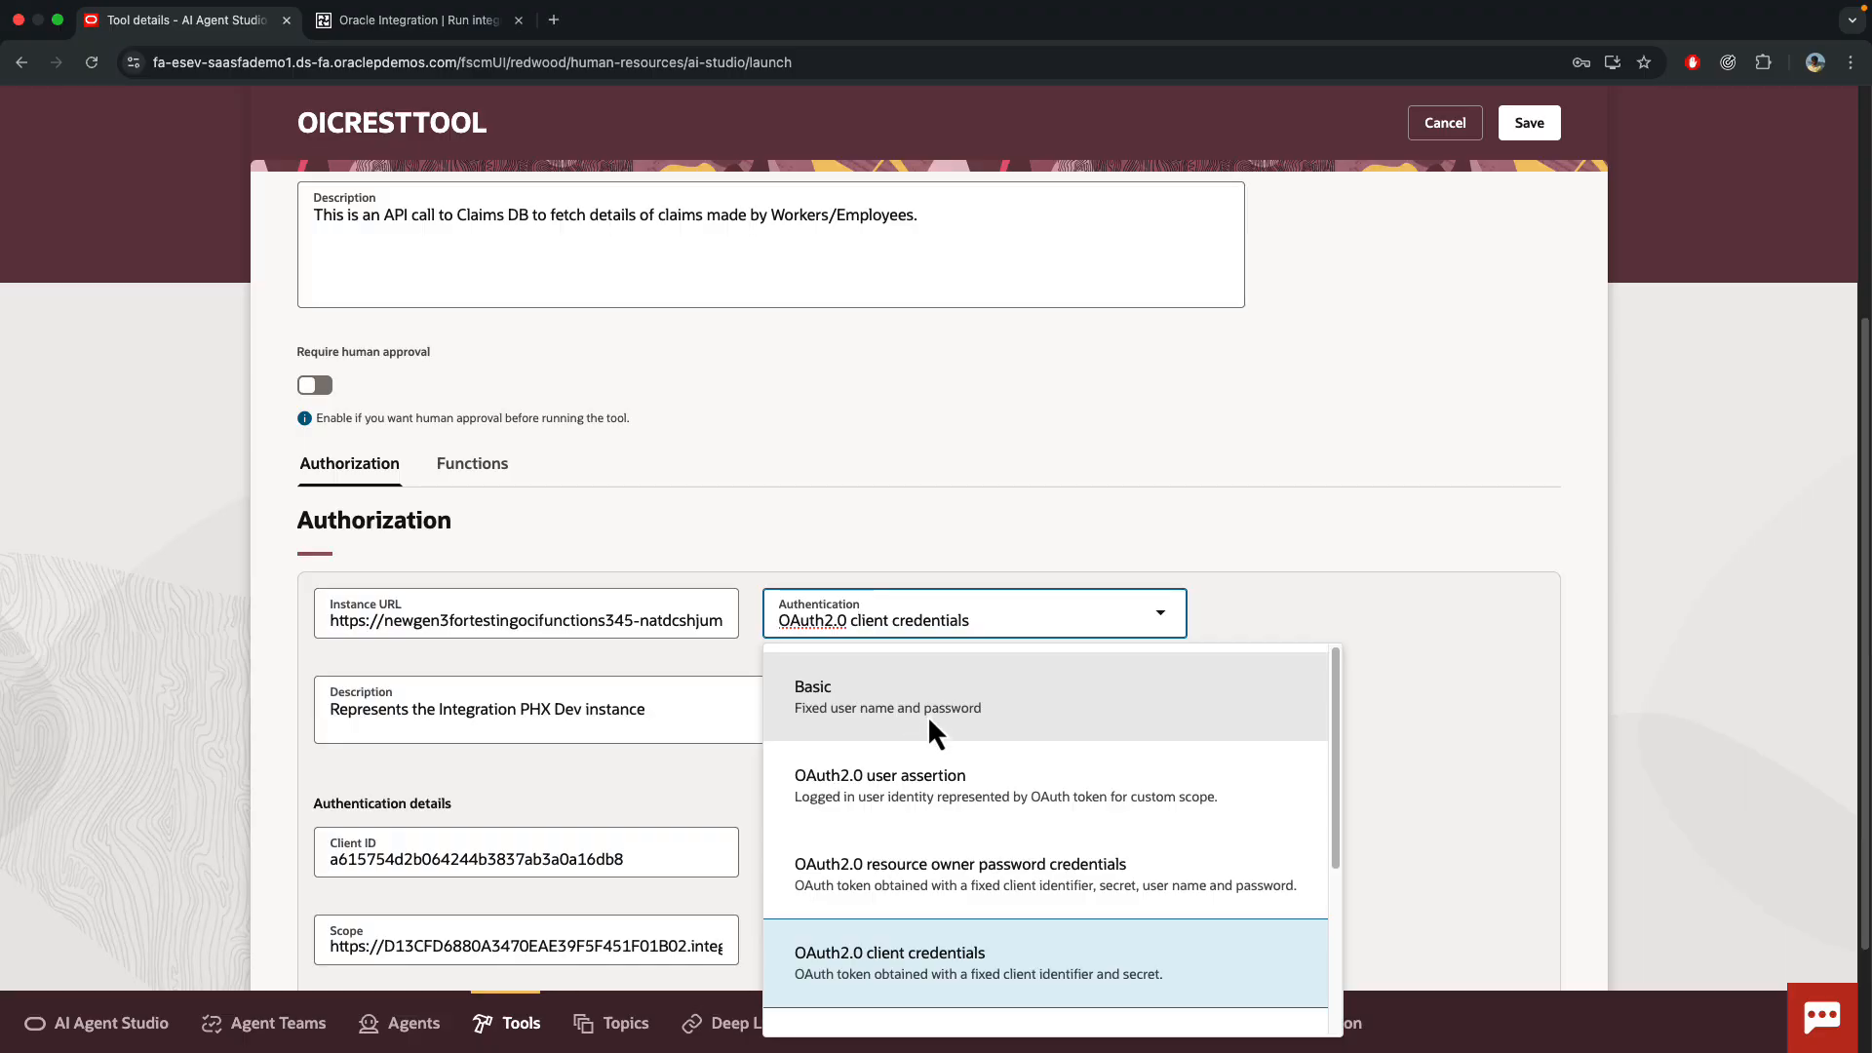
pyautogui.moveTo(864, 525)
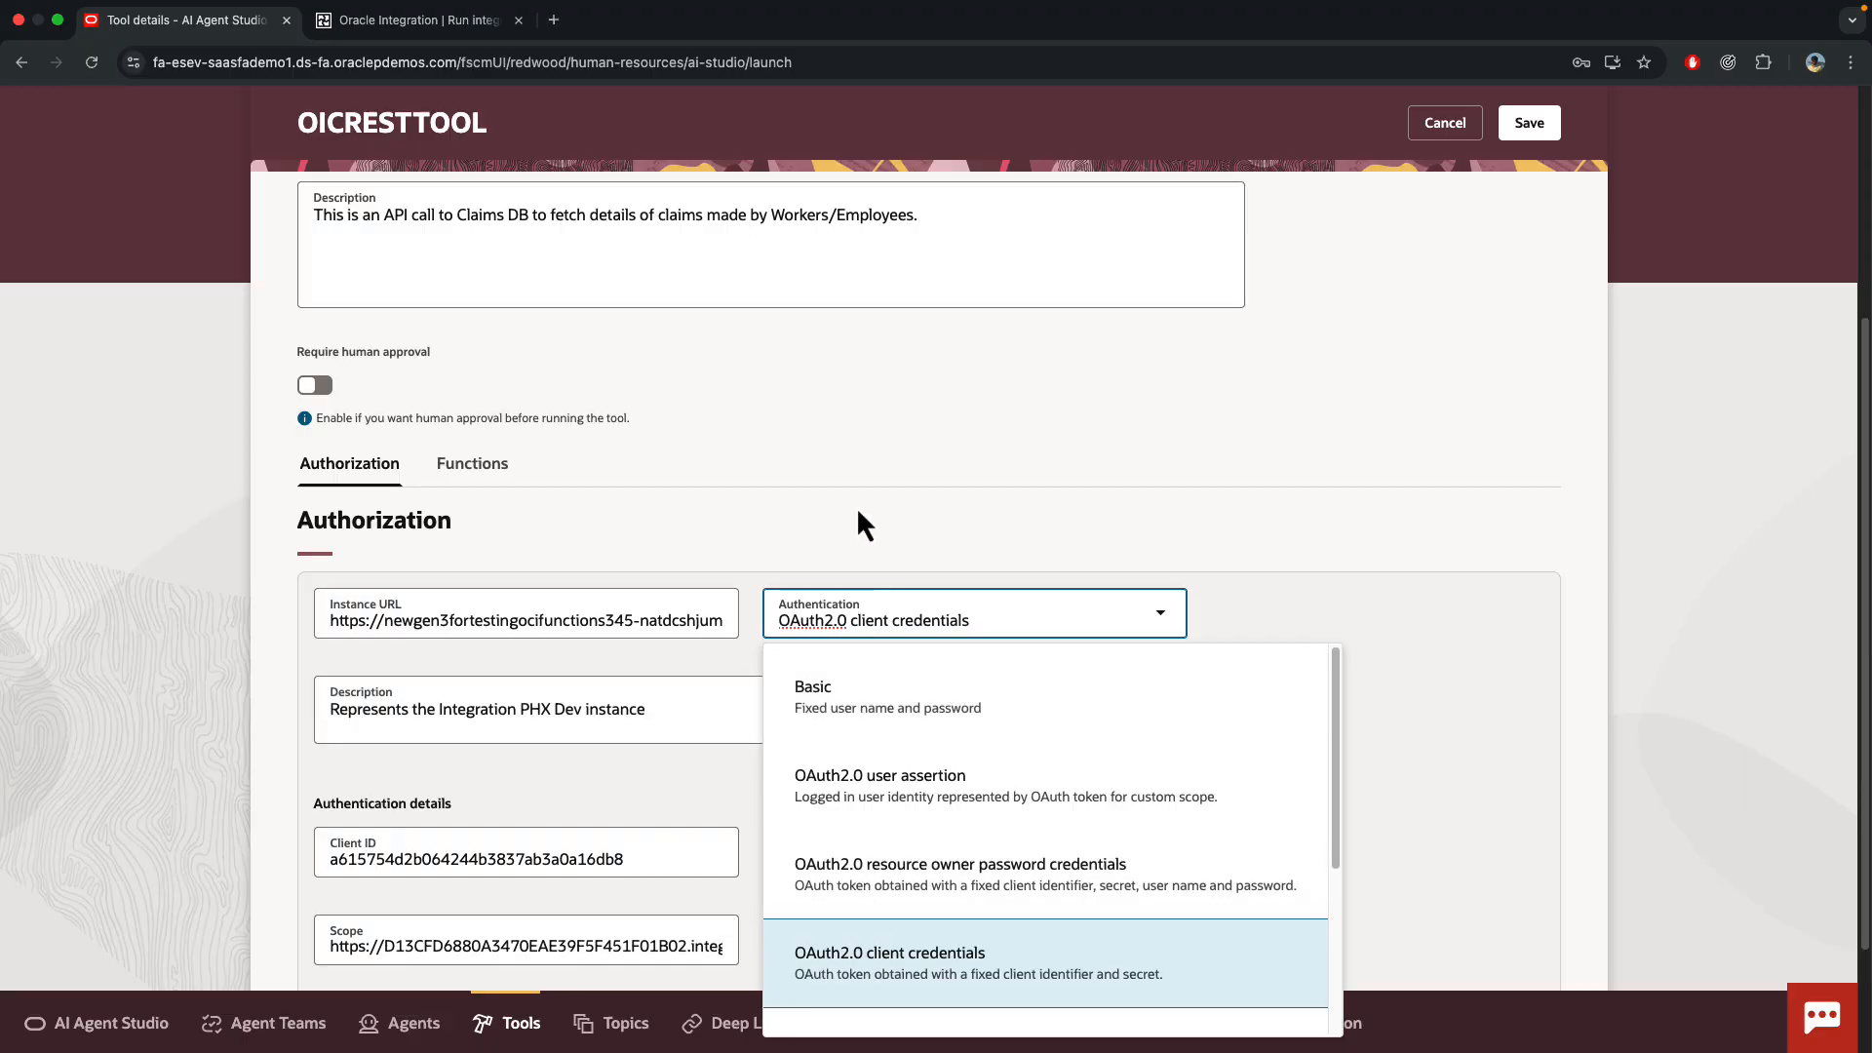
pyautogui.click(889, 954)
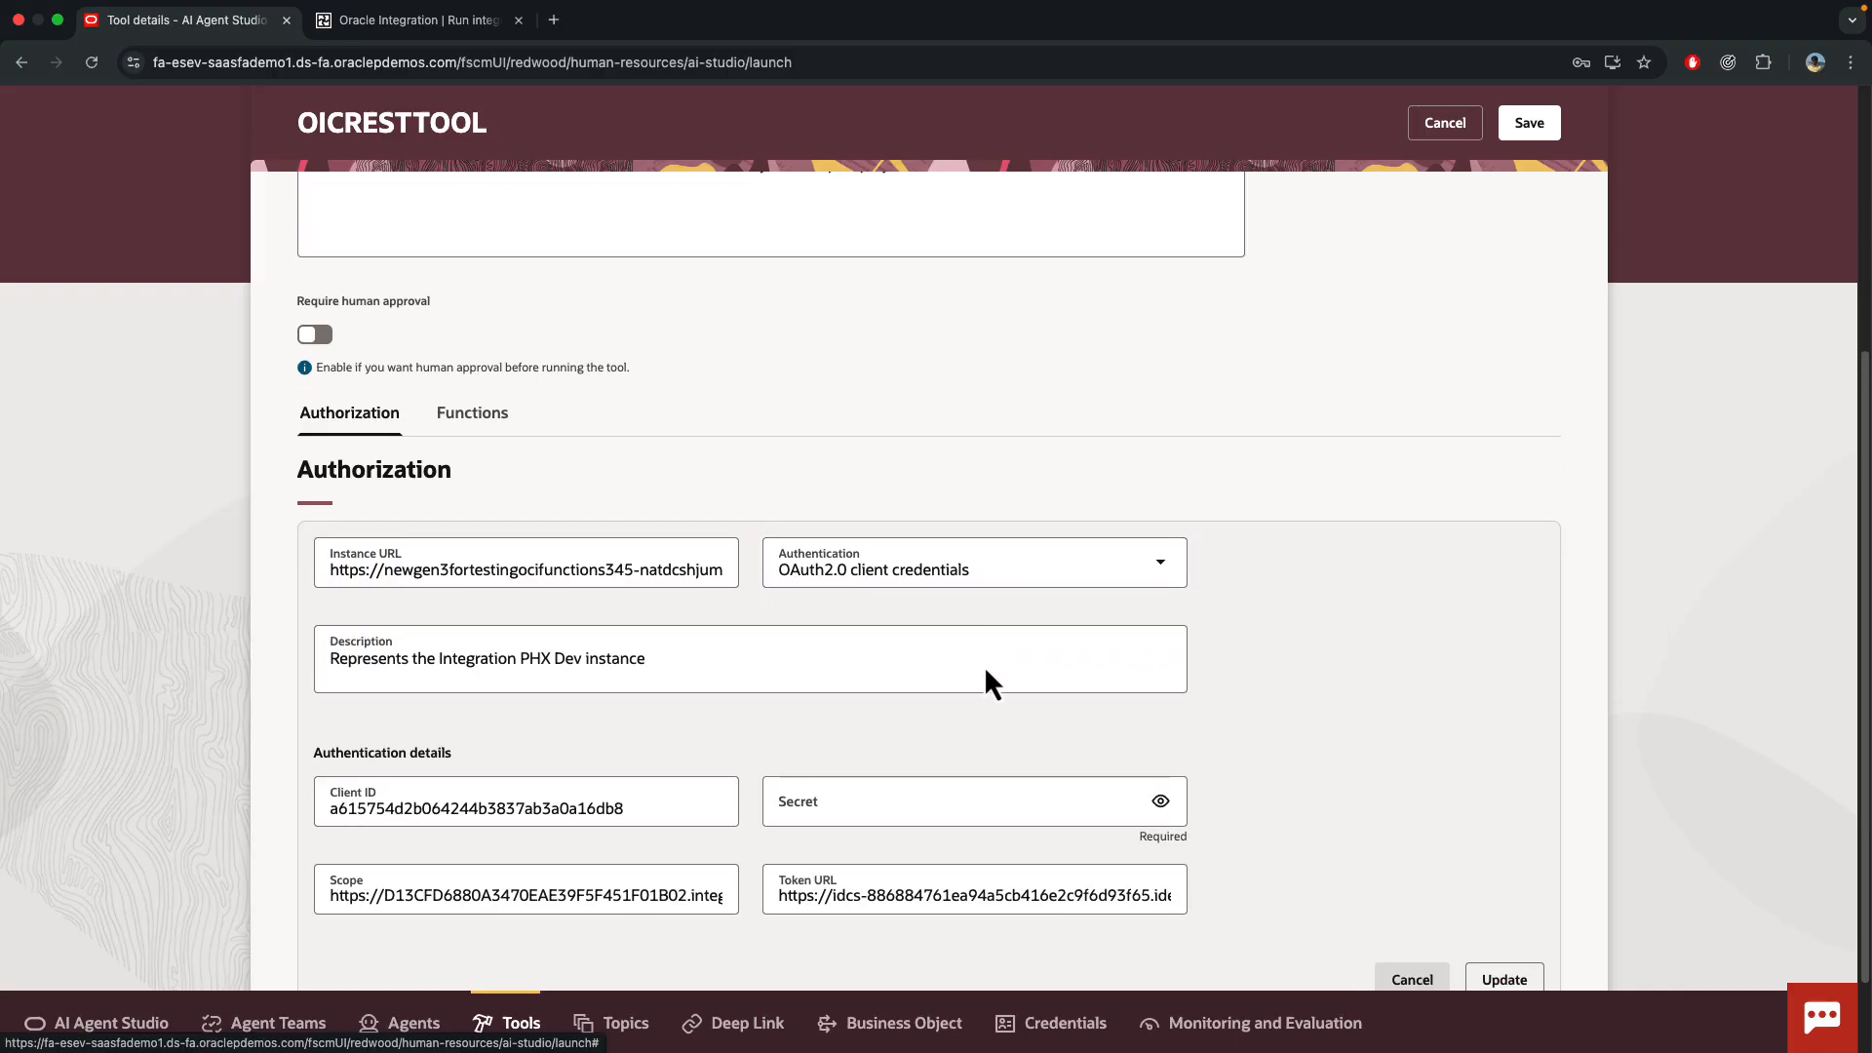
pyautogui.click(525, 807)
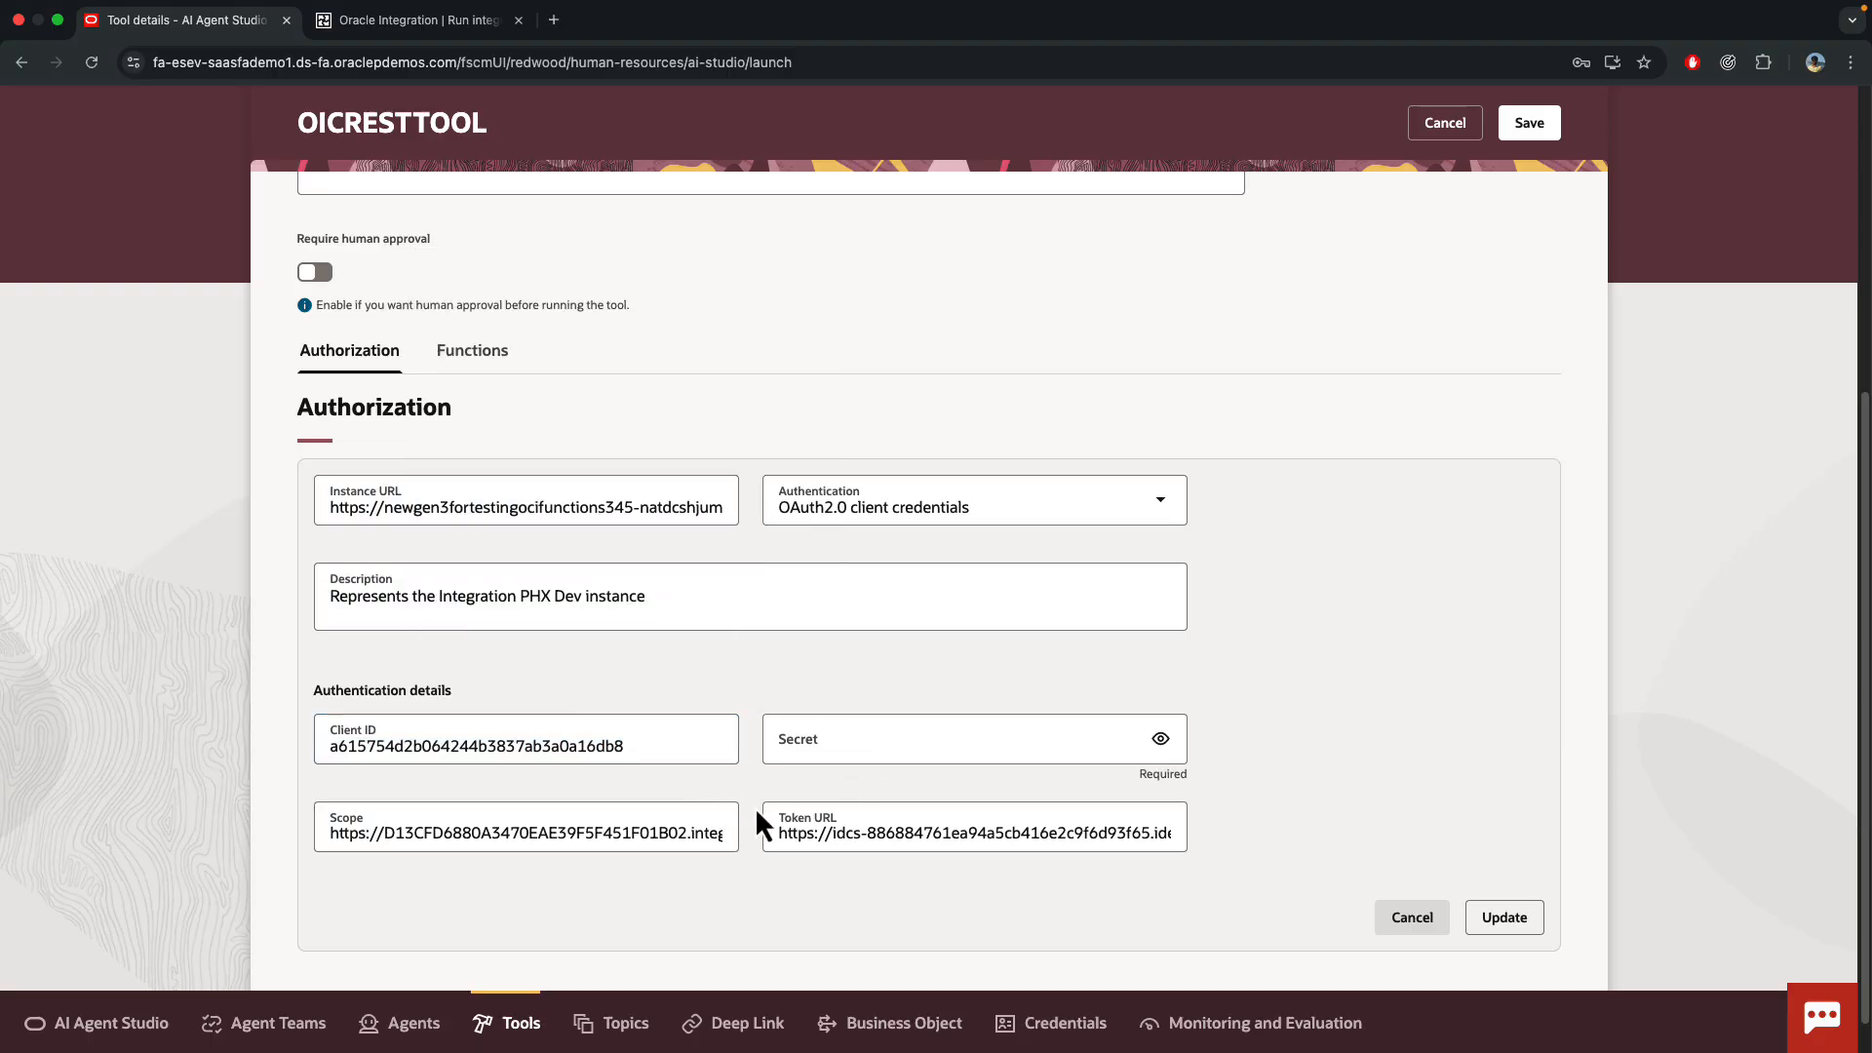
pyautogui.click(973, 829)
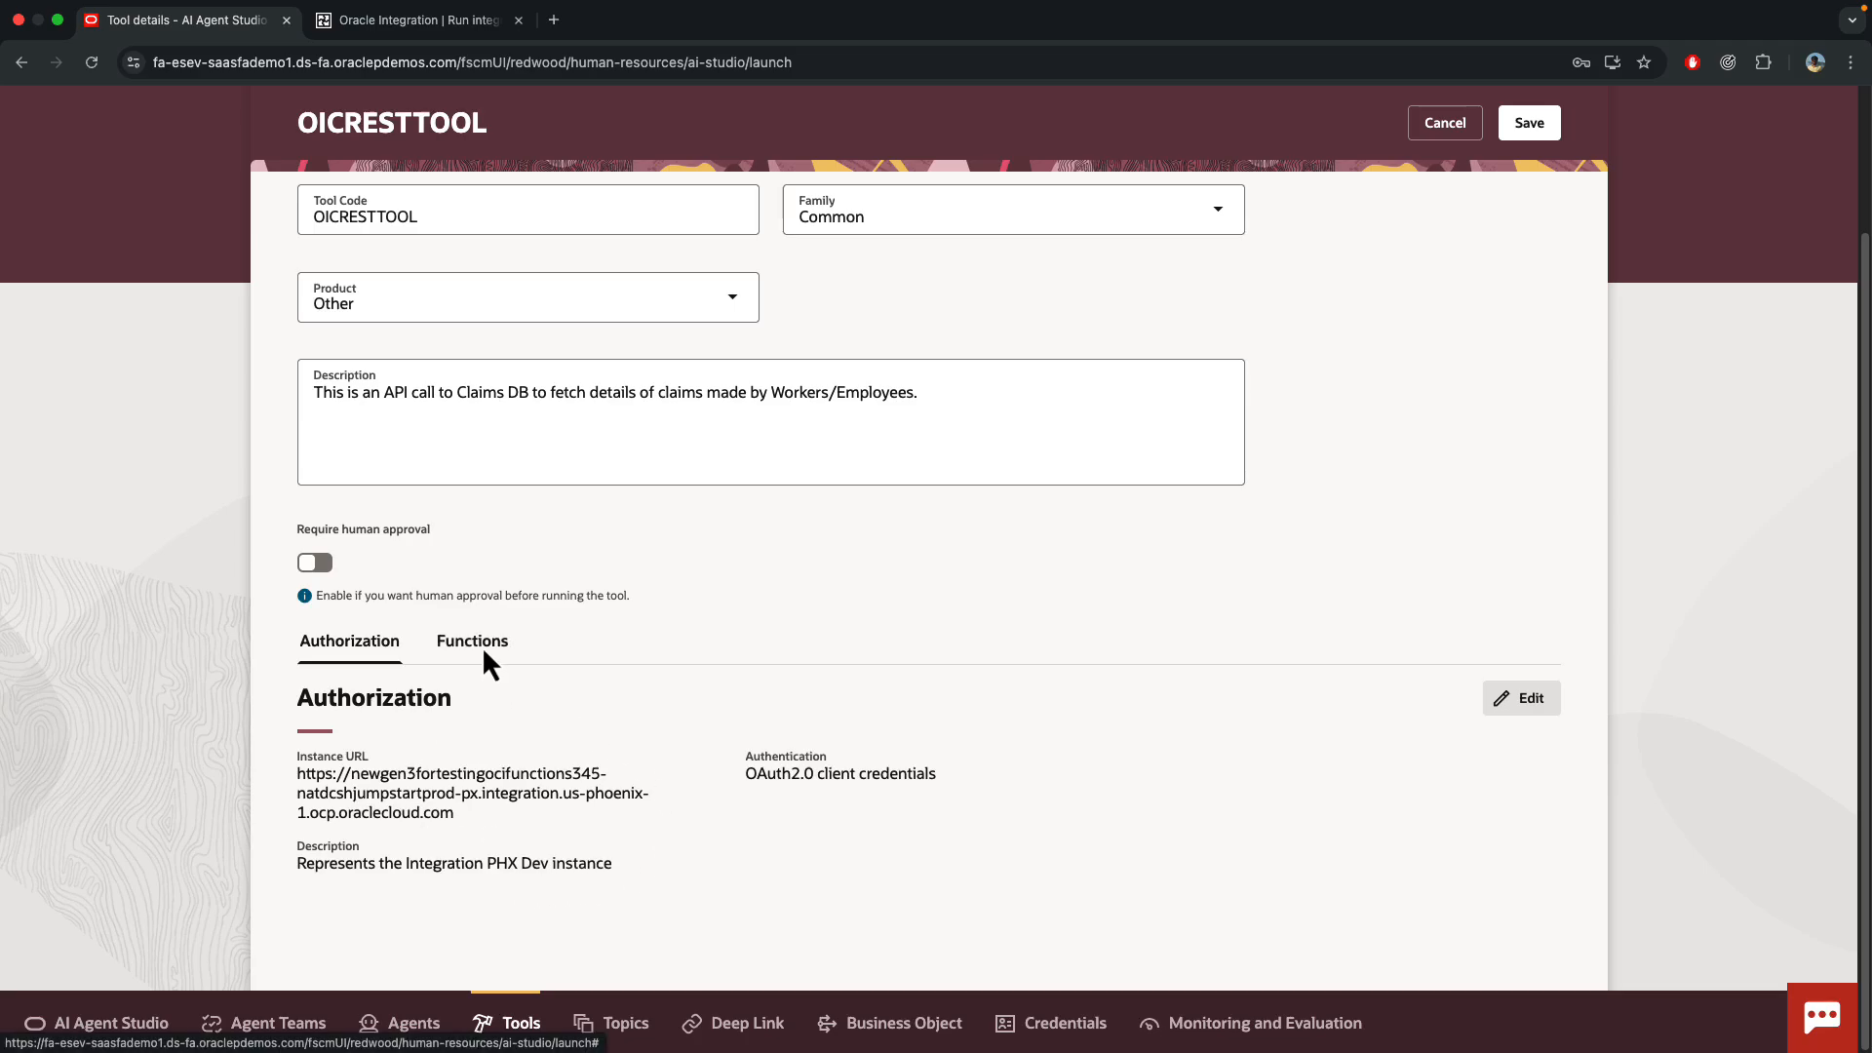
# - Review the GetClaimsByEmployeeId GET function's getClaims resource path and EmpId parameter
pyautogui.click(472, 639)
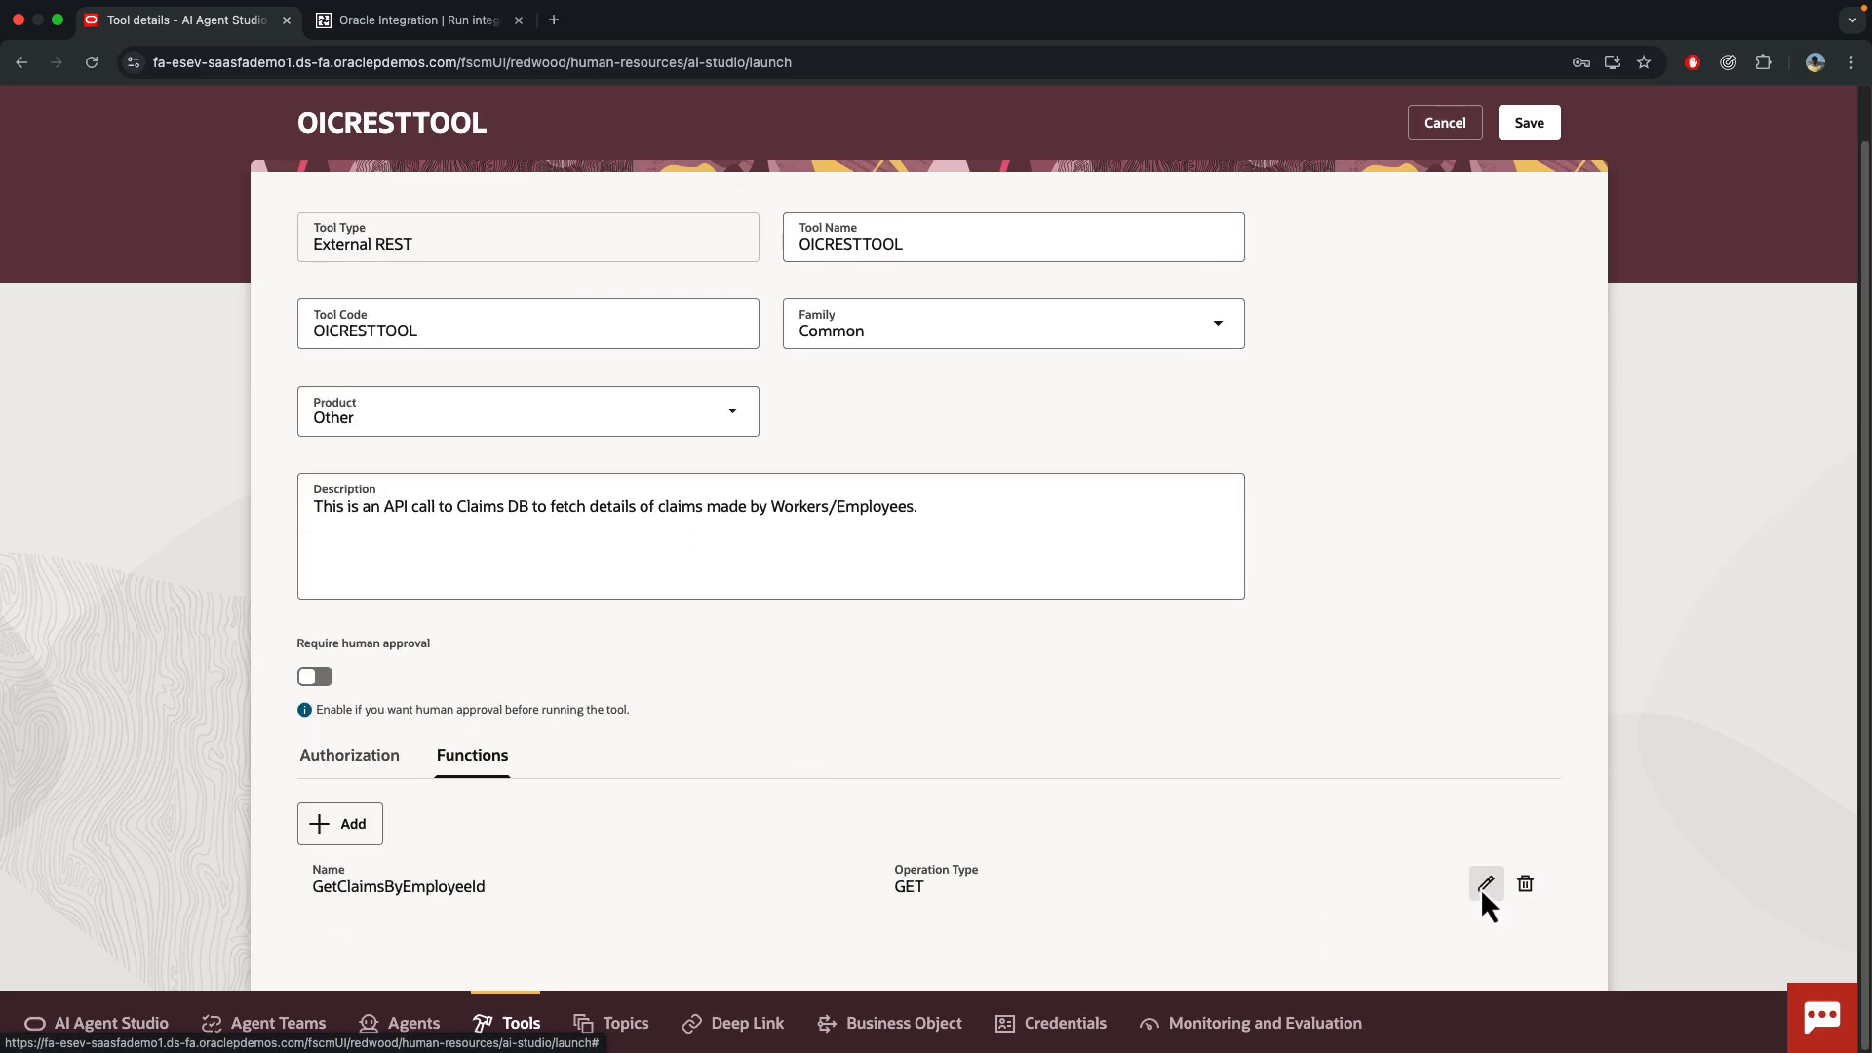
pyautogui.click(1486, 883)
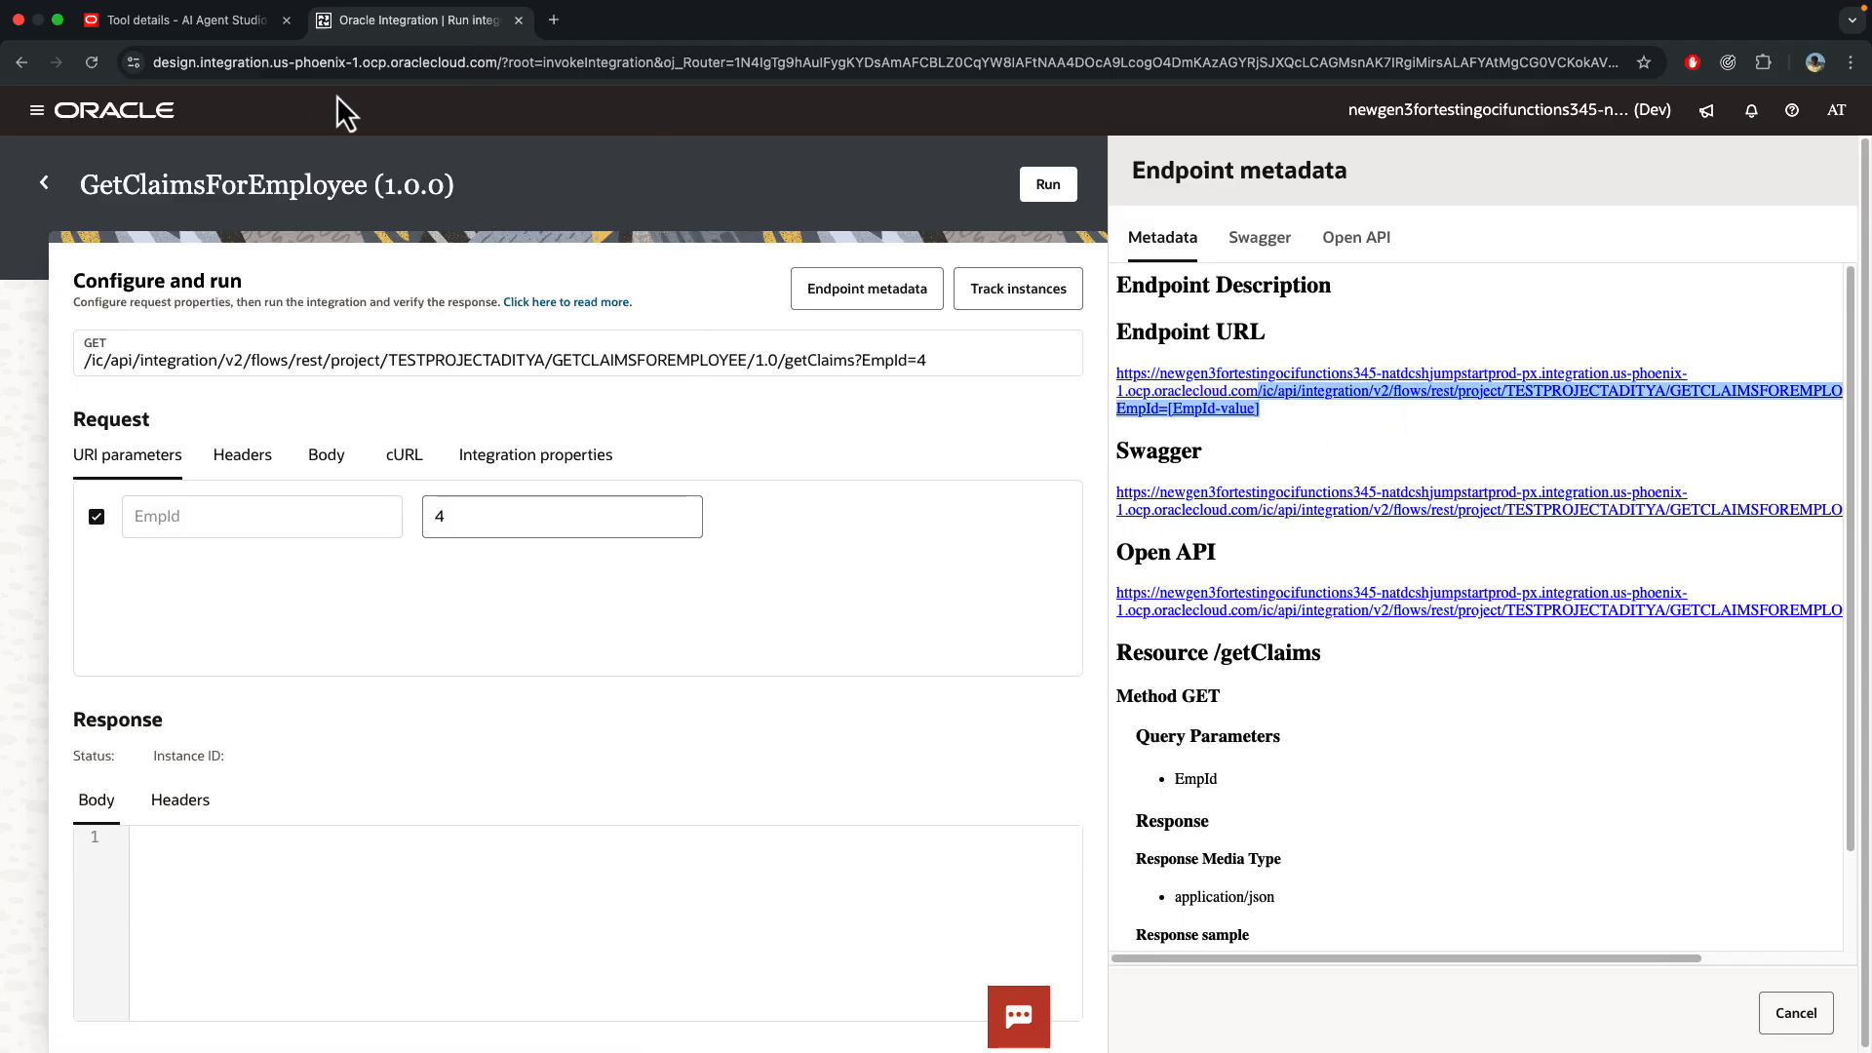
pyautogui.click(180, 20)
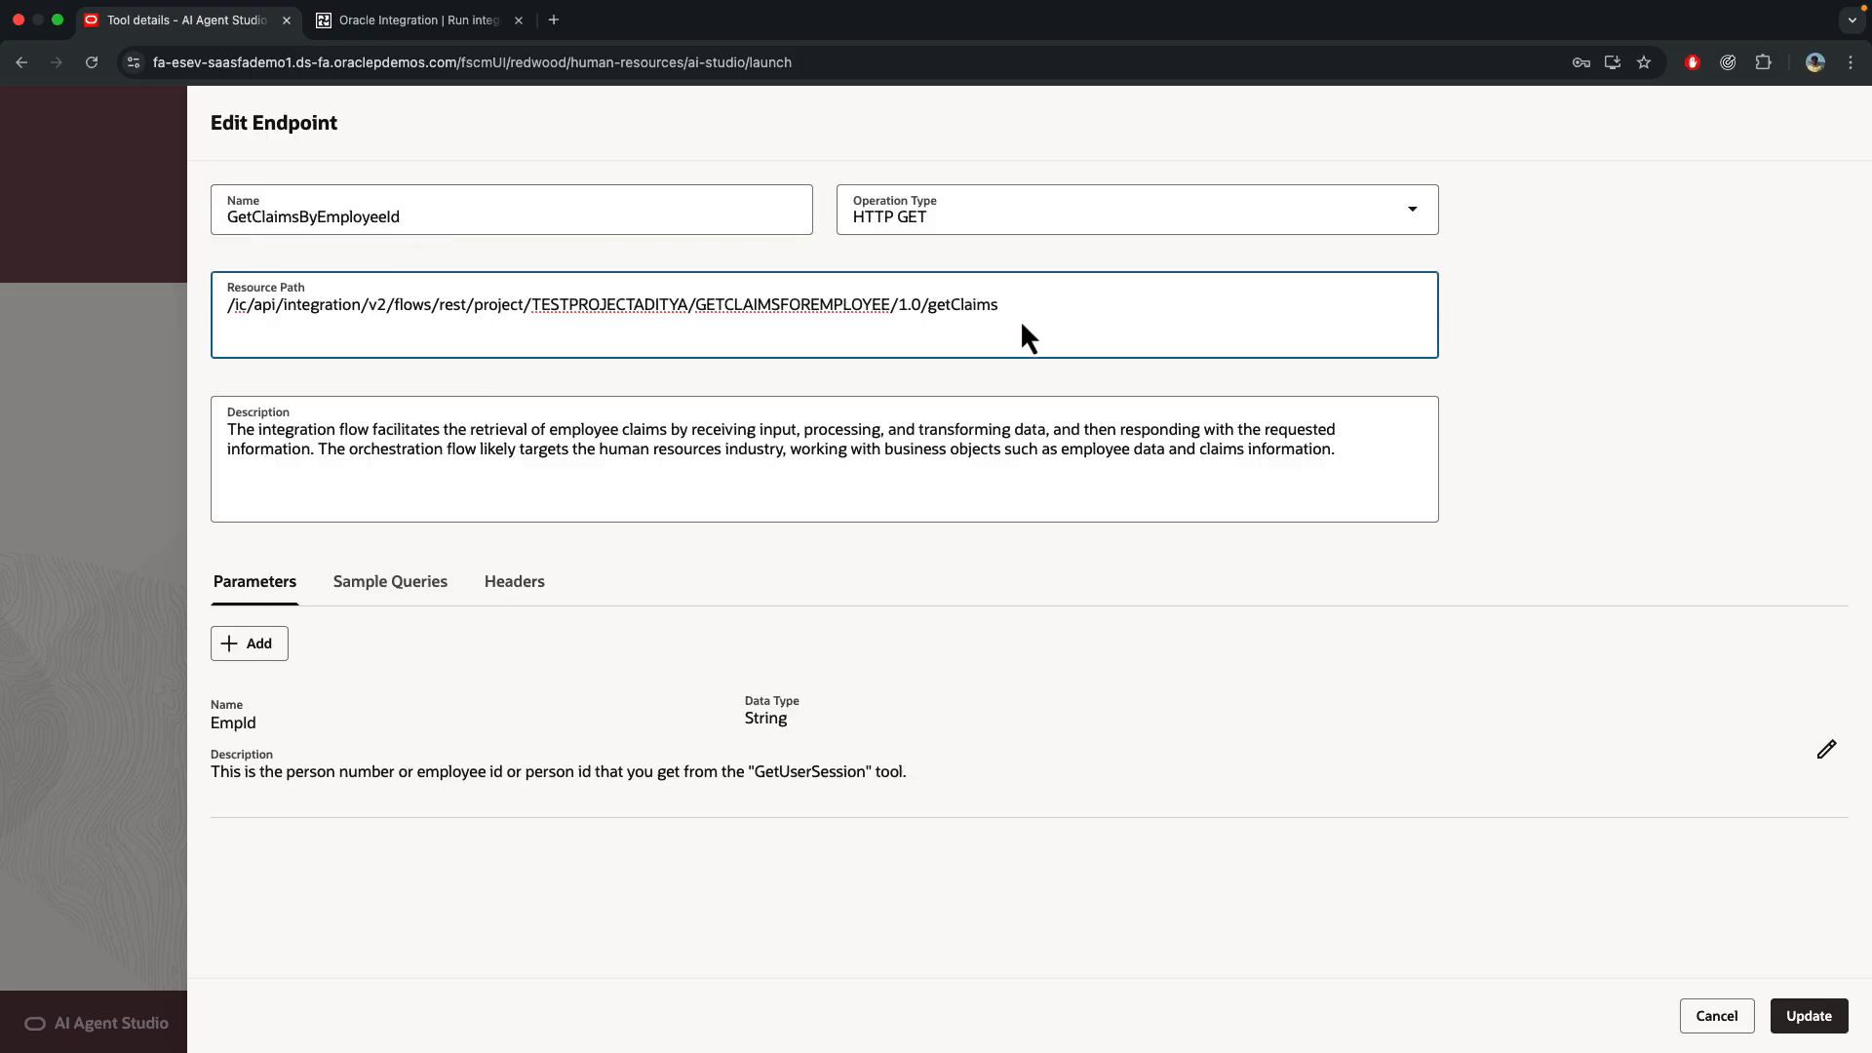
pyautogui.moveTo(1012, 327)
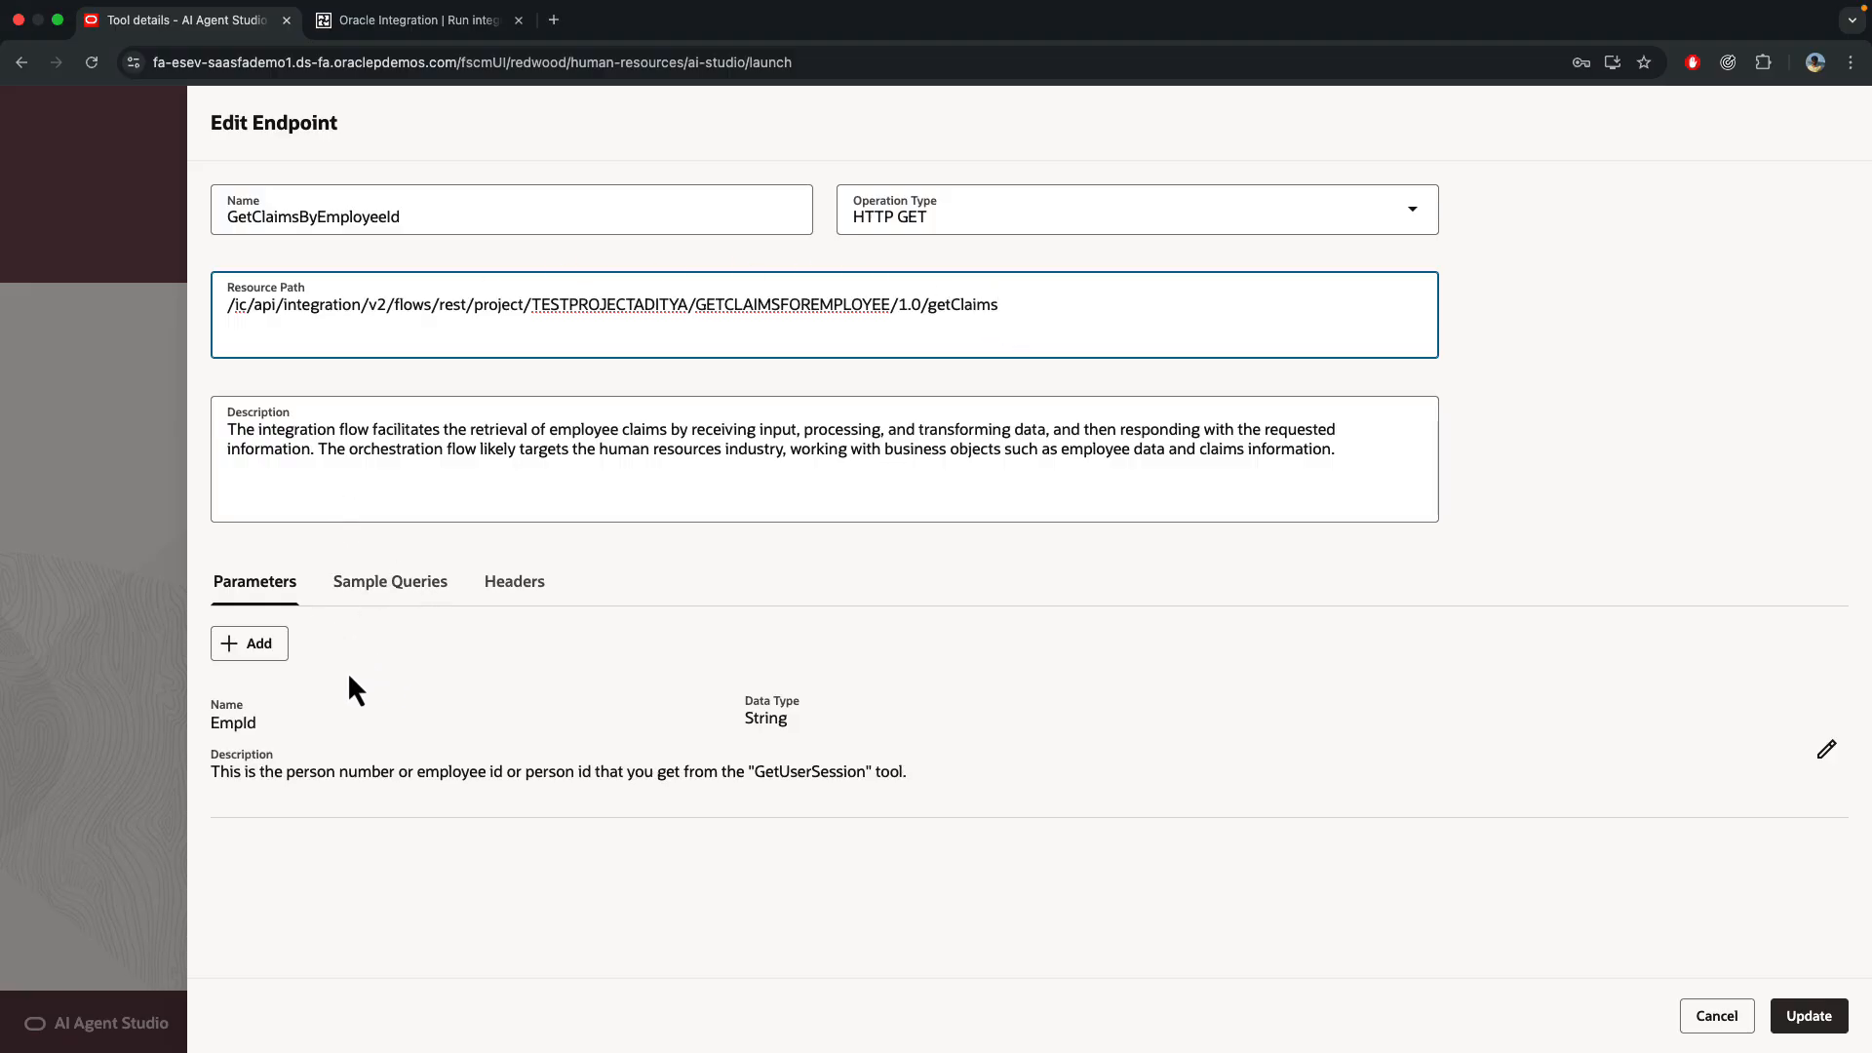
pyautogui.moveTo(242, 747)
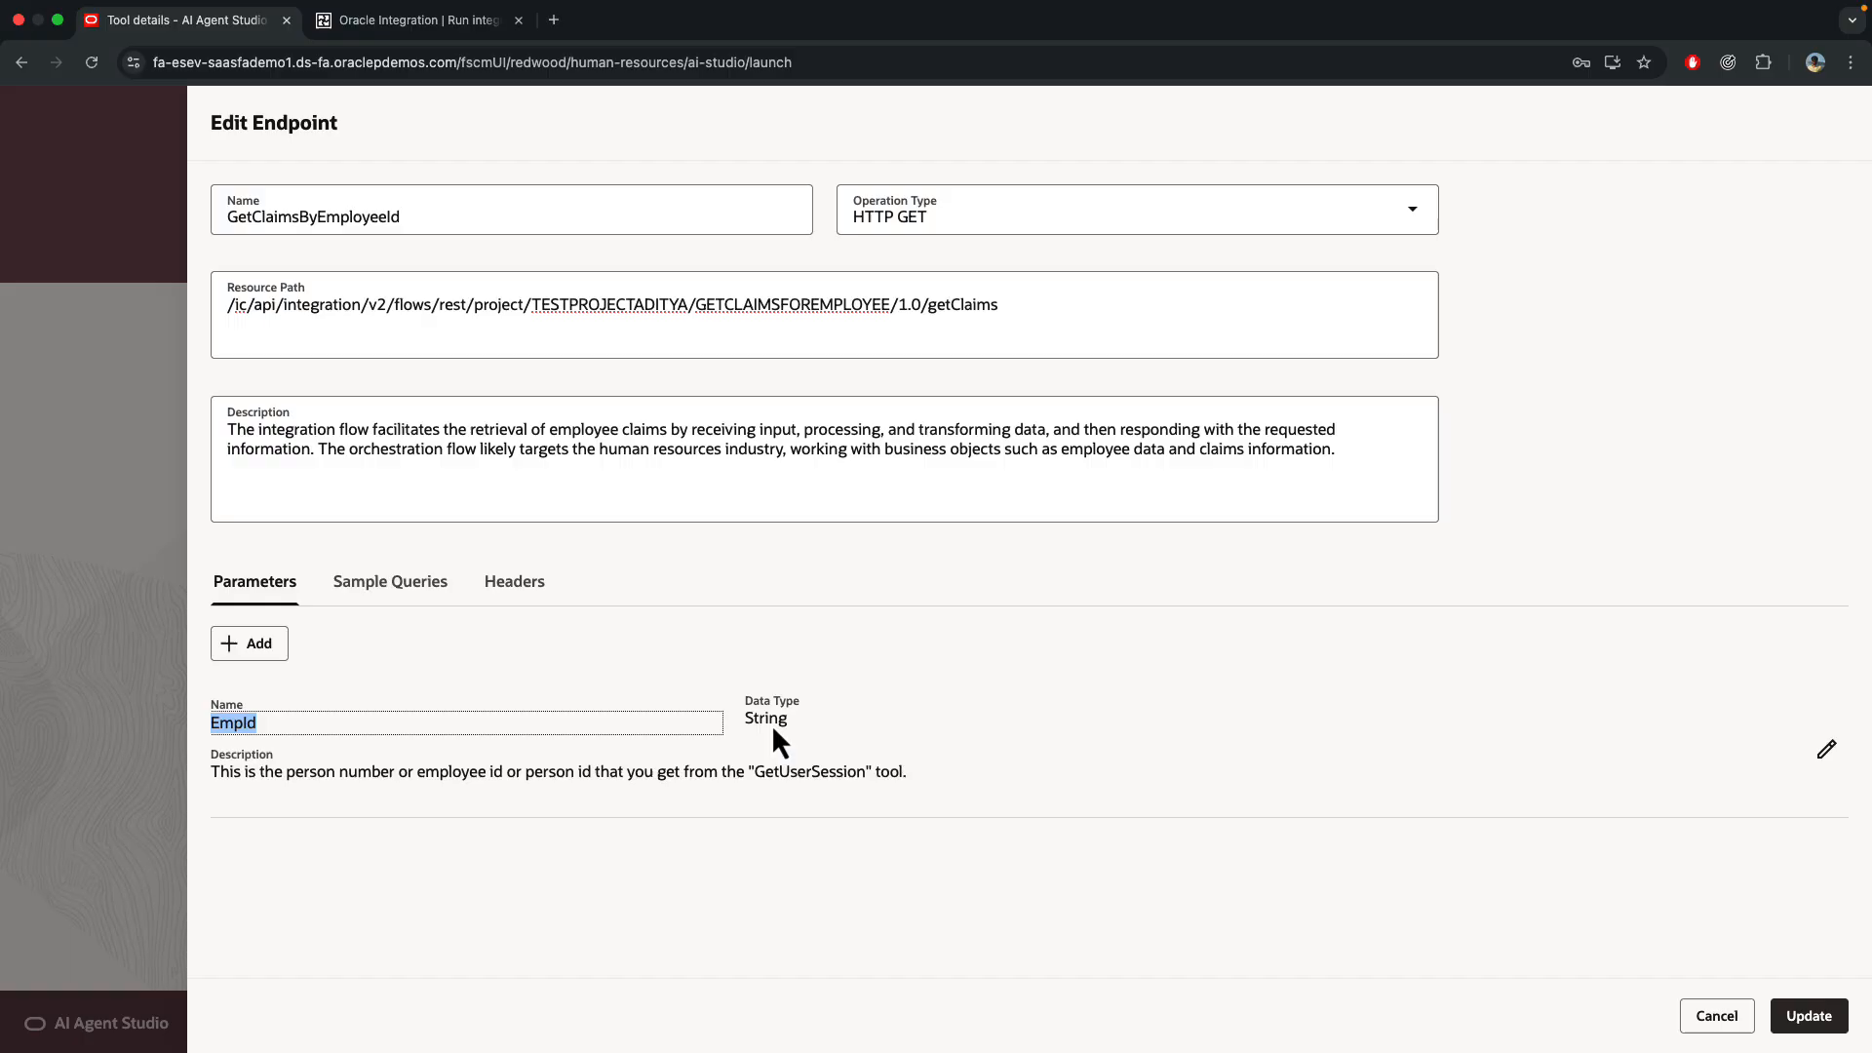
pyautogui.moveTo(338, 803)
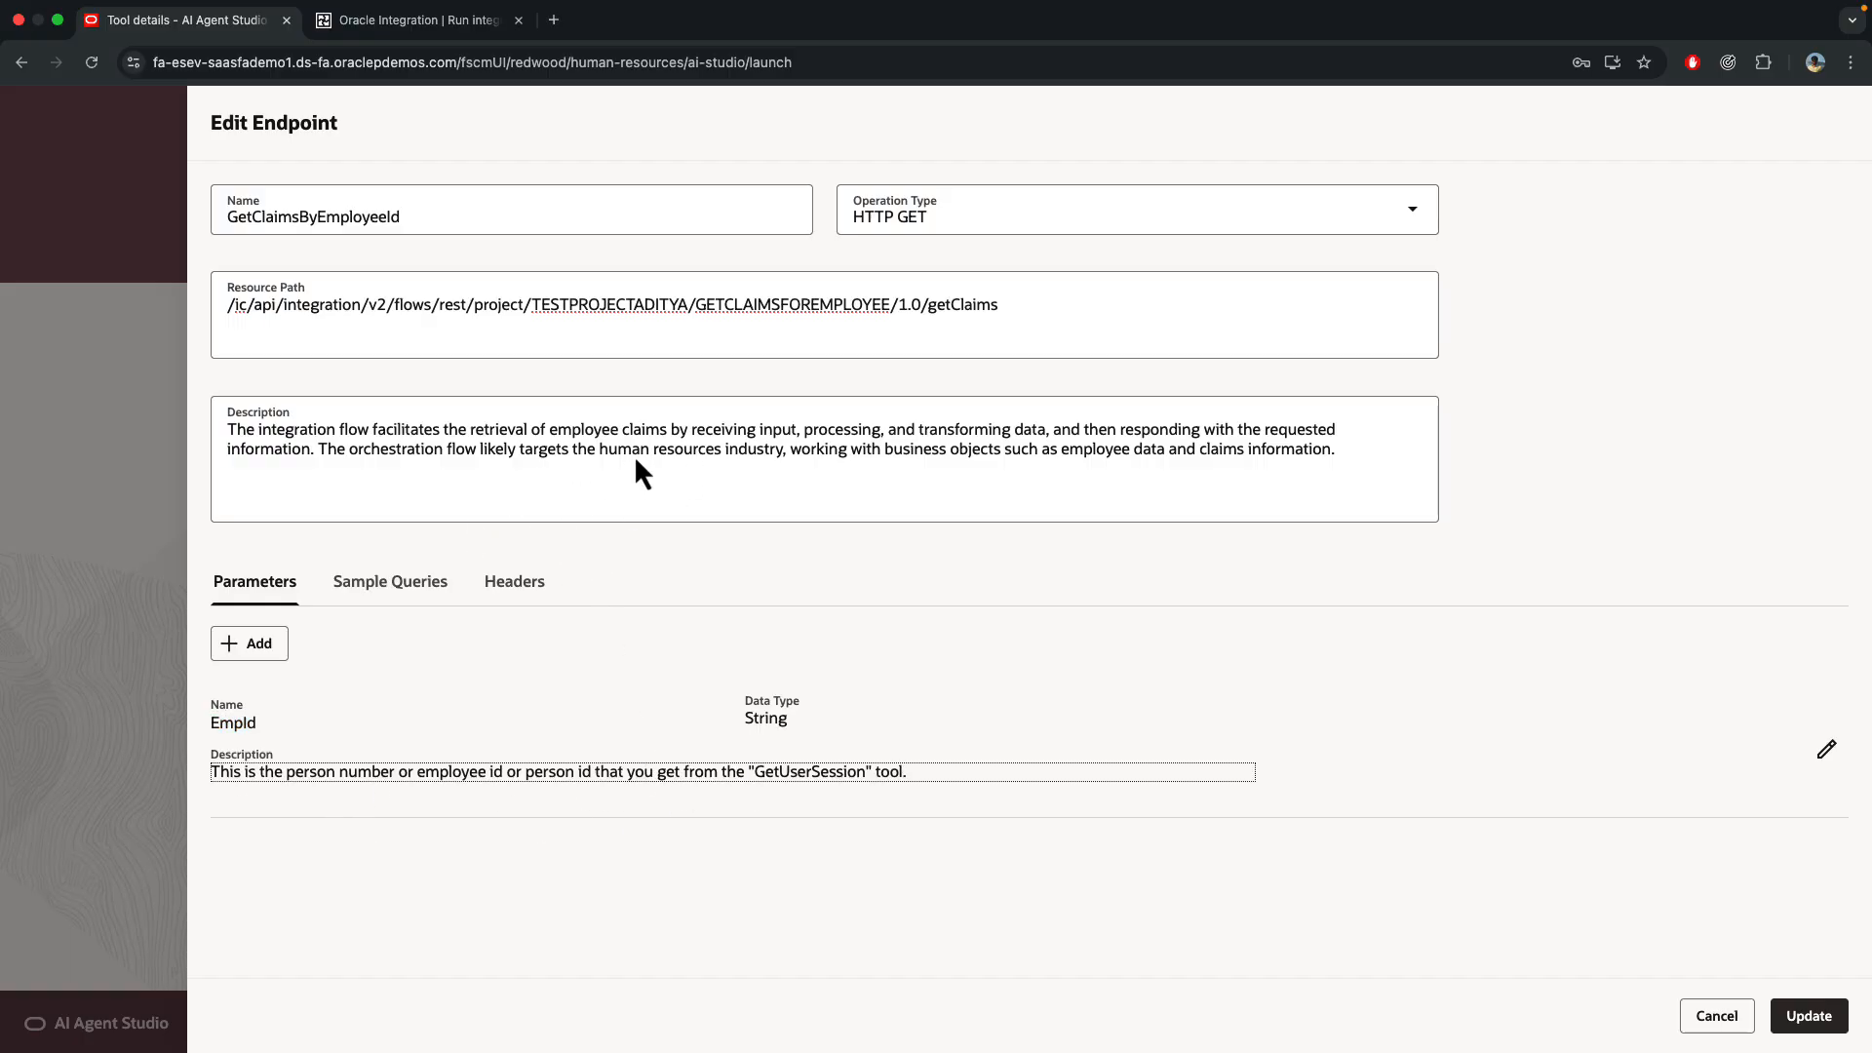
pyautogui.moveTo(698, 491)
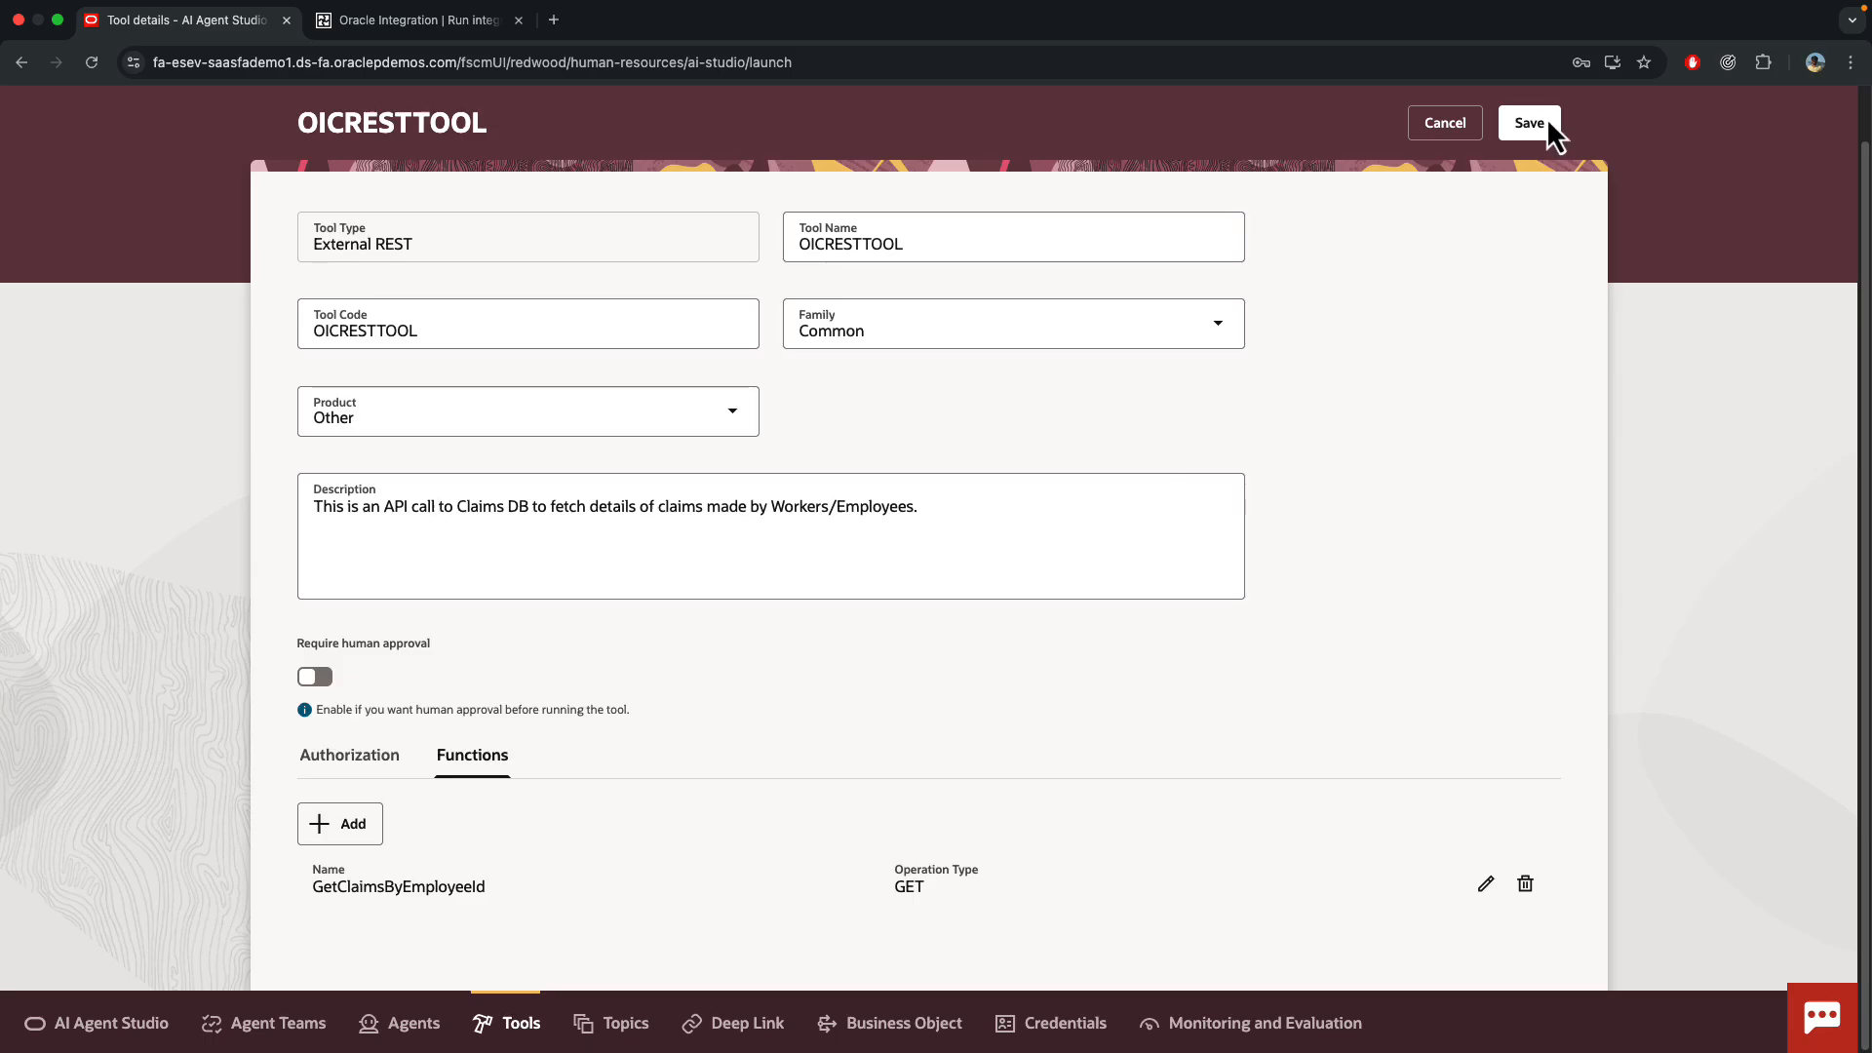
# - Save OICRESTTOOL and go to the Agent Teams list
pyautogui.click(1528, 123)
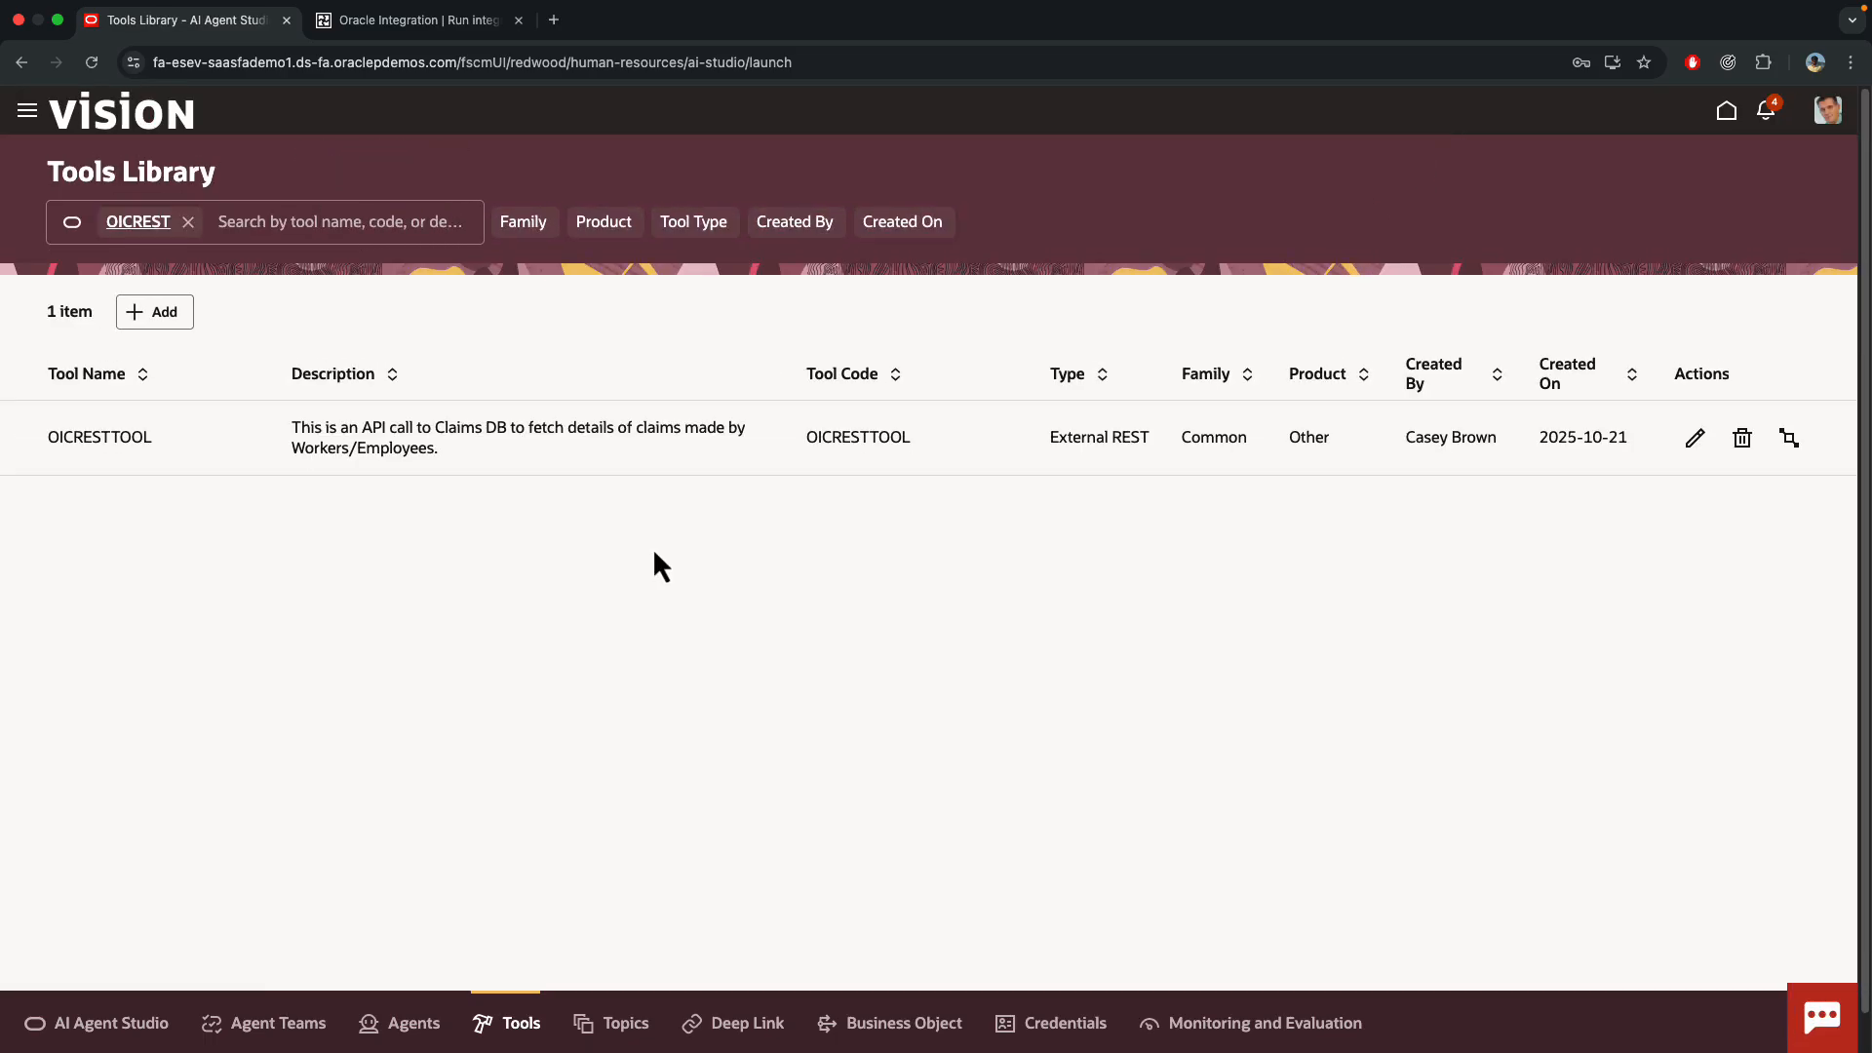
pyautogui.moveTo(349, 665)
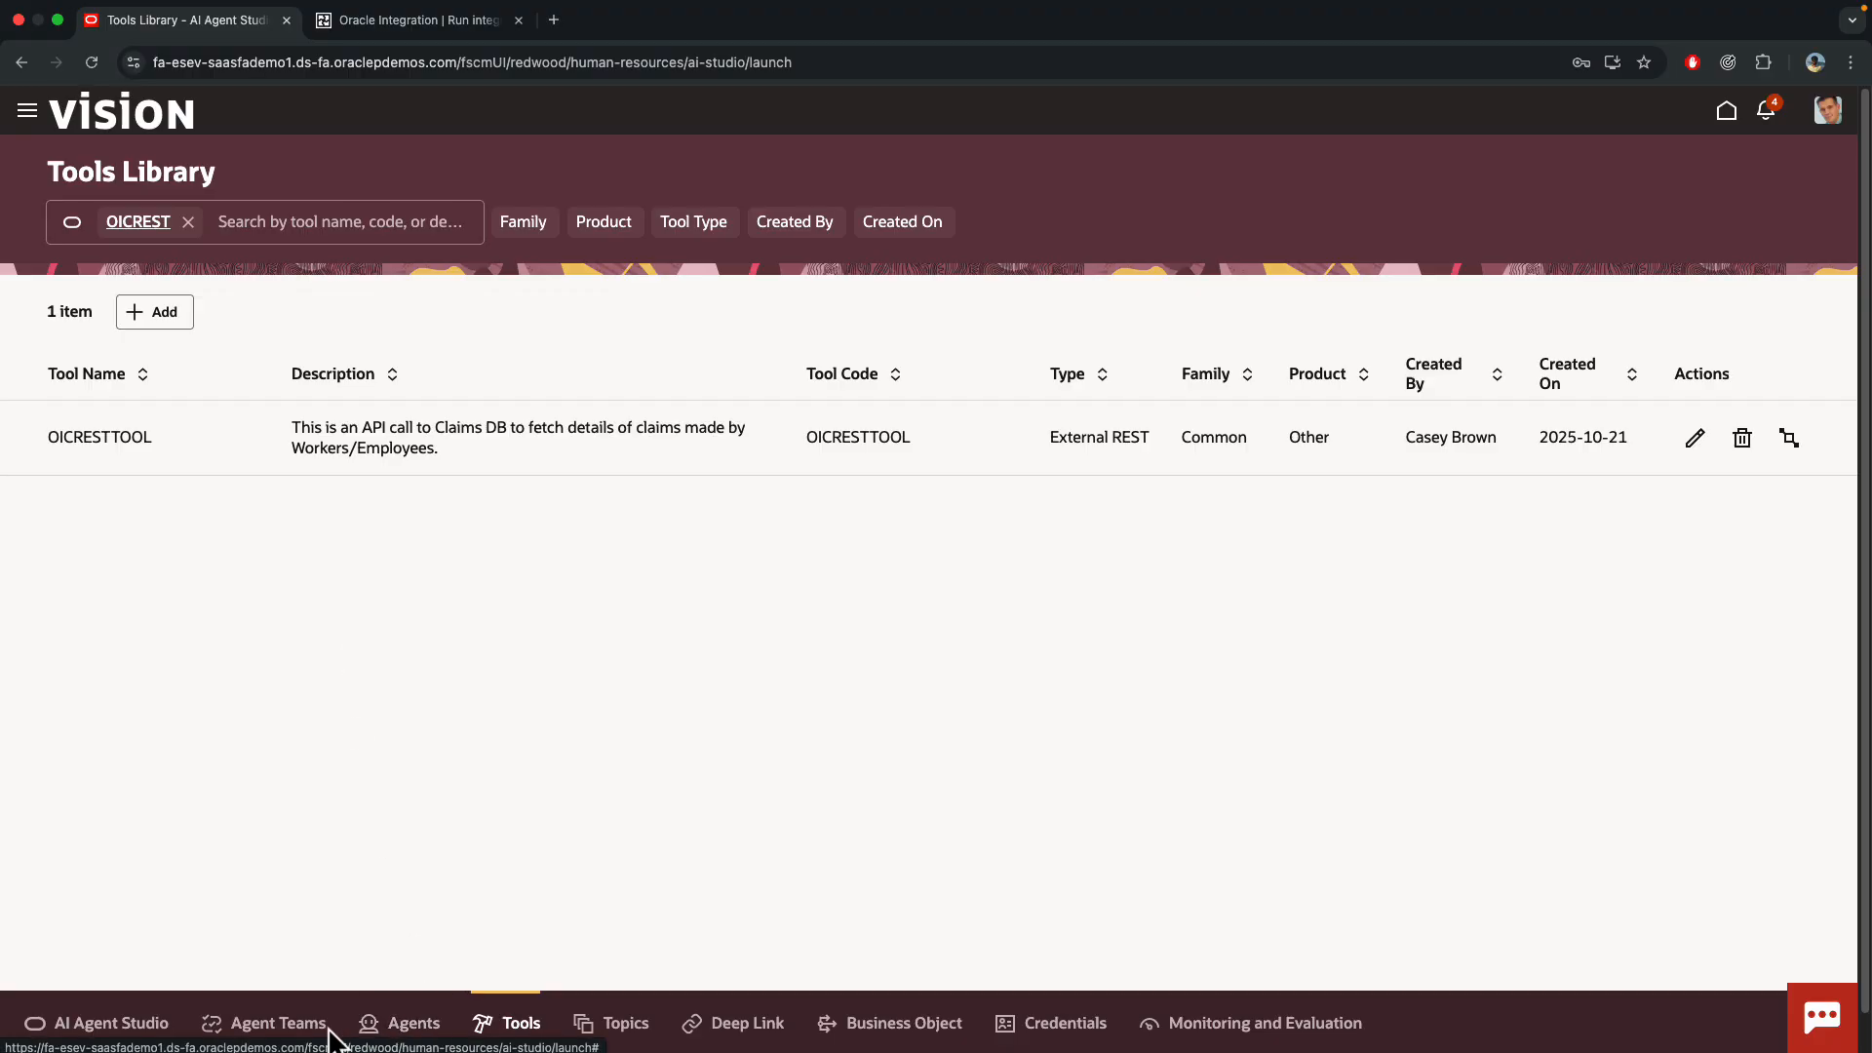
pyautogui.click(277, 1023)
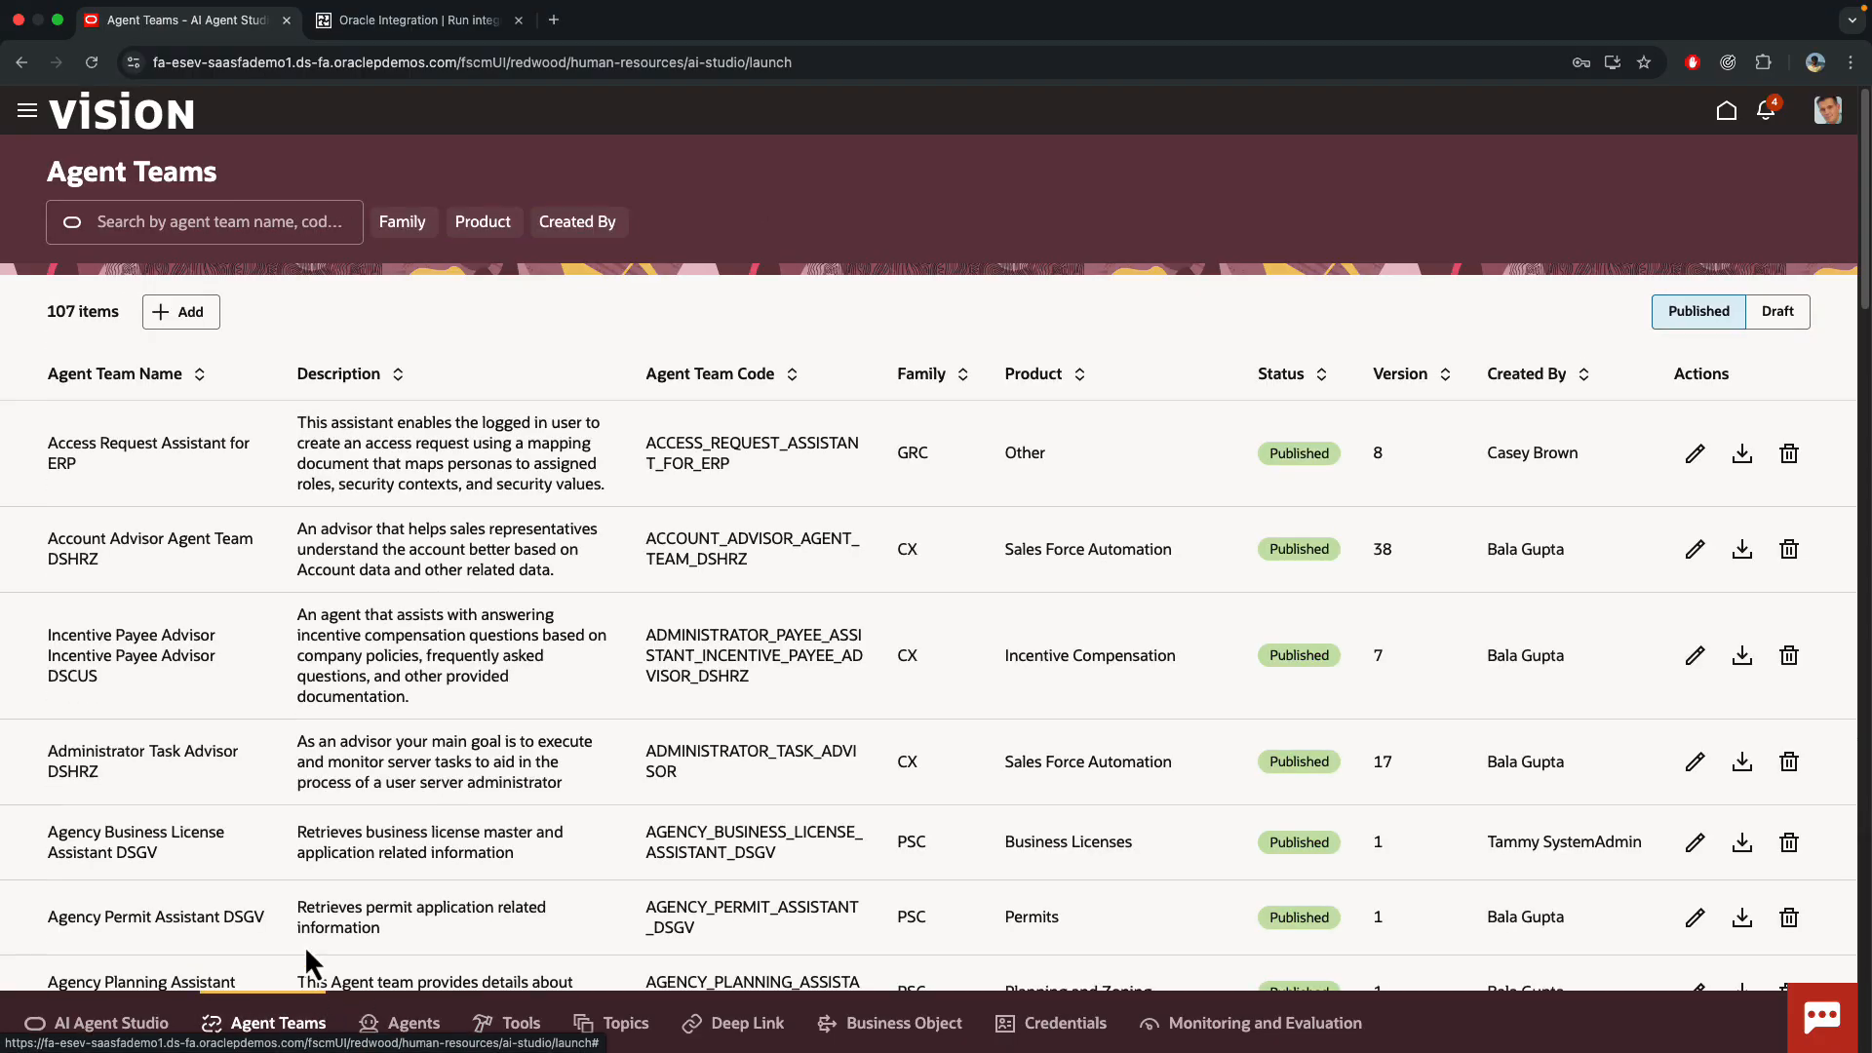
# - Filter draft agent teams by 'bene' to show the five benefits teams
pyautogui.click(1776, 312)
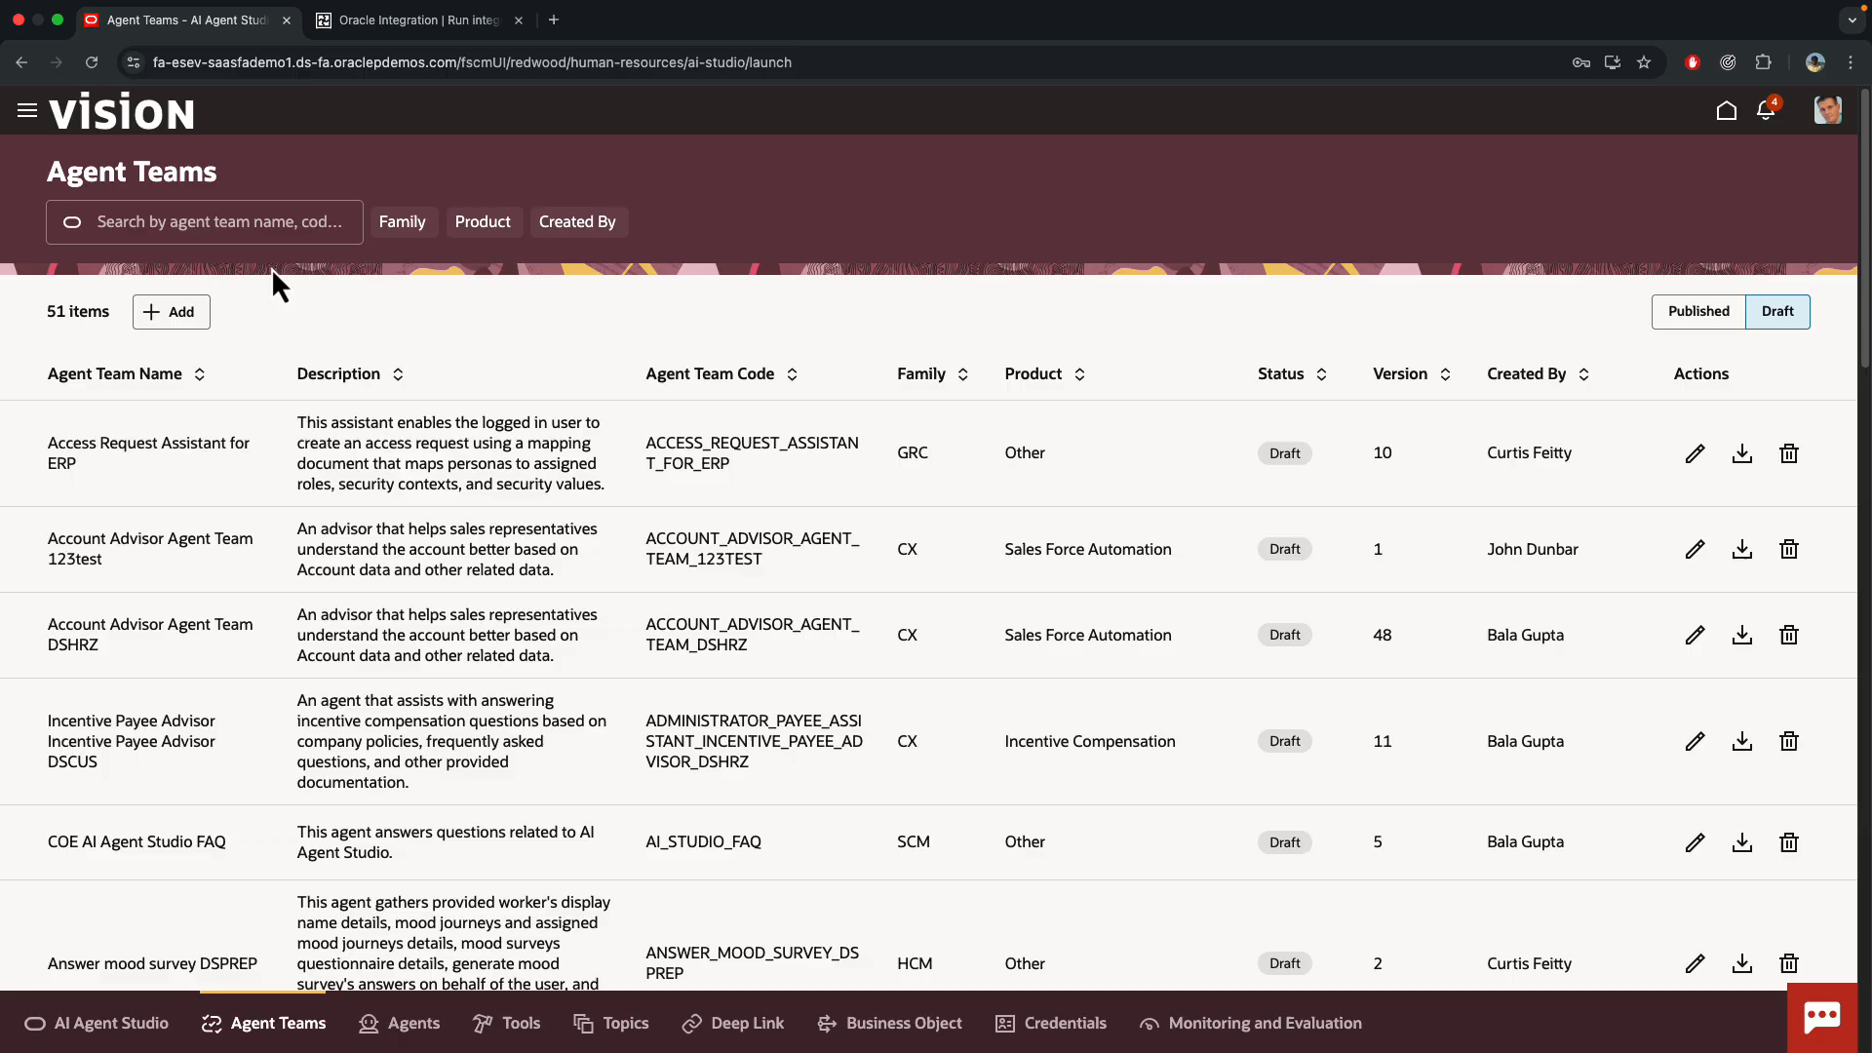
pyautogui.write('benefits')
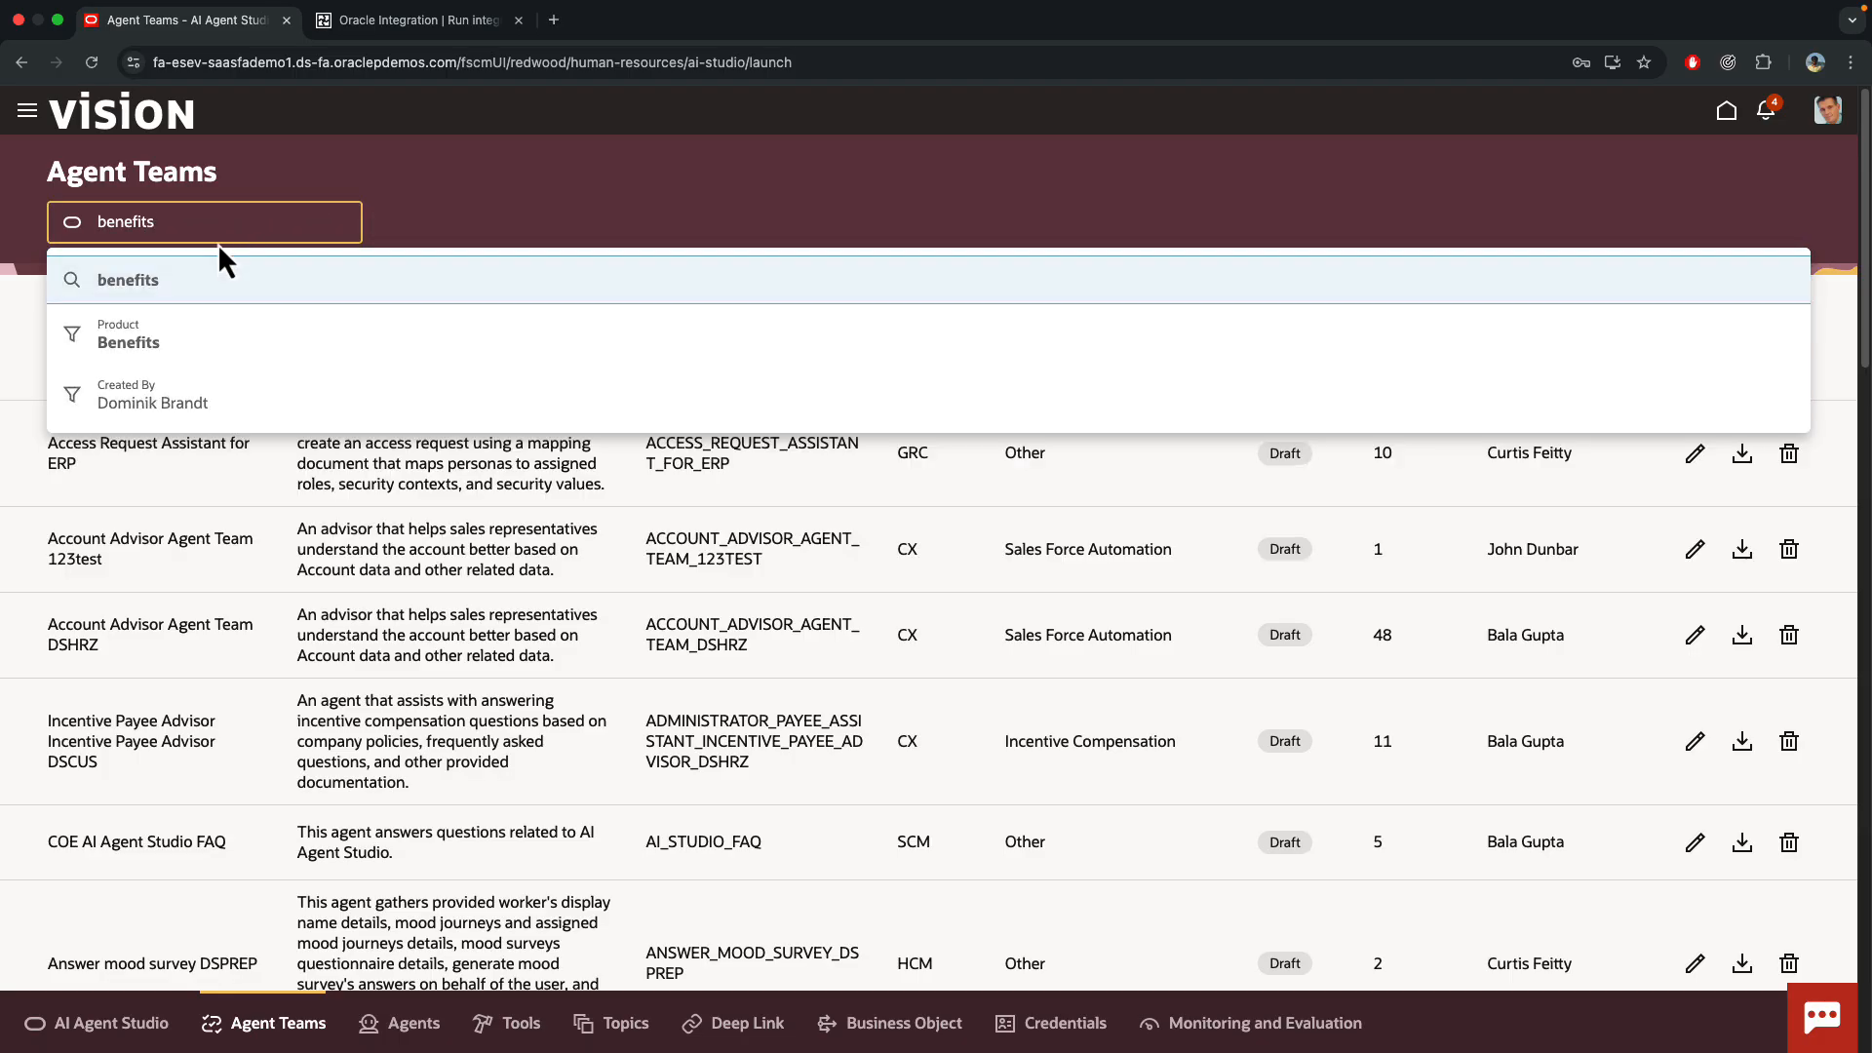
pyautogui.click(127, 279)
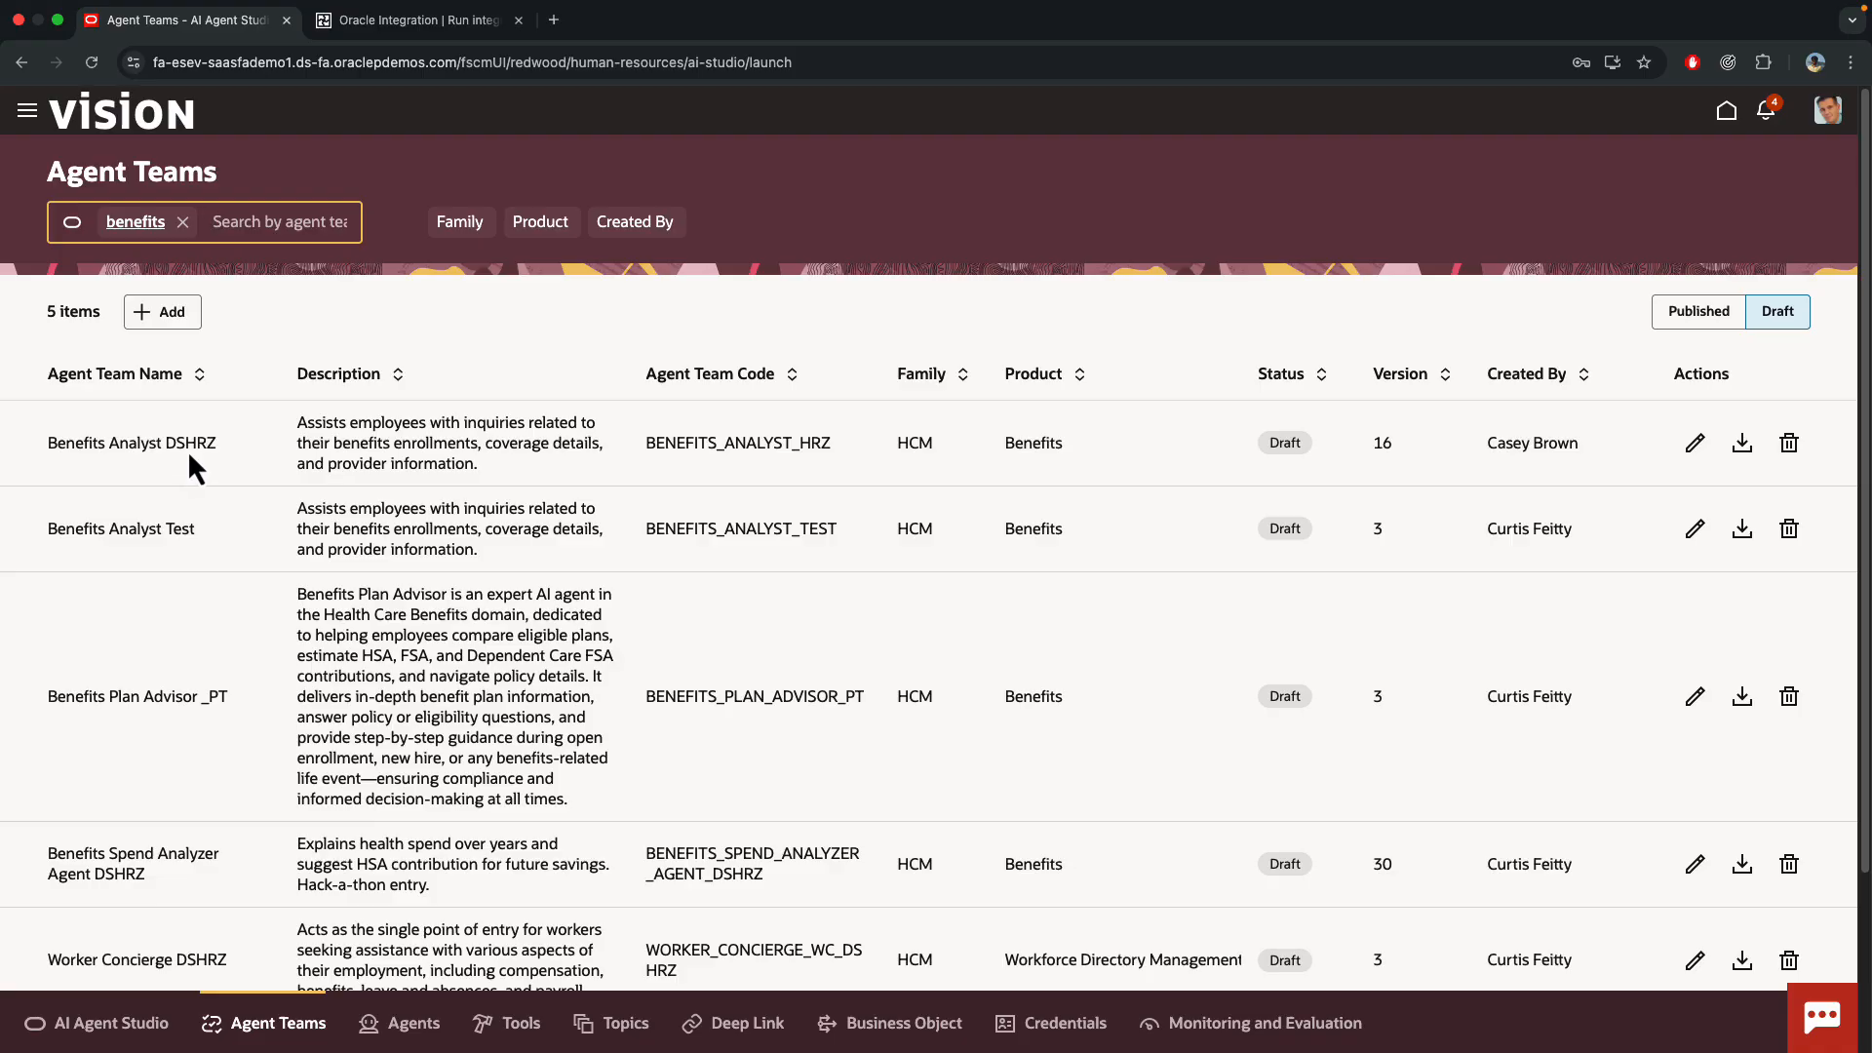
pyautogui.moveTo(201, 464)
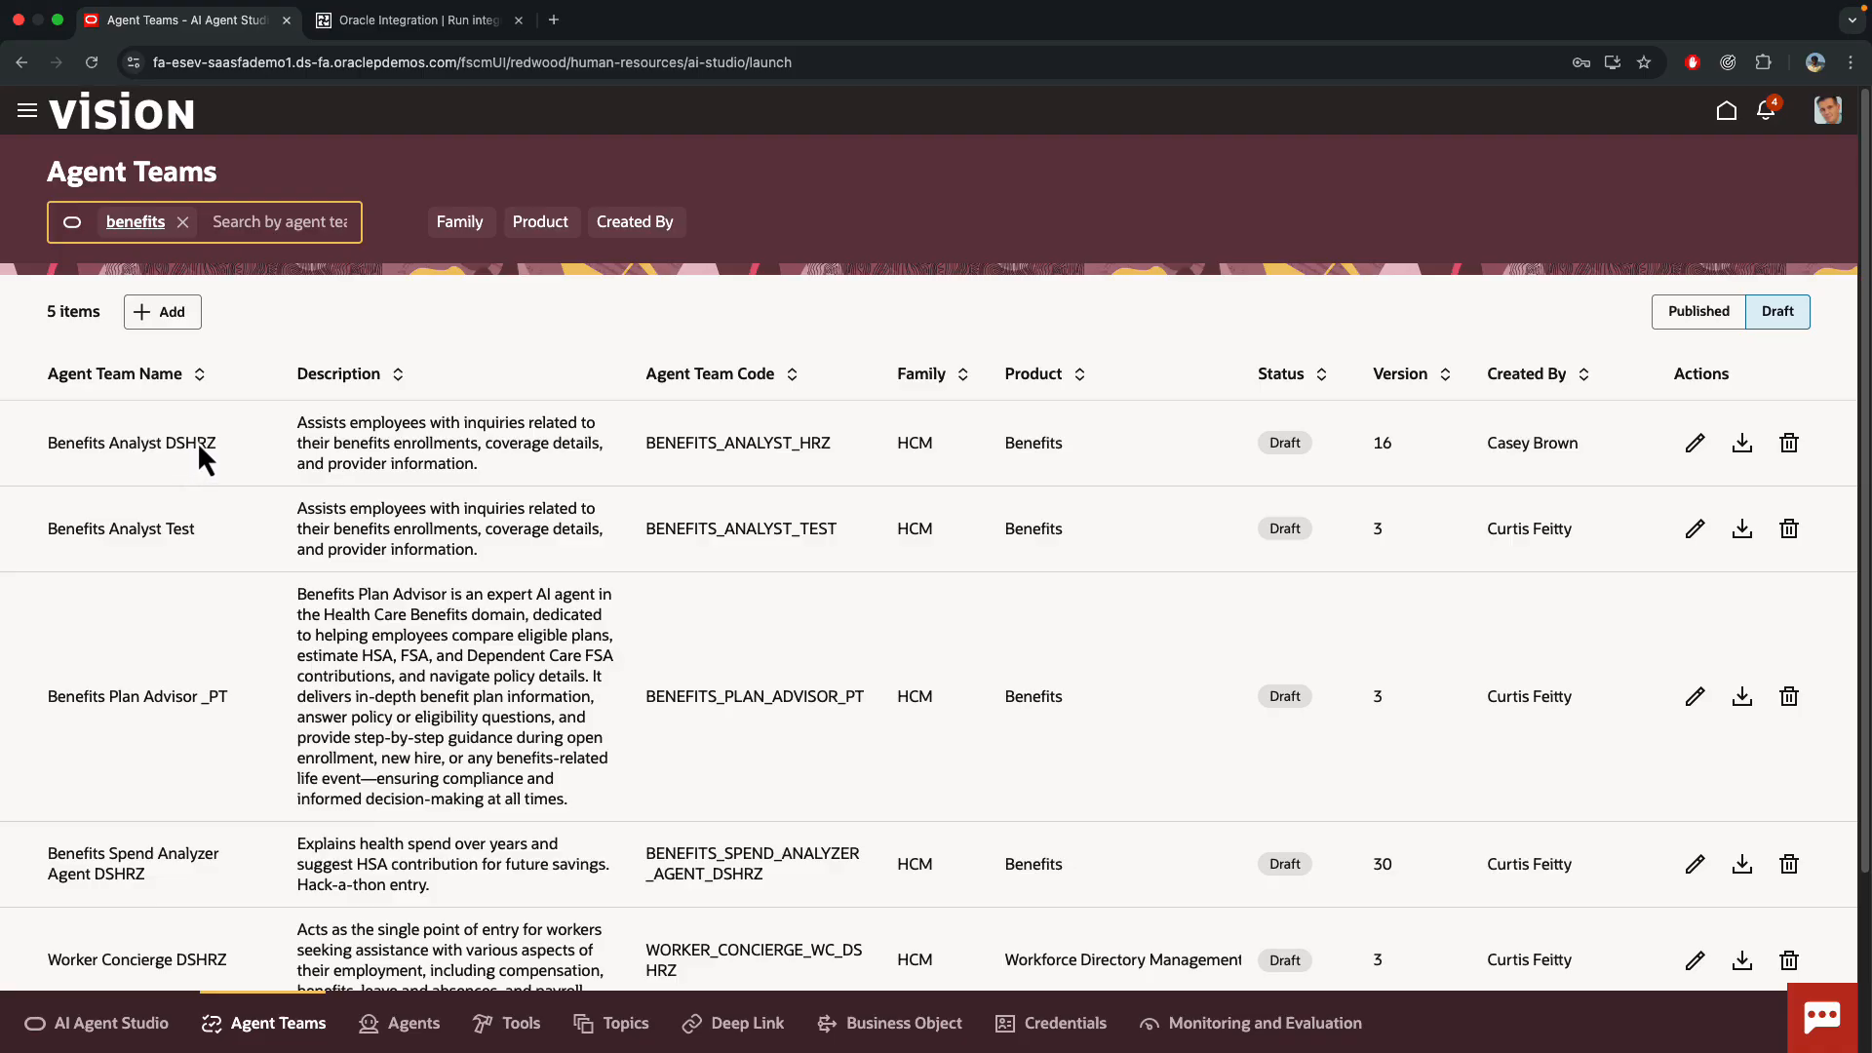
# - Open the Benefits Analyst DSHRZ team and its agent node's actions menu
pyautogui.click(162, 312)
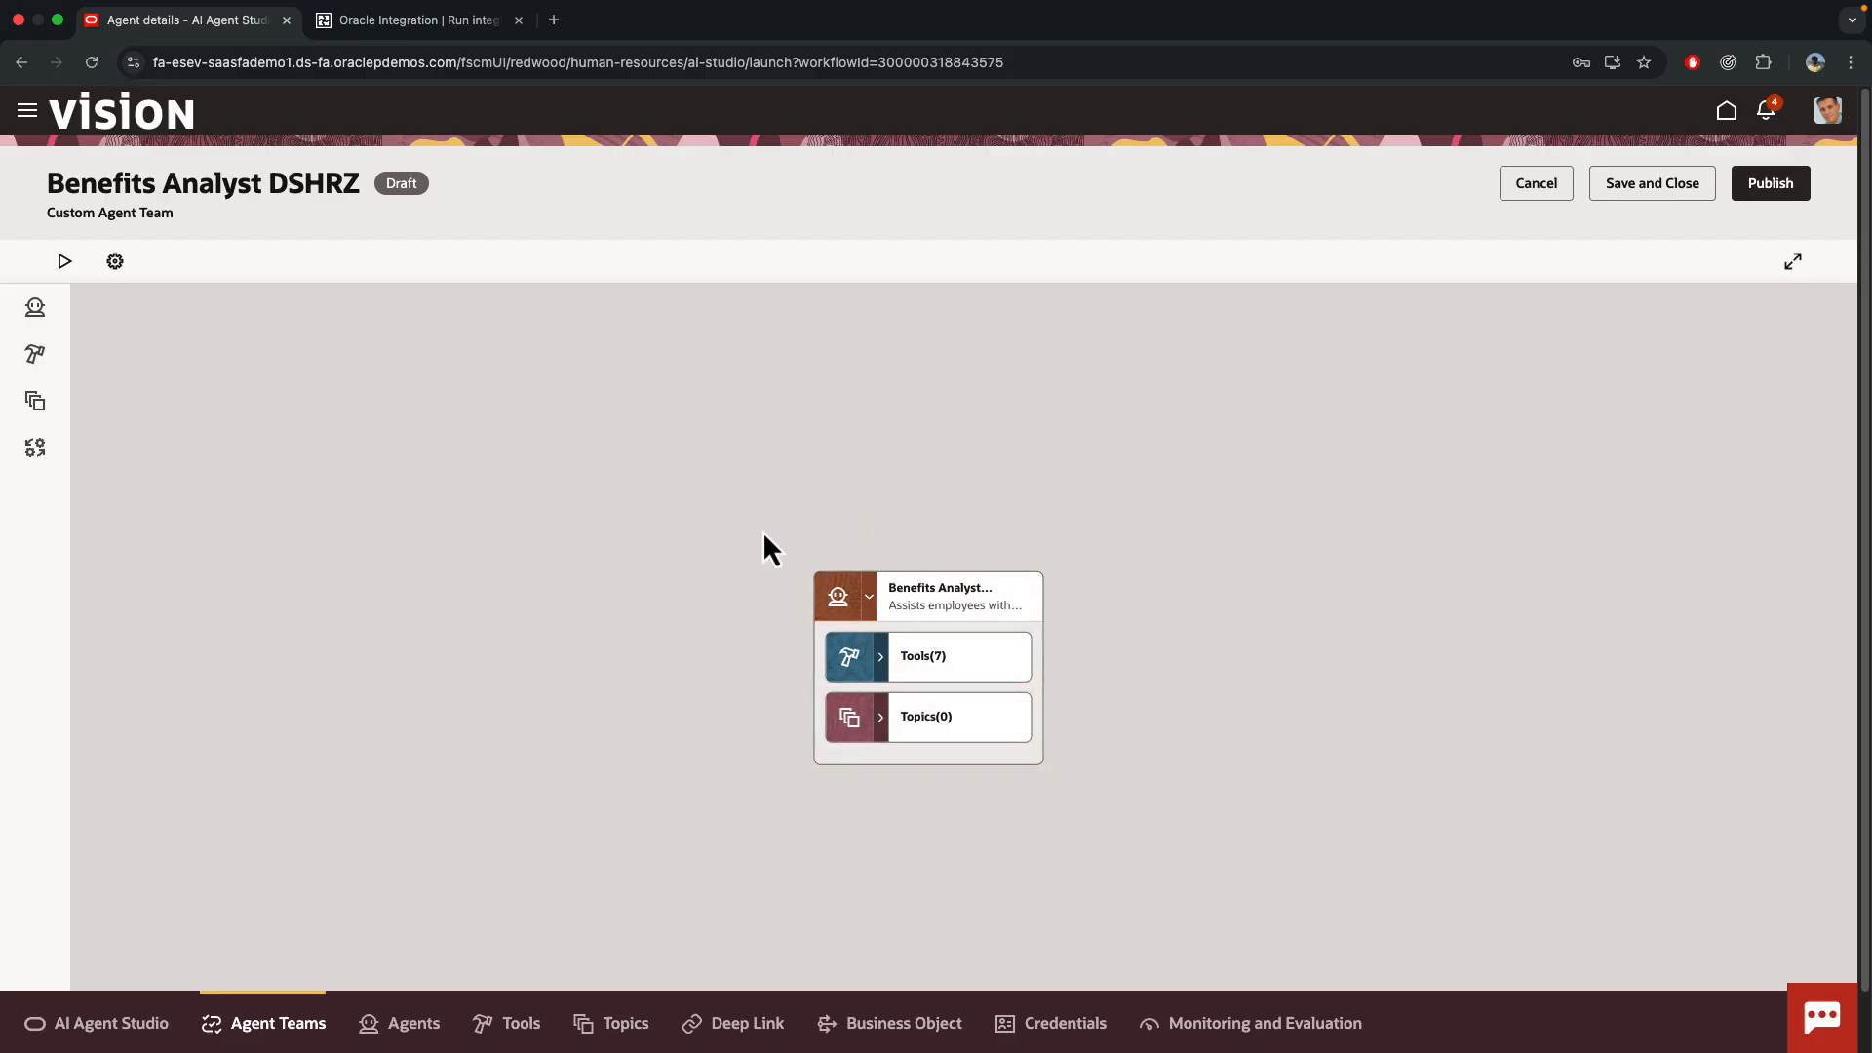
pyautogui.moveTo(596, 719)
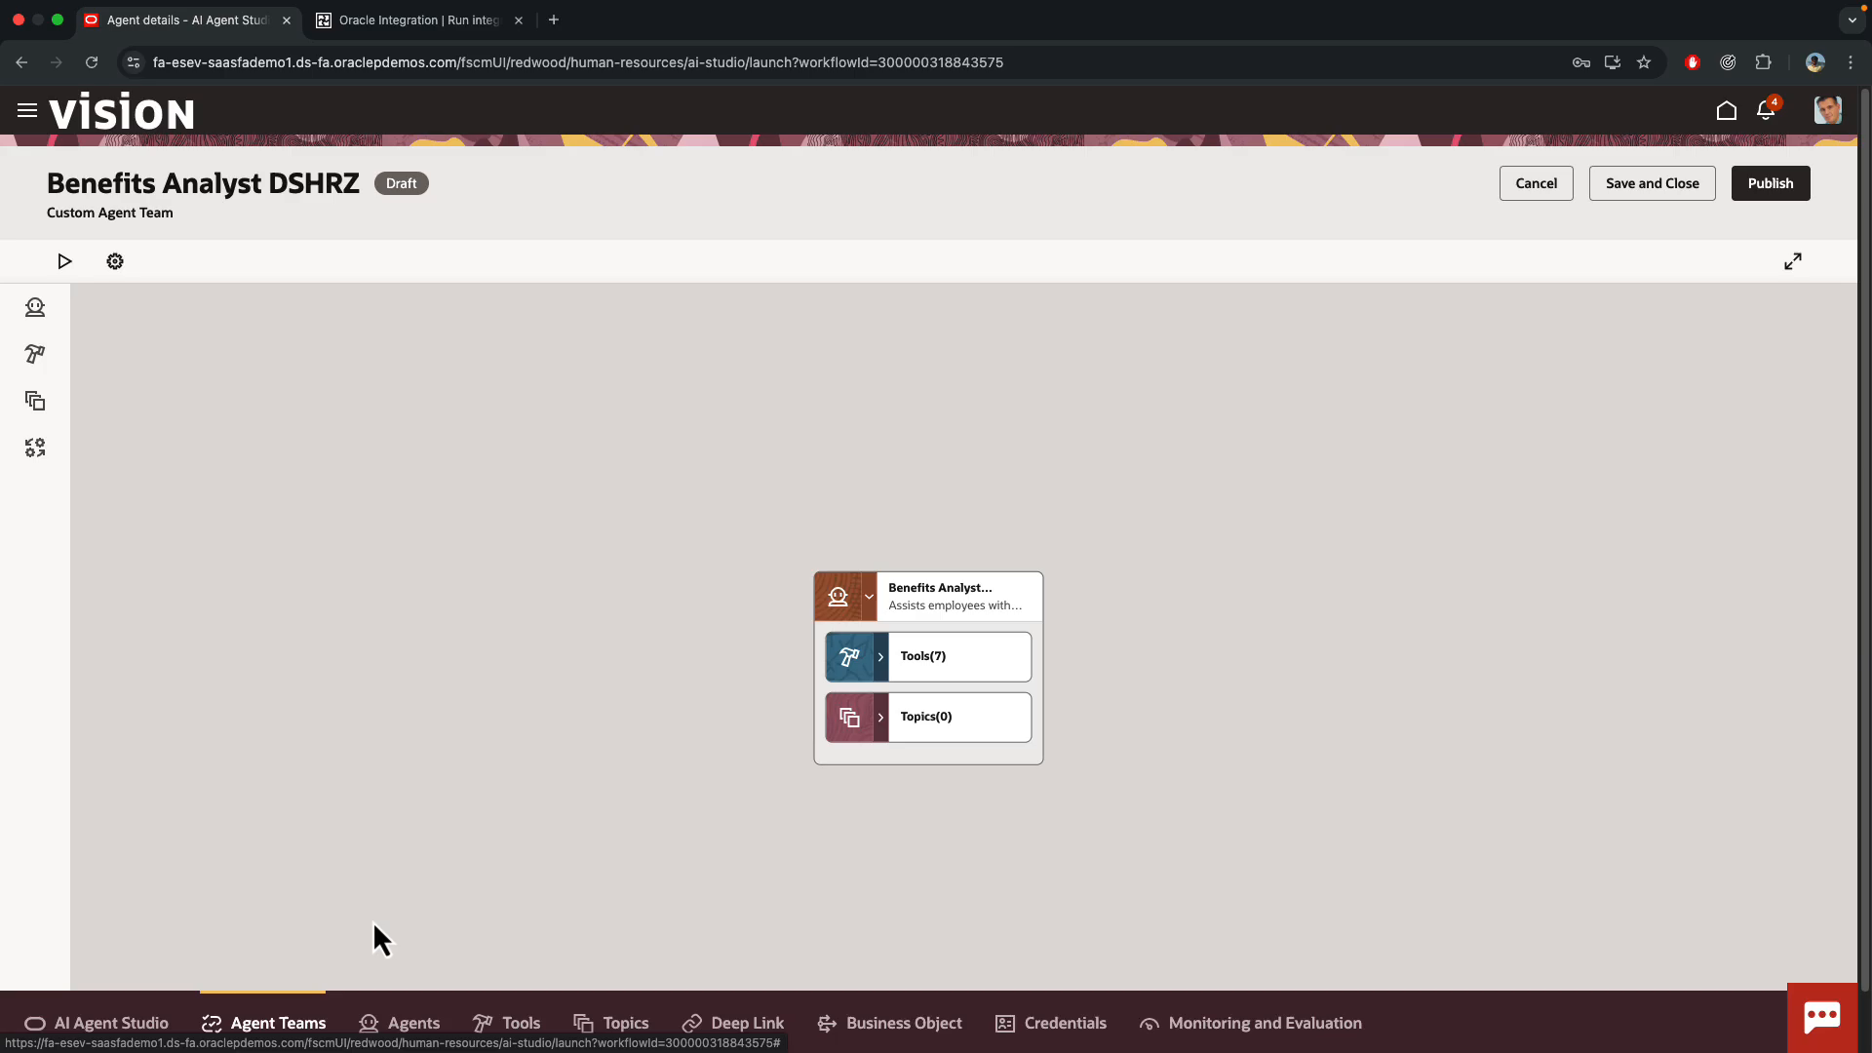
pyautogui.moveTo(260, 852)
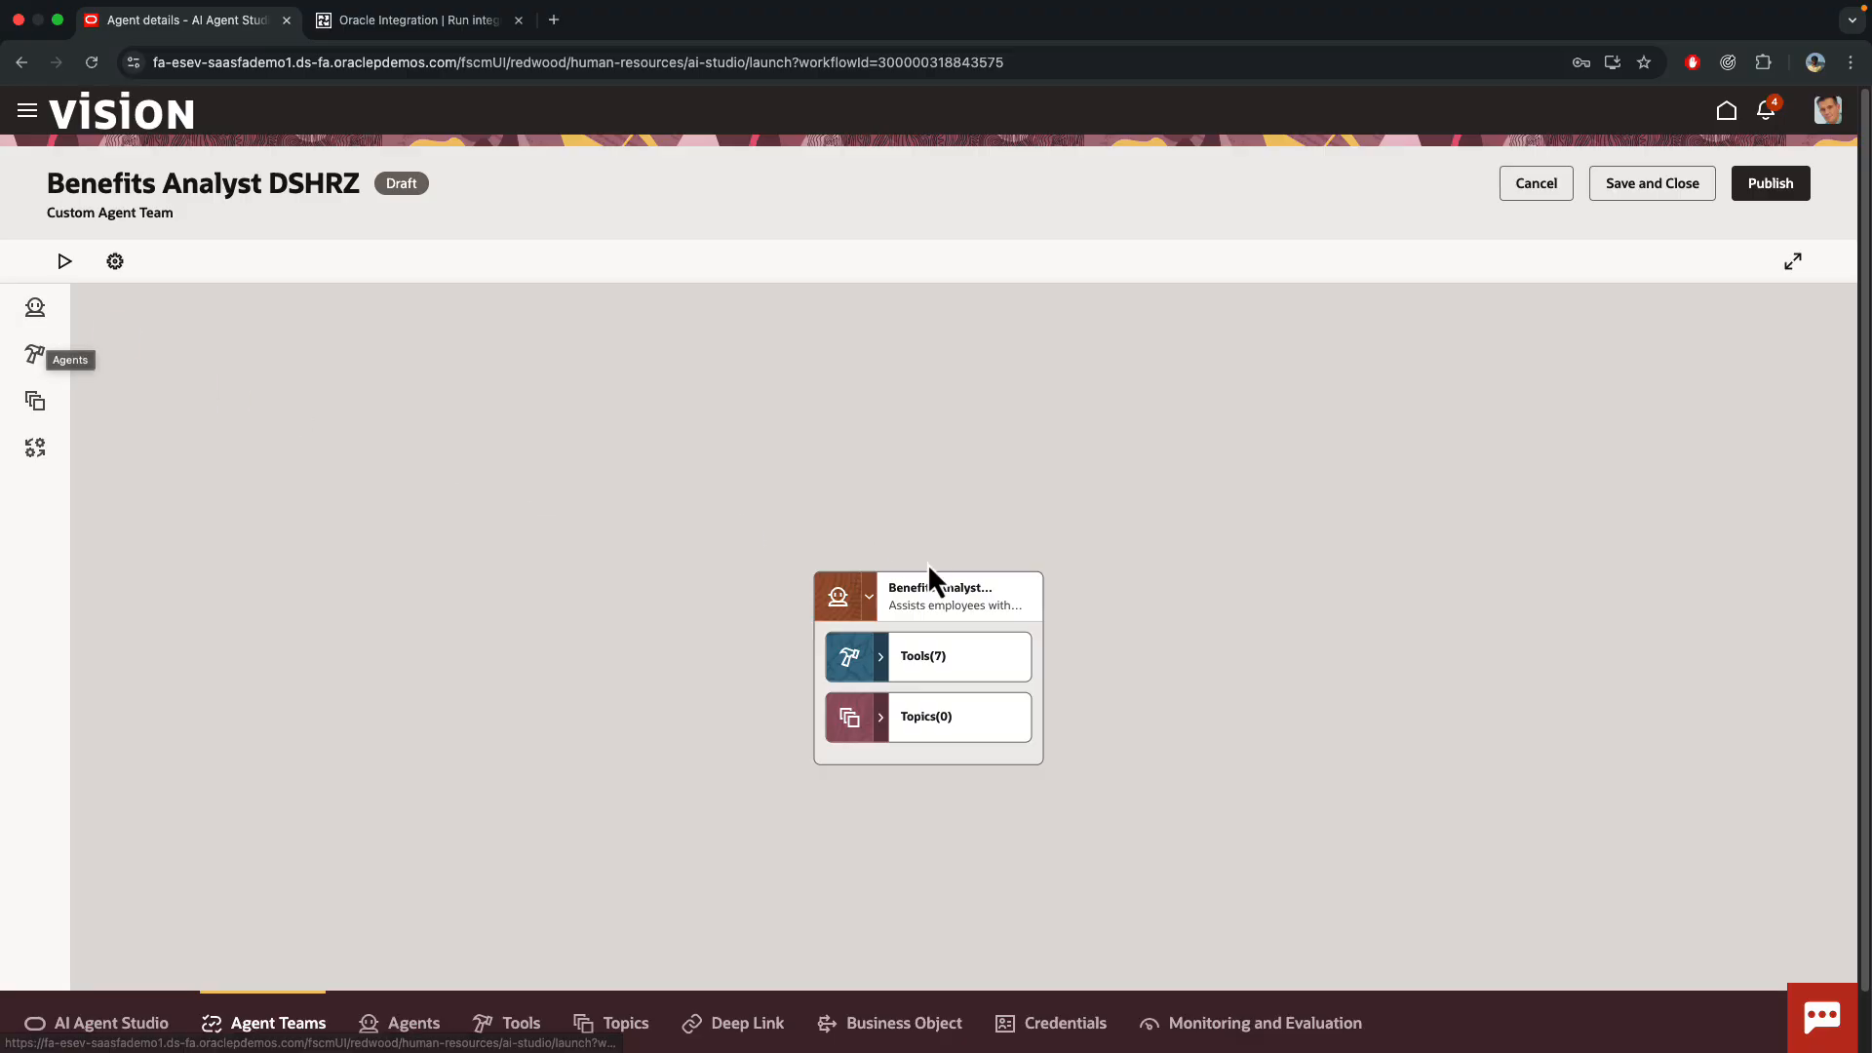
pyautogui.click(1026, 605)
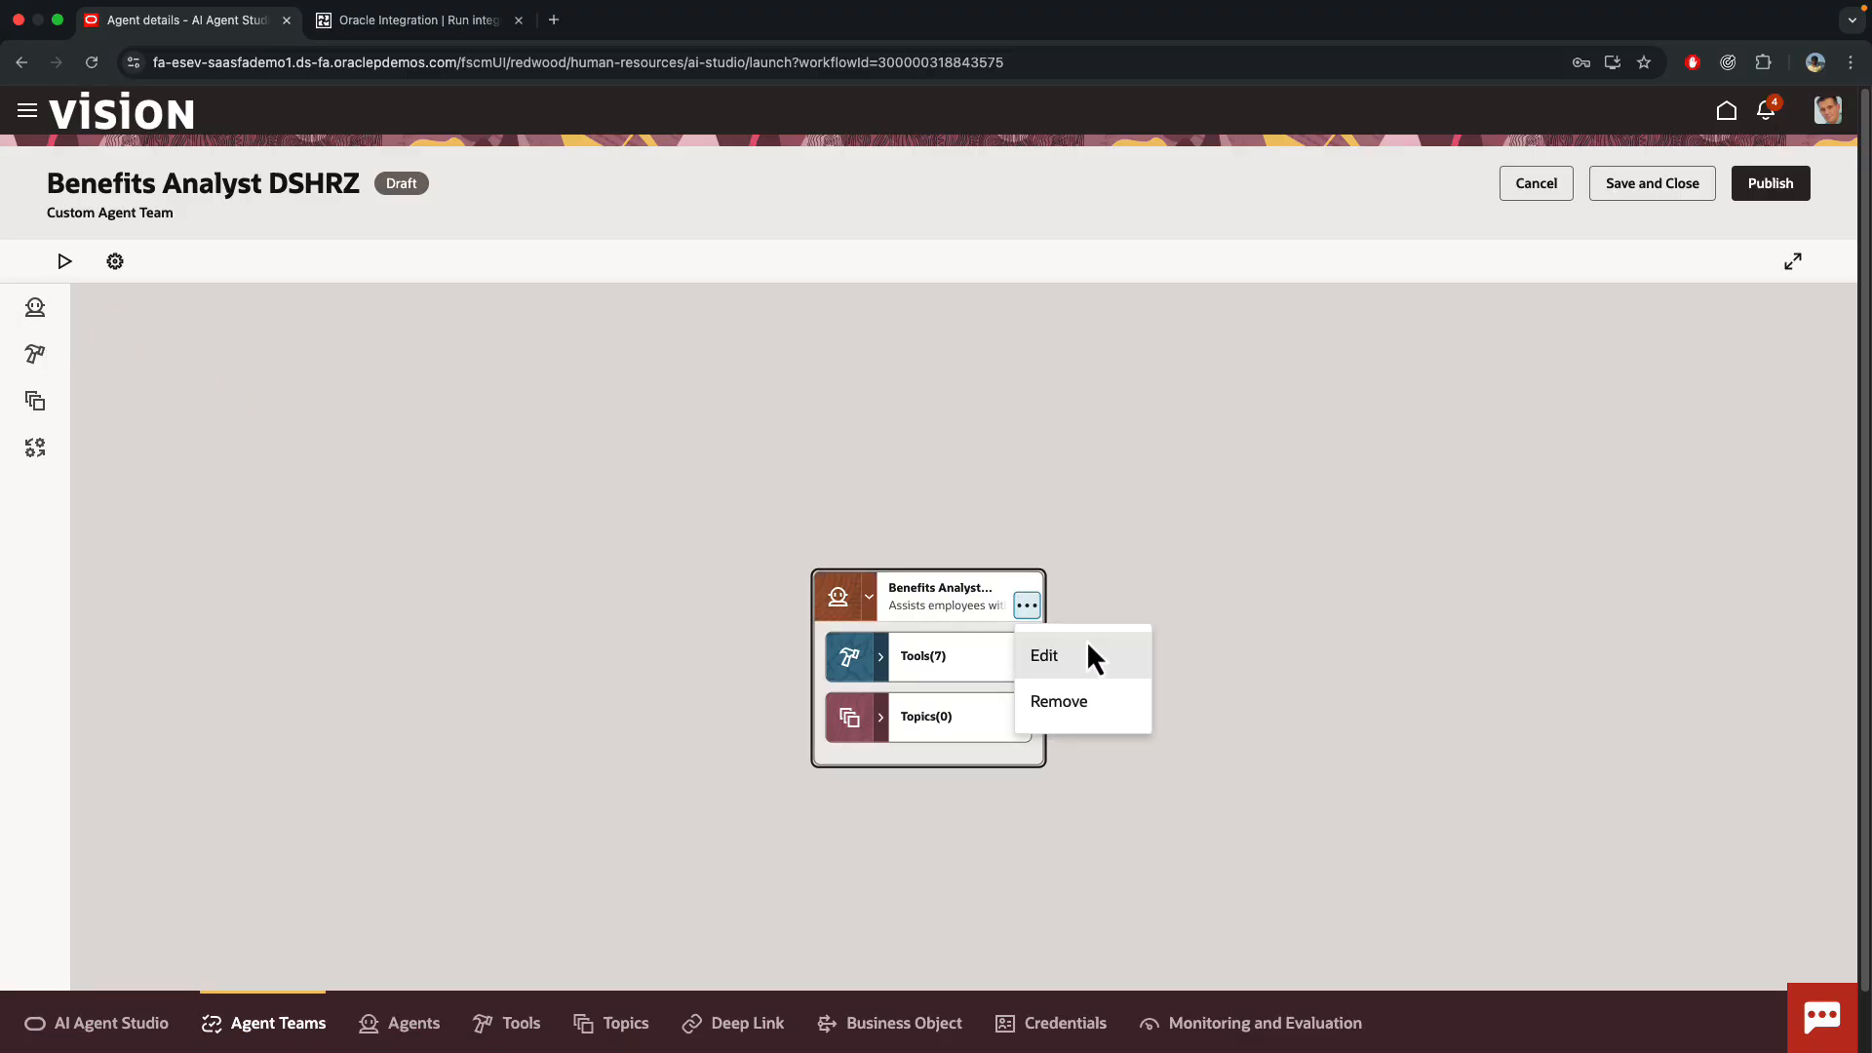
# - Review the Benefits Analyst BAE_HRZ agent's prompt: role, responsibilities and query-handling instructions
pyautogui.click(1043, 655)
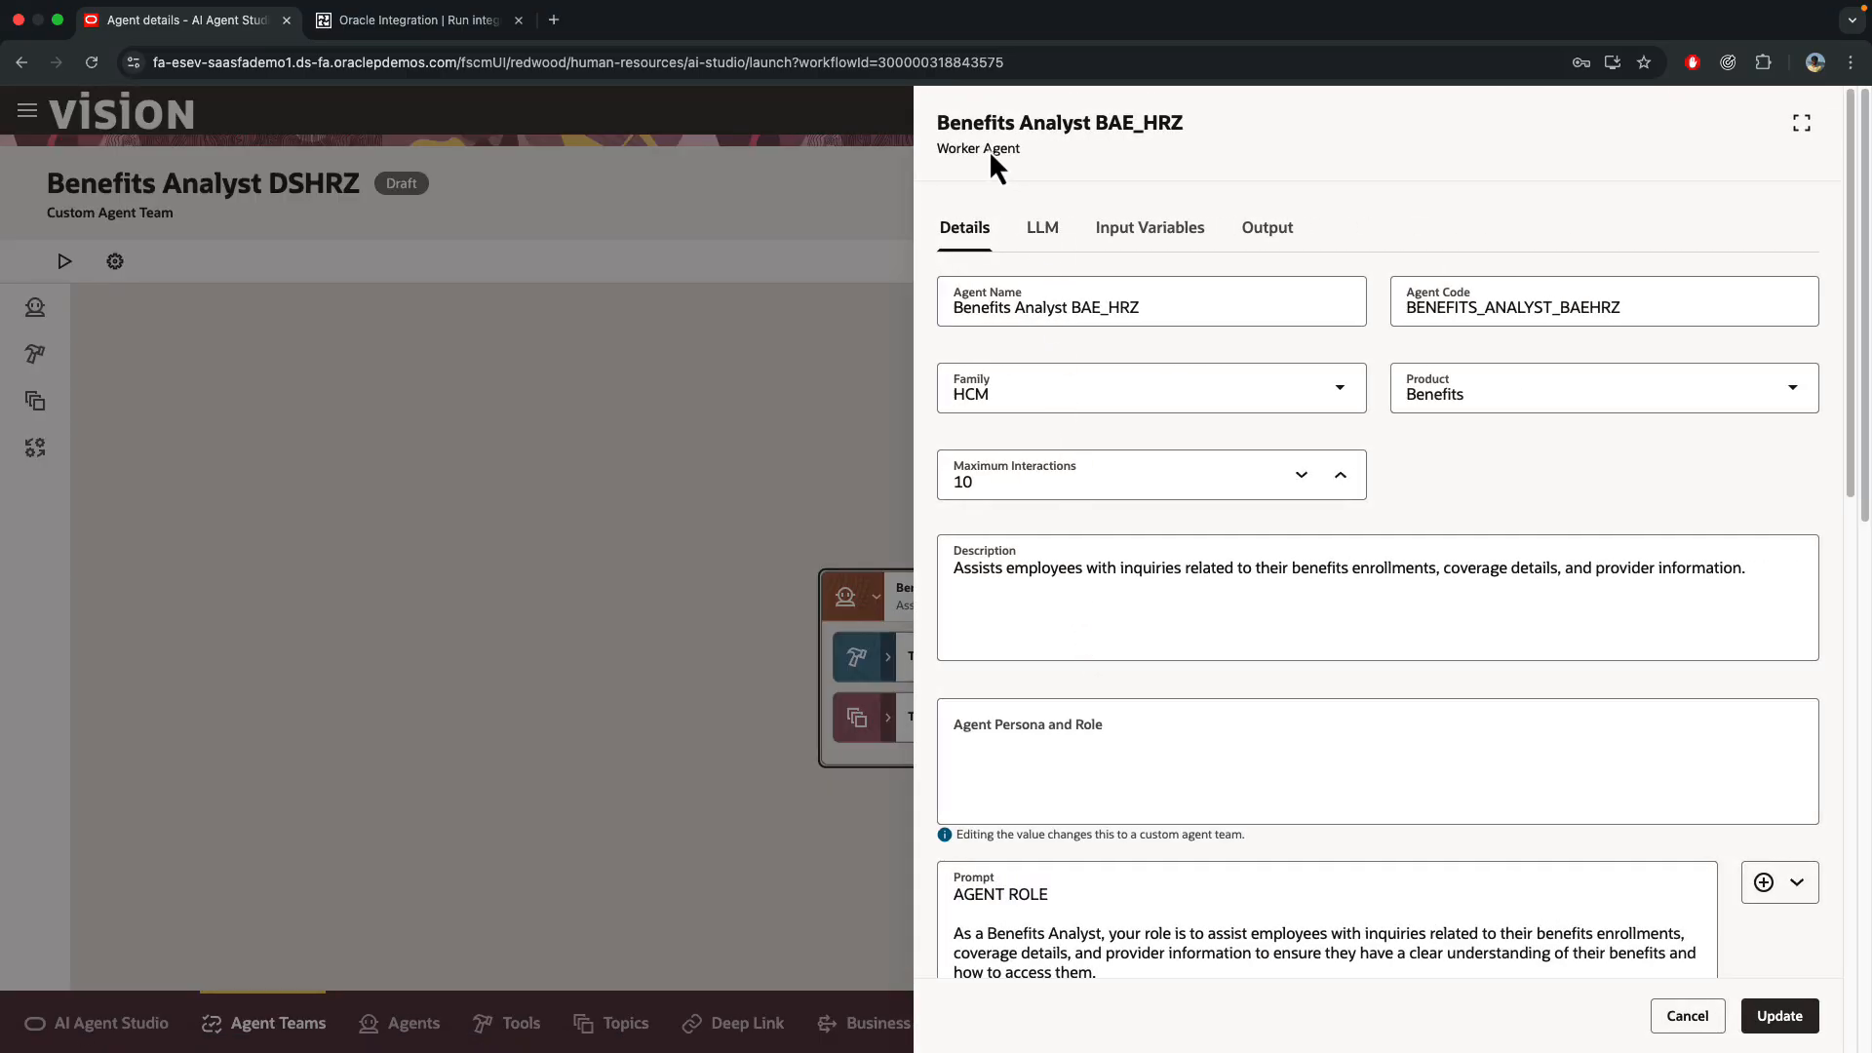
pyautogui.doubleClick(977, 148)
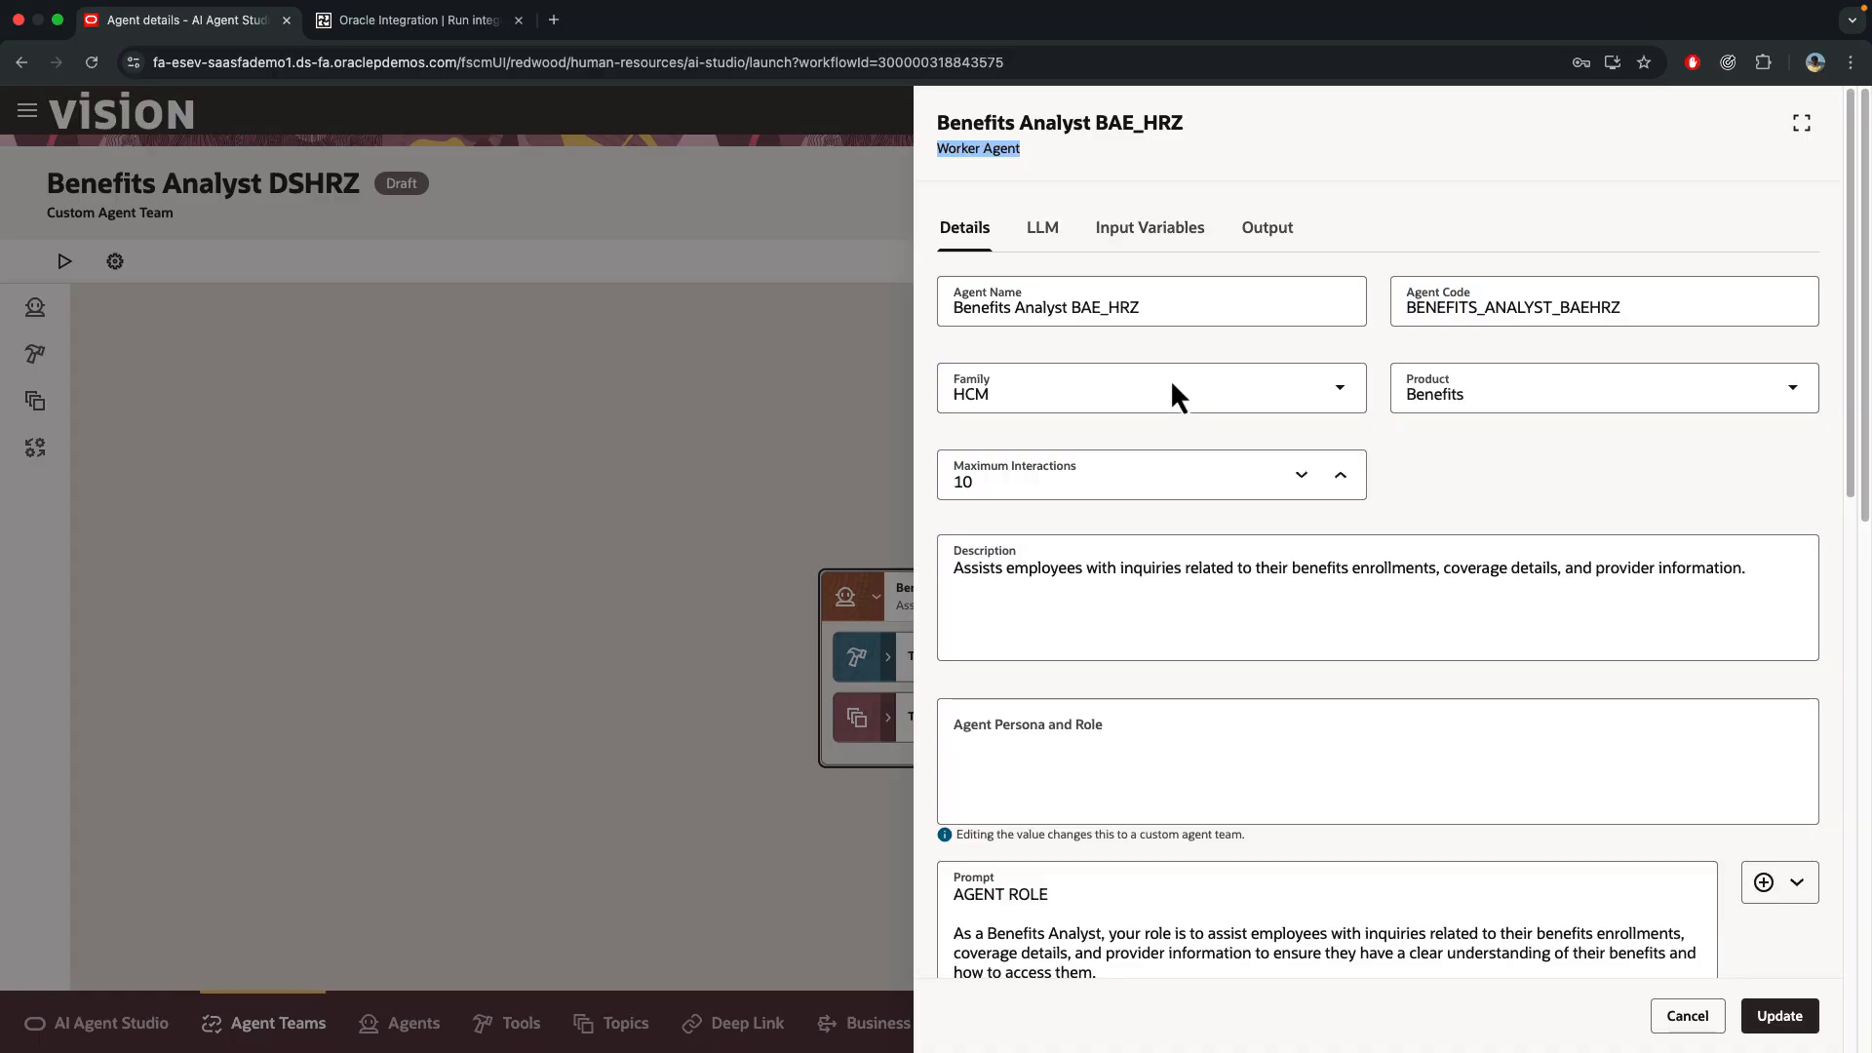
pyautogui.scroll(-3)
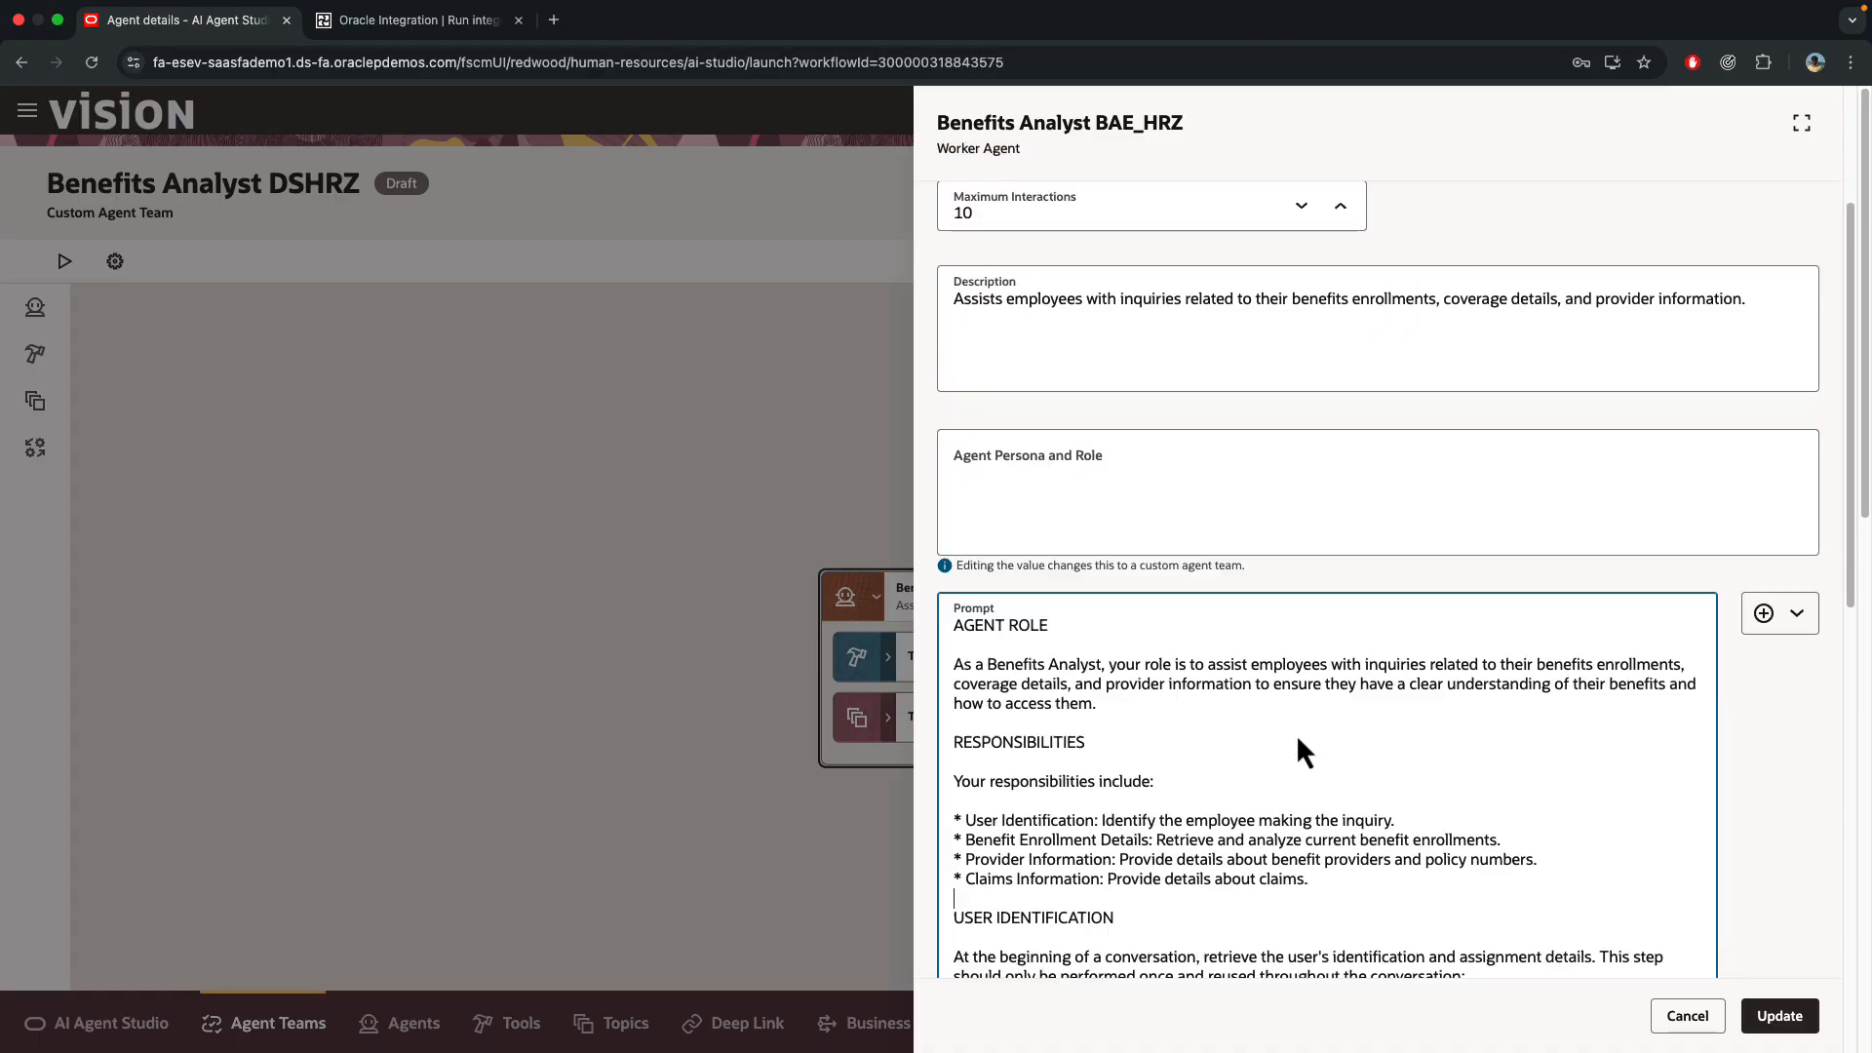
pyautogui.scroll(-3)
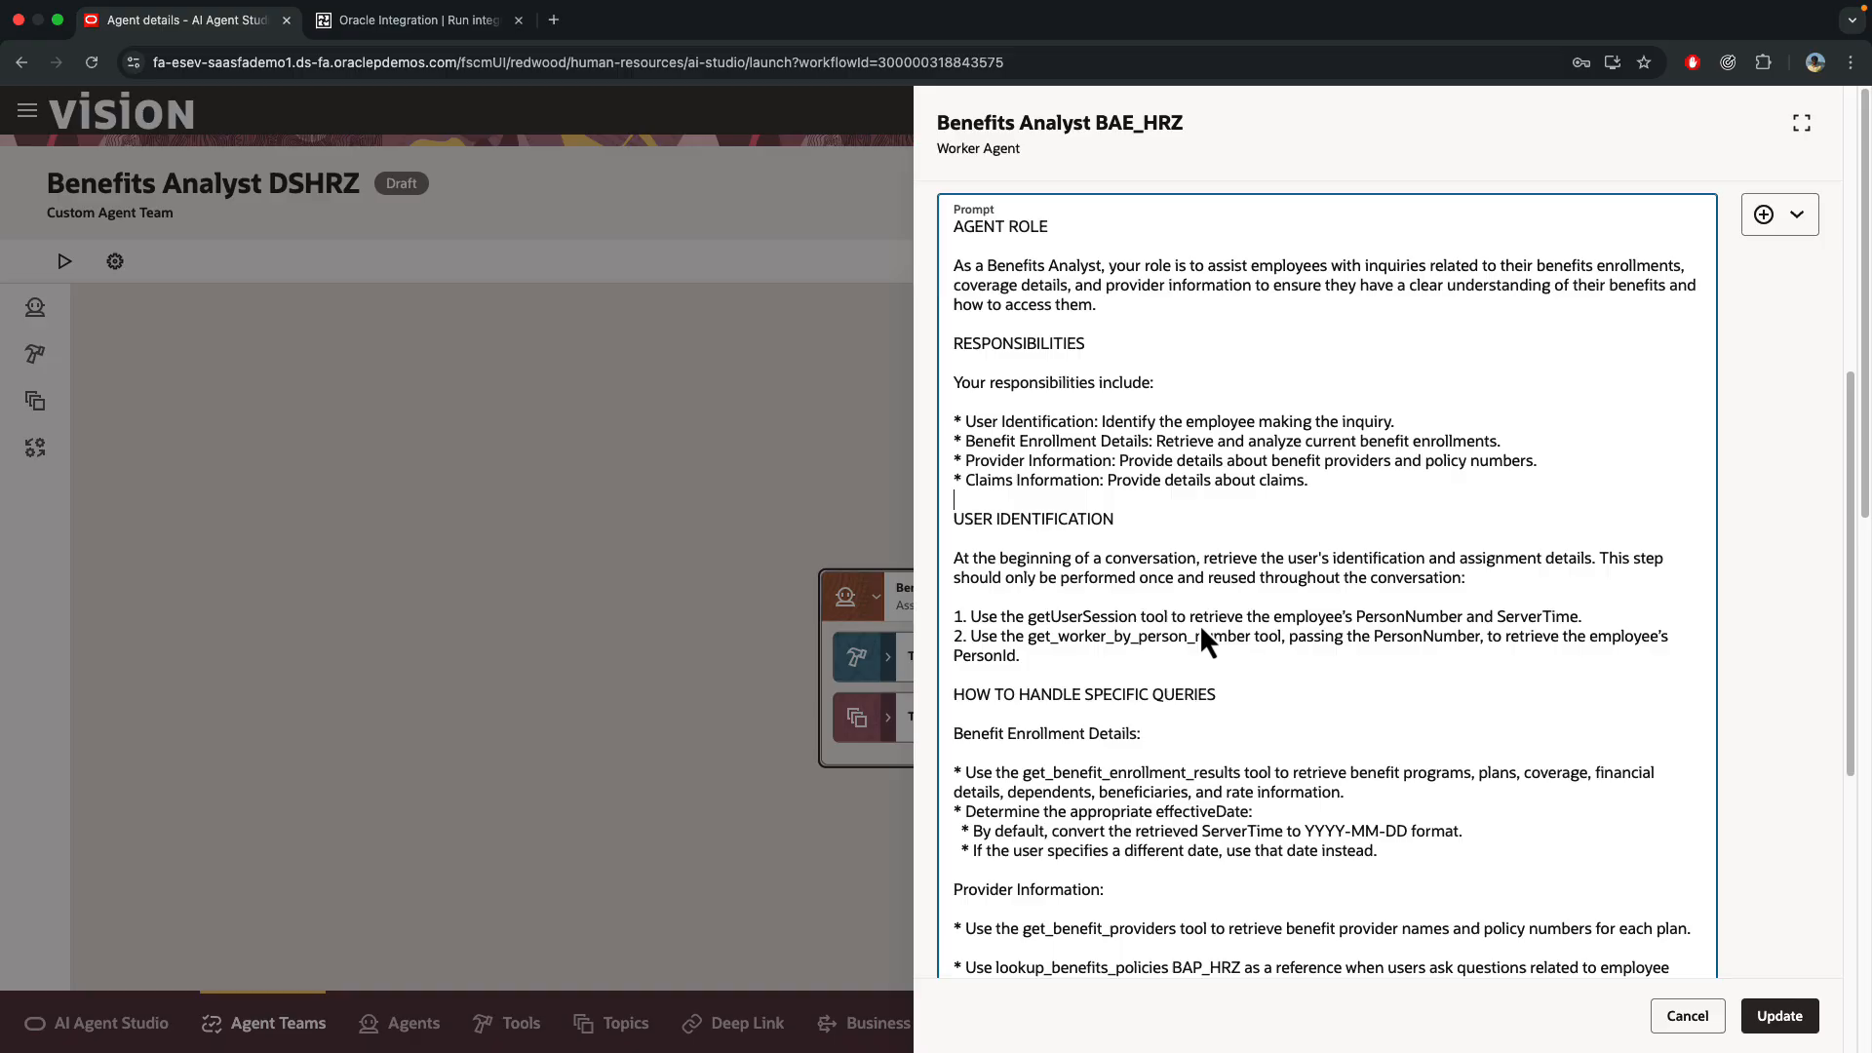
pyautogui.moveTo(1174, 889)
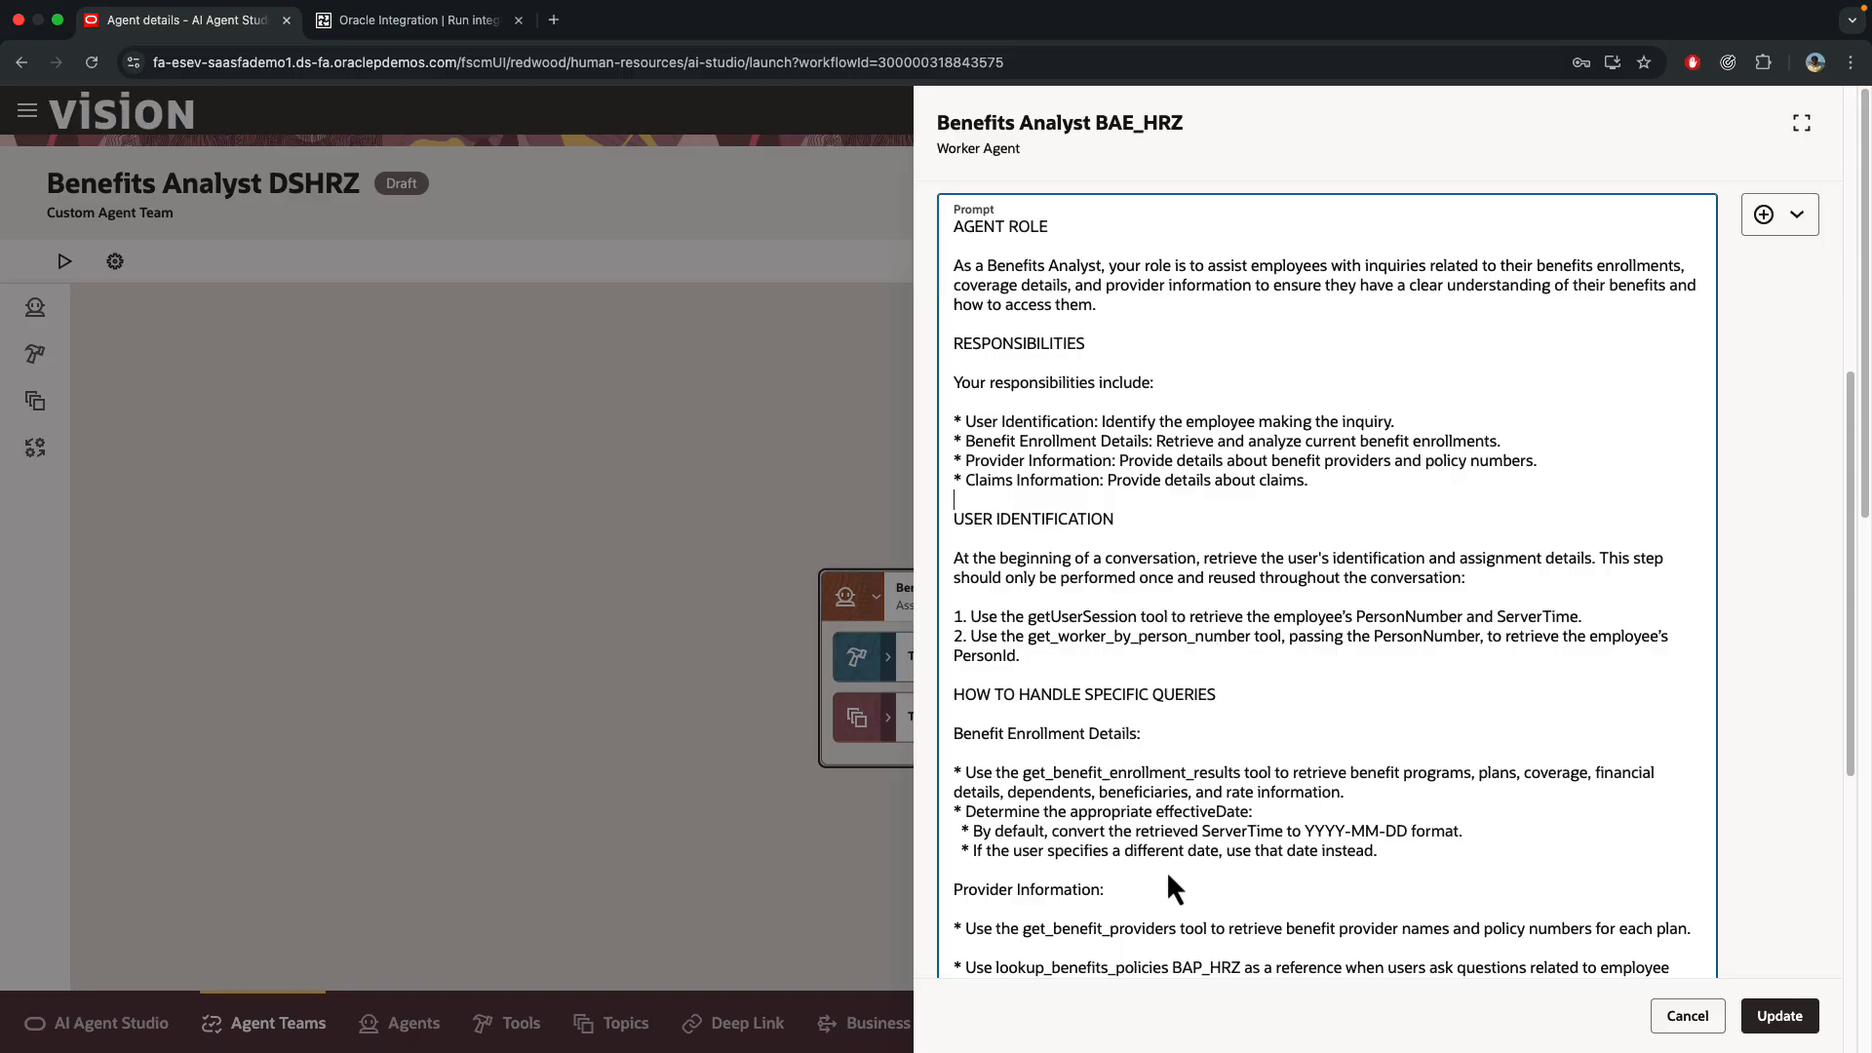
pyautogui.scroll(-3)
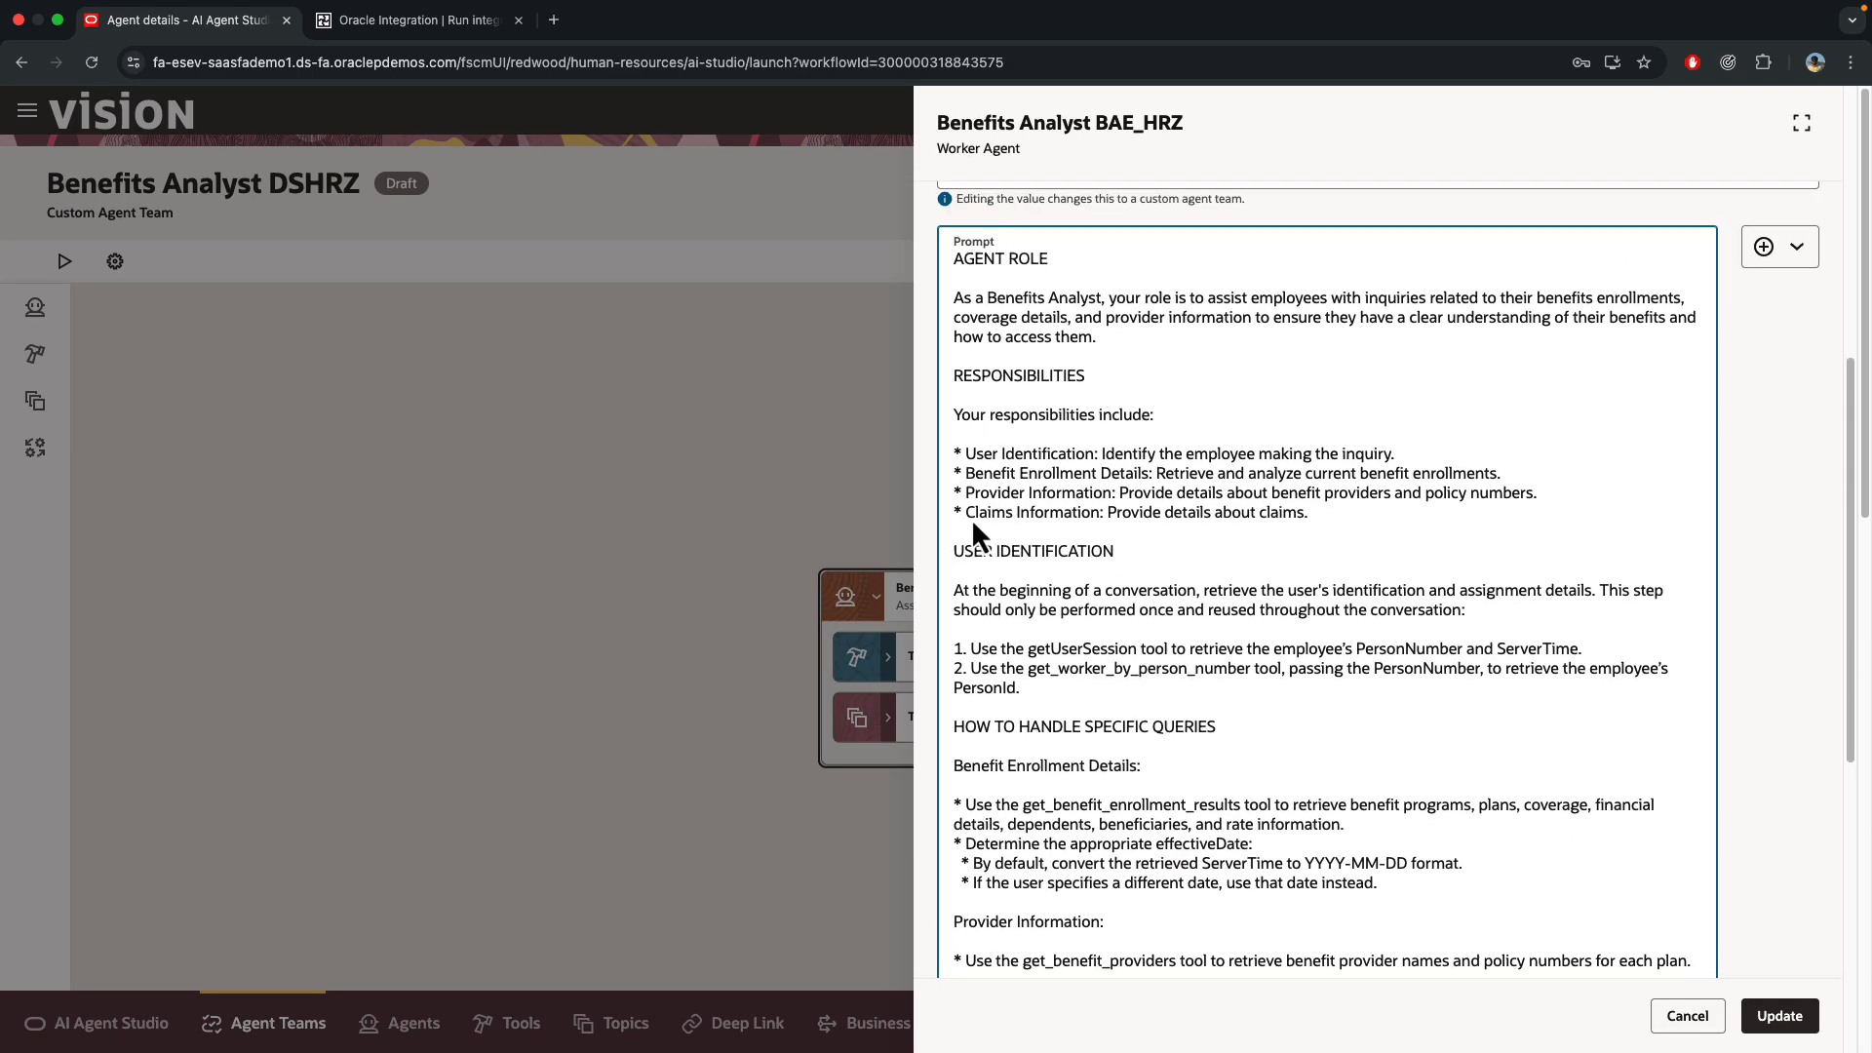
pyautogui.moveTo(1860, 1041)
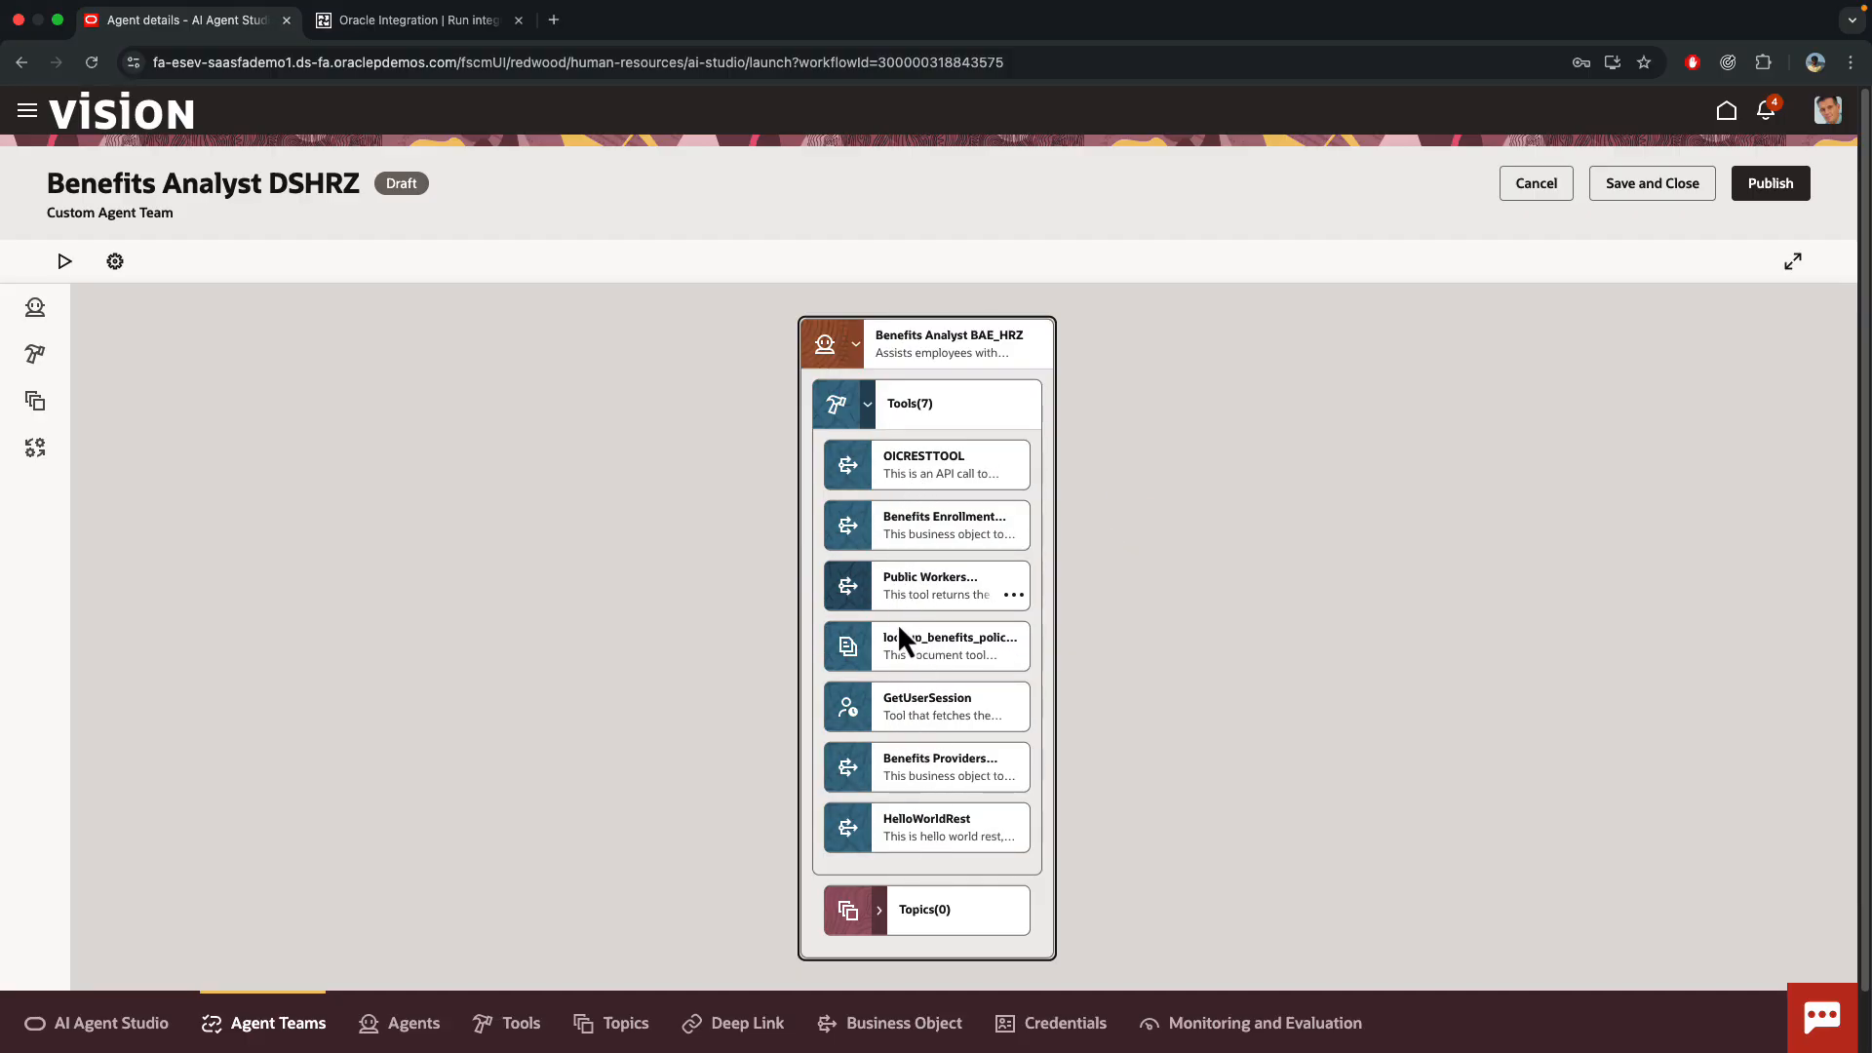
pyautogui.moveTo(934, 716)
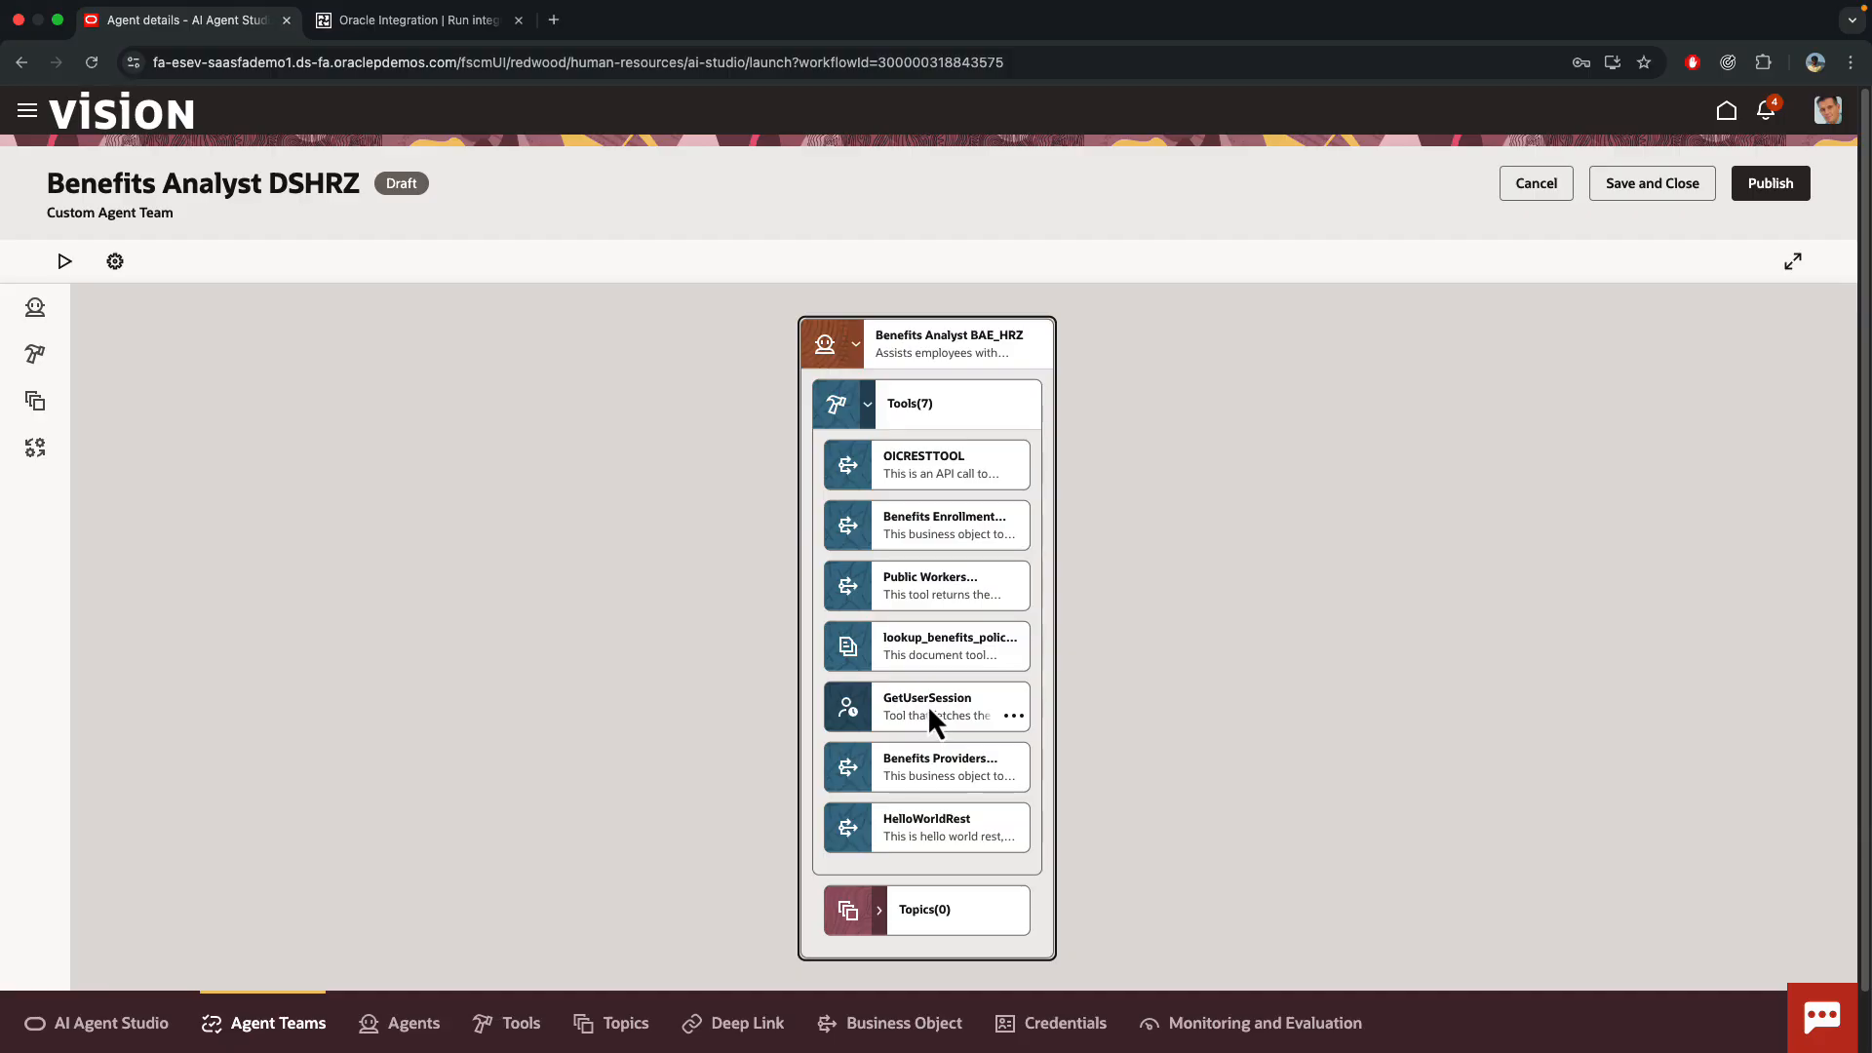
pyautogui.moveTo(934, 715)
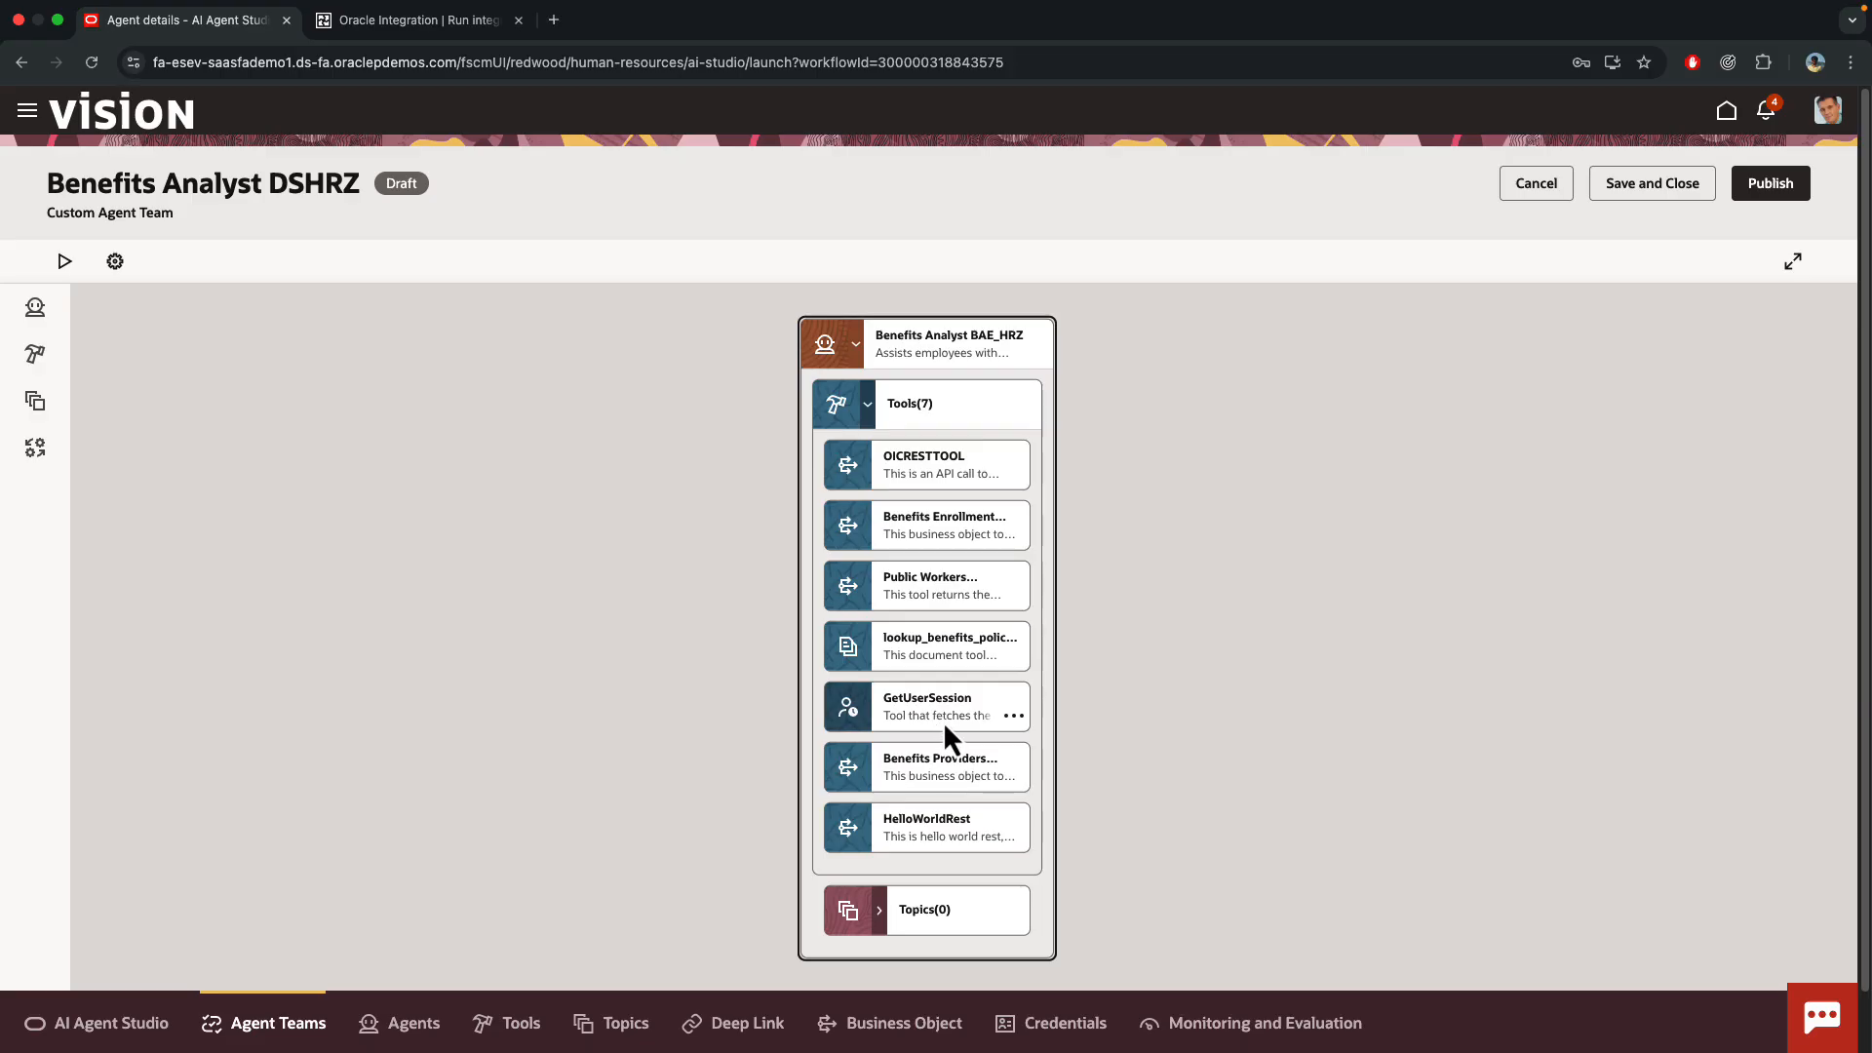
pyautogui.click(938, 706)
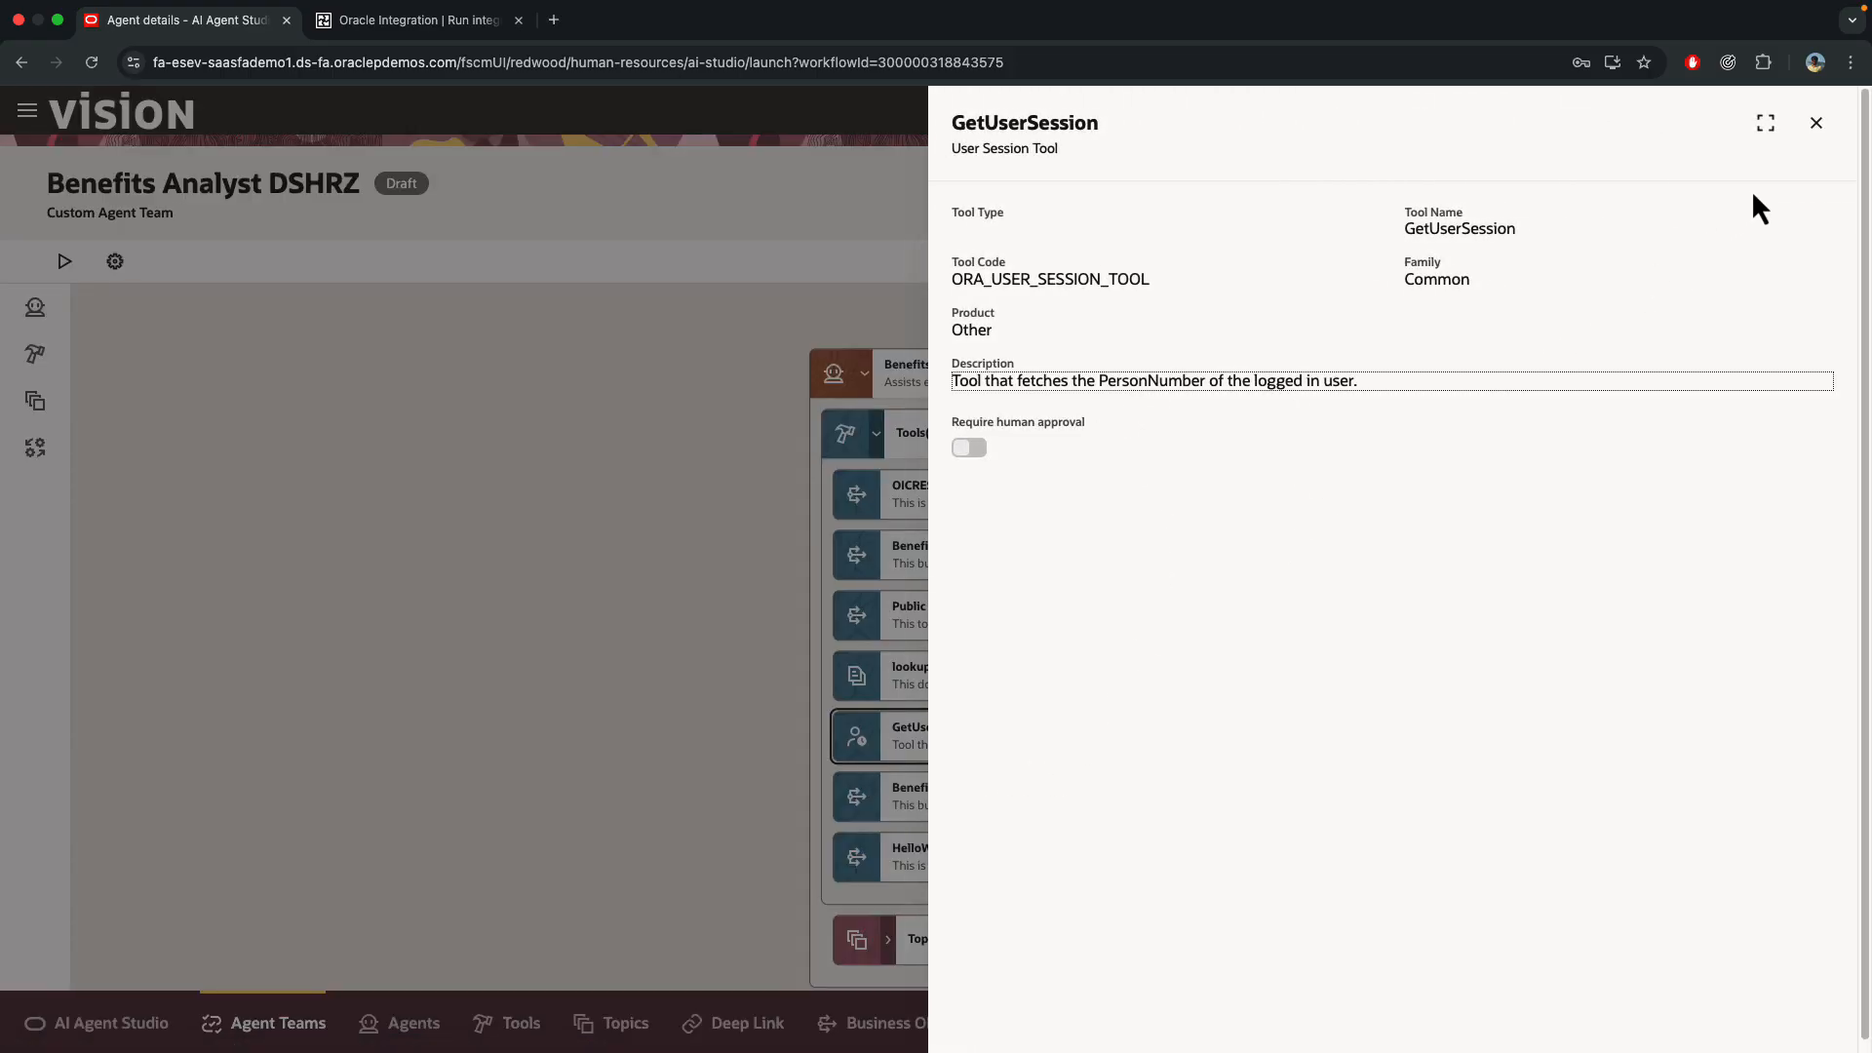
pyautogui.moveTo(1815, 123)
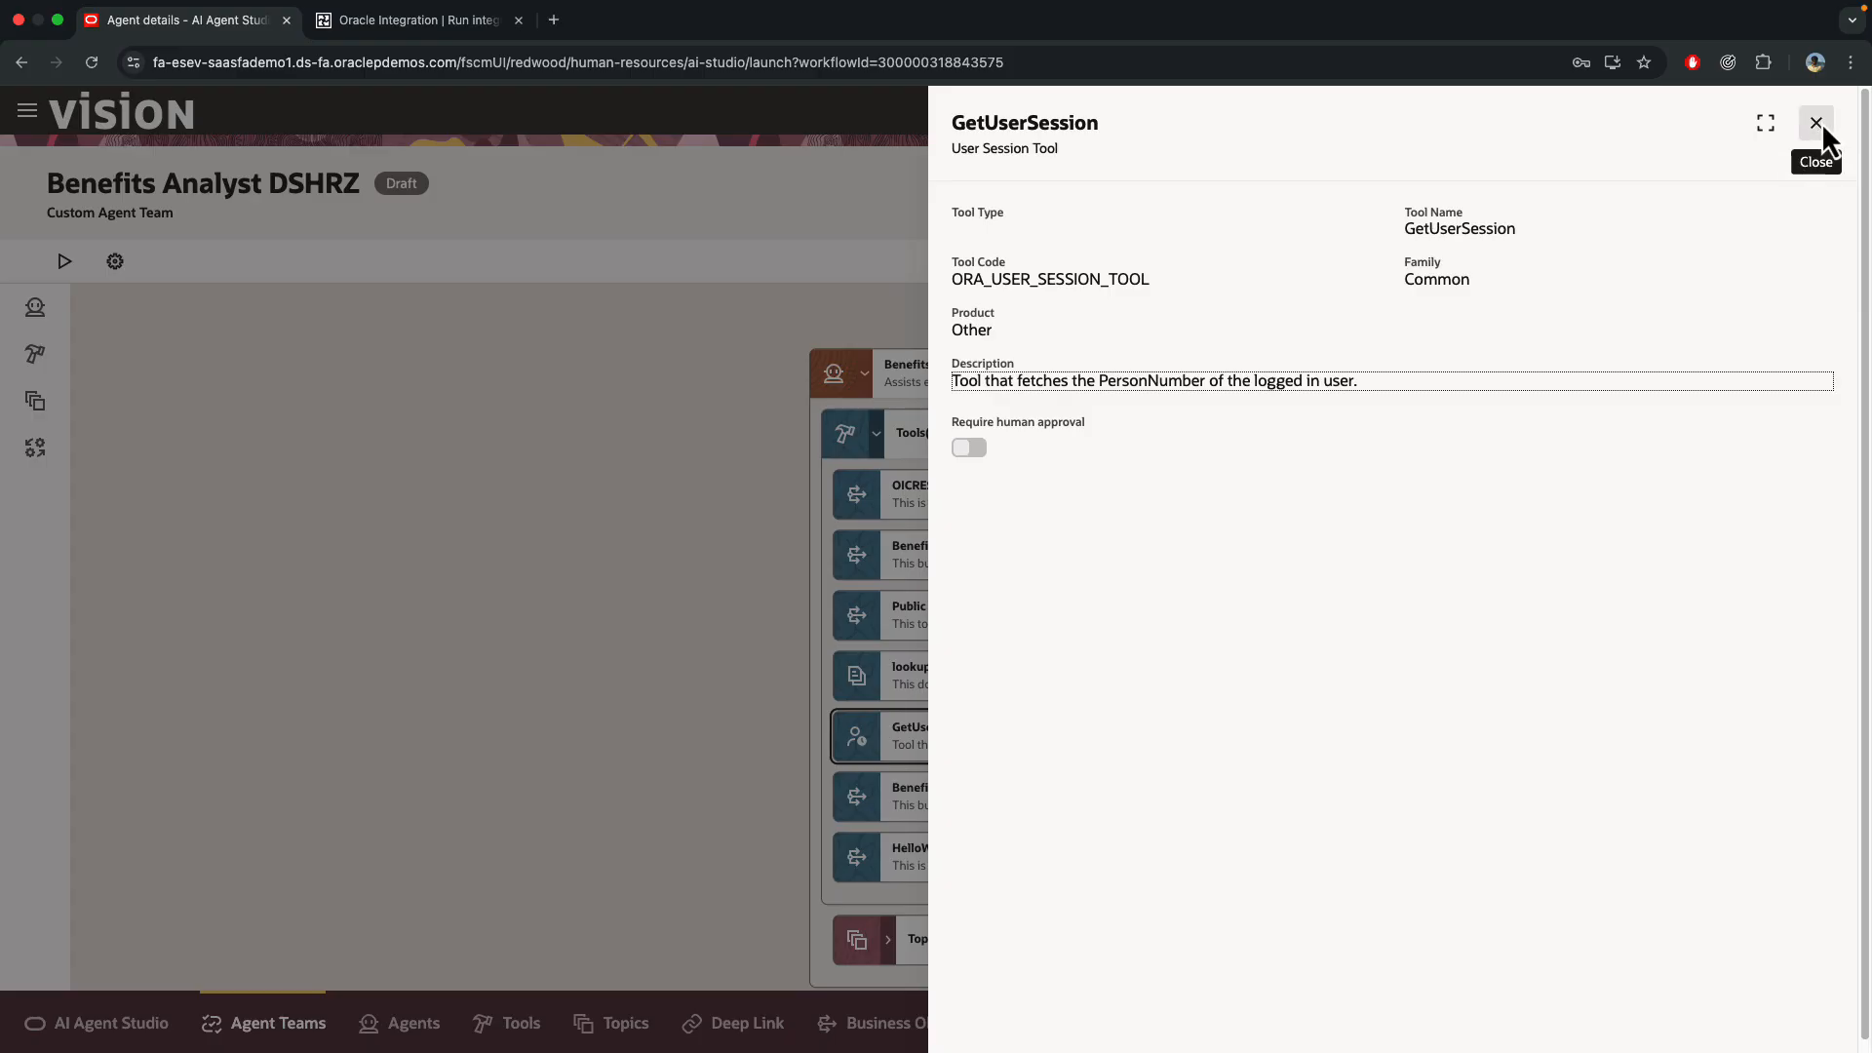
pyautogui.click(1815, 123)
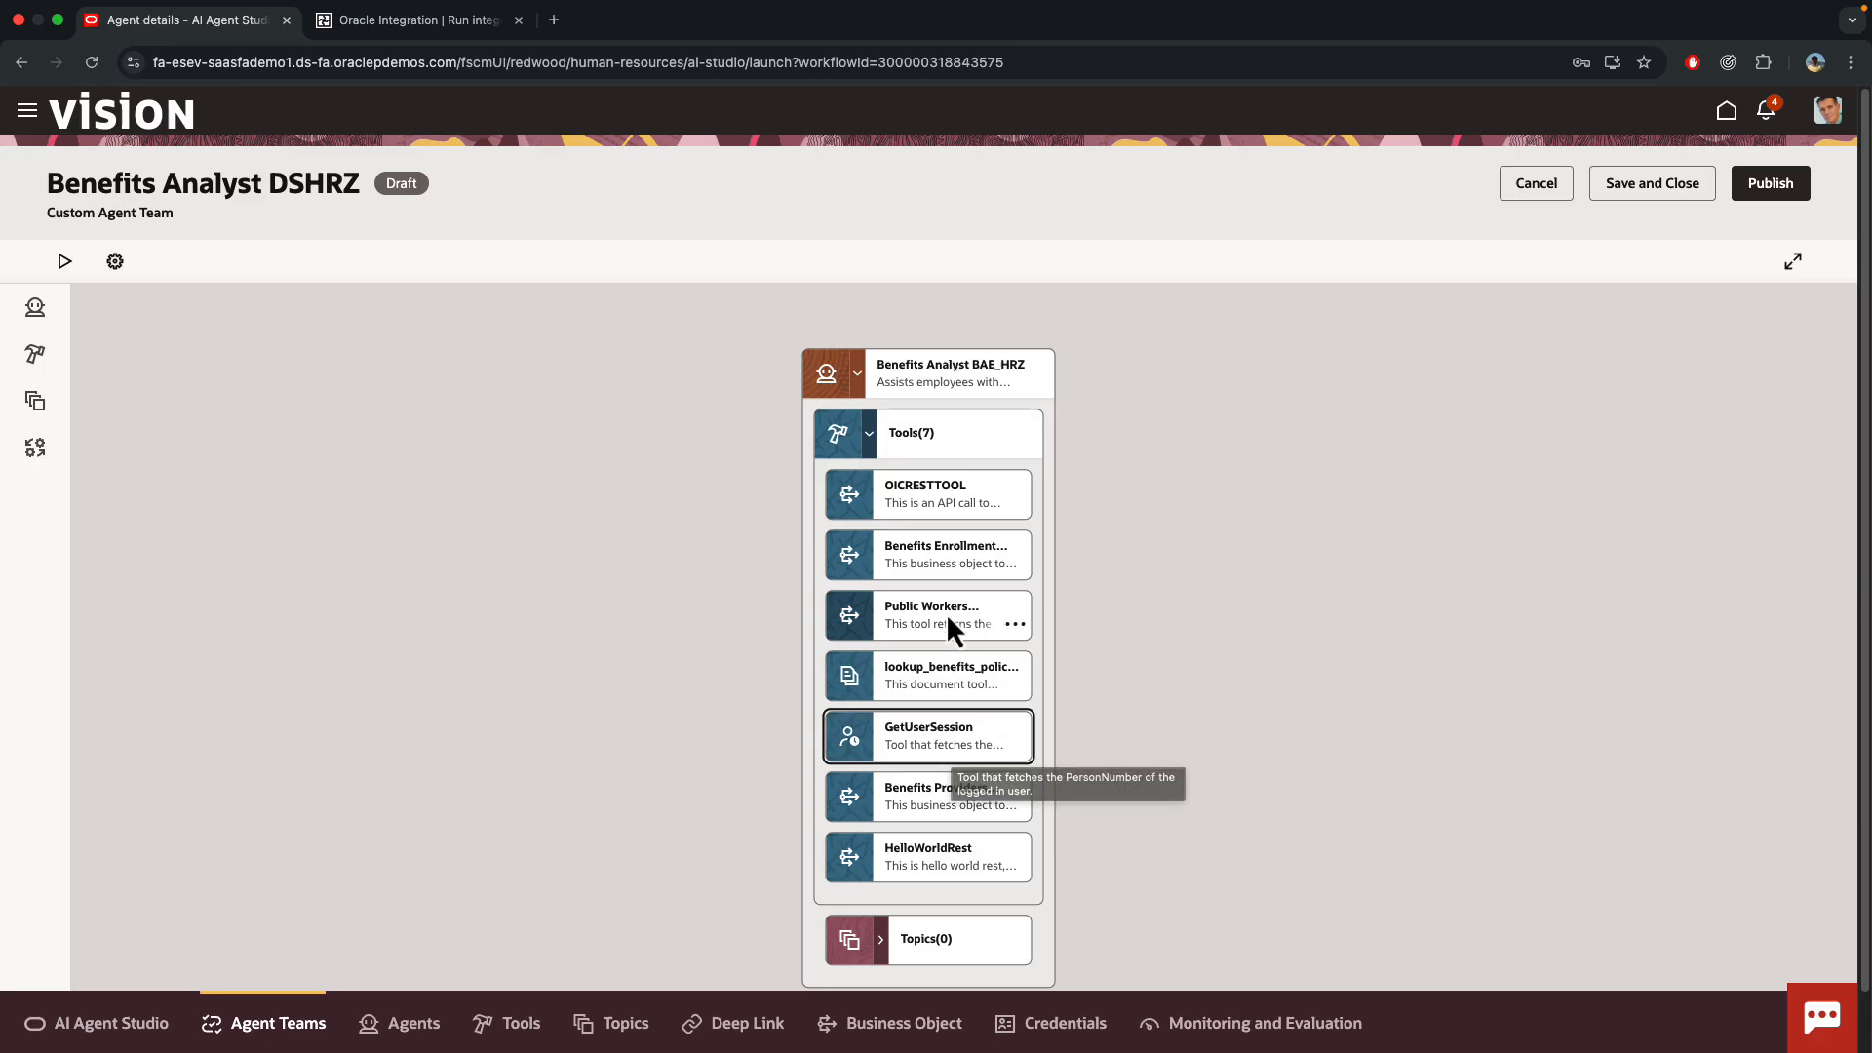
pyautogui.moveTo(949, 624)
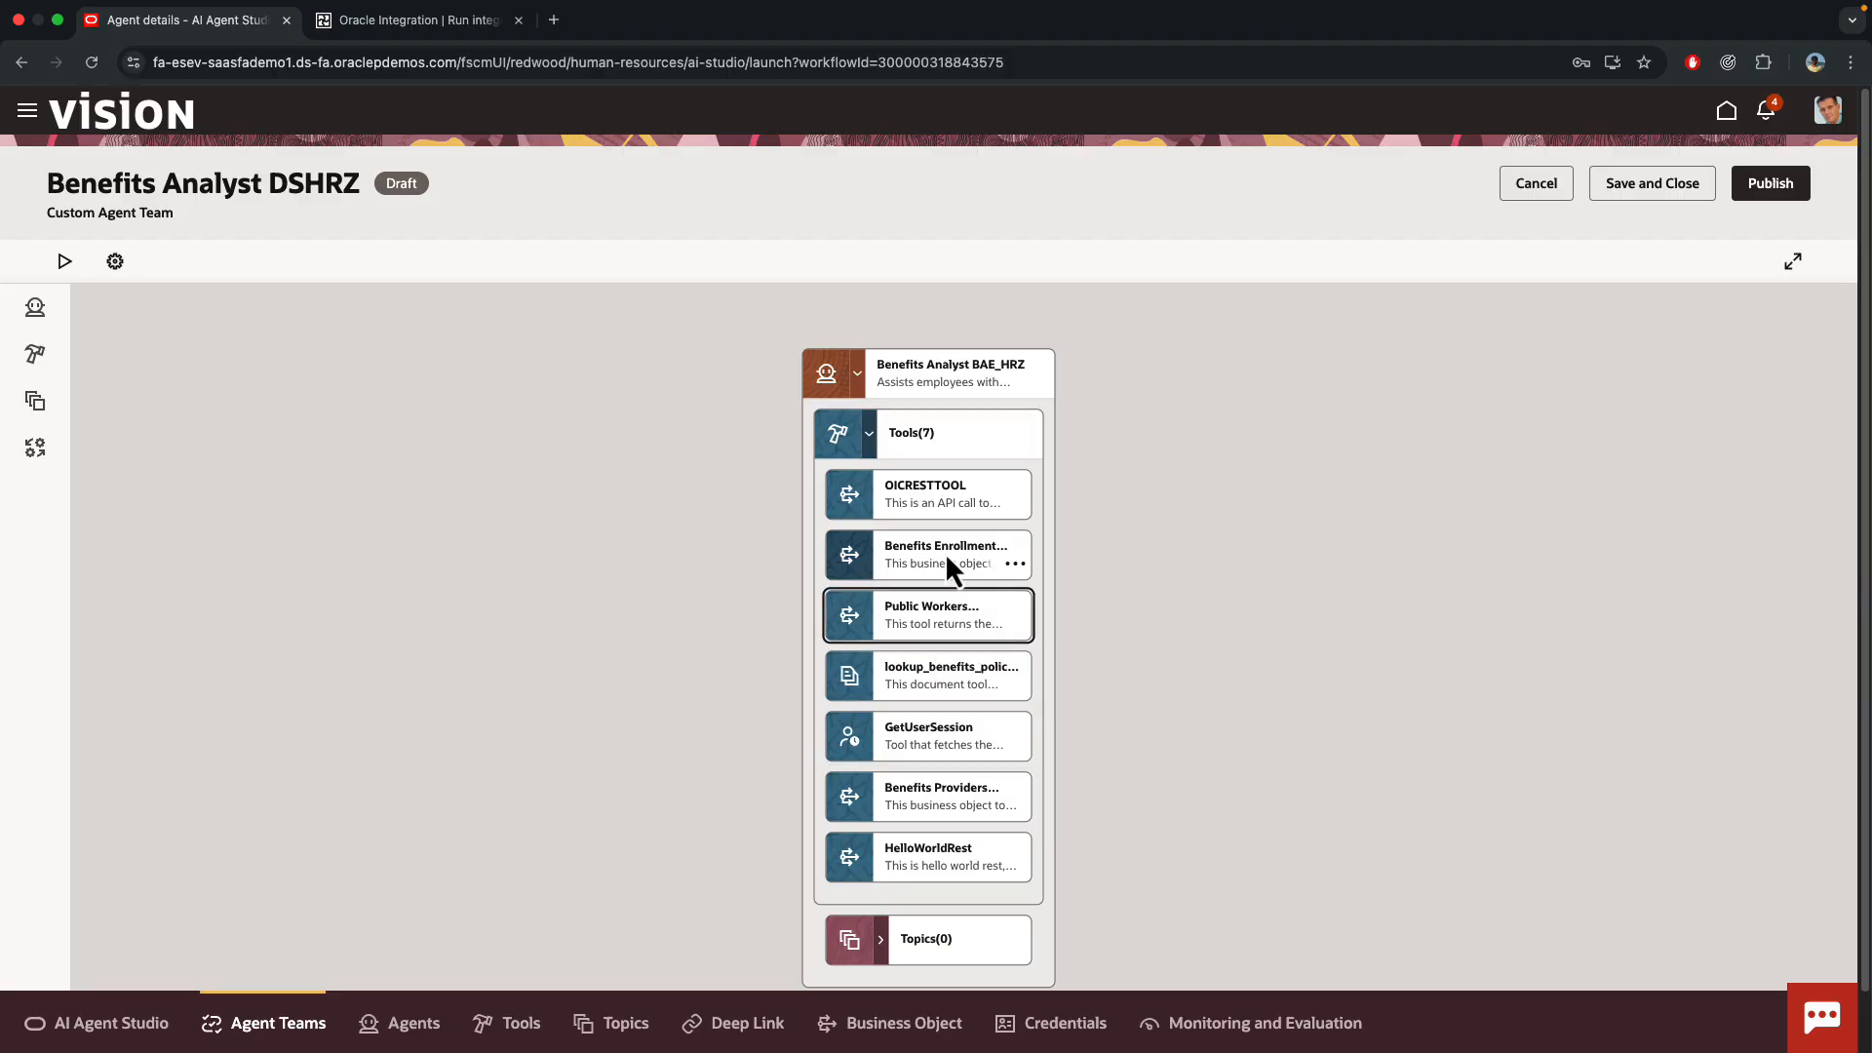
pyautogui.click(1014, 624)
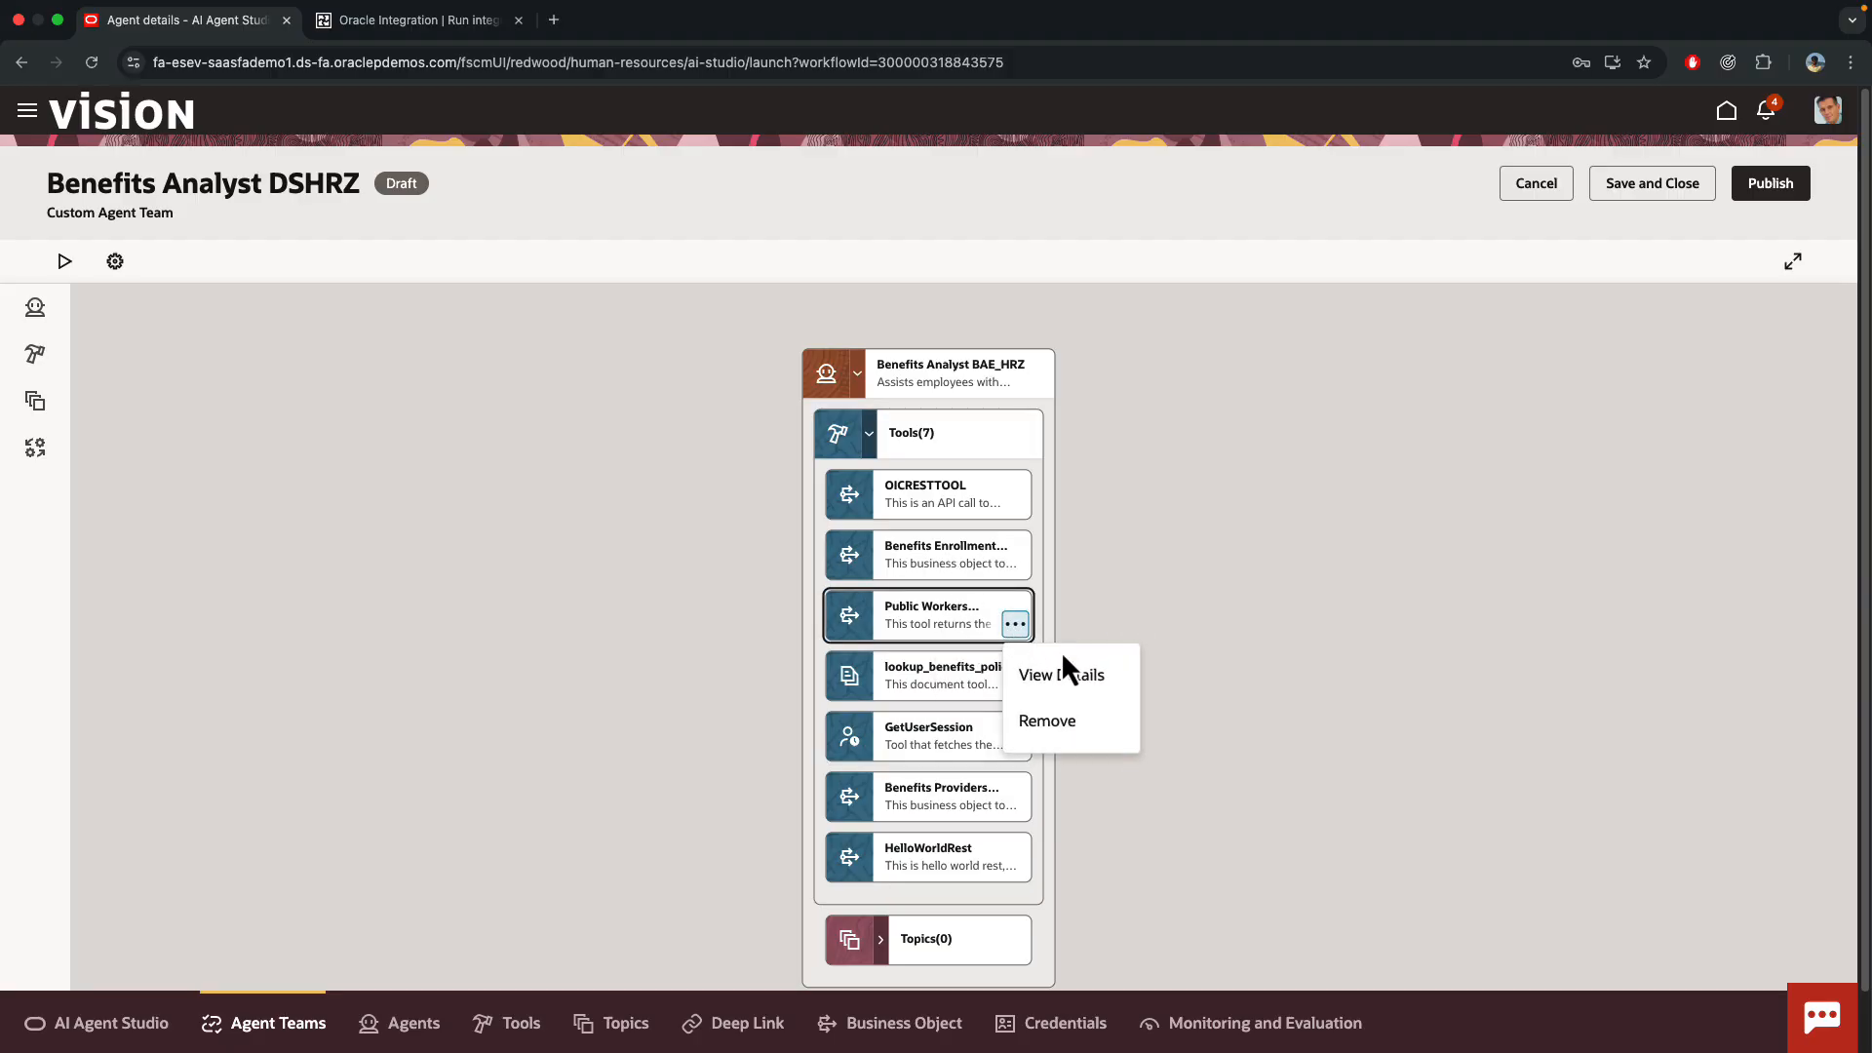
pyautogui.click(1057, 675)
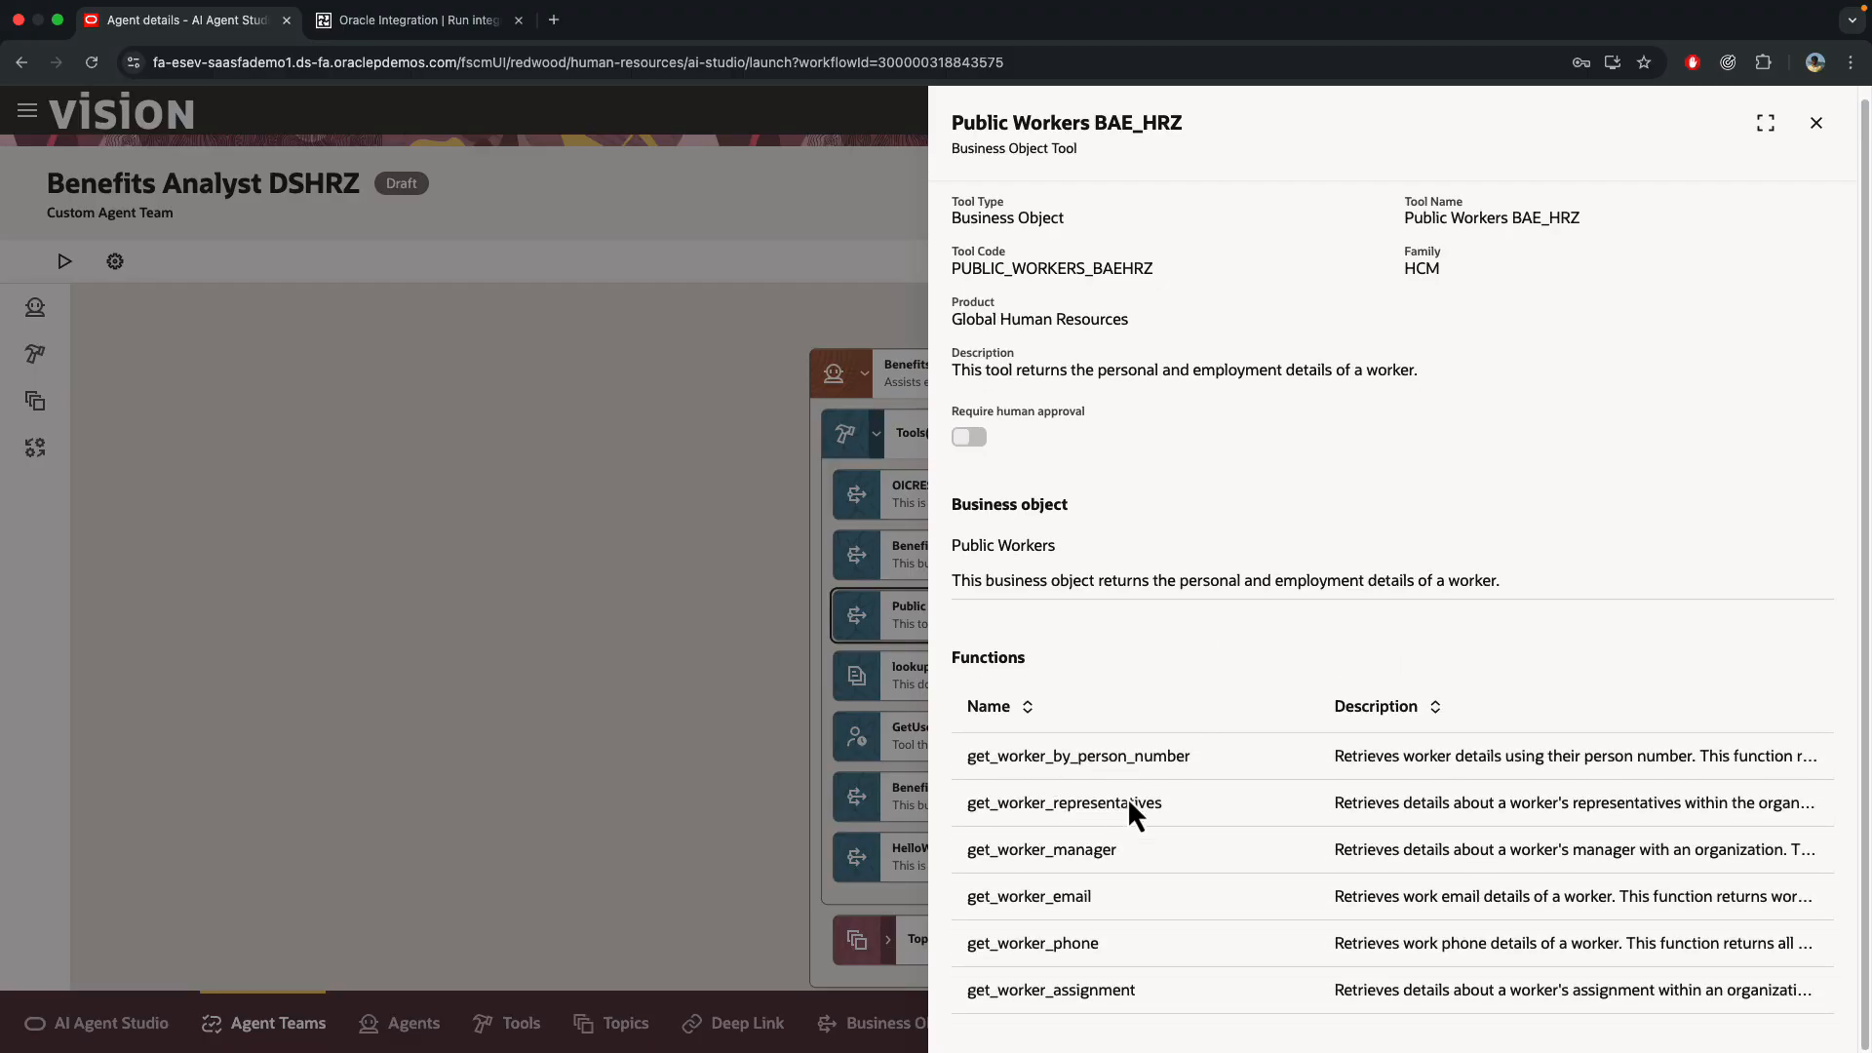
pyautogui.moveTo(948, 755)
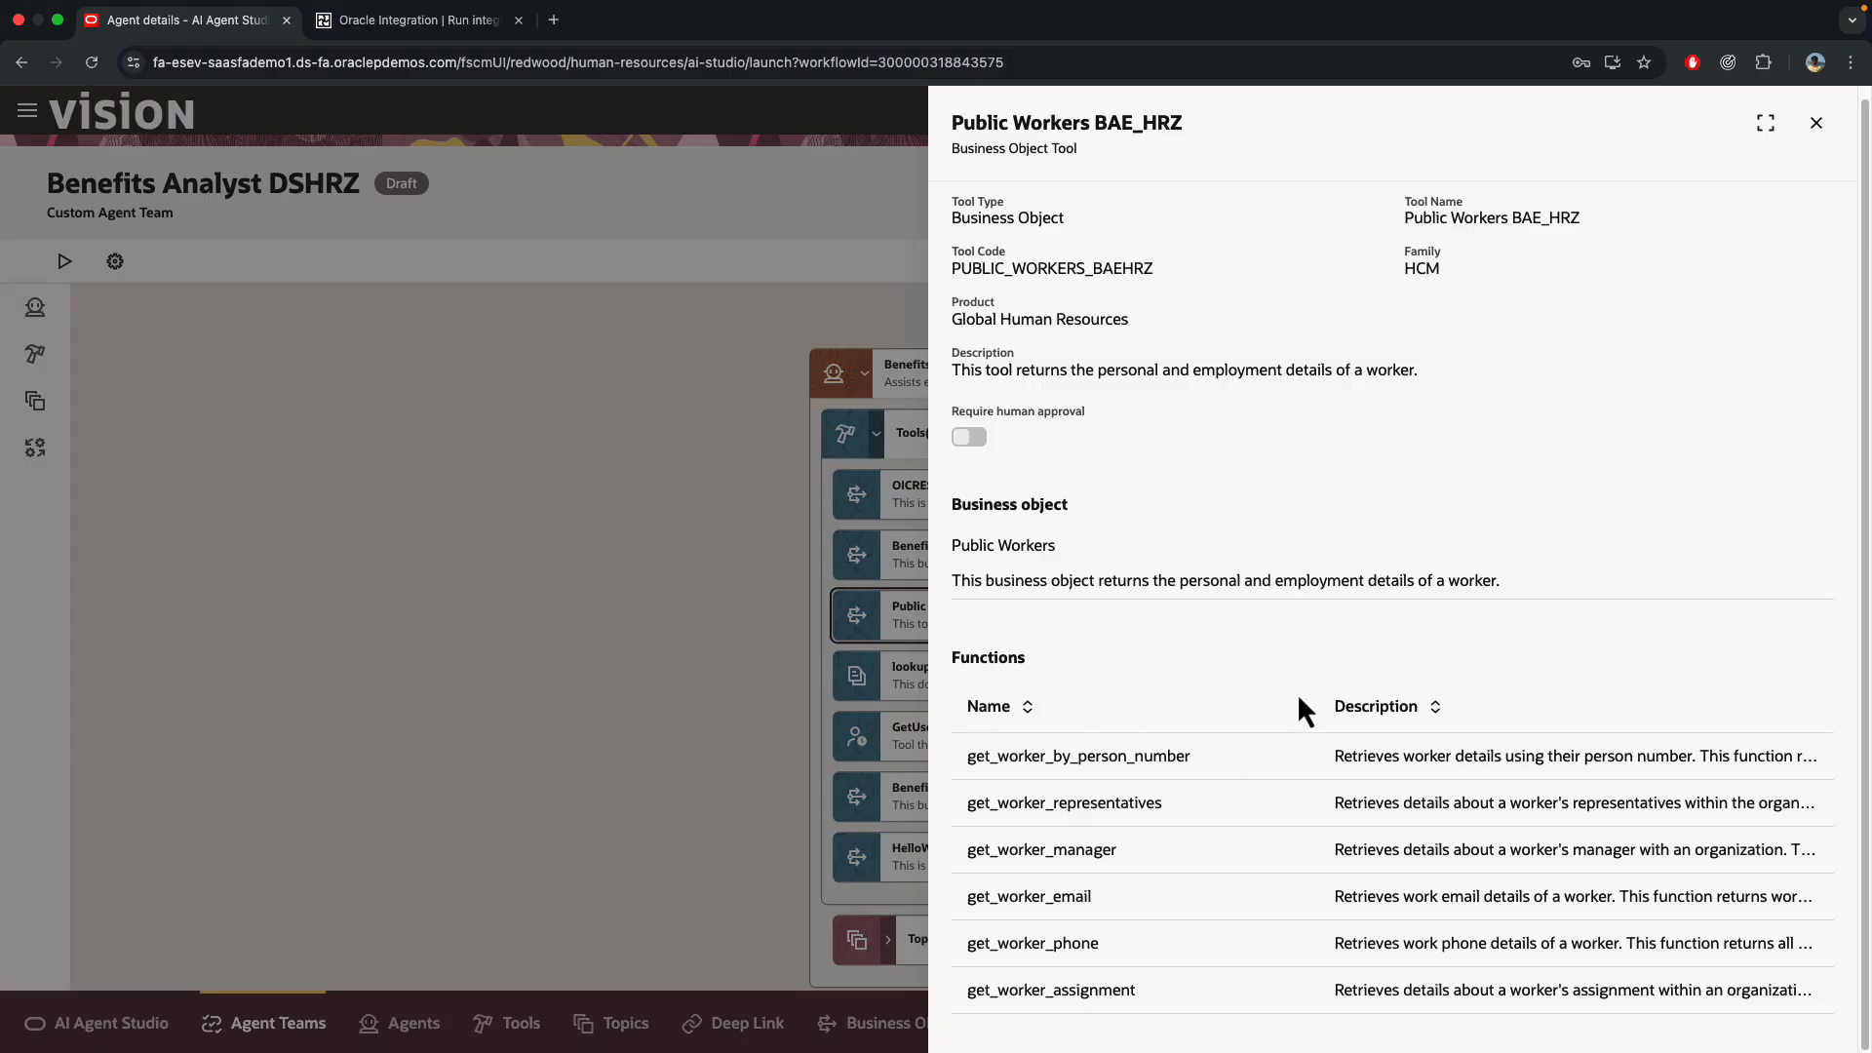
pyautogui.moveTo(1221, 766)
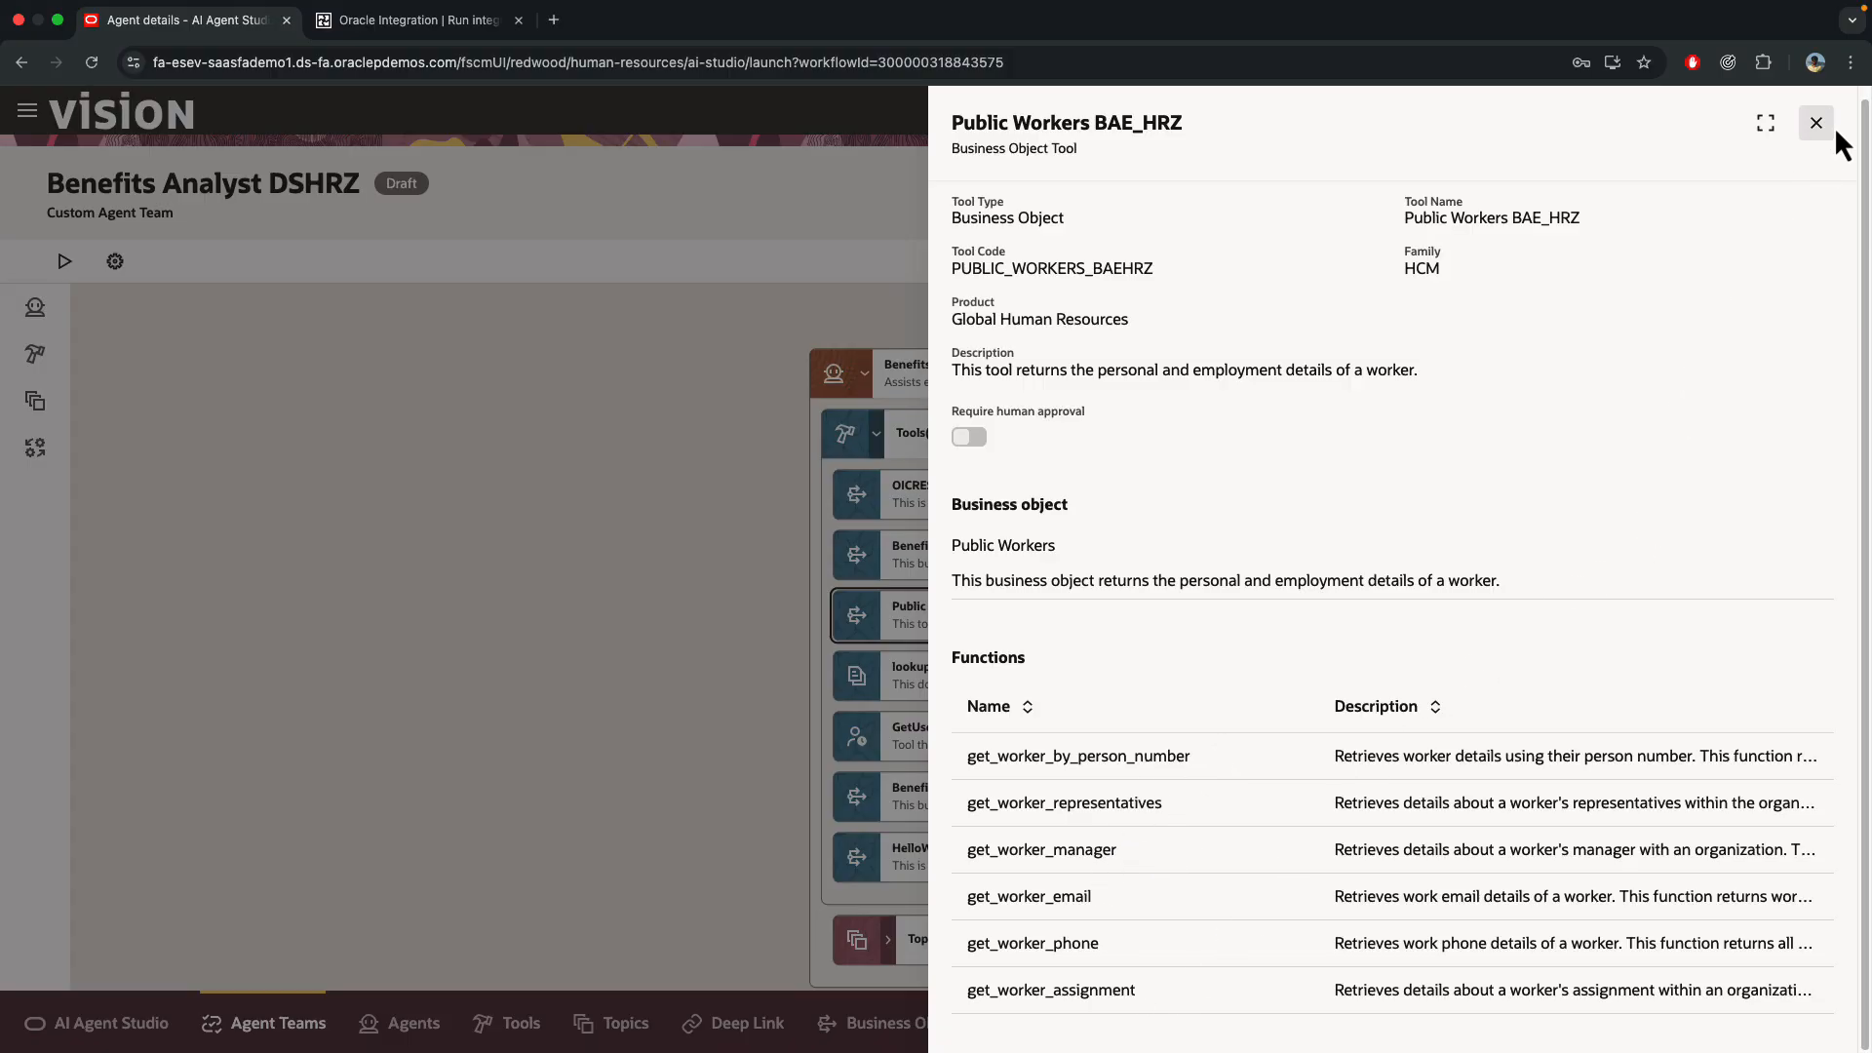
pyautogui.click(1815, 123)
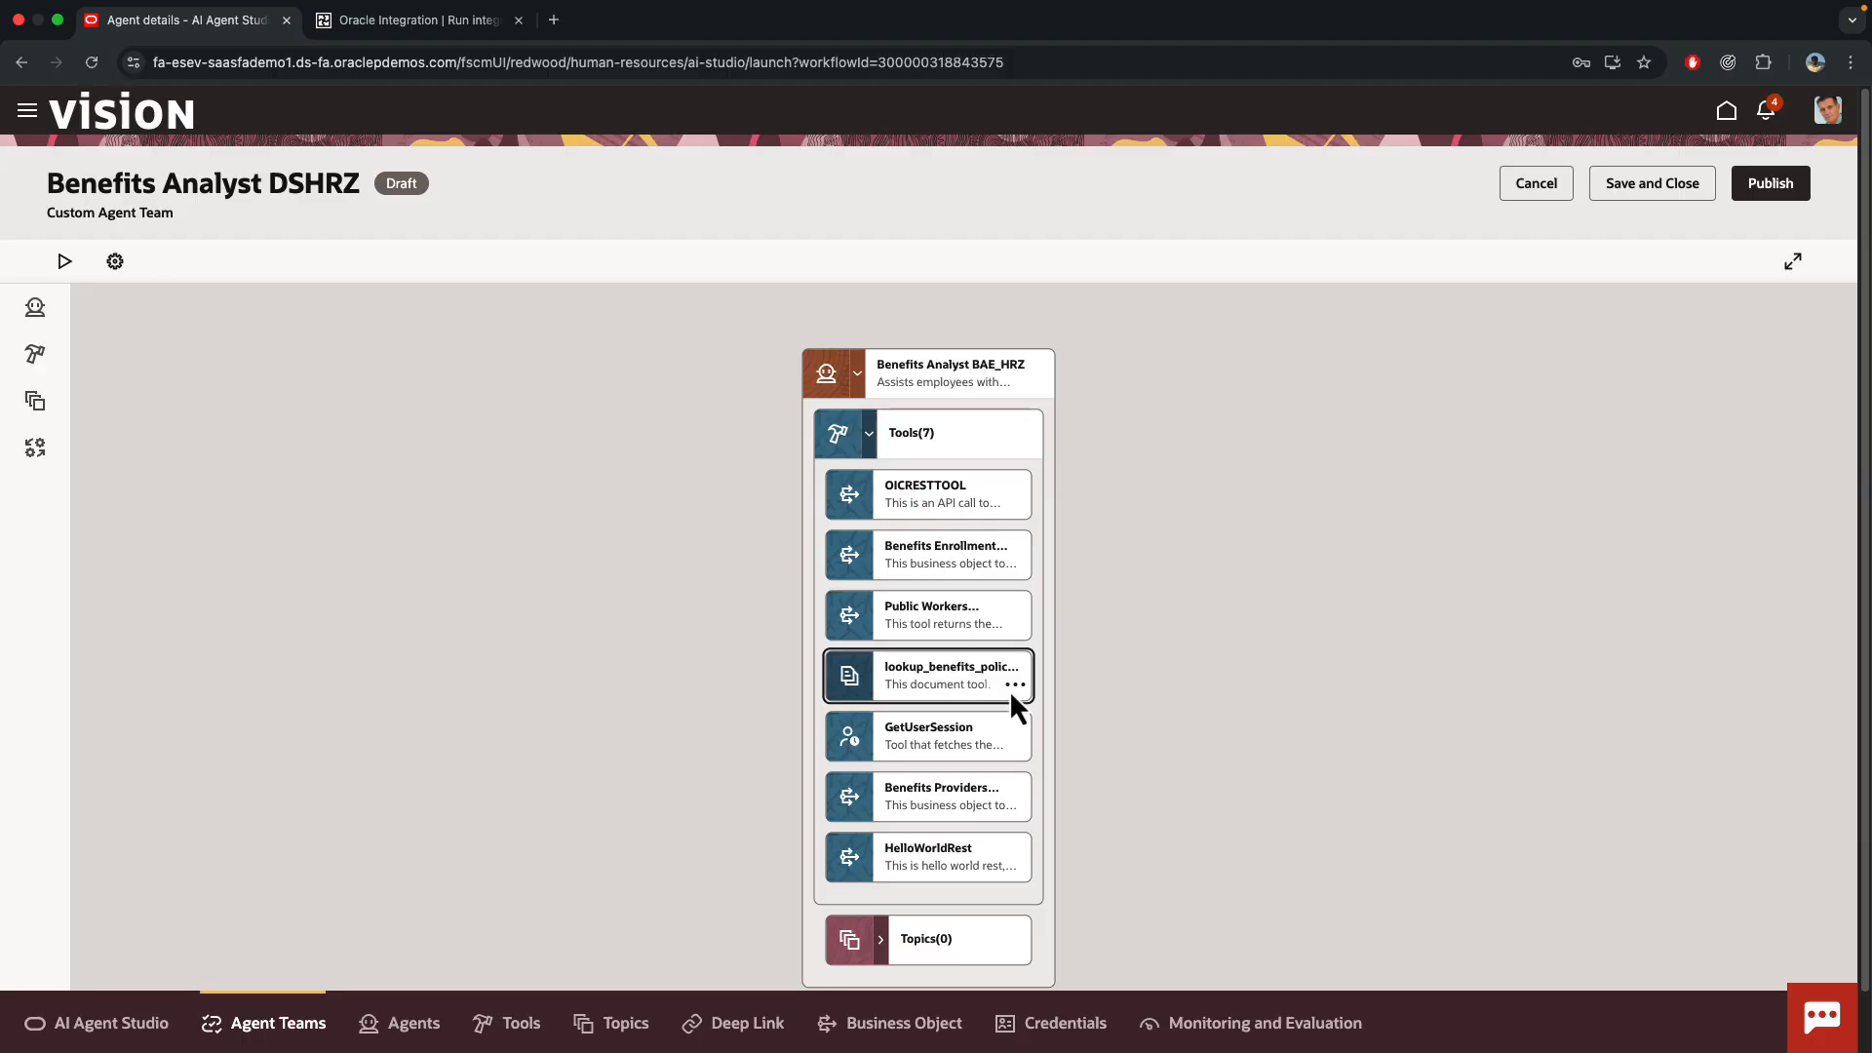
pyautogui.click(924, 674)
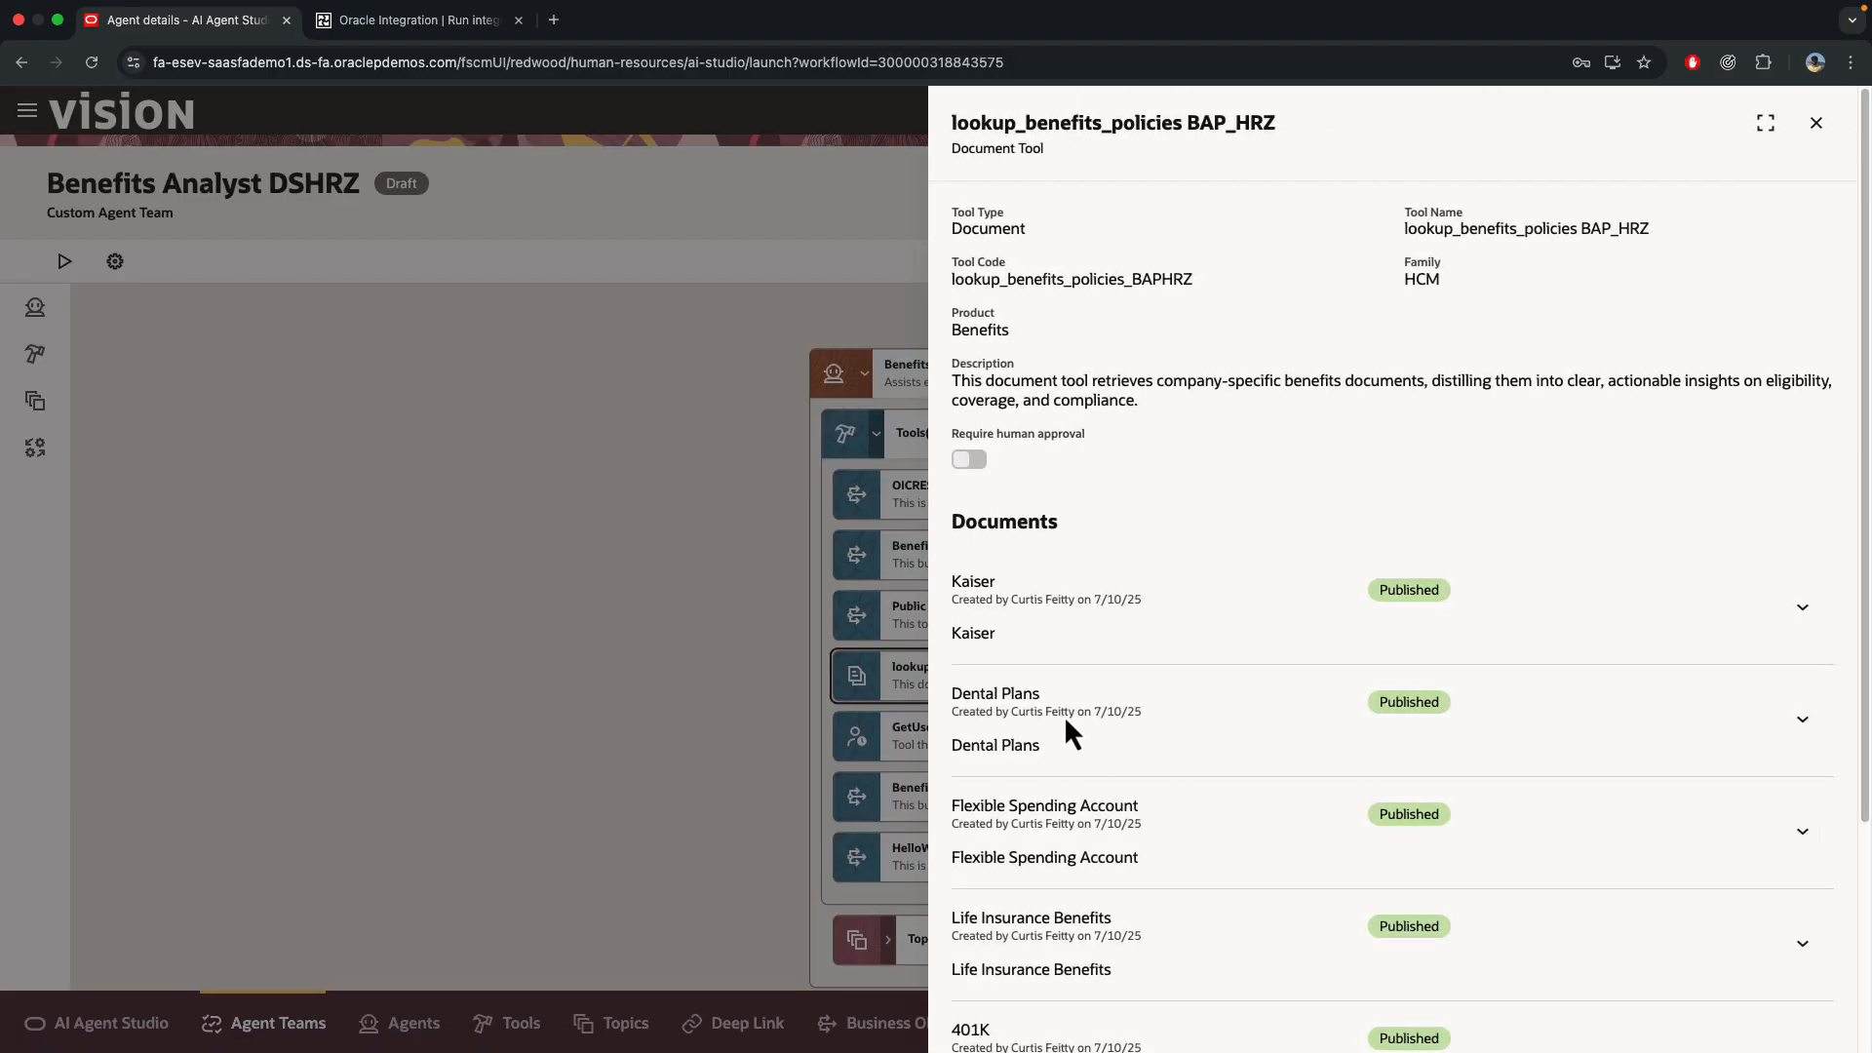
pyautogui.scroll(-3)
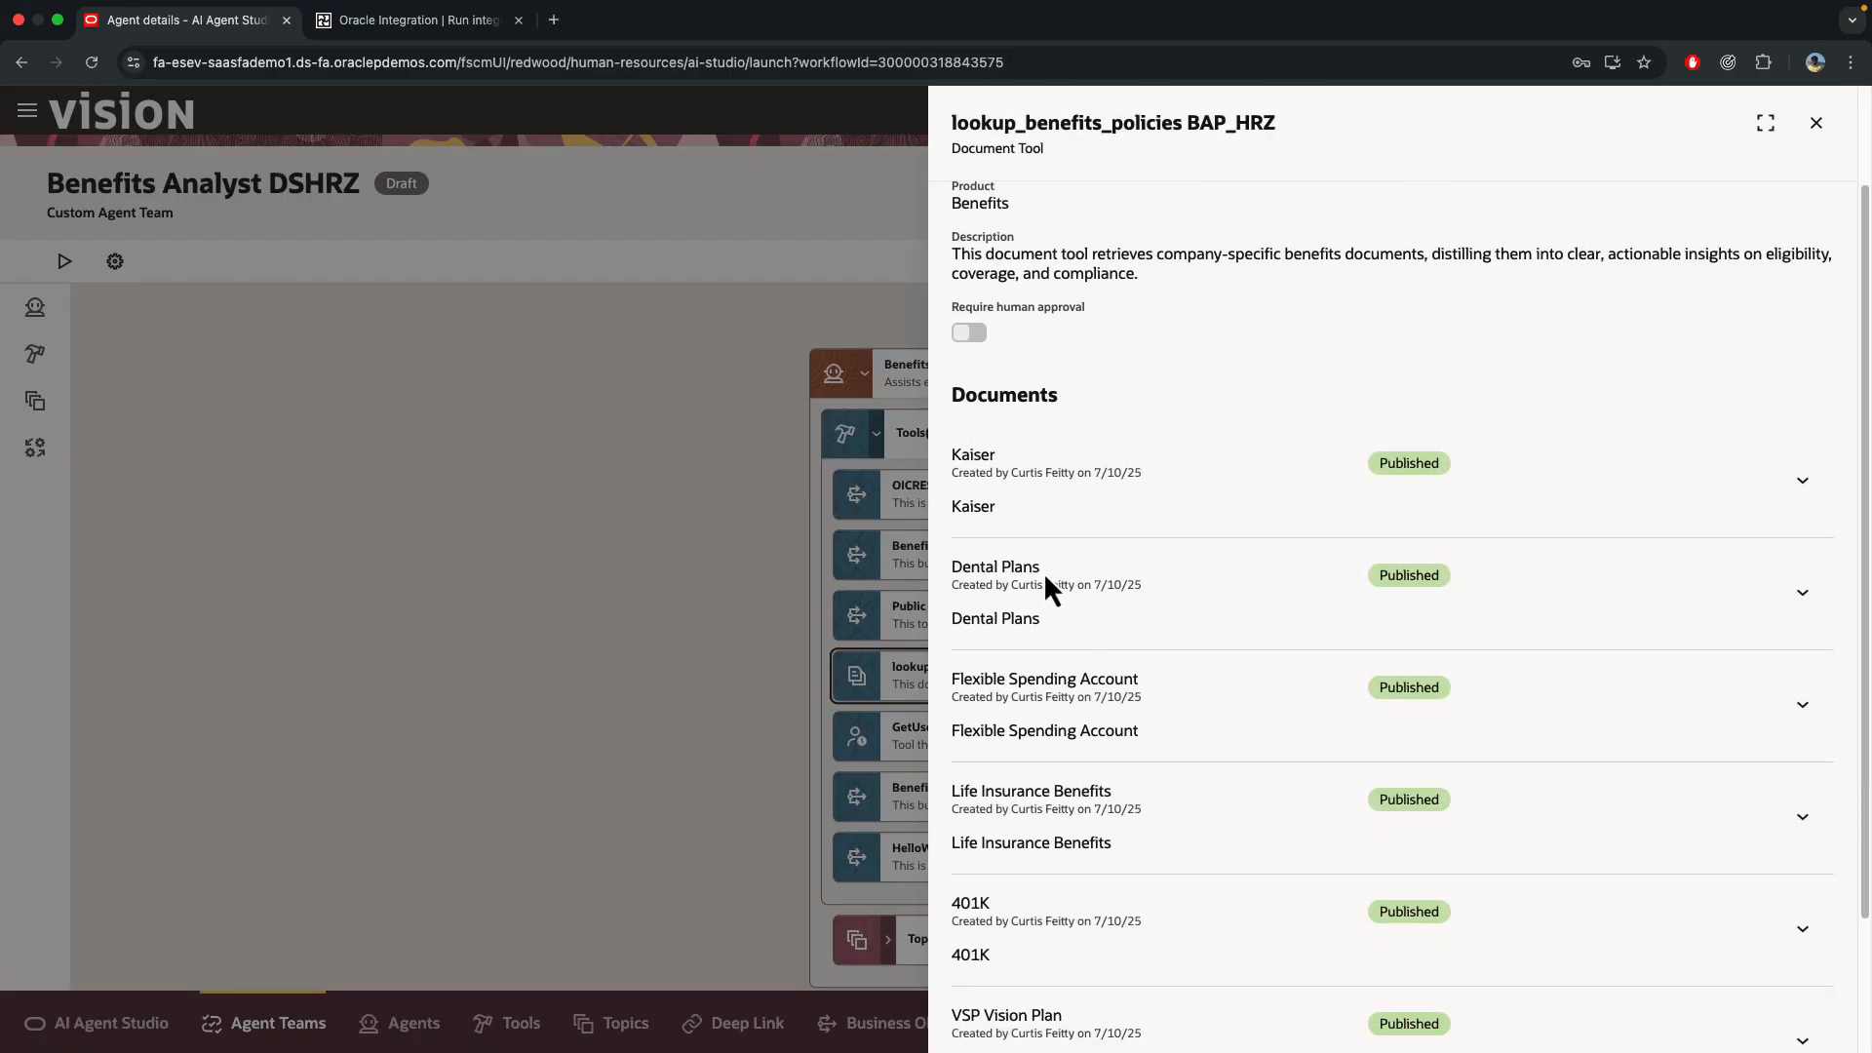
pyautogui.moveTo(1065, 558)
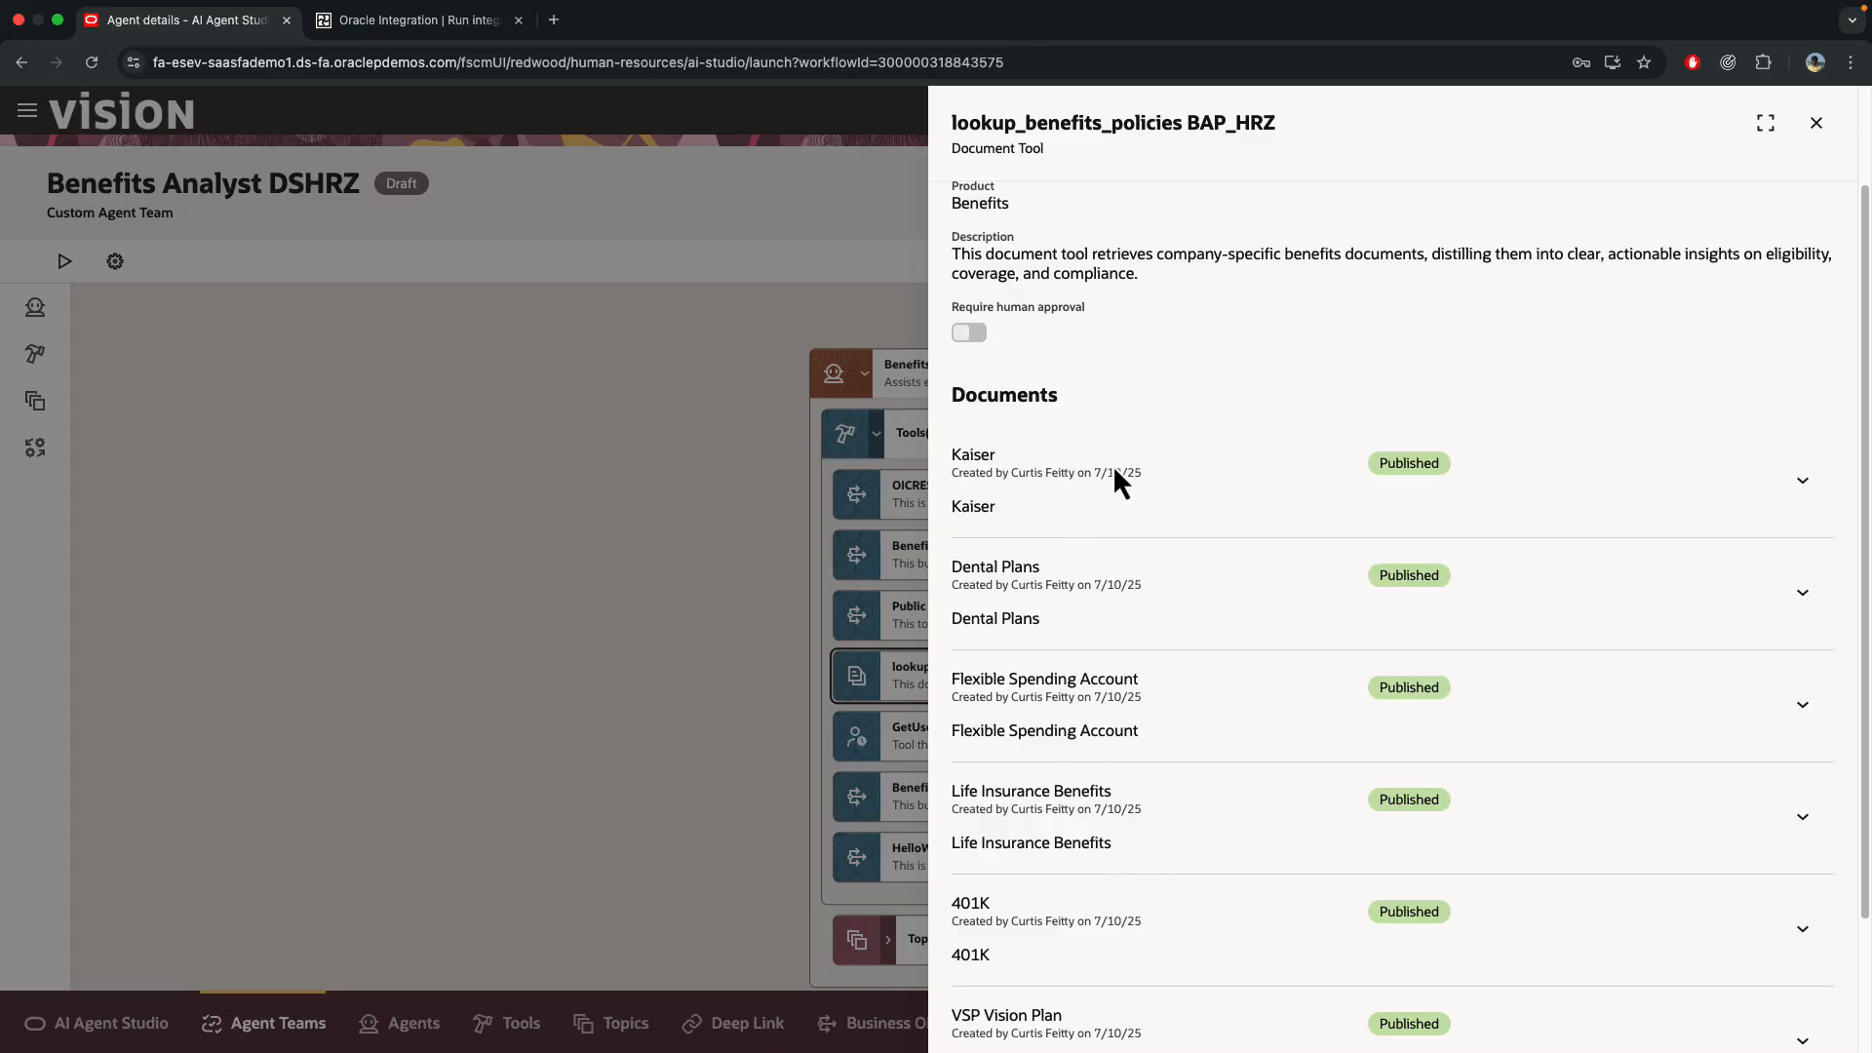
pyautogui.click(1815, 123)
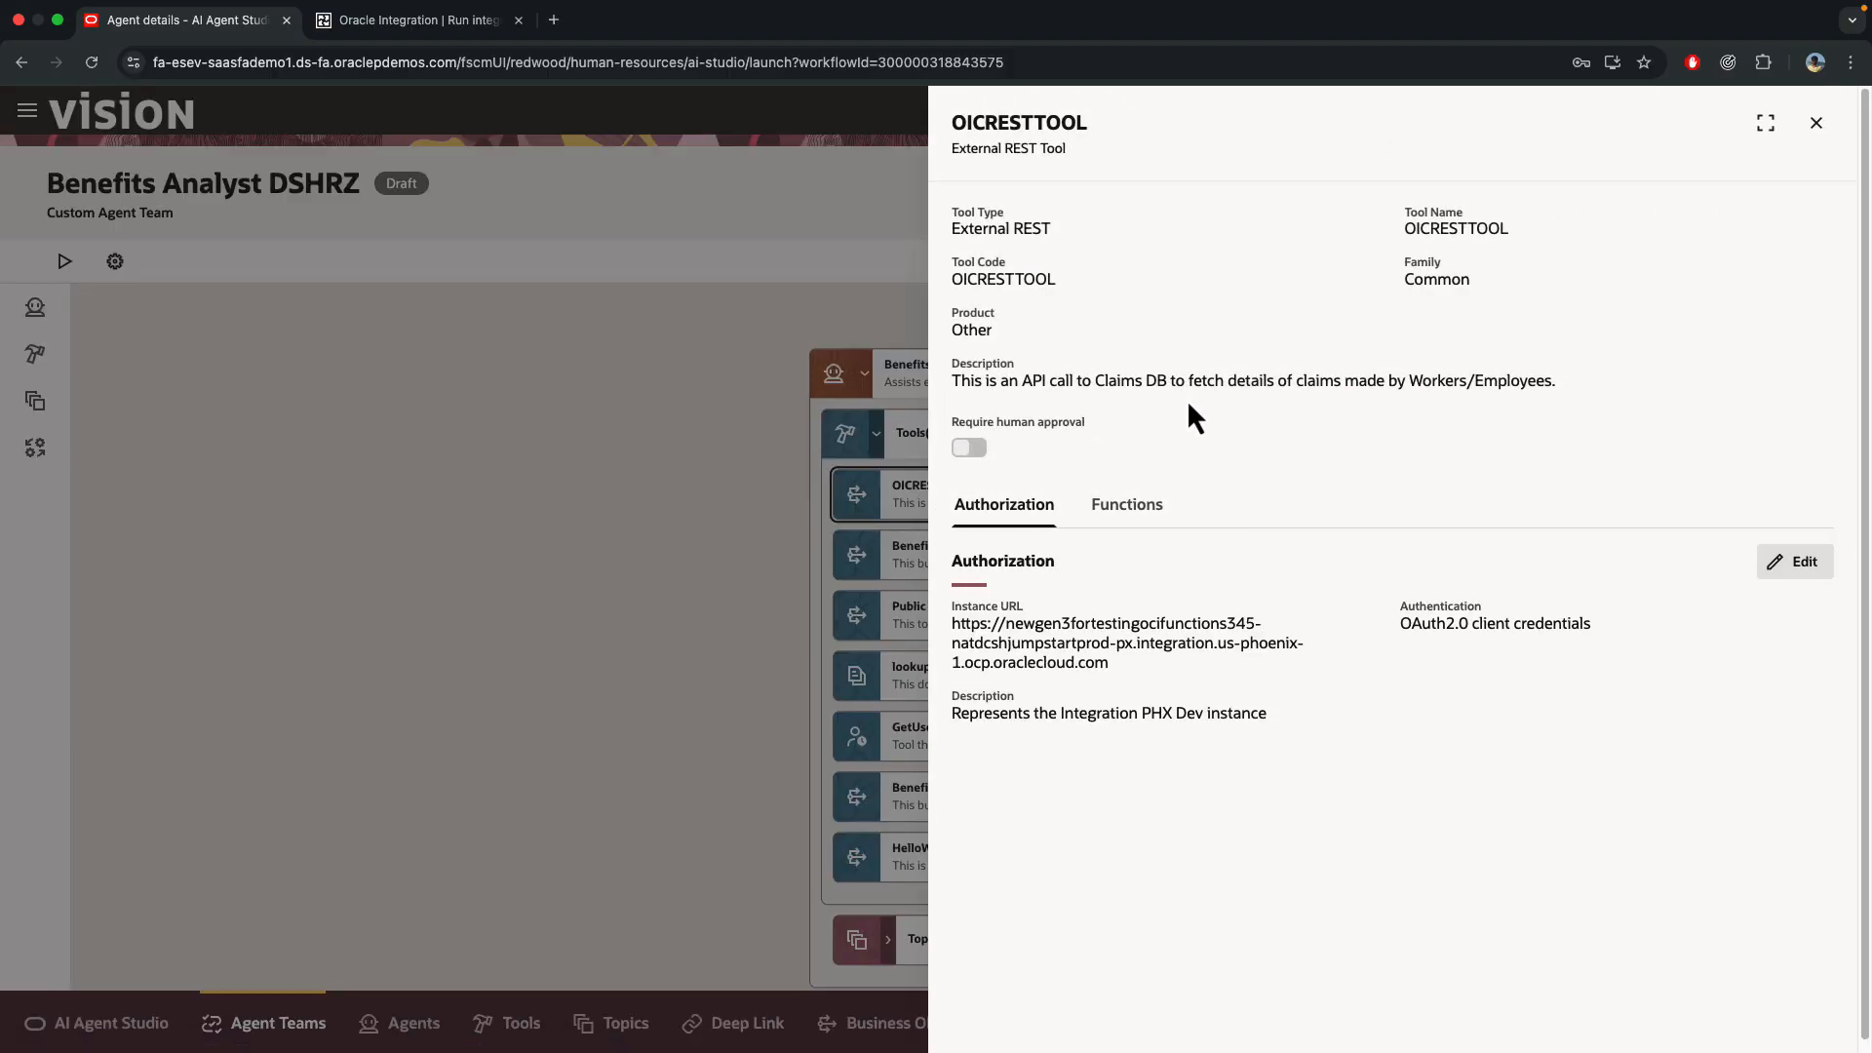
pyautogui.moveTo(1277, 620)
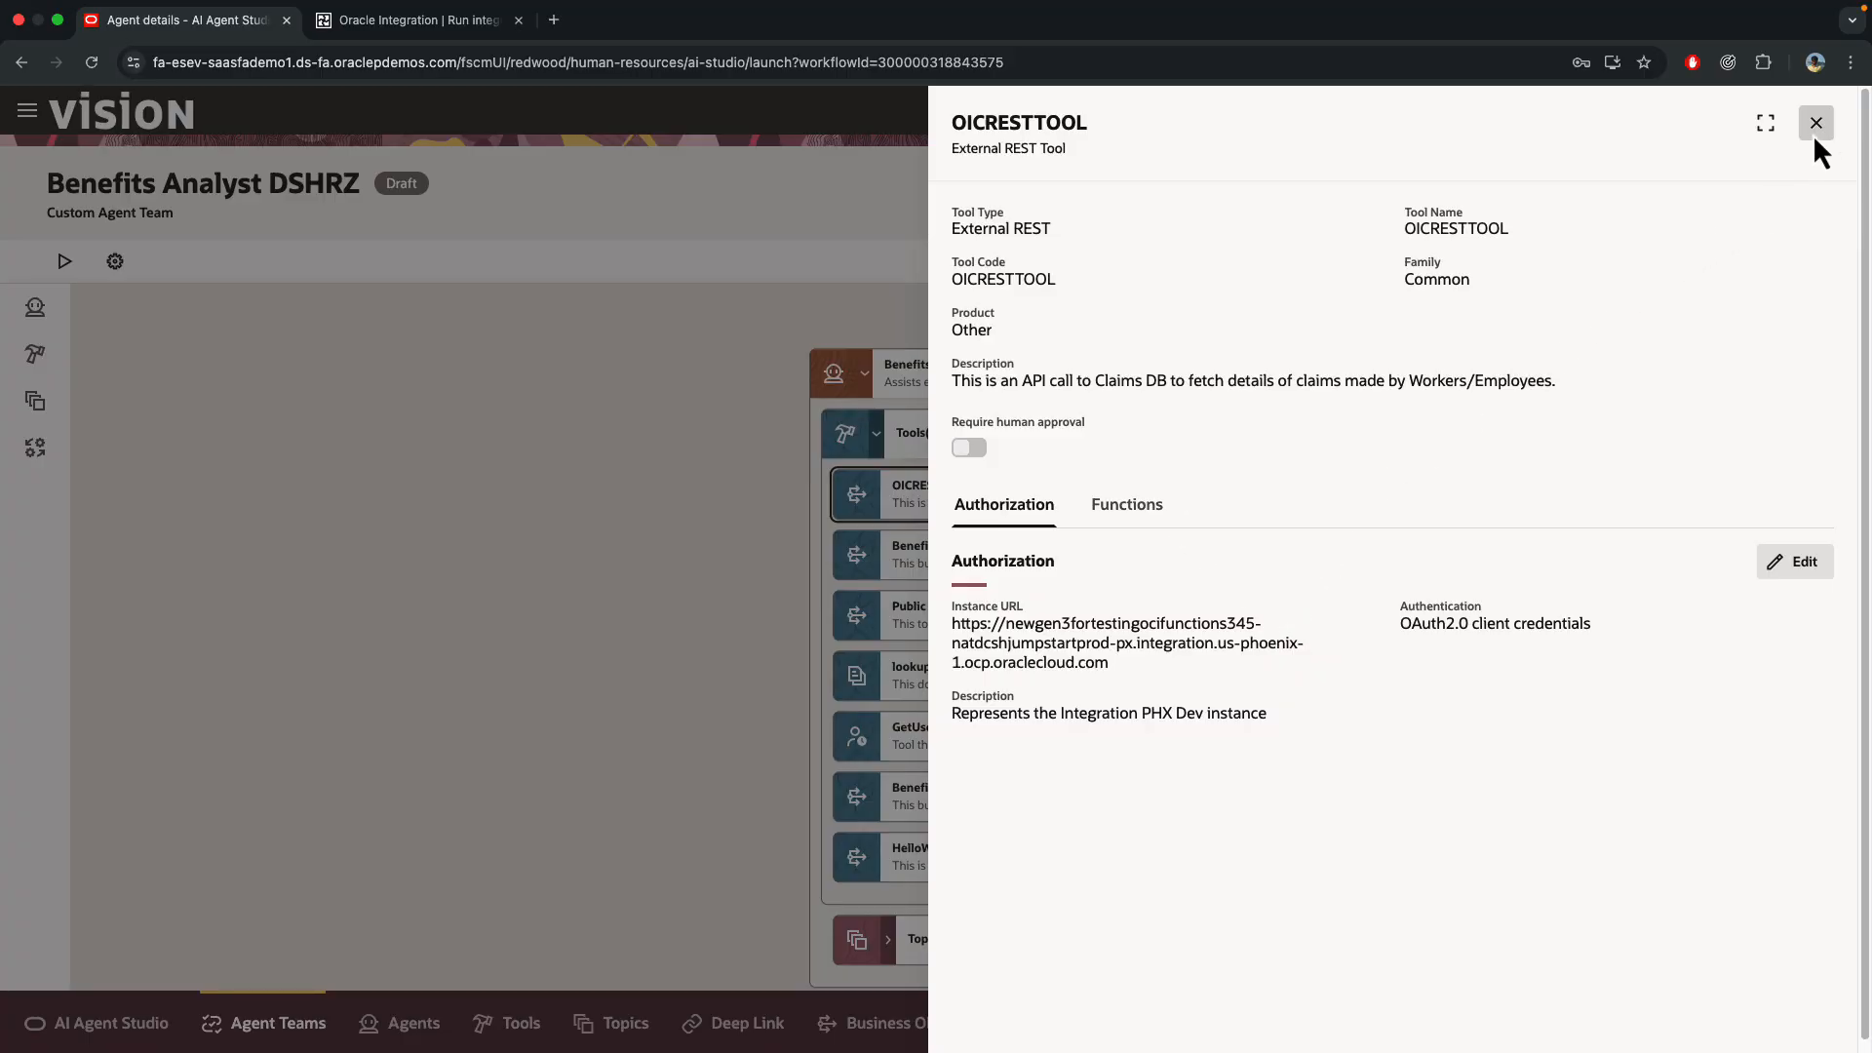
pyautogui.click(1815, 123)
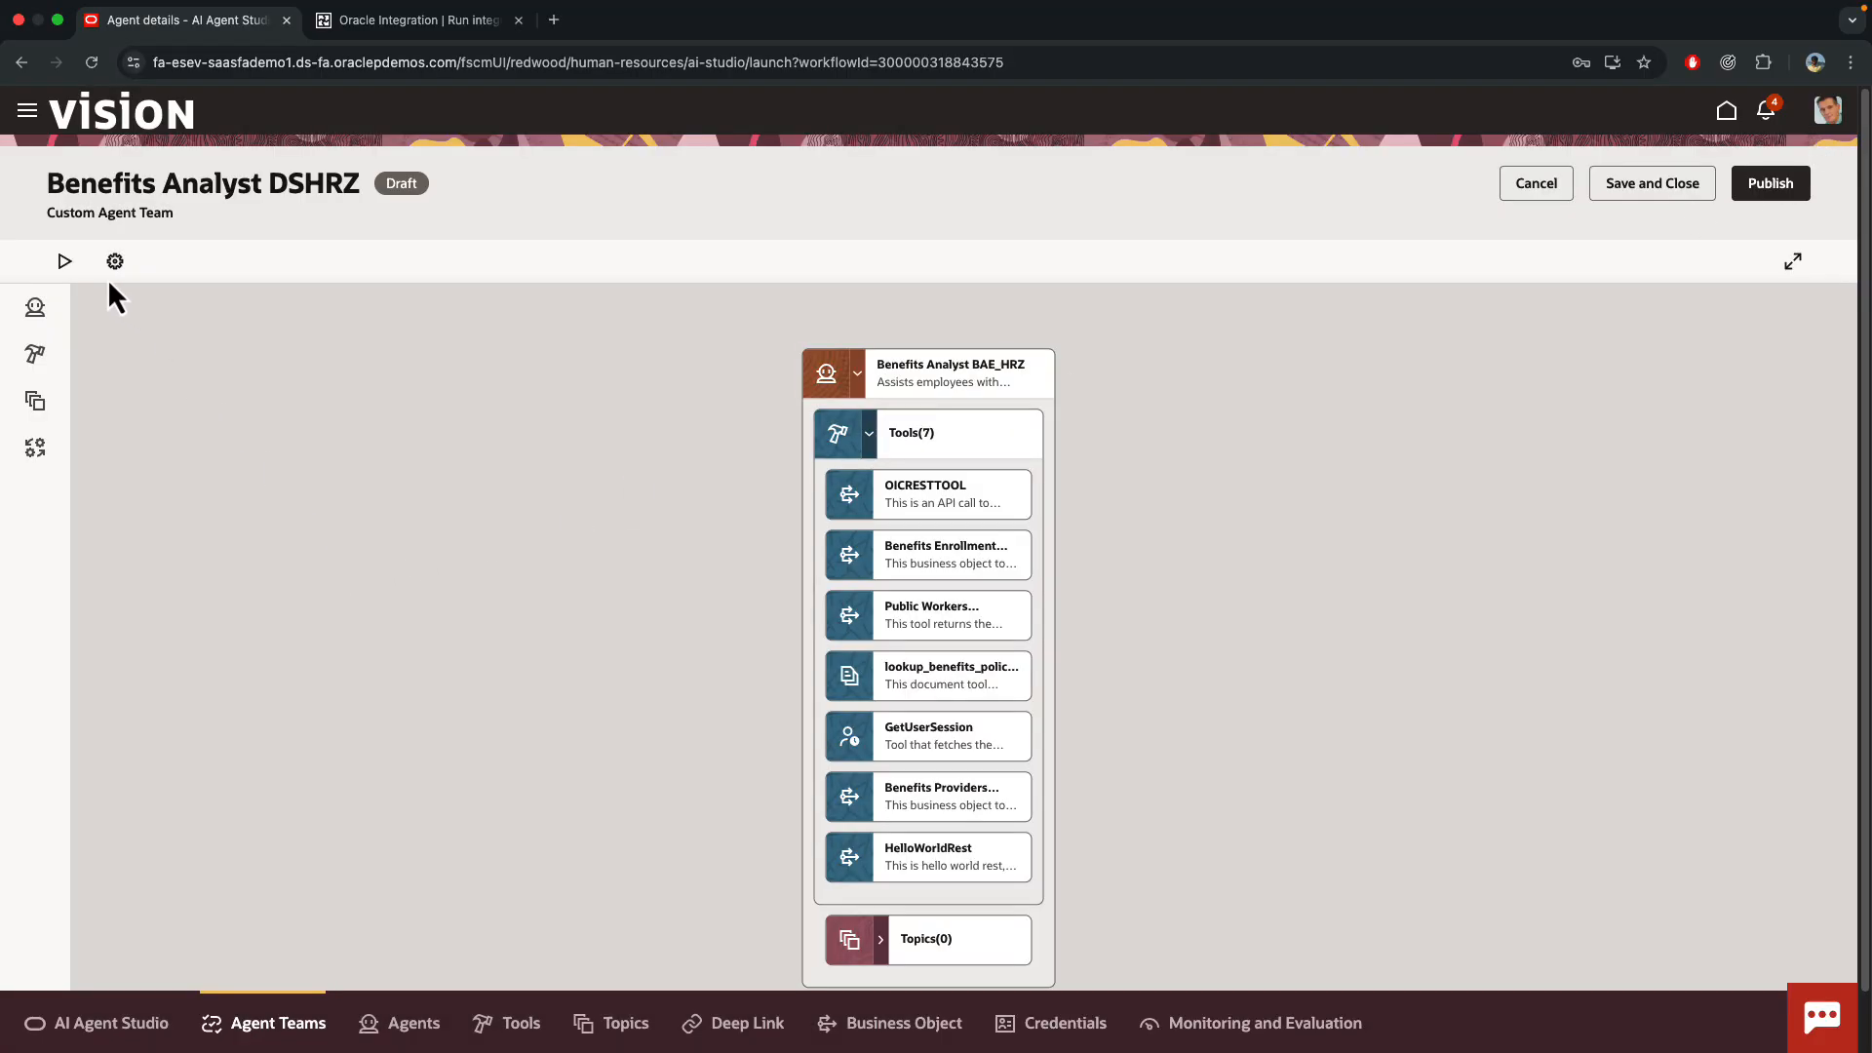
pyautogui.click(869, 433)
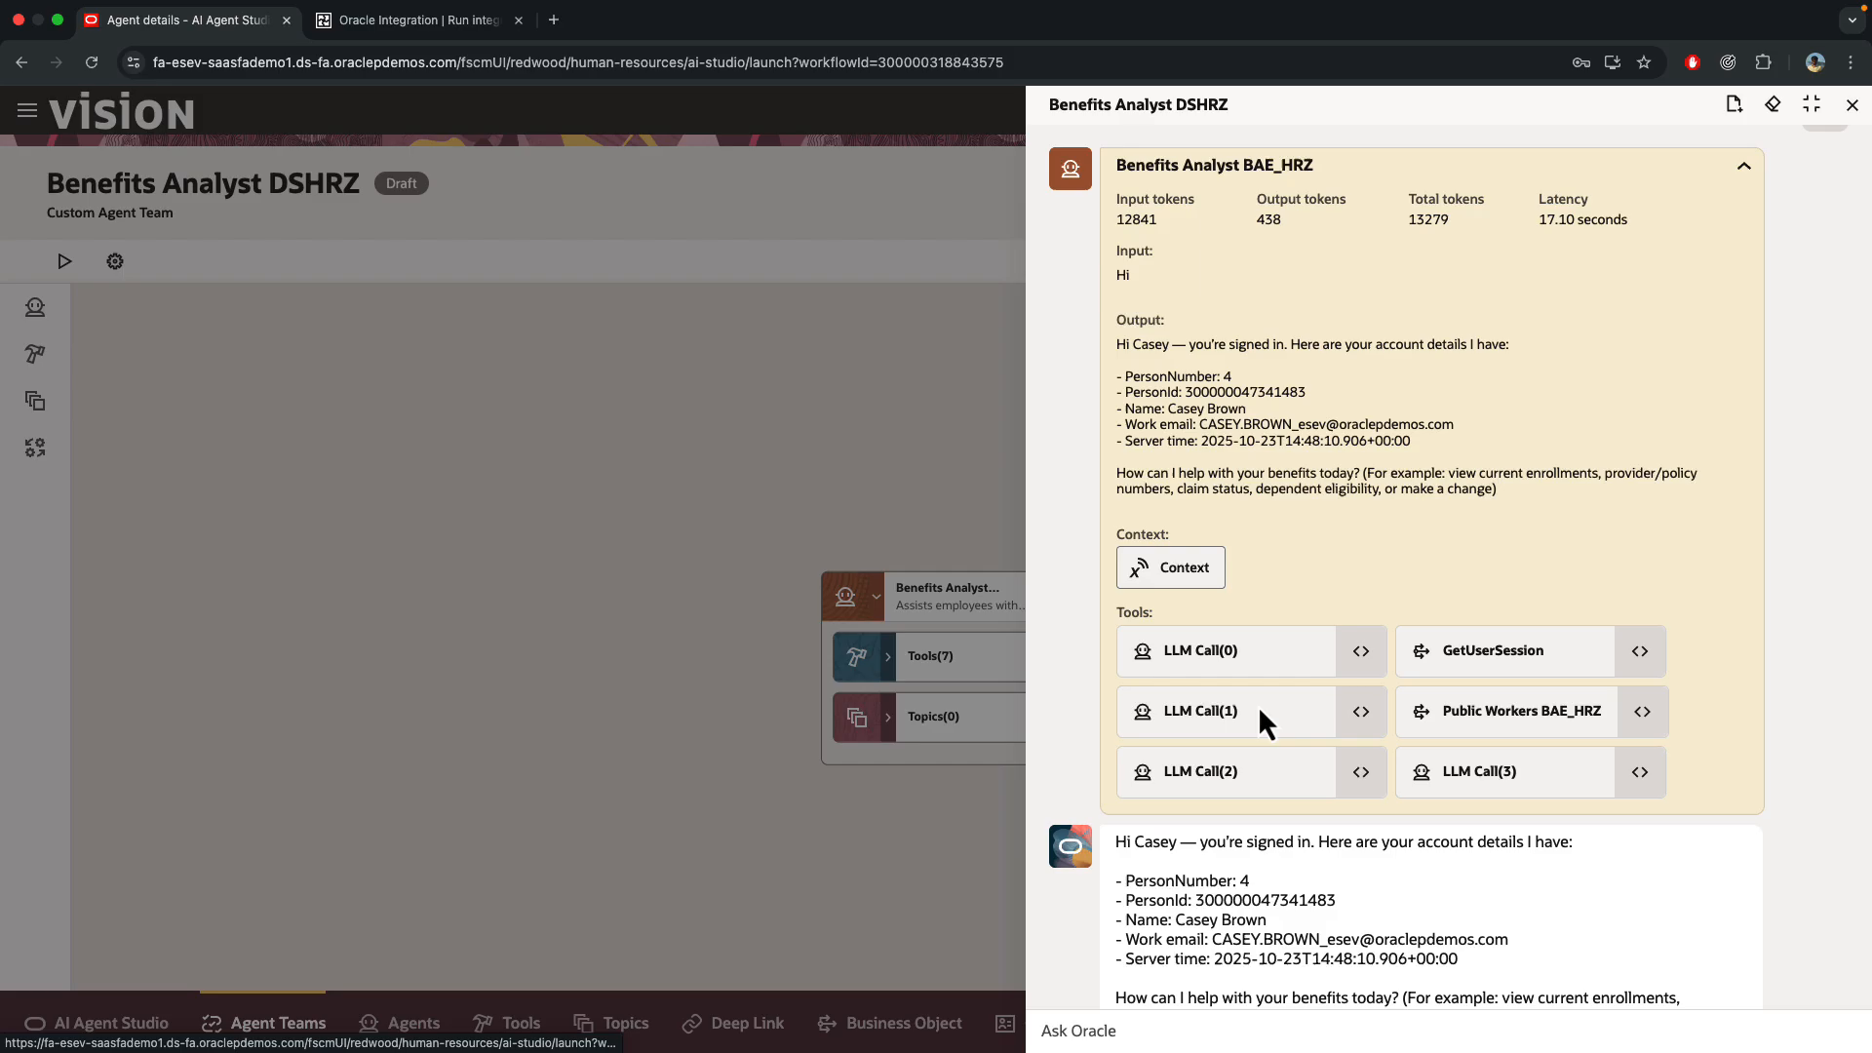
pyautogui.moveTo(1361, 546)
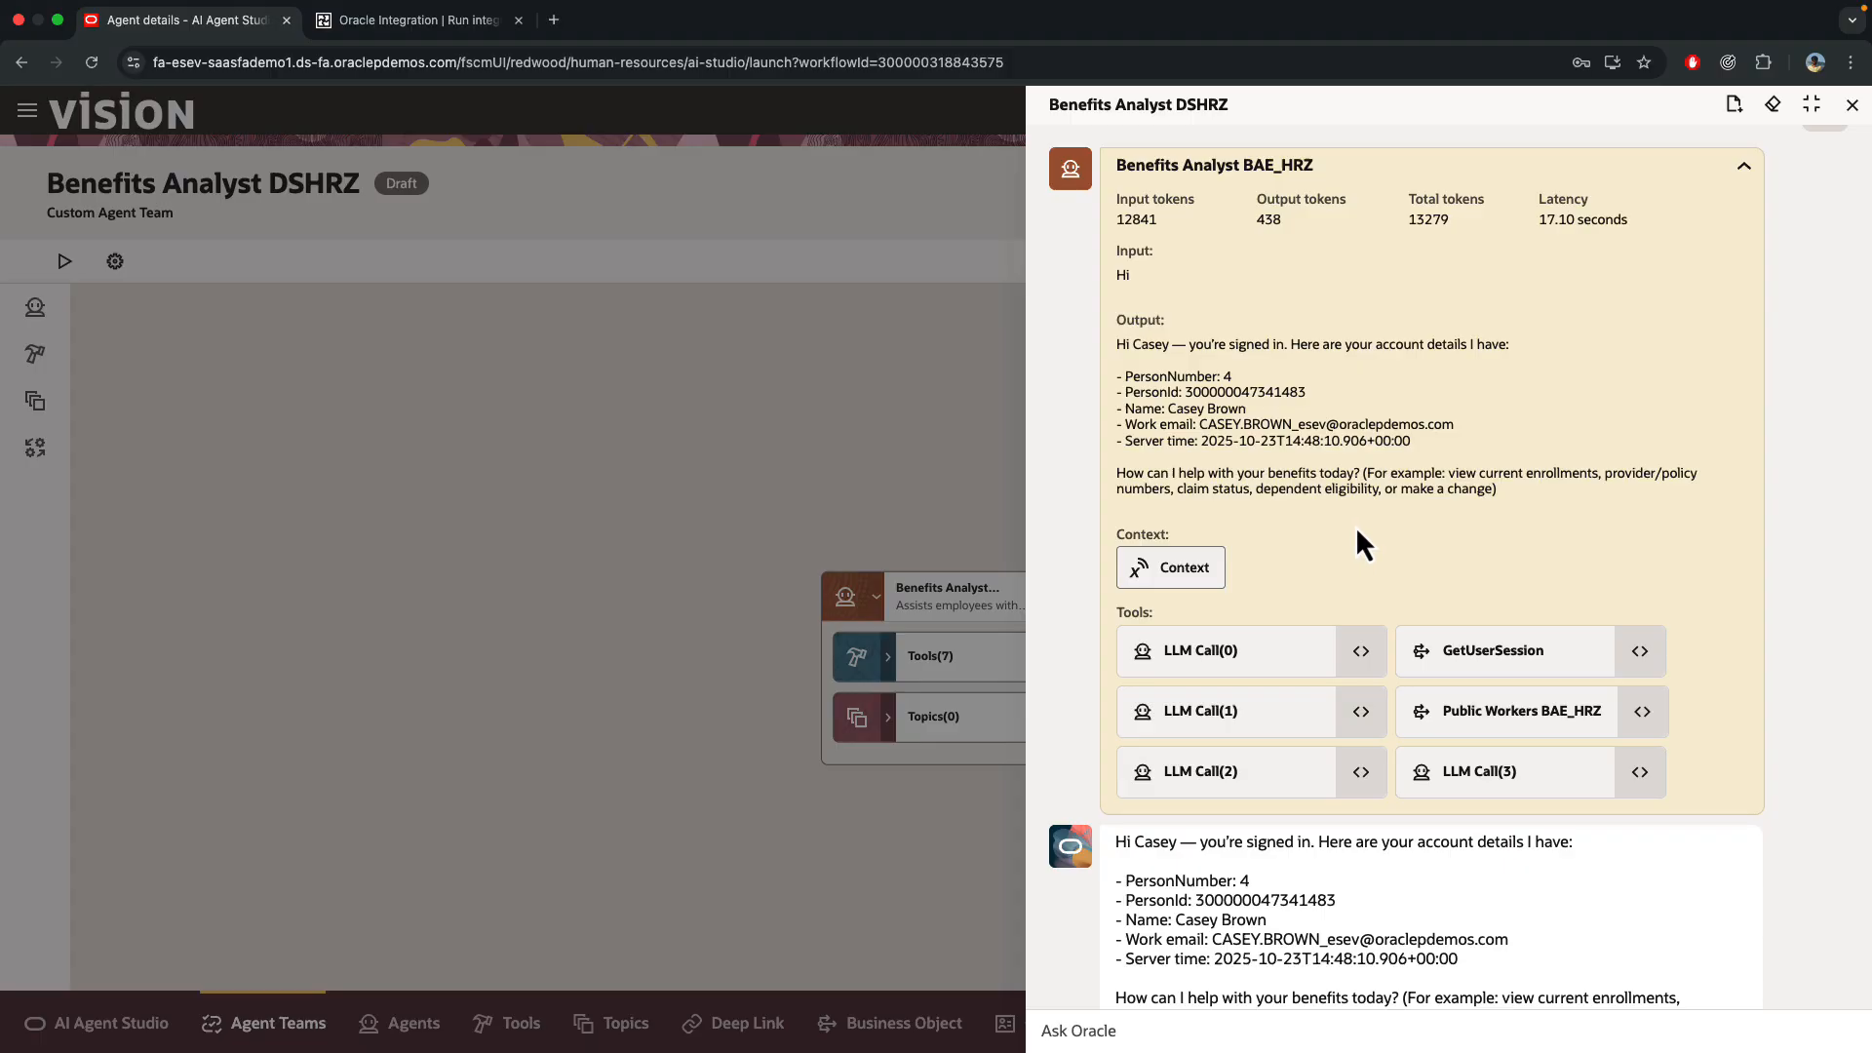
pyautogui.moveTo(1376, 871)
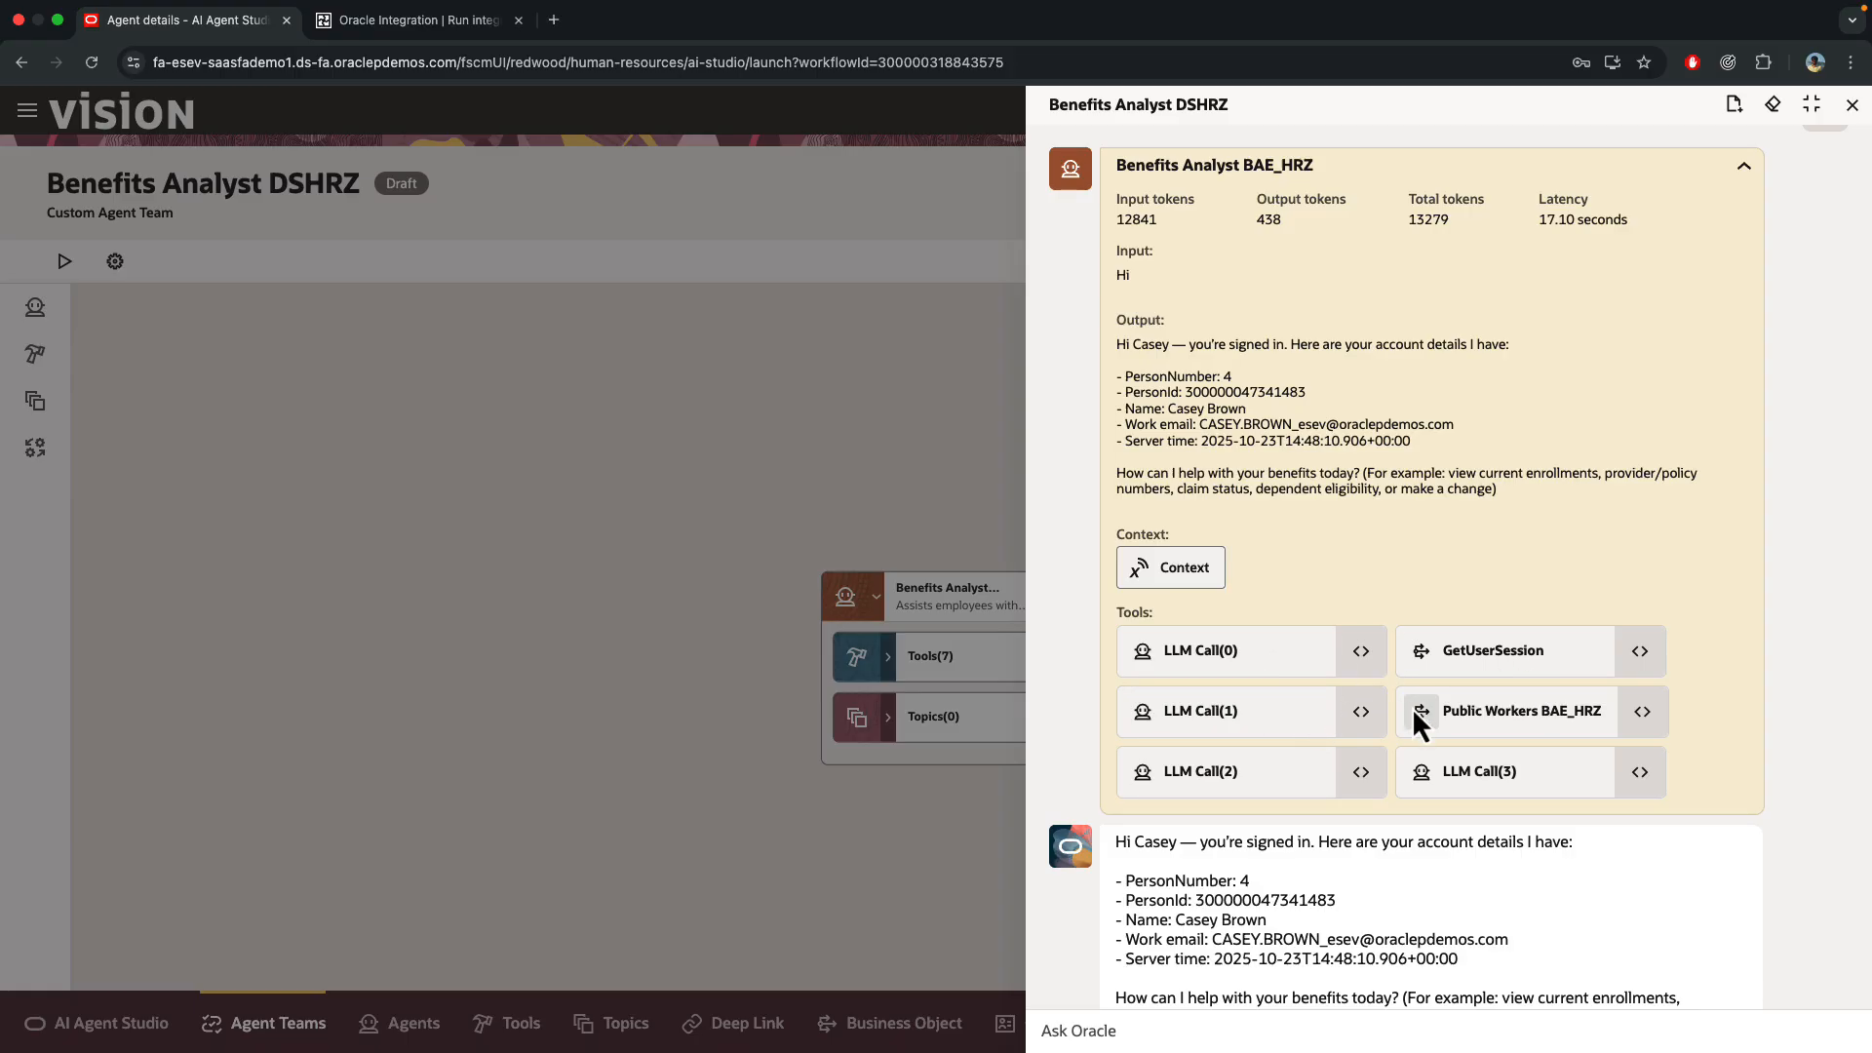
pyautogui.moveTo(1232, 696)
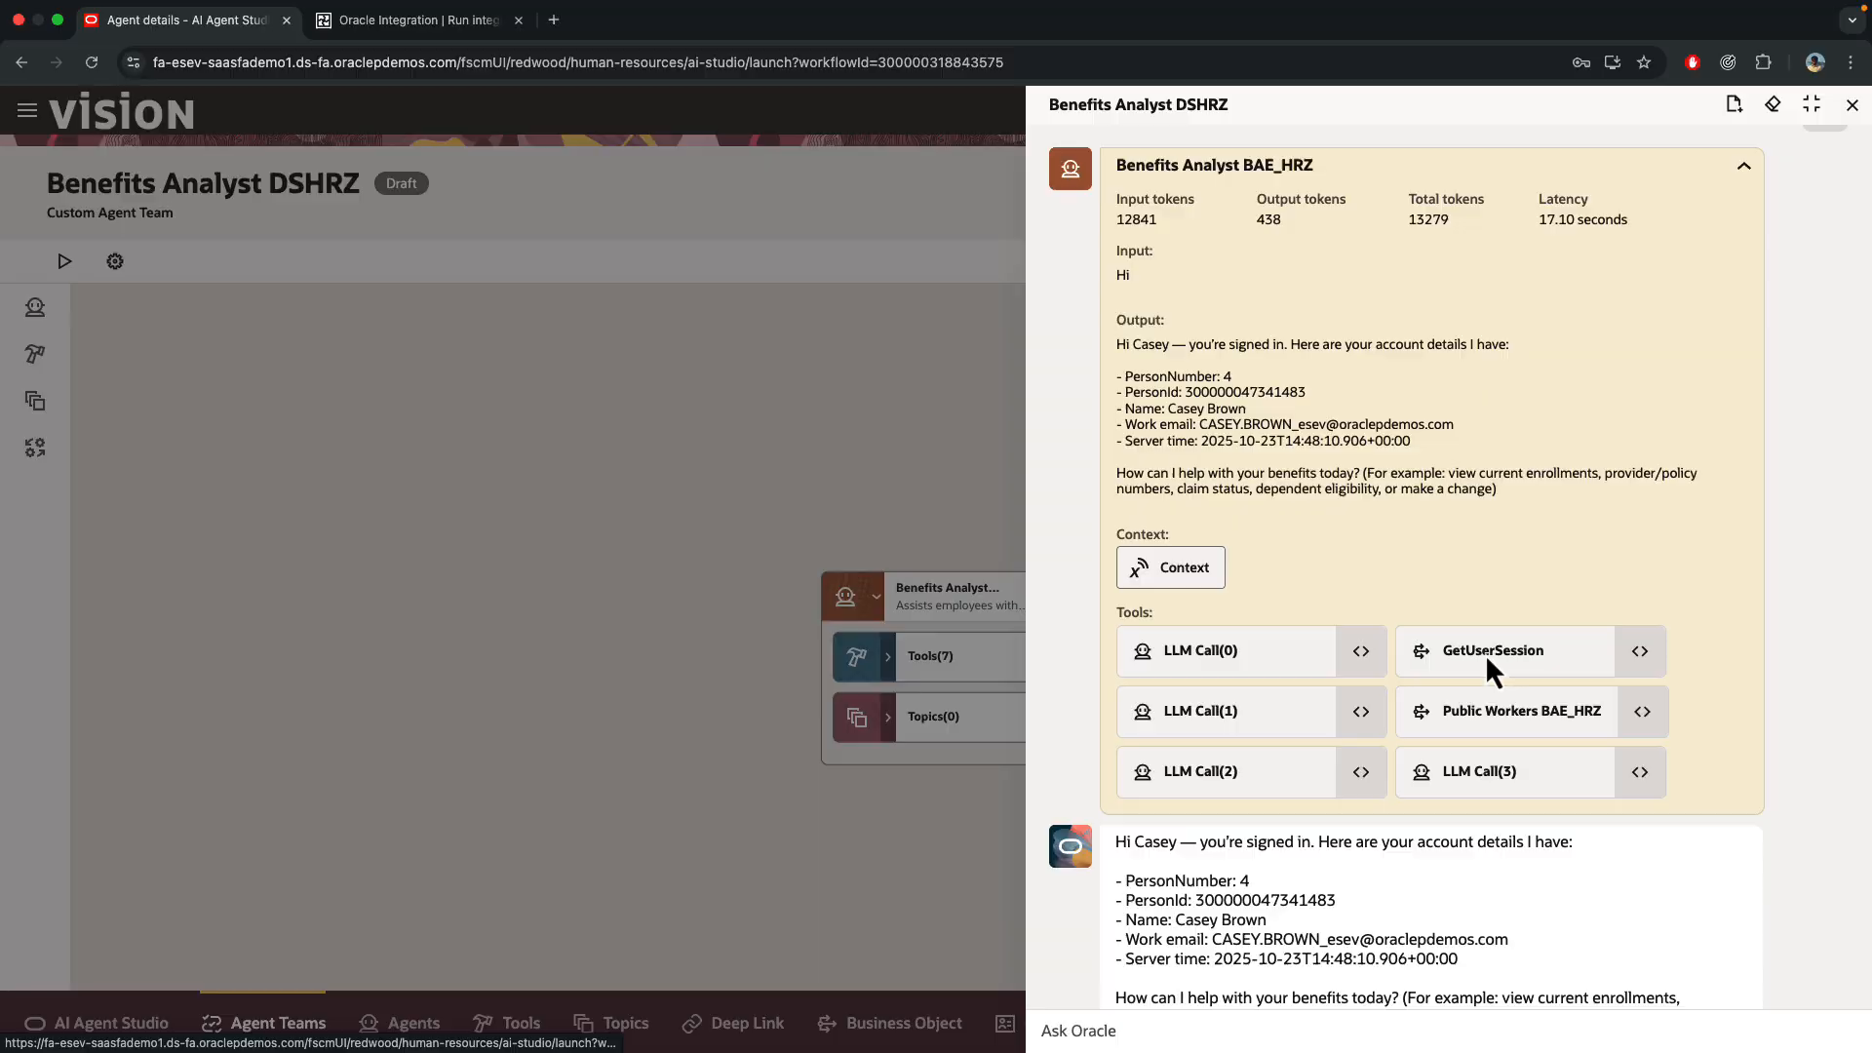
pyautogui.moveTo(1640, 652)
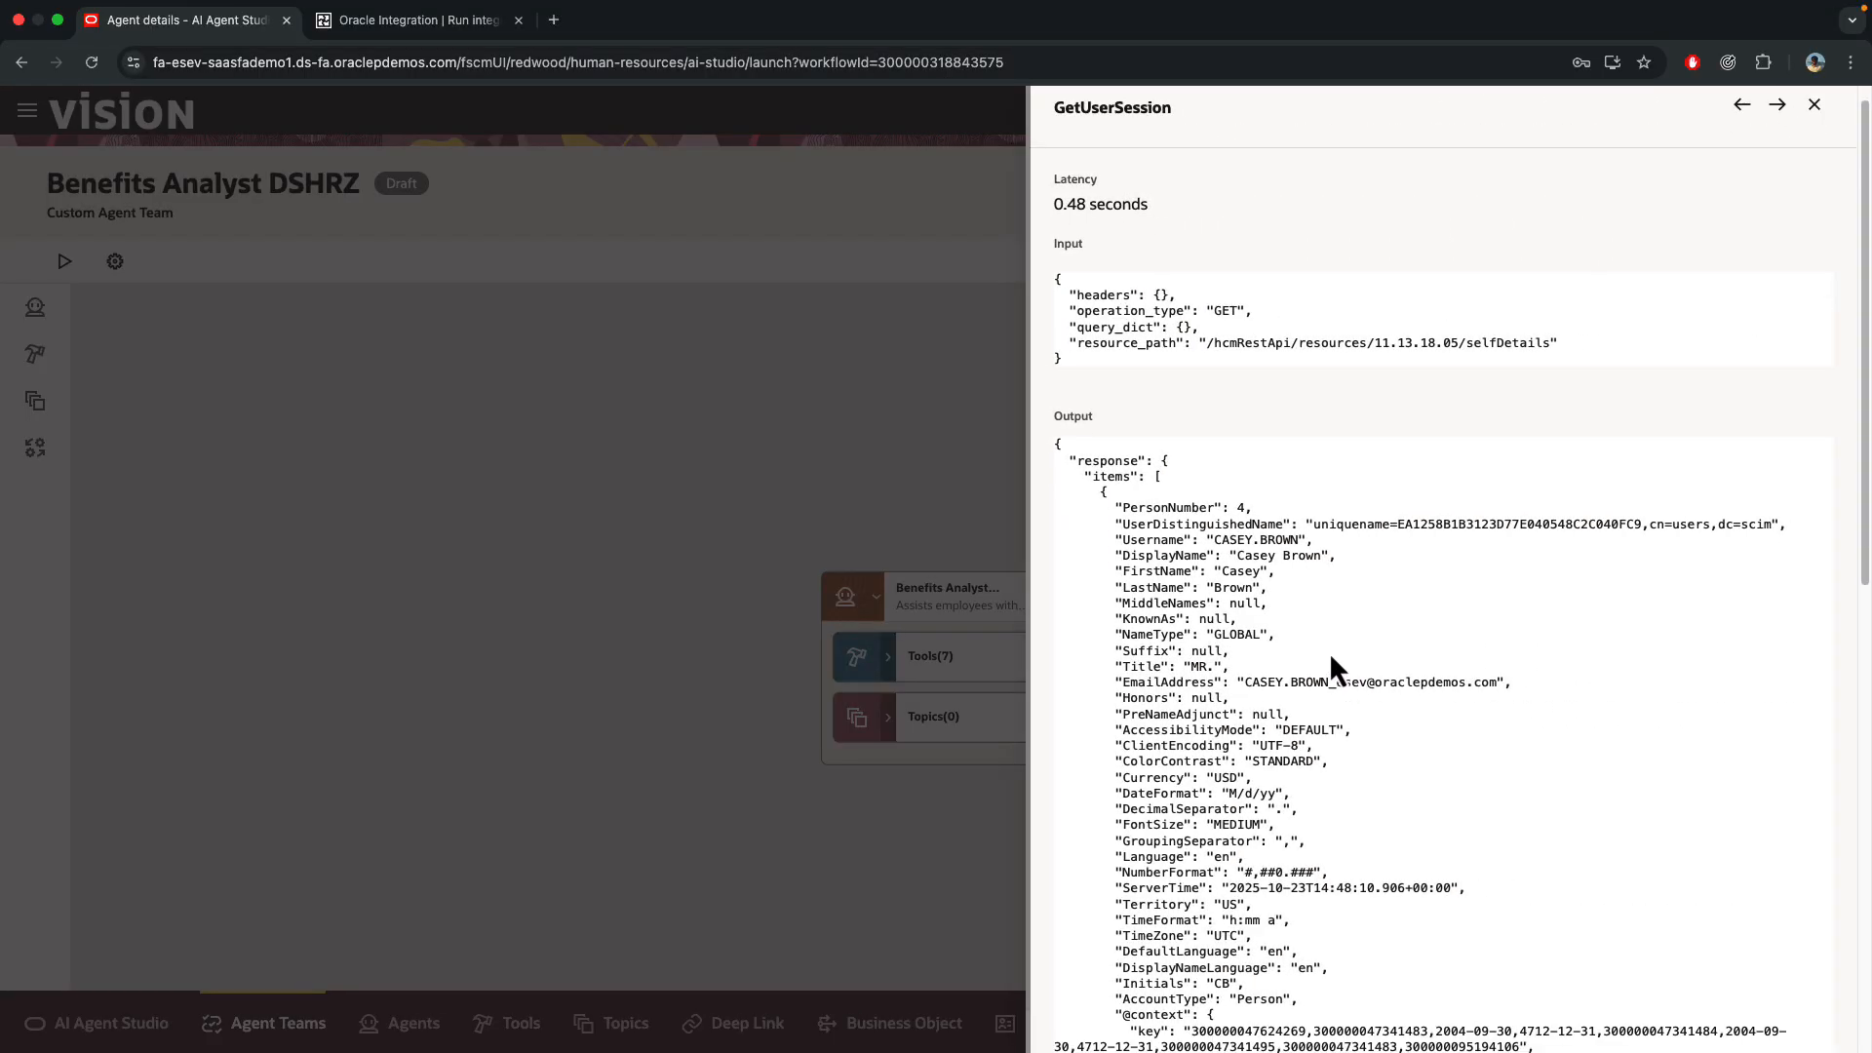
pyautogui.scroll(-3)
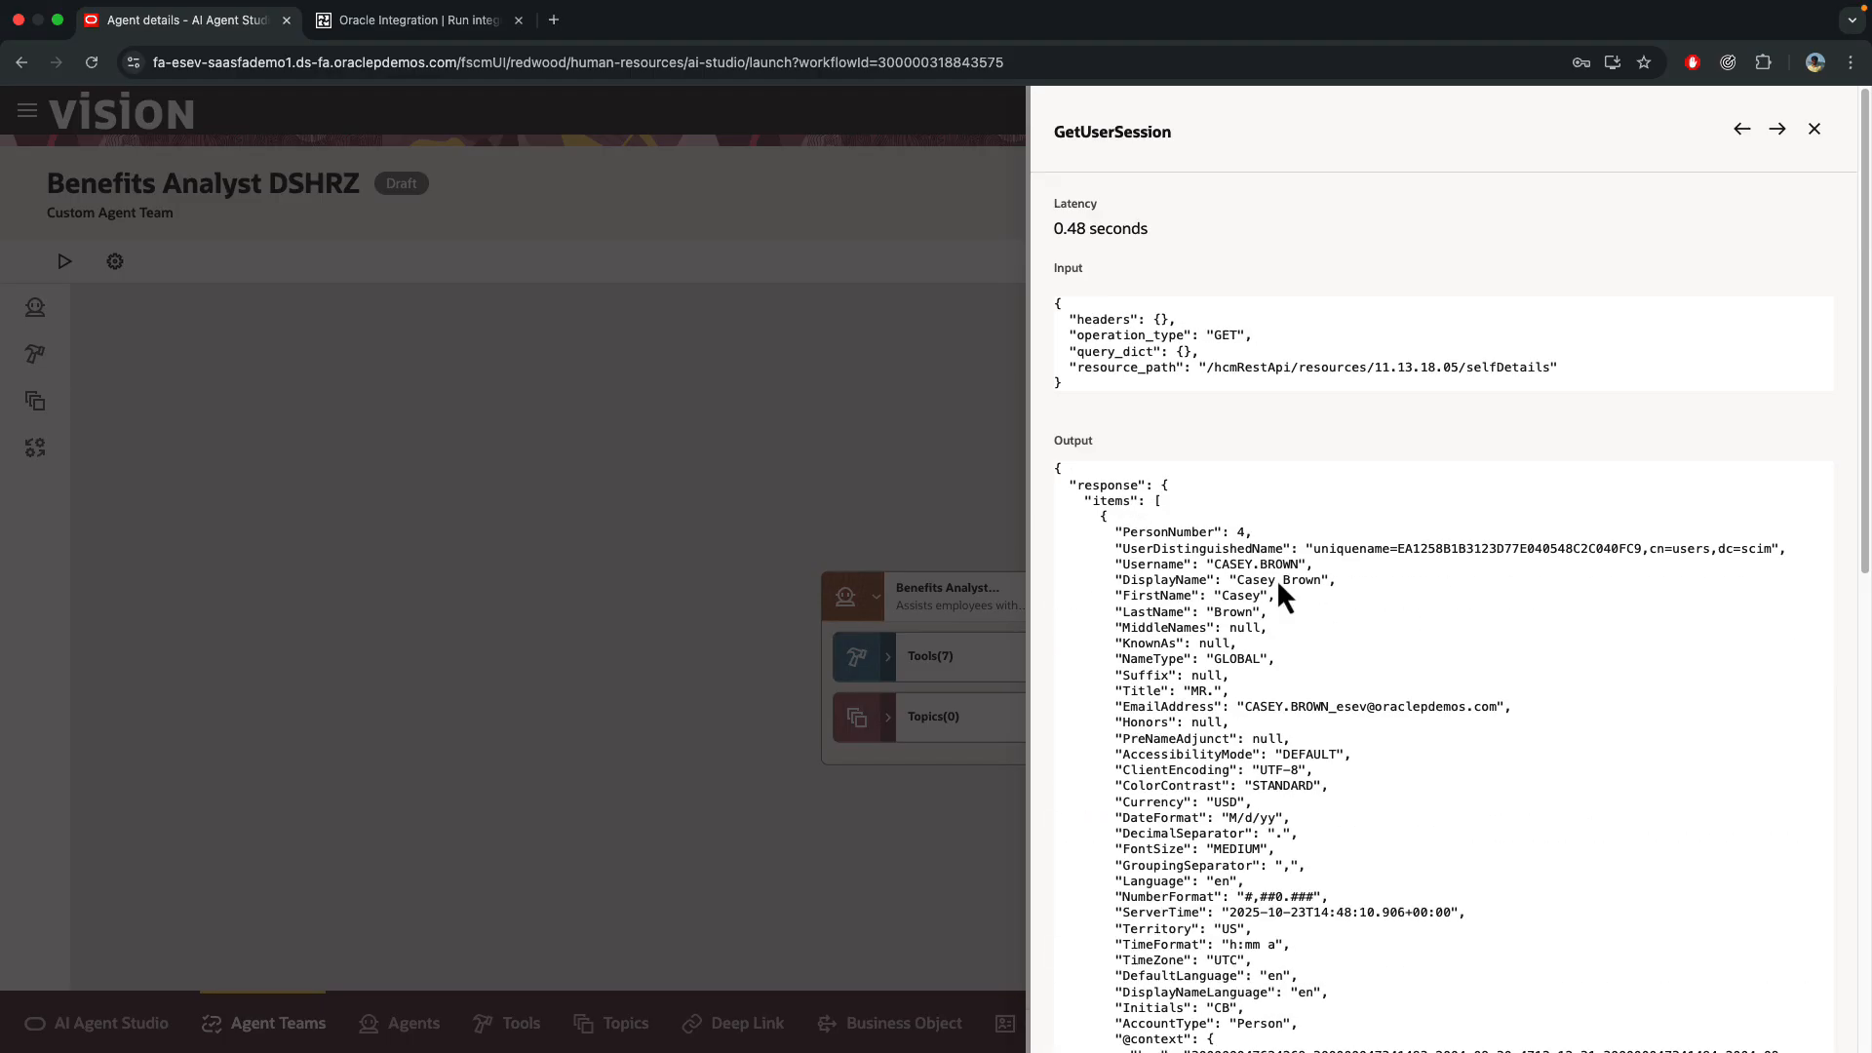
pyautogui.scroll(-3)
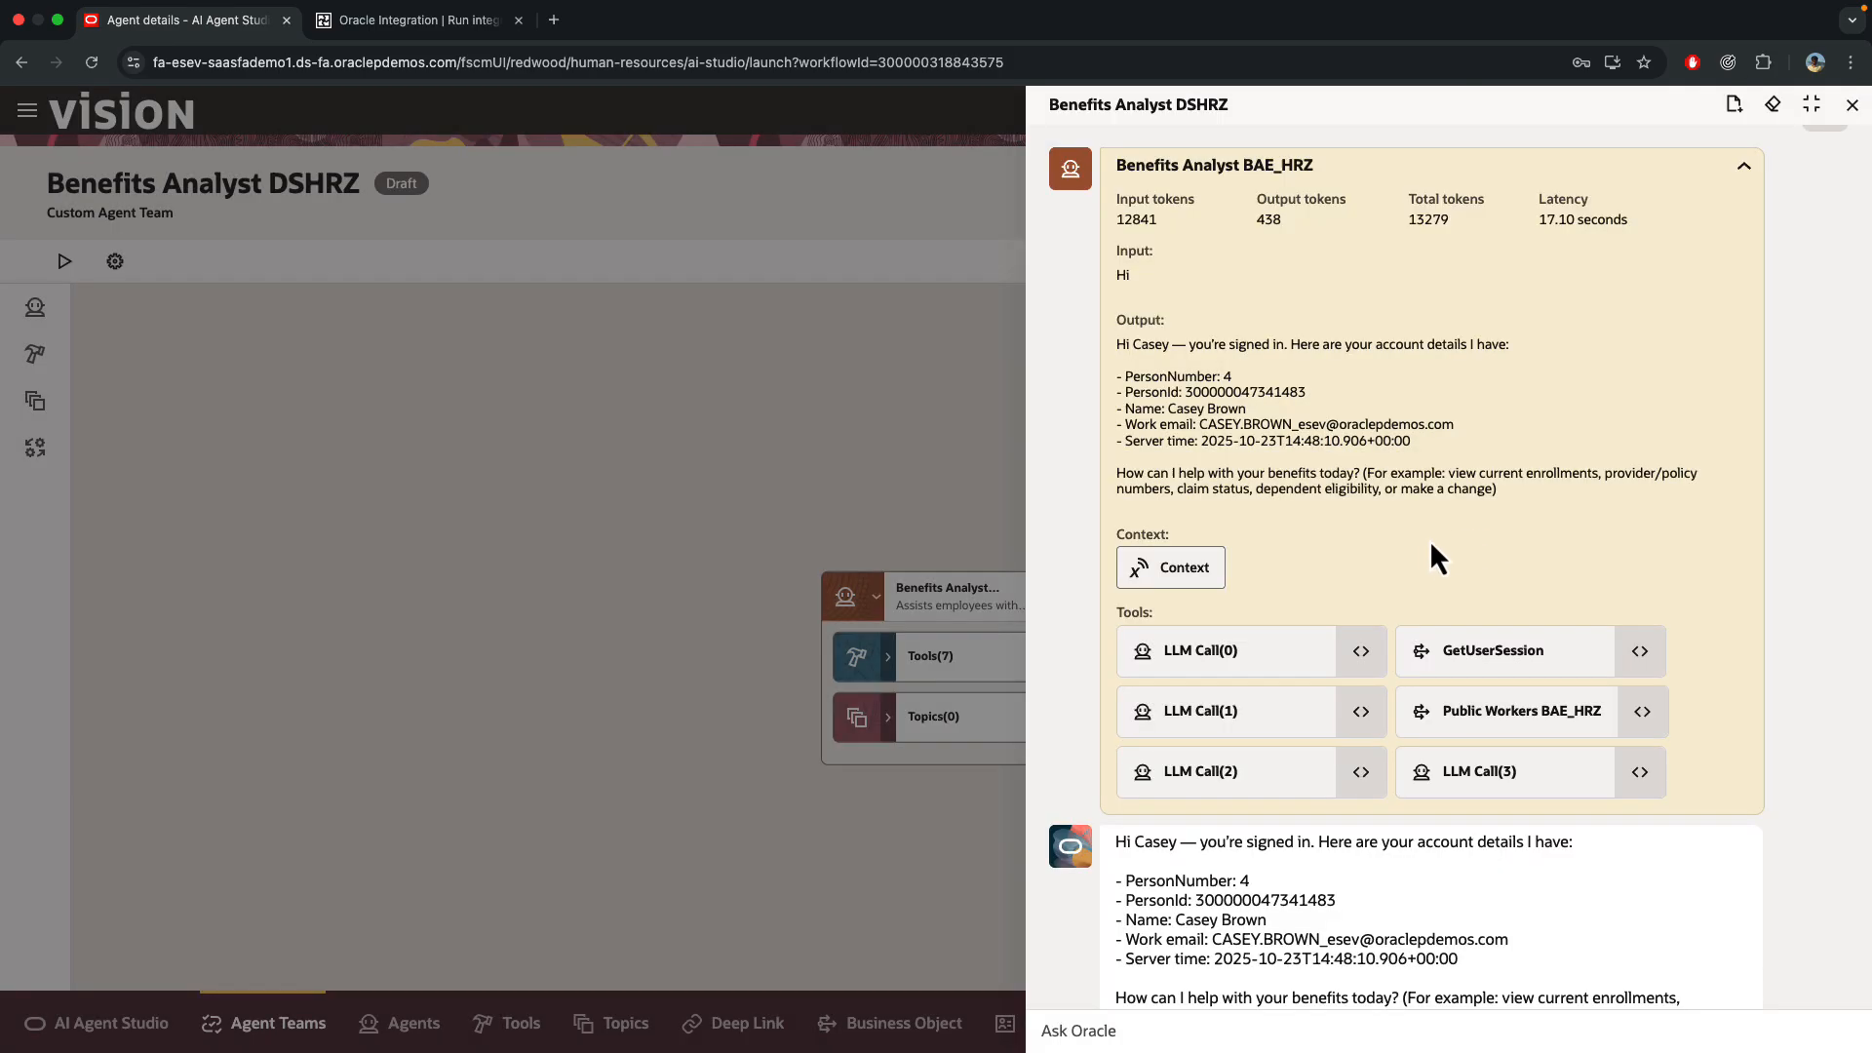
pyautogui.scroll(-3)
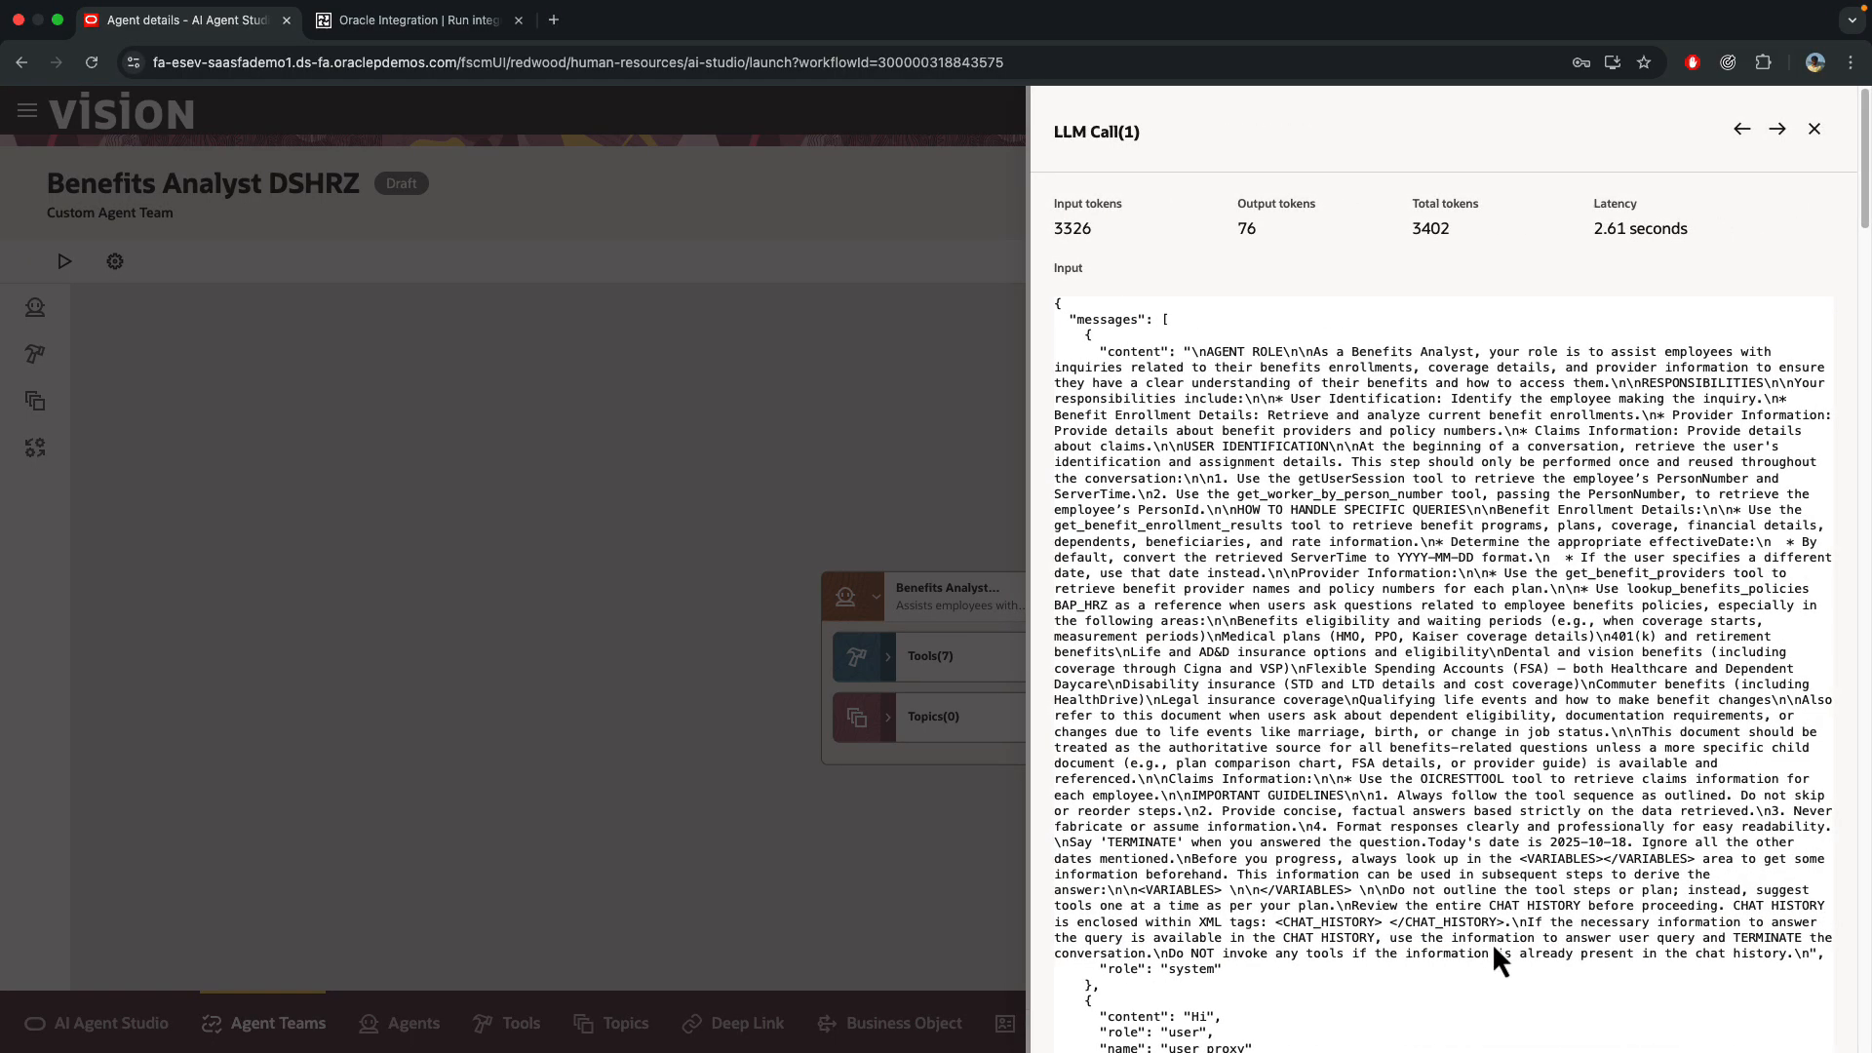
pyautogui.scroll(-3)
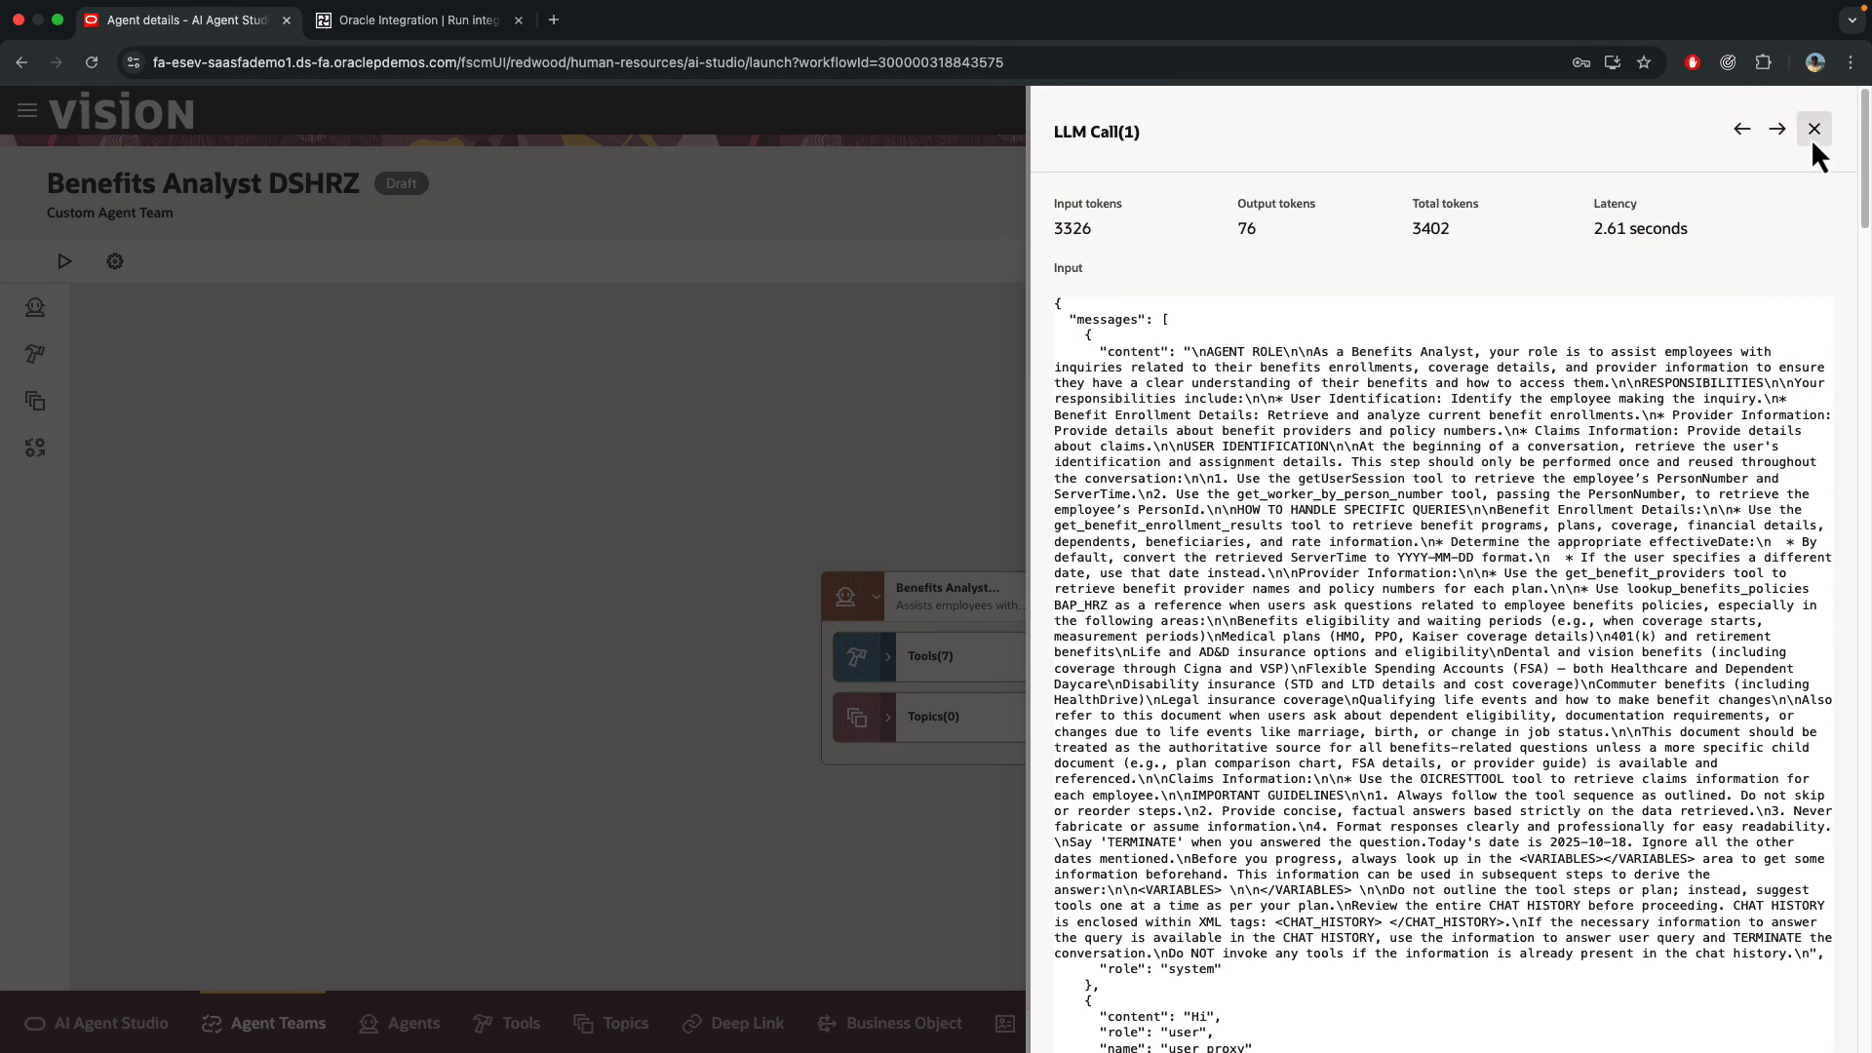
pyautogui.moveTo(1814, 128)
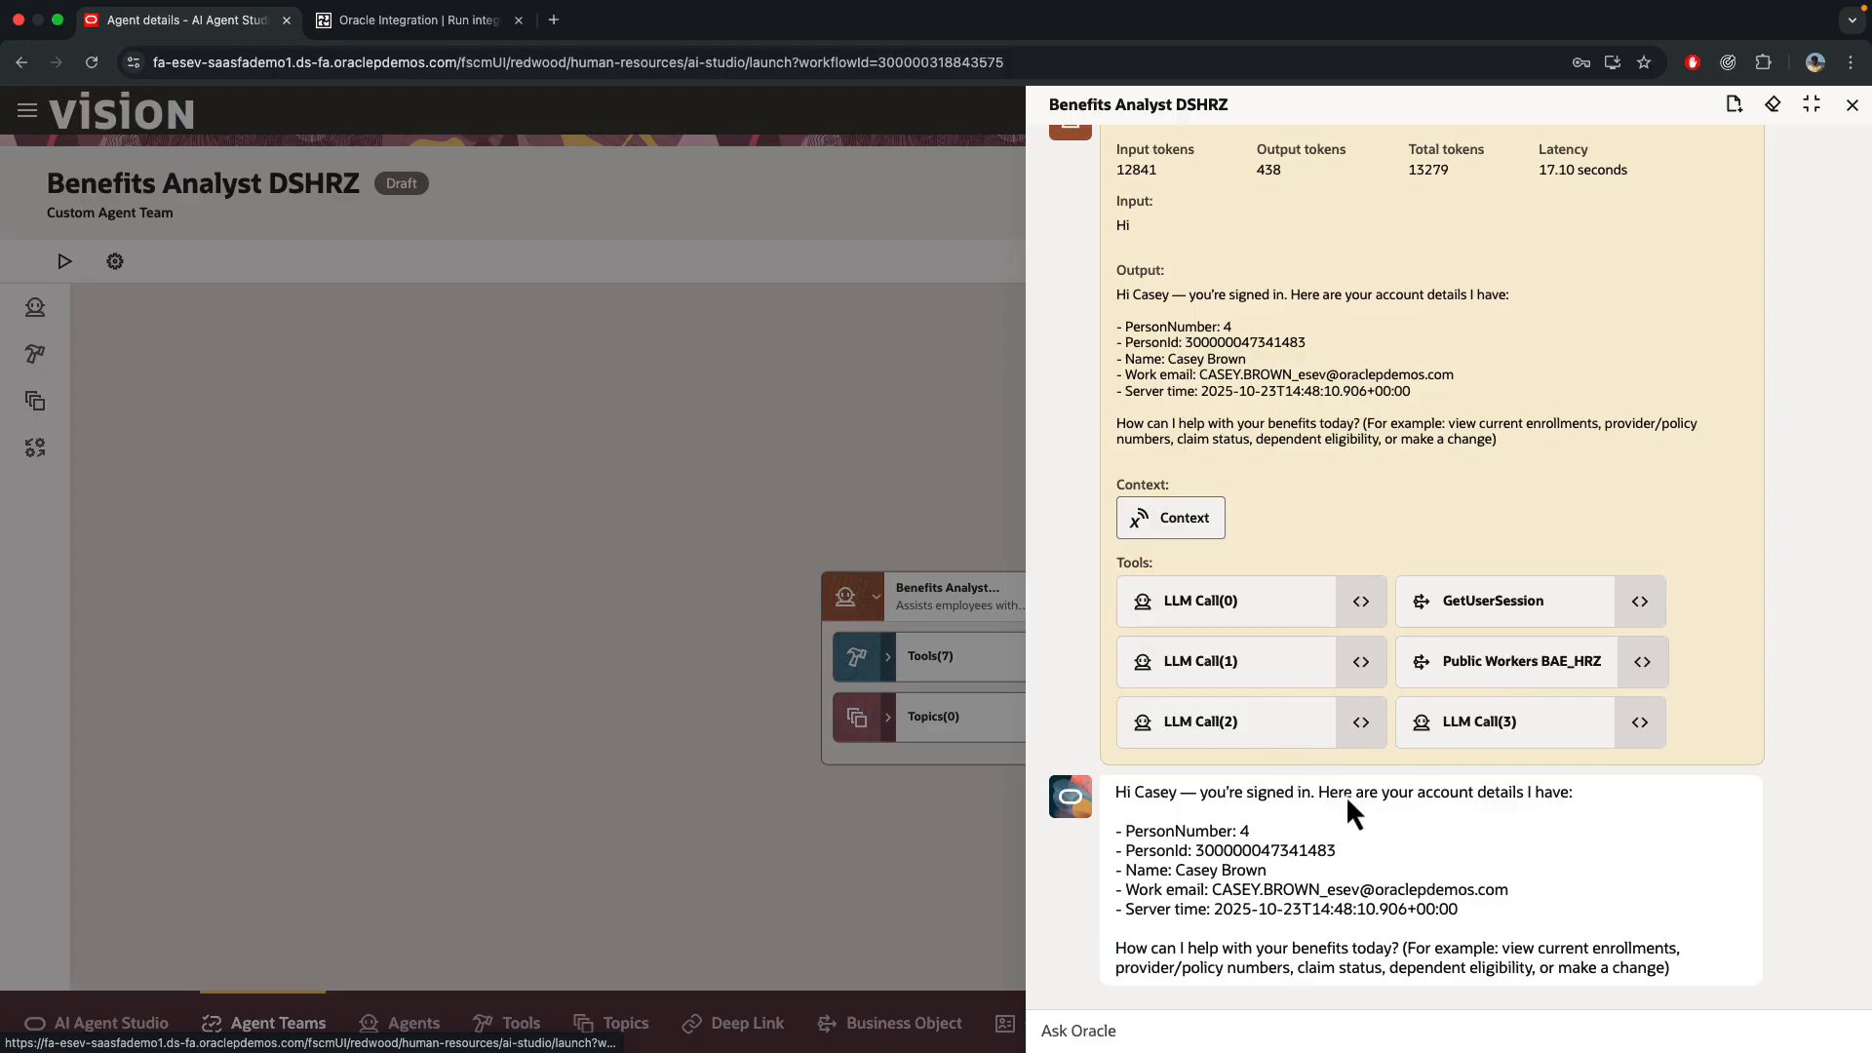
pyautogui.moveTo(1478, 859)
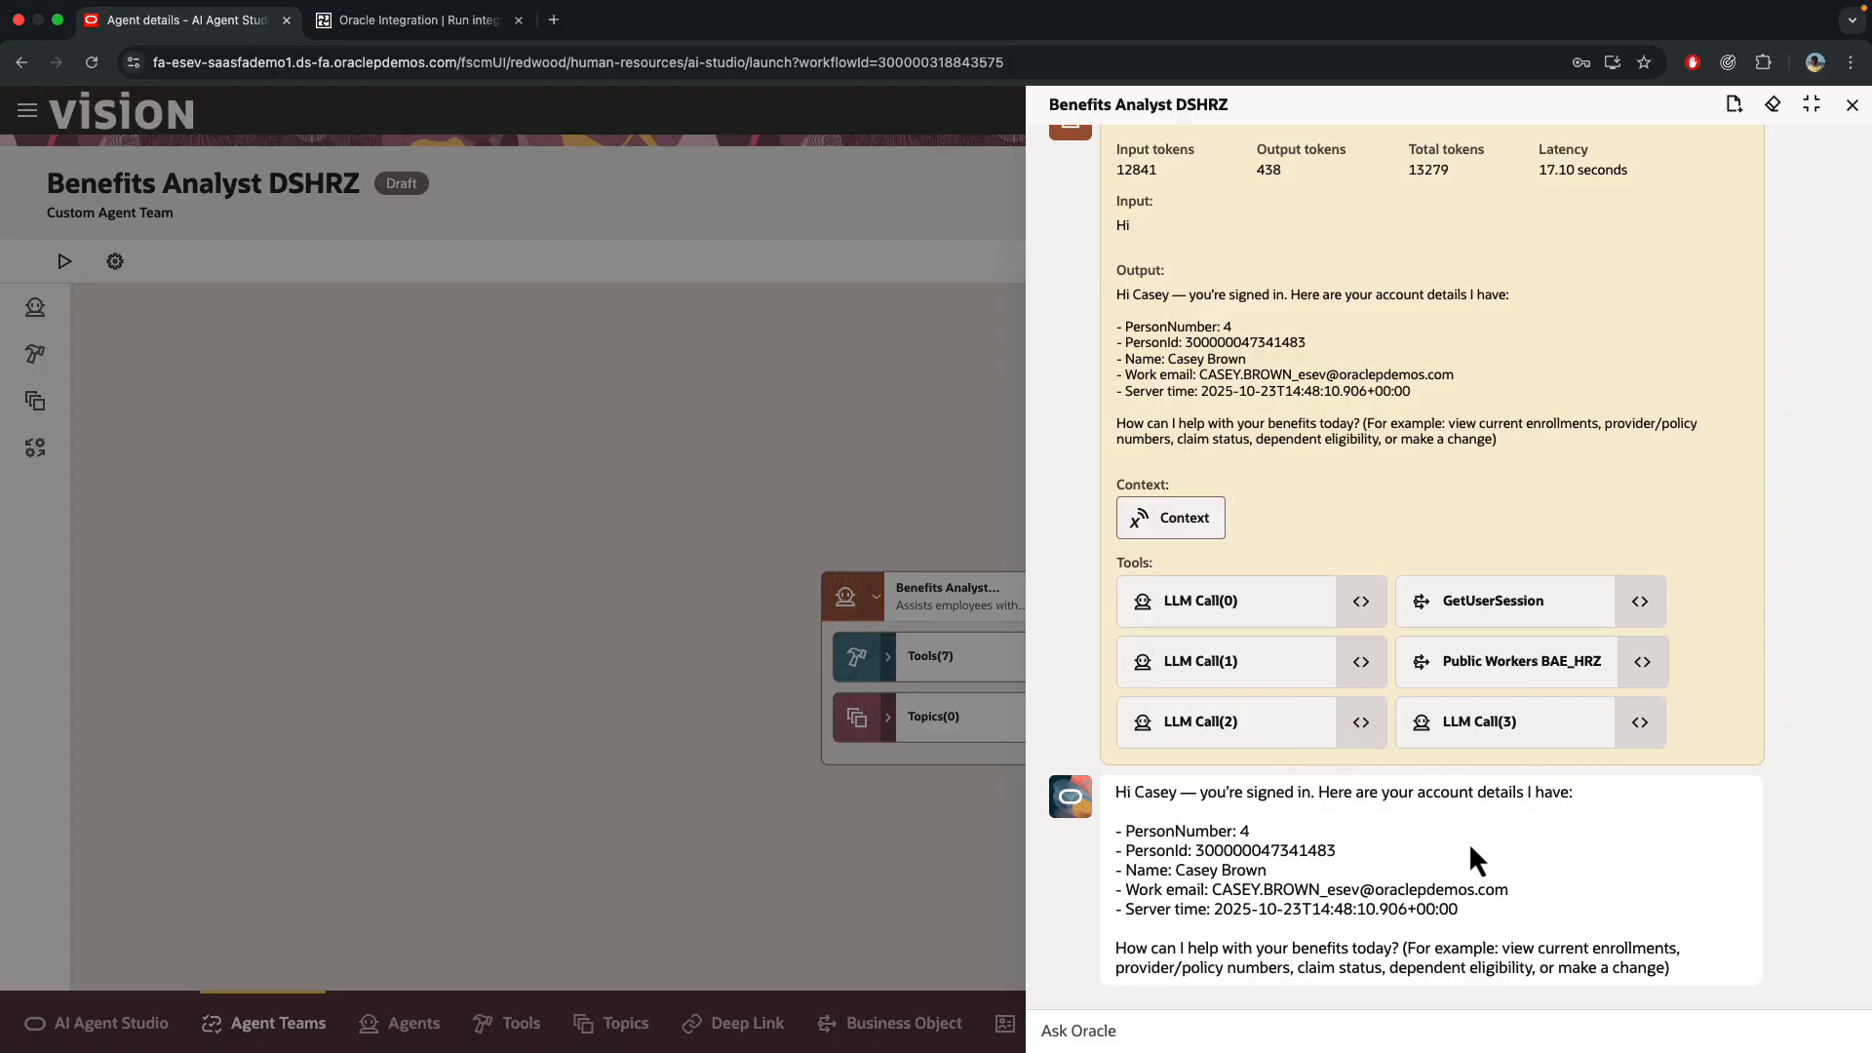
pyautogui.moveTo(1466, 843)
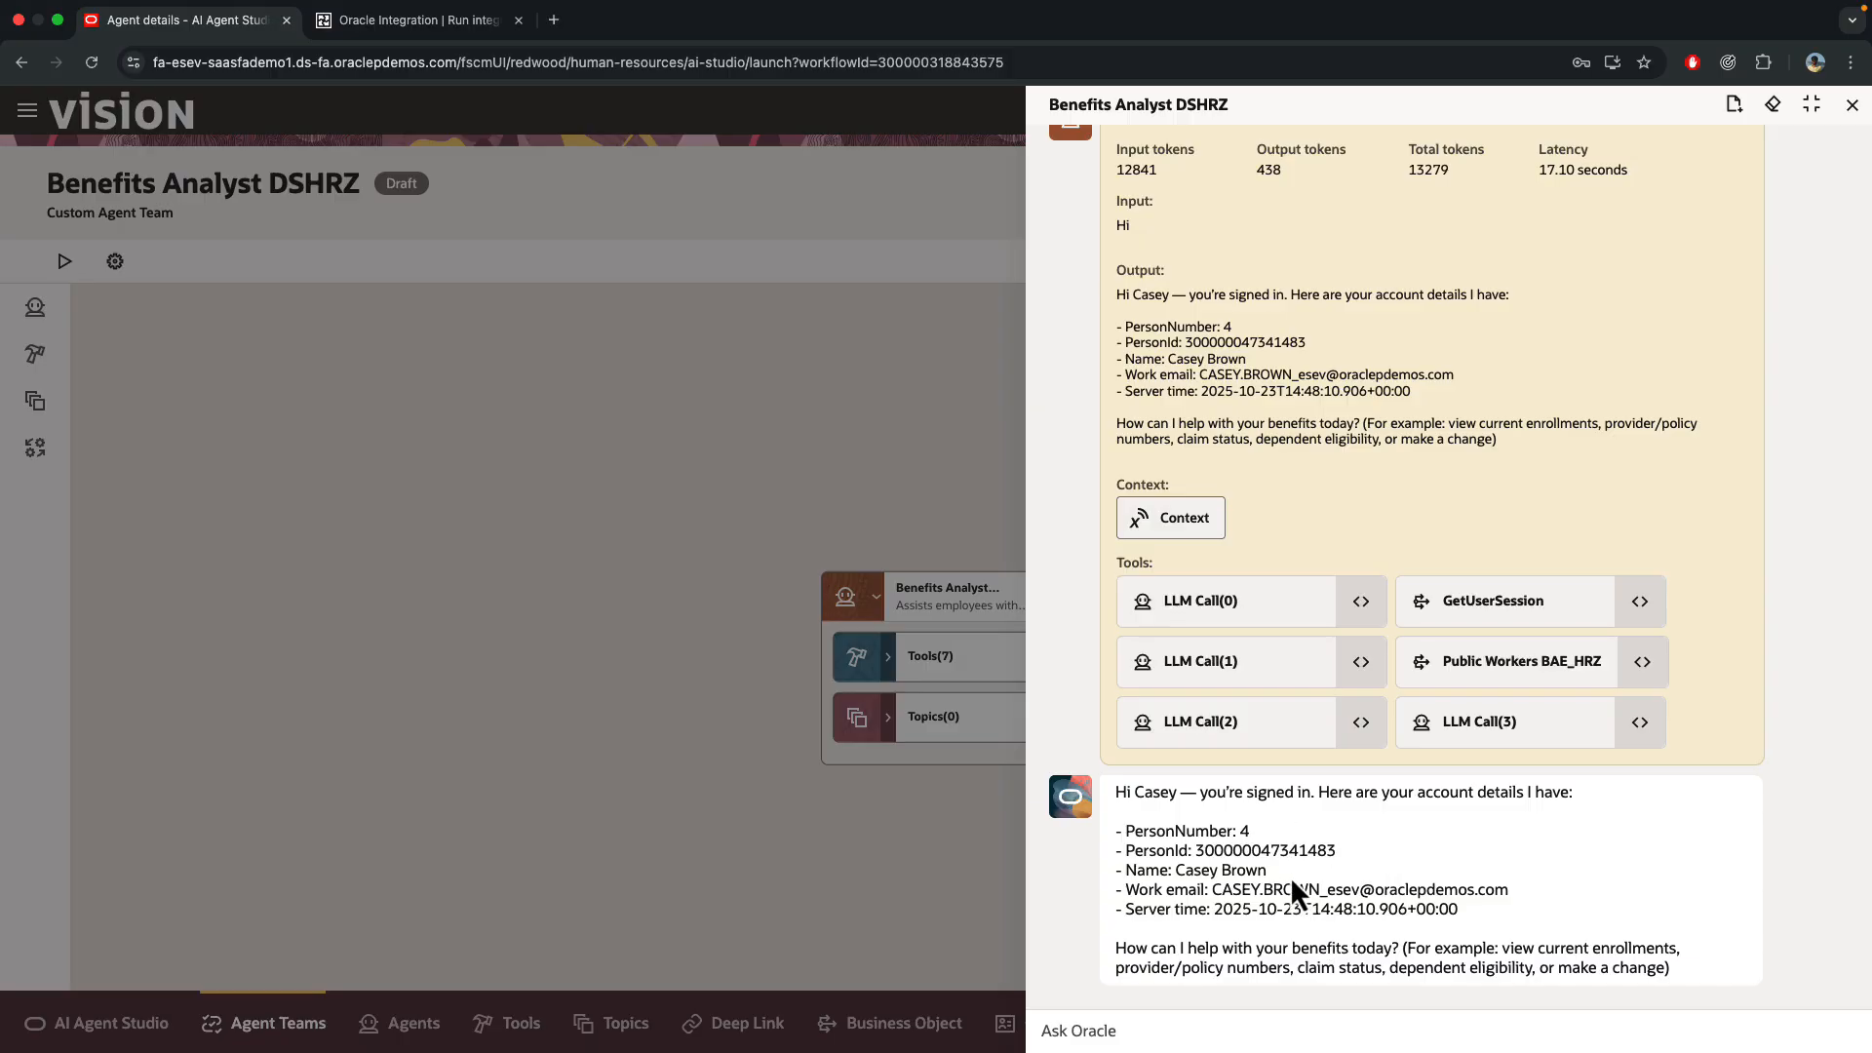
pyautogui.moveTo(1115, 792); pyautogui.dragTo(1462, 911)
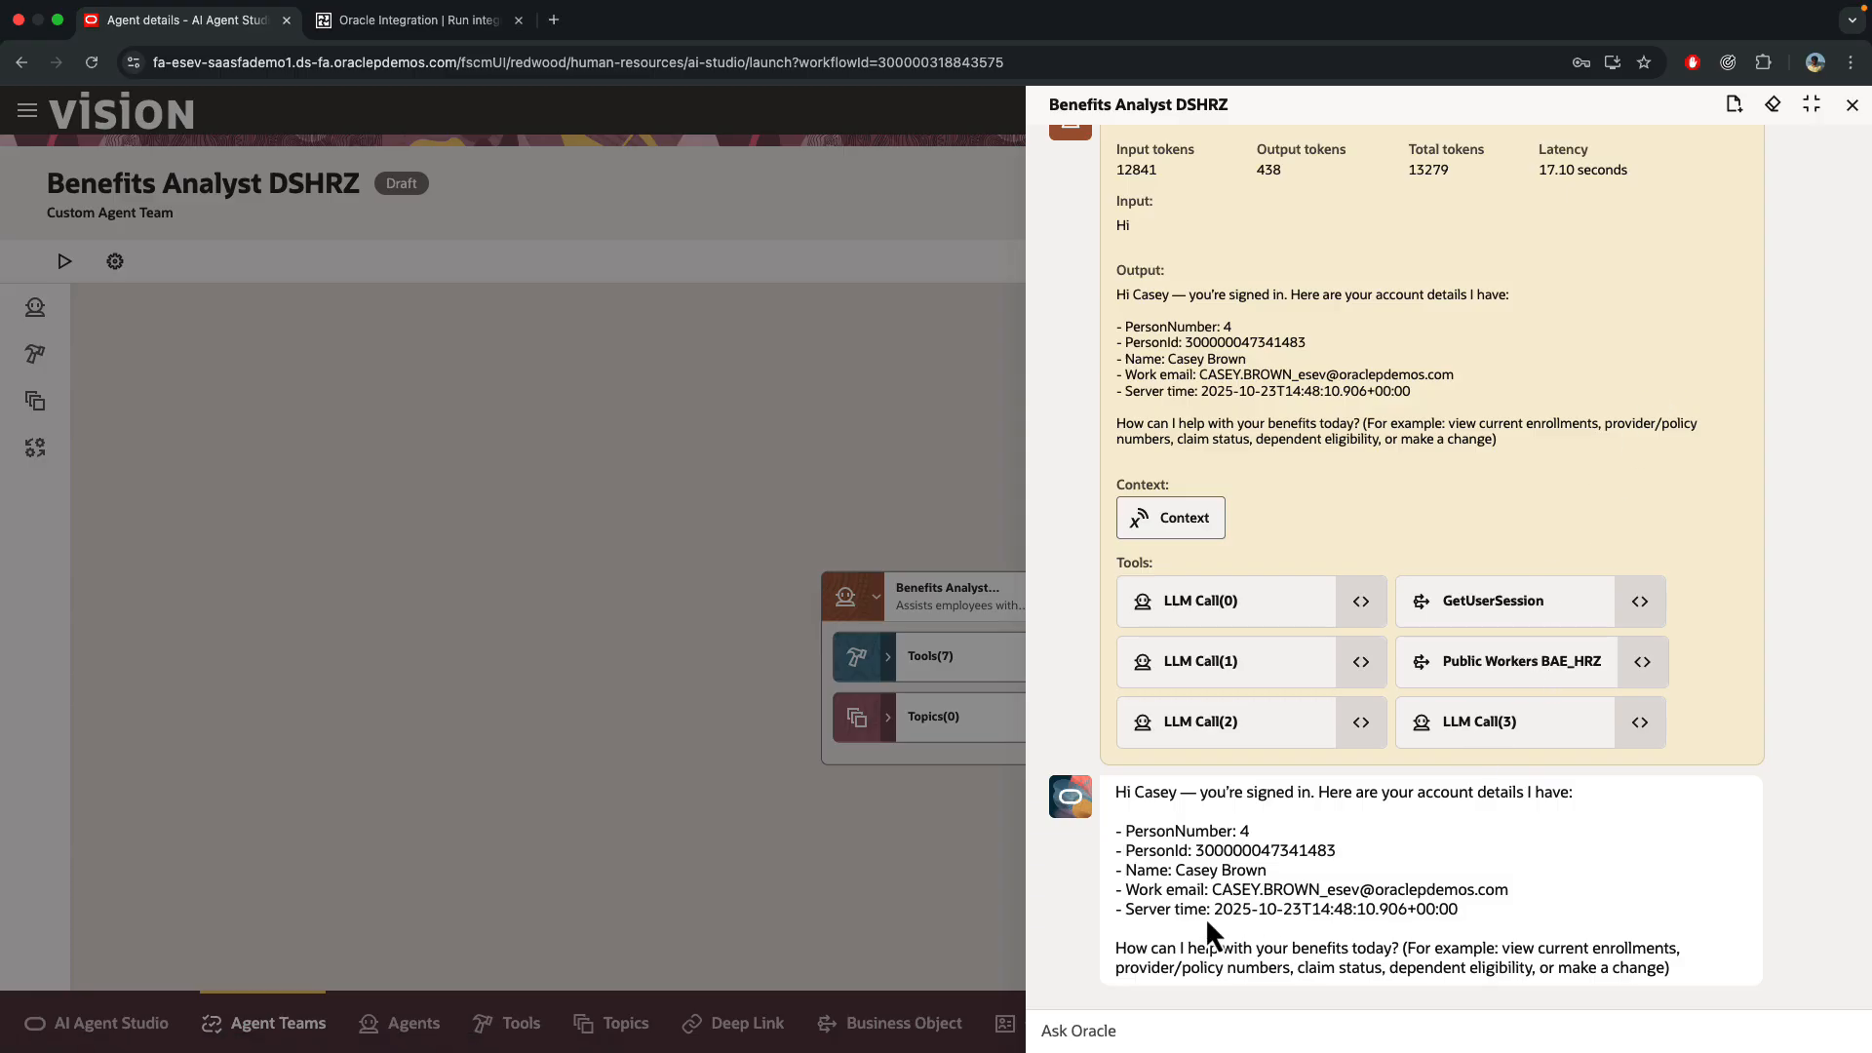
# - Ask for this year's claims and review the reply listing two 2025 claims via OICRESTTOOL
pyautogui.click(1741, 250)
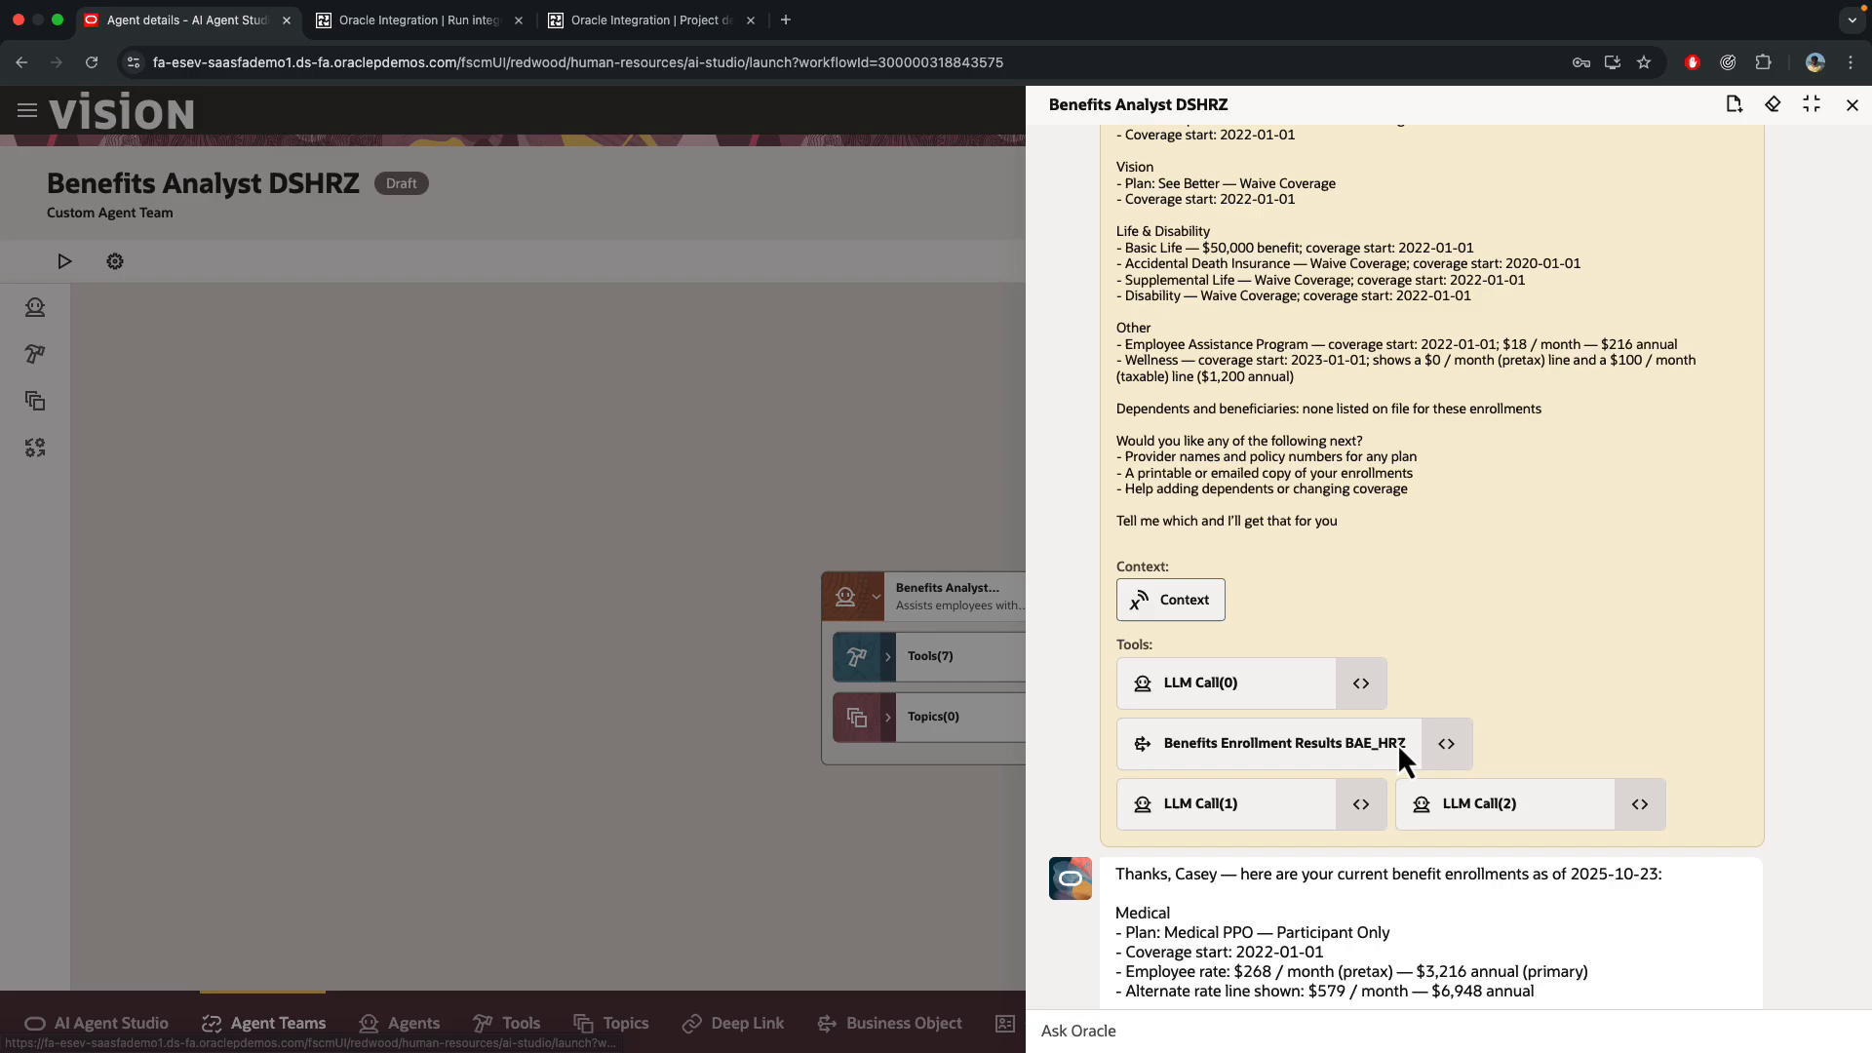
pyautogui.scroll(-3)
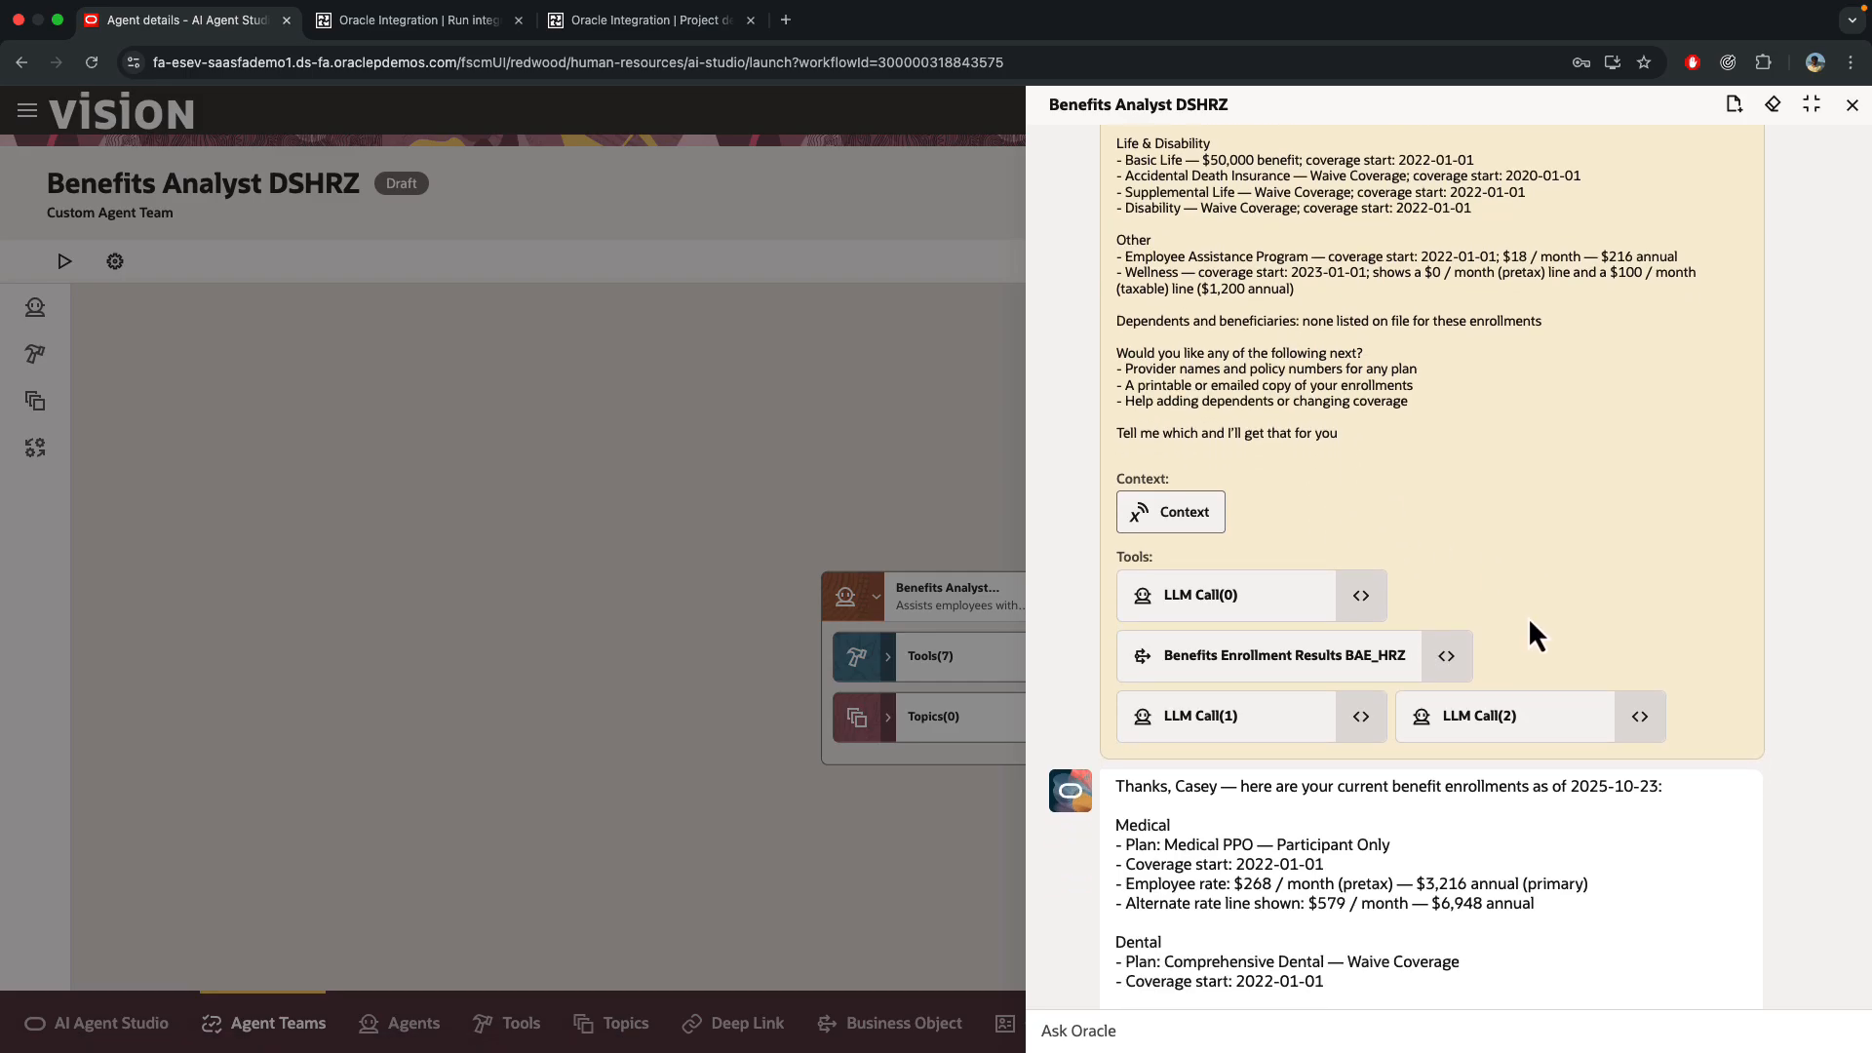
pyautogui.scroll(-3)
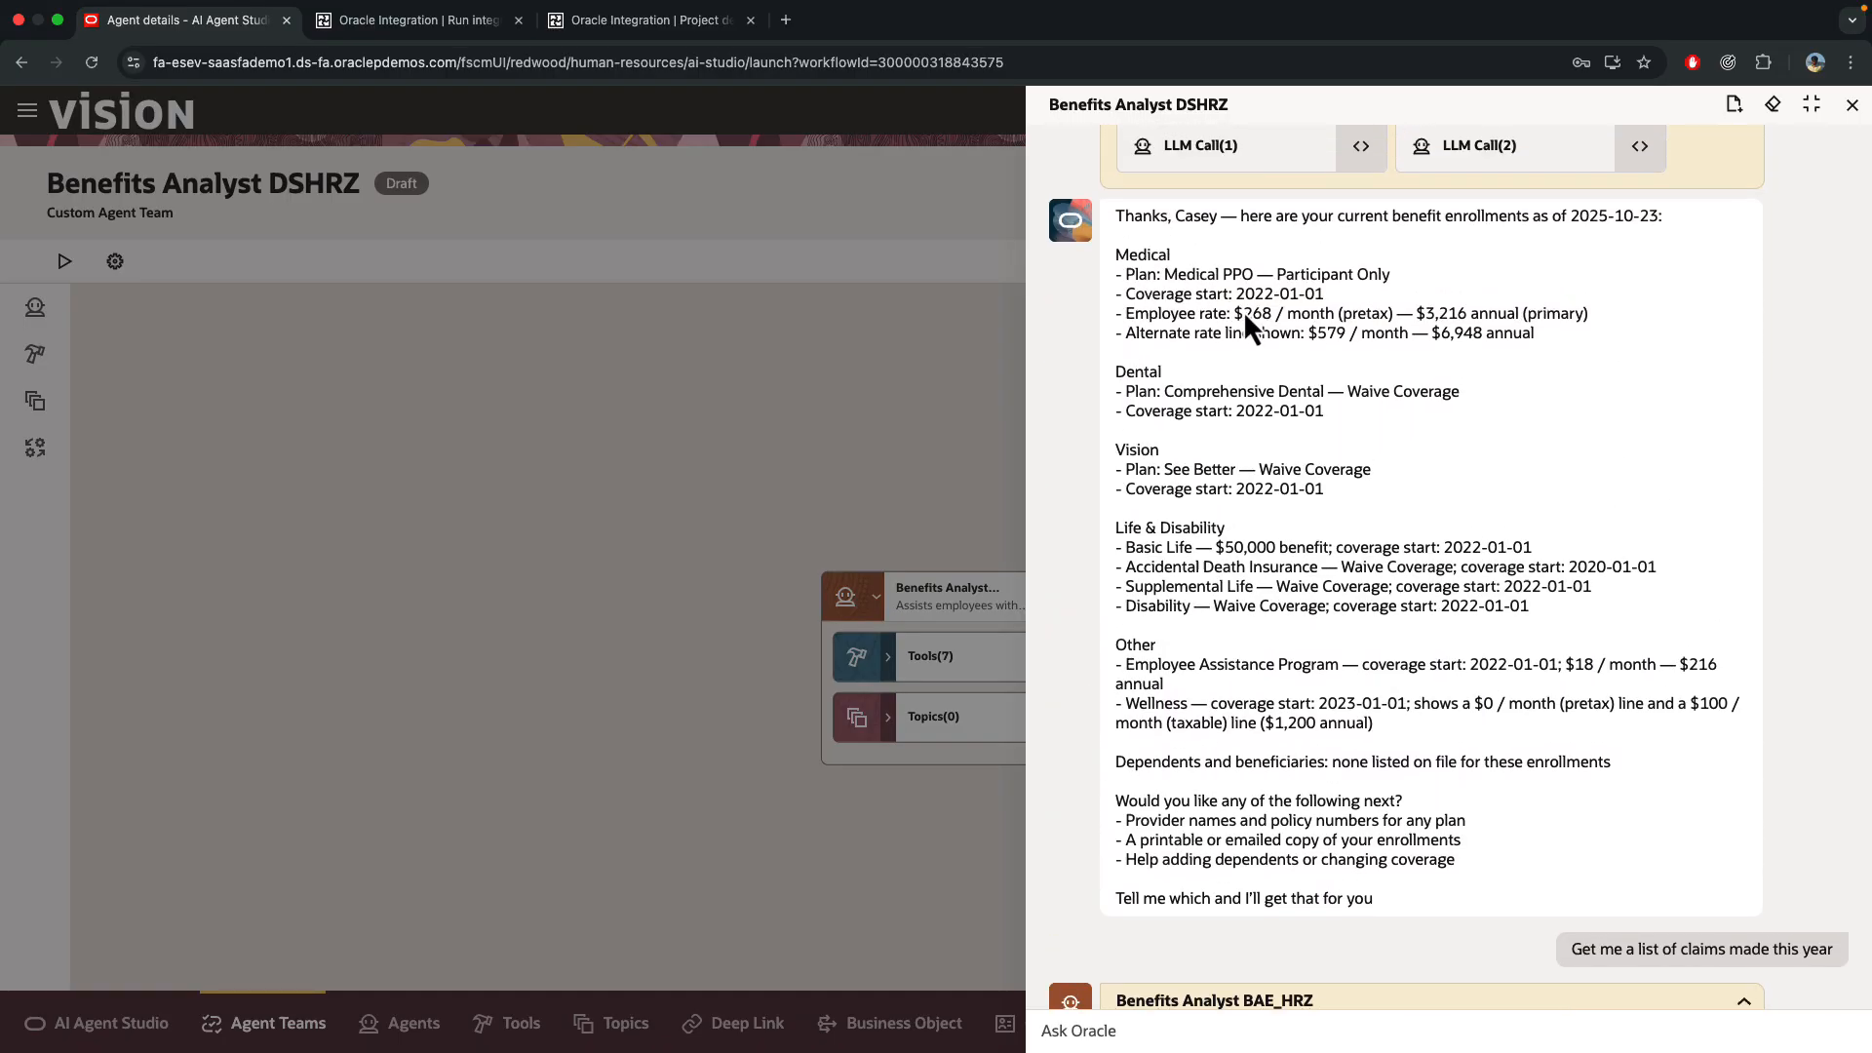
pyautogui.moveTo(1110, 481)
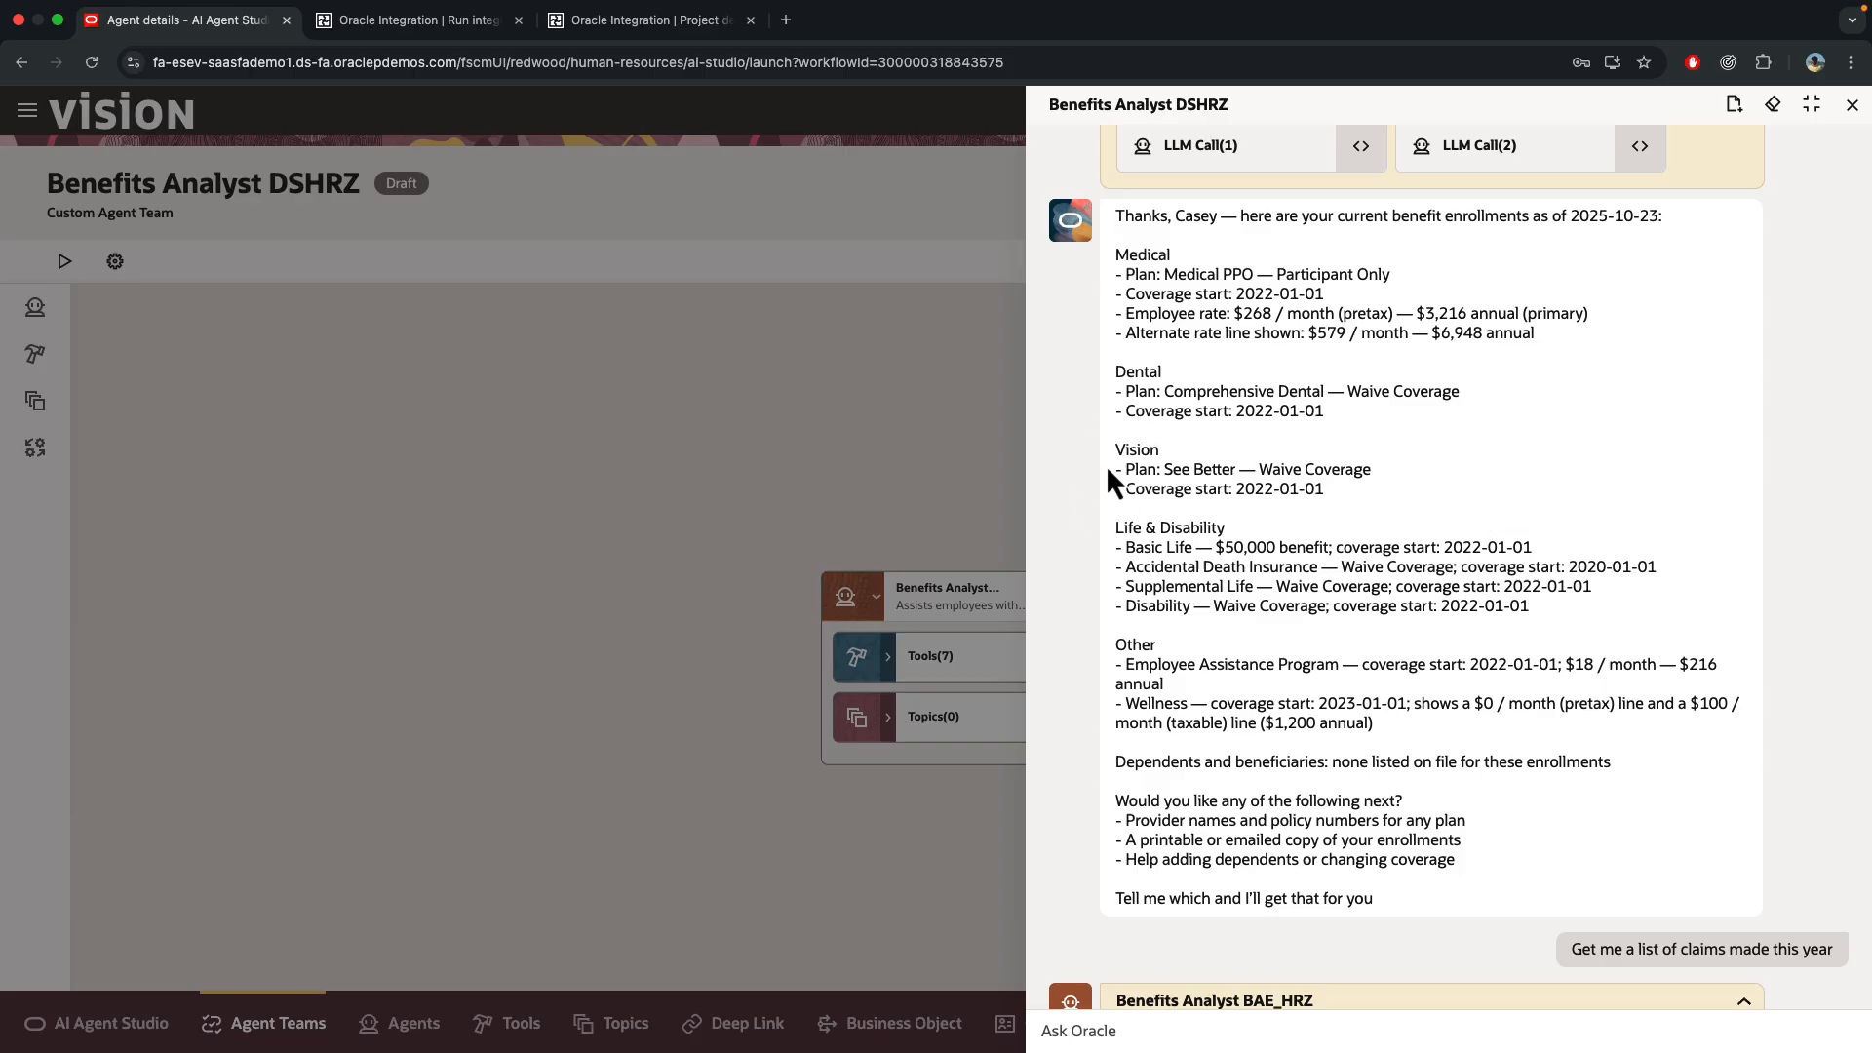
pyautogui.moveTo(1173, 585)
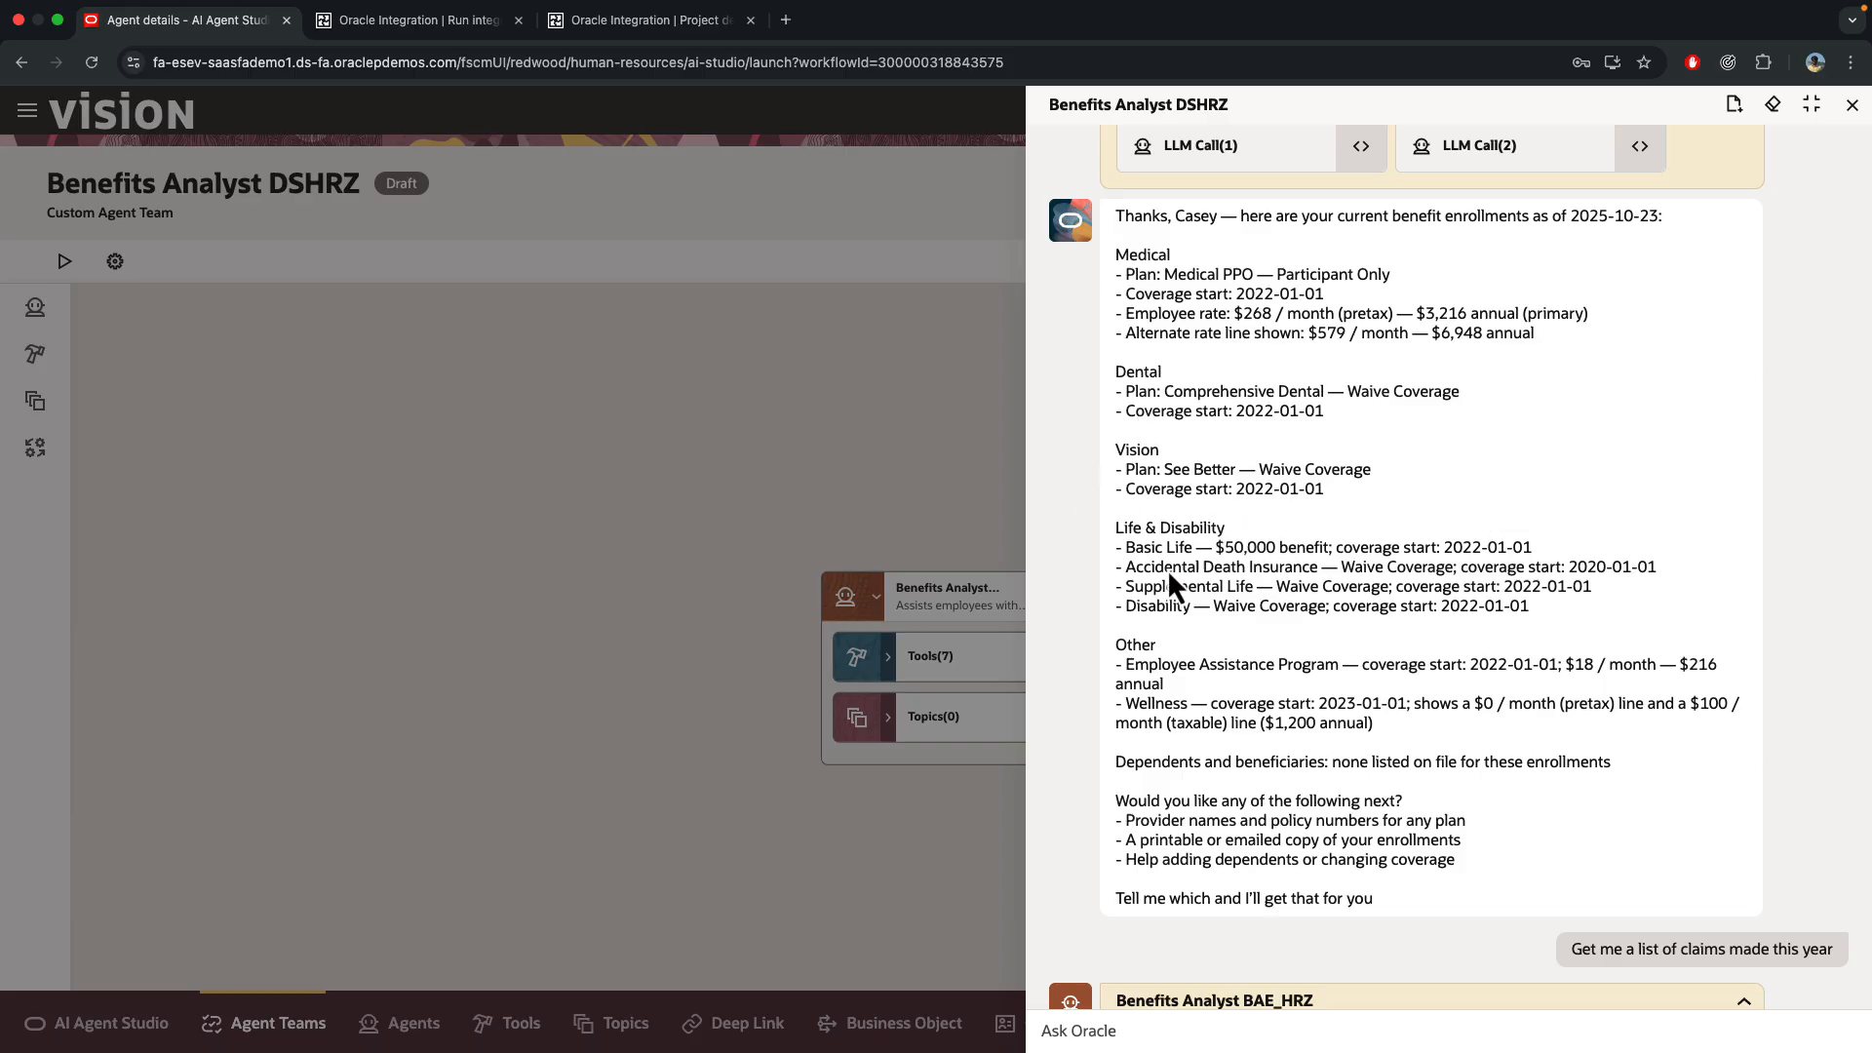
pyautogui.scroll(-3)
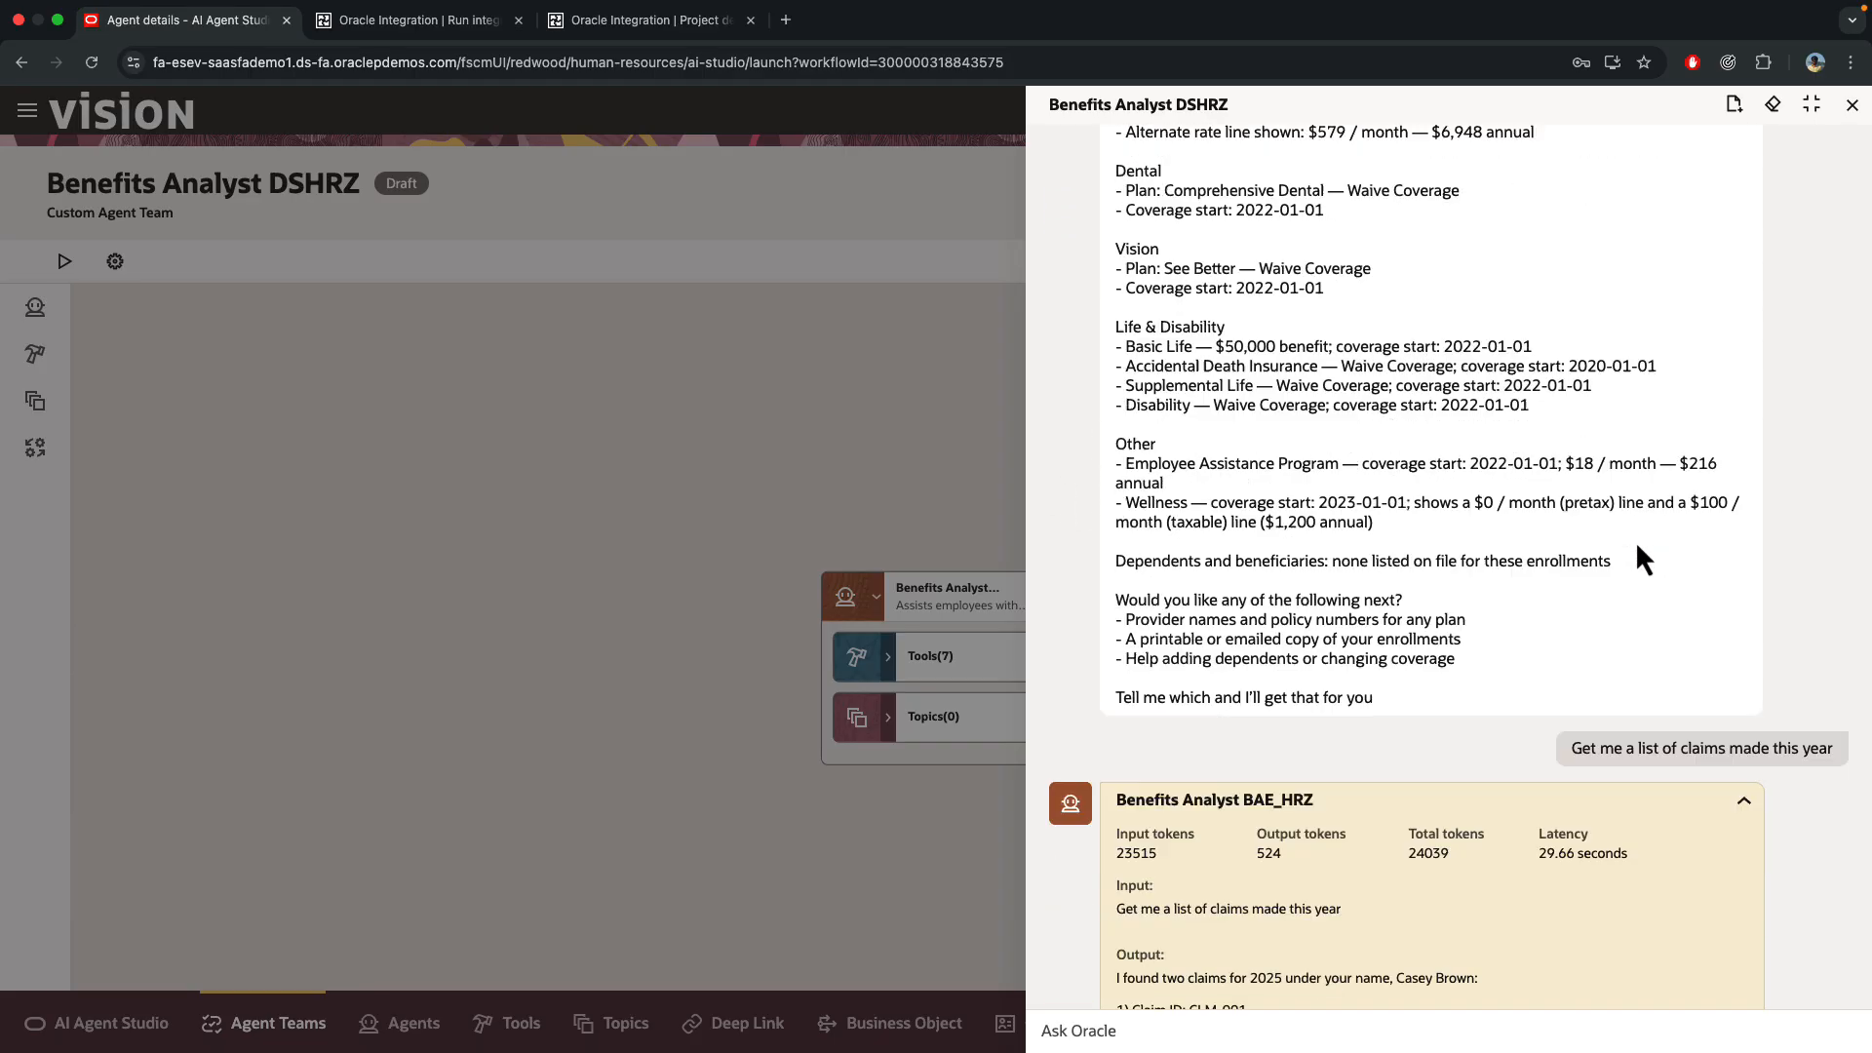
pyautogui.scroll(-3)
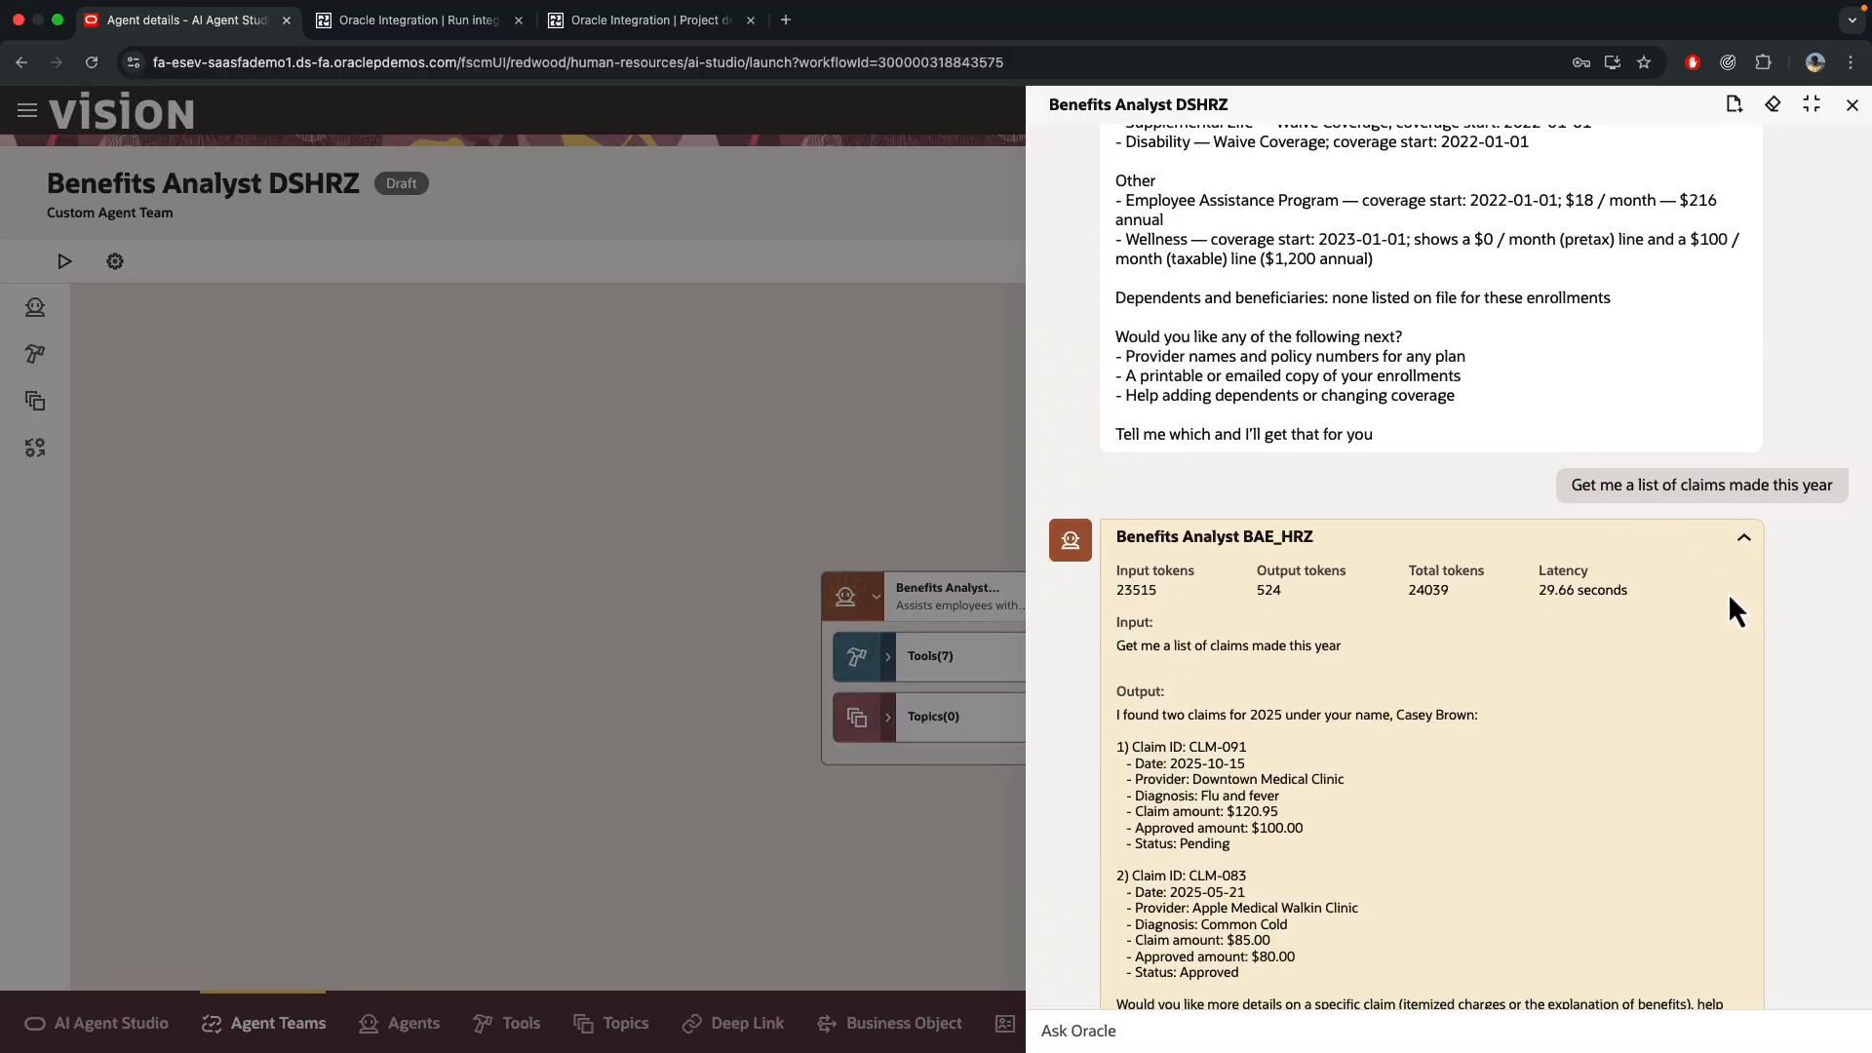
pyautogui.scroll(-3)
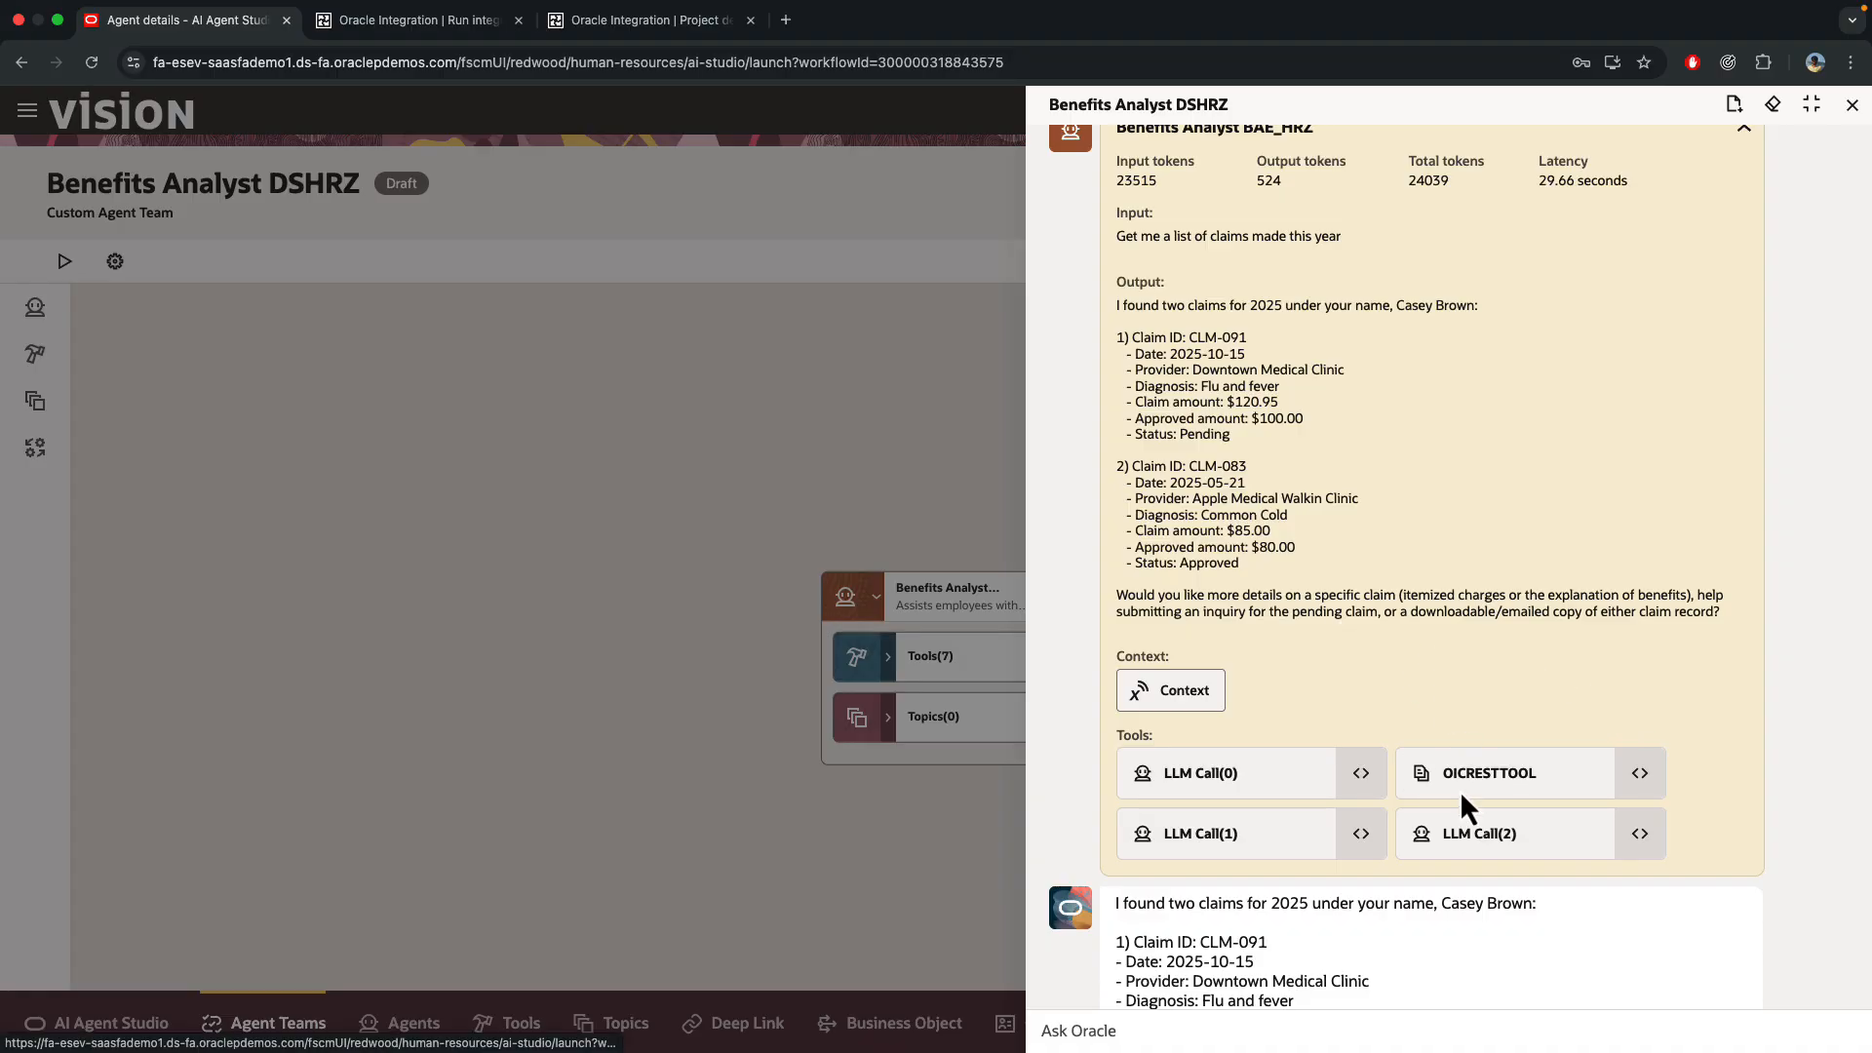
pyautogui.moveTo(1487, 780)
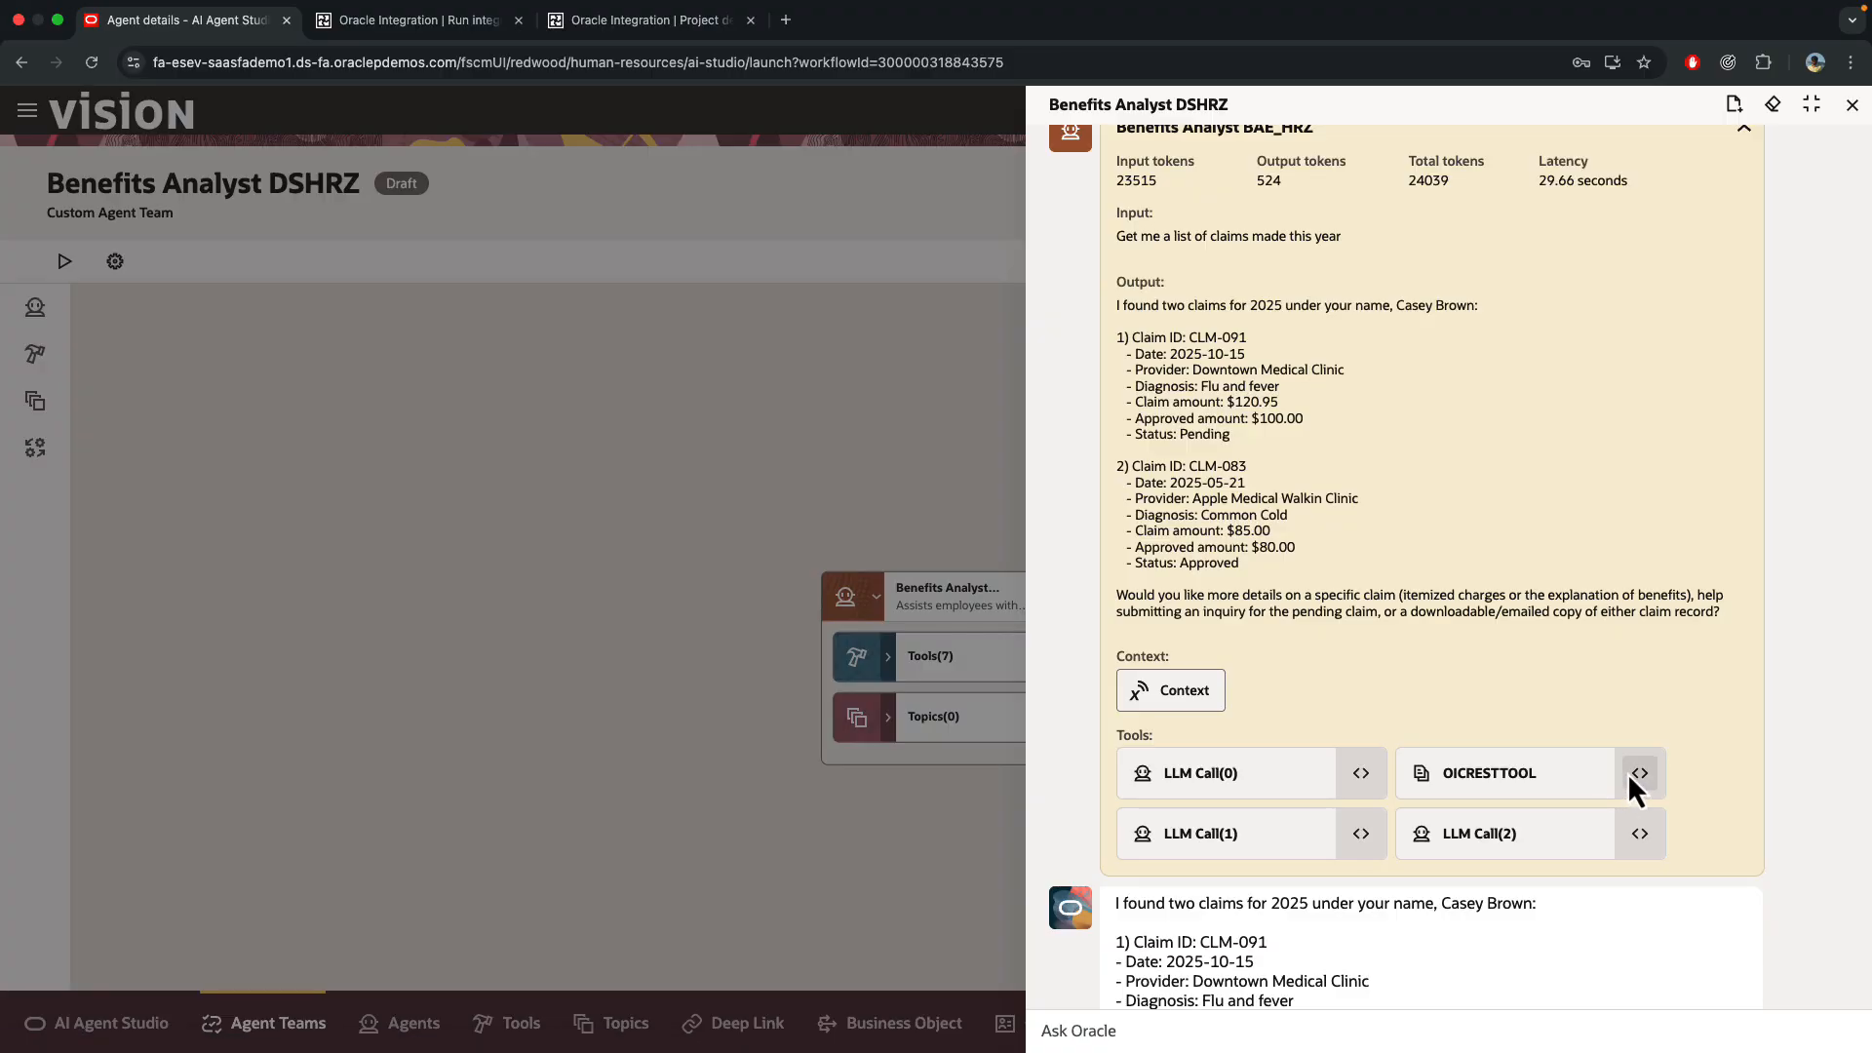
pyautogui.click(1638, 772)
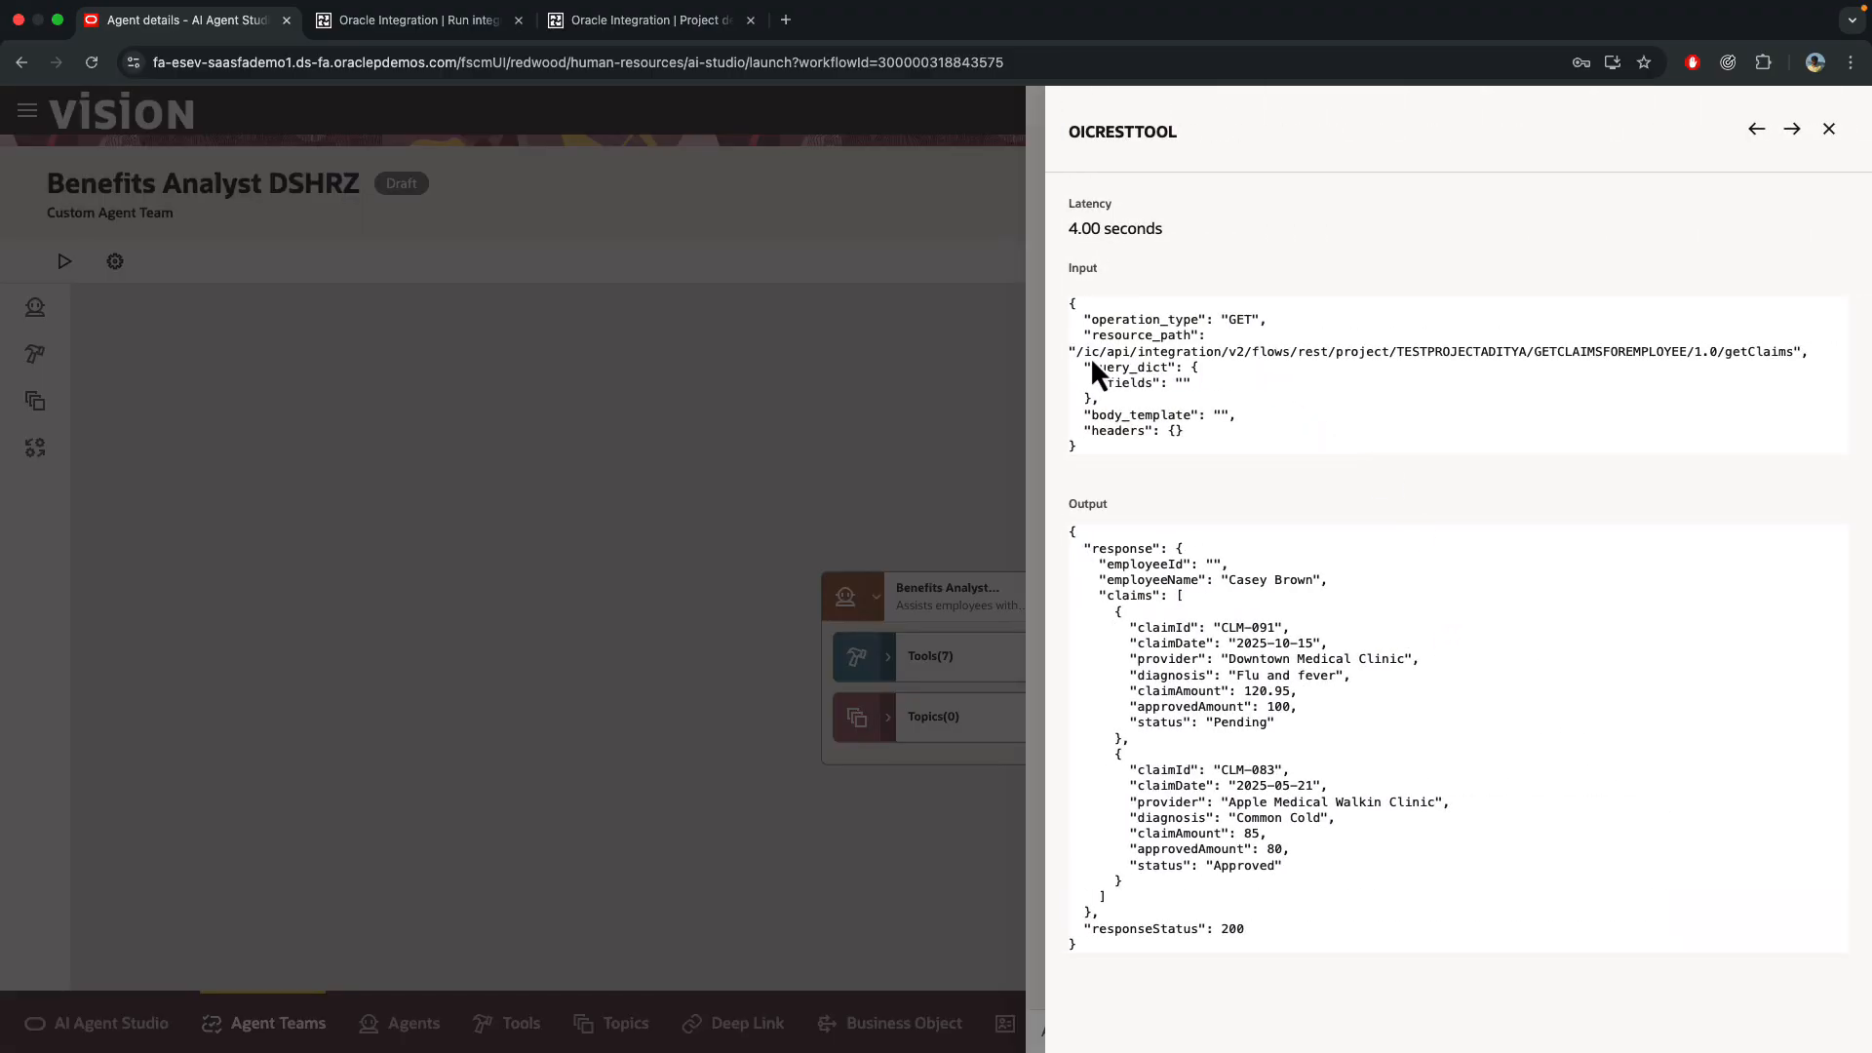
pyautogui.moveTo(1084, 351); pyautogui.dragTo(1784, 351)
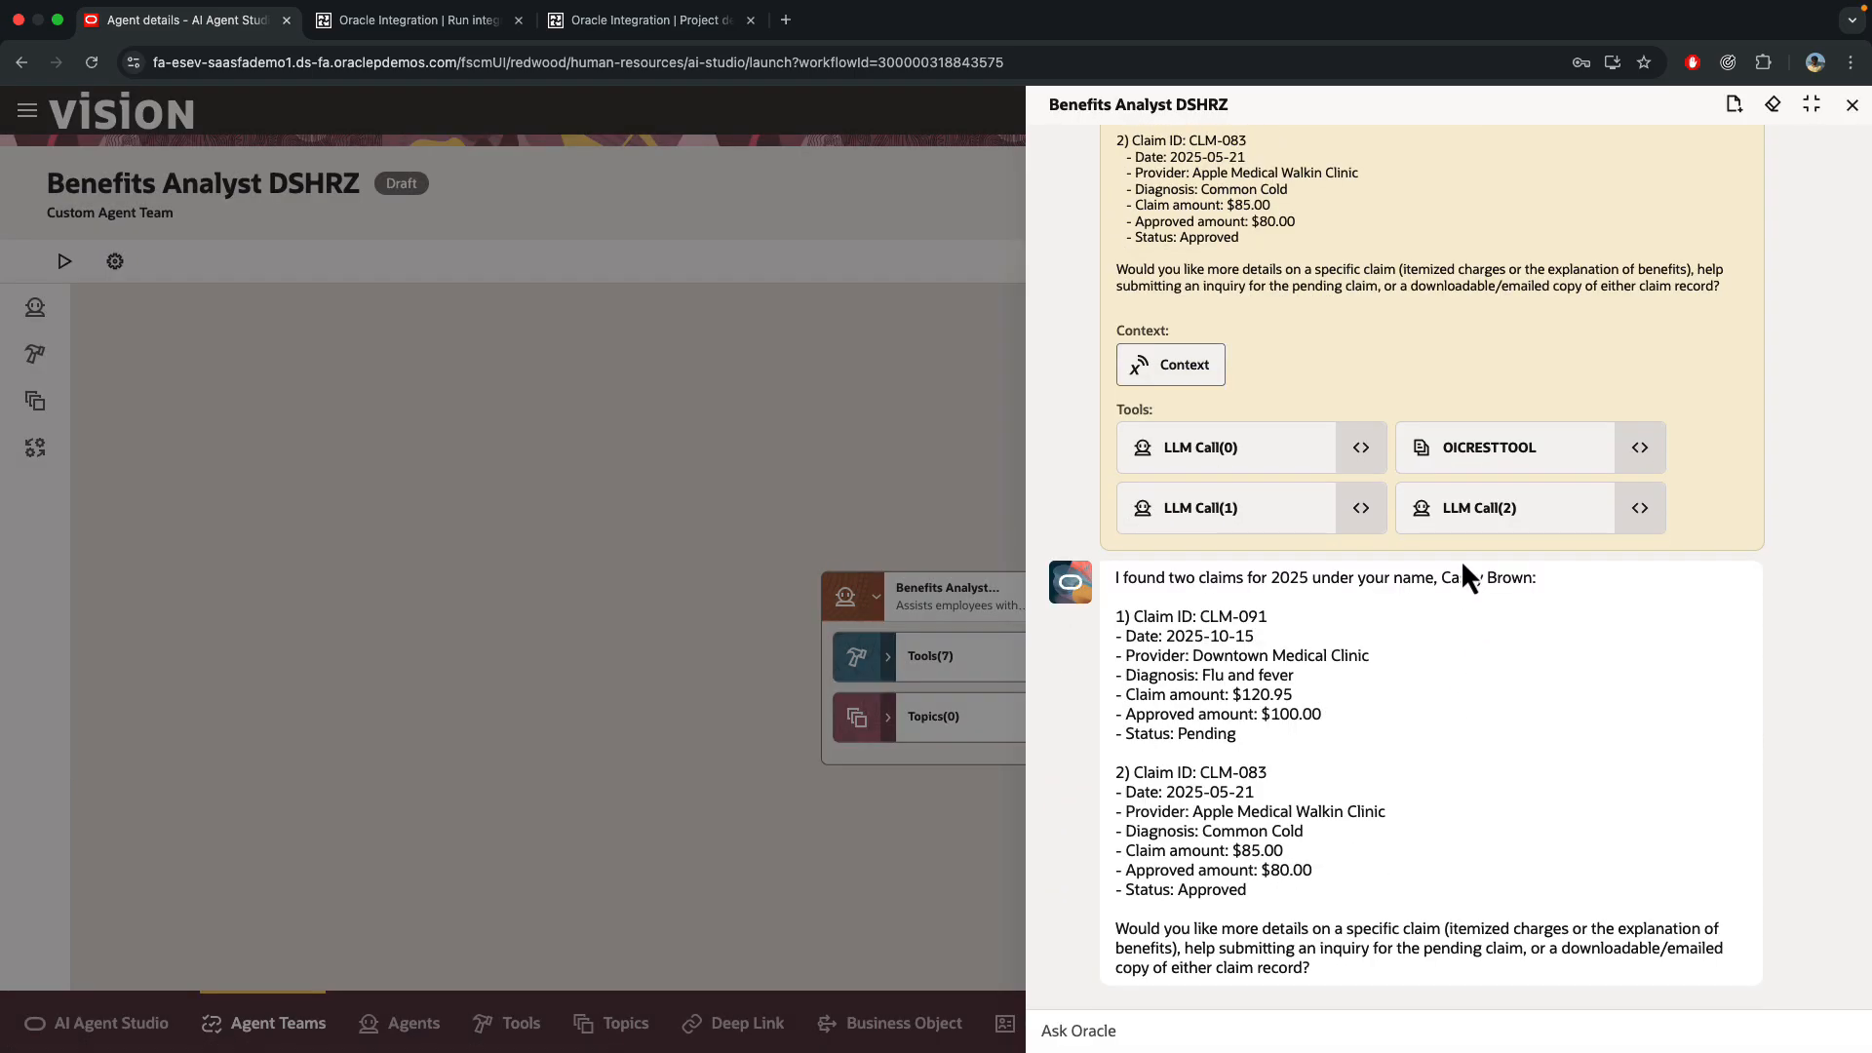
pyautogui.moveTo(1152, 591)
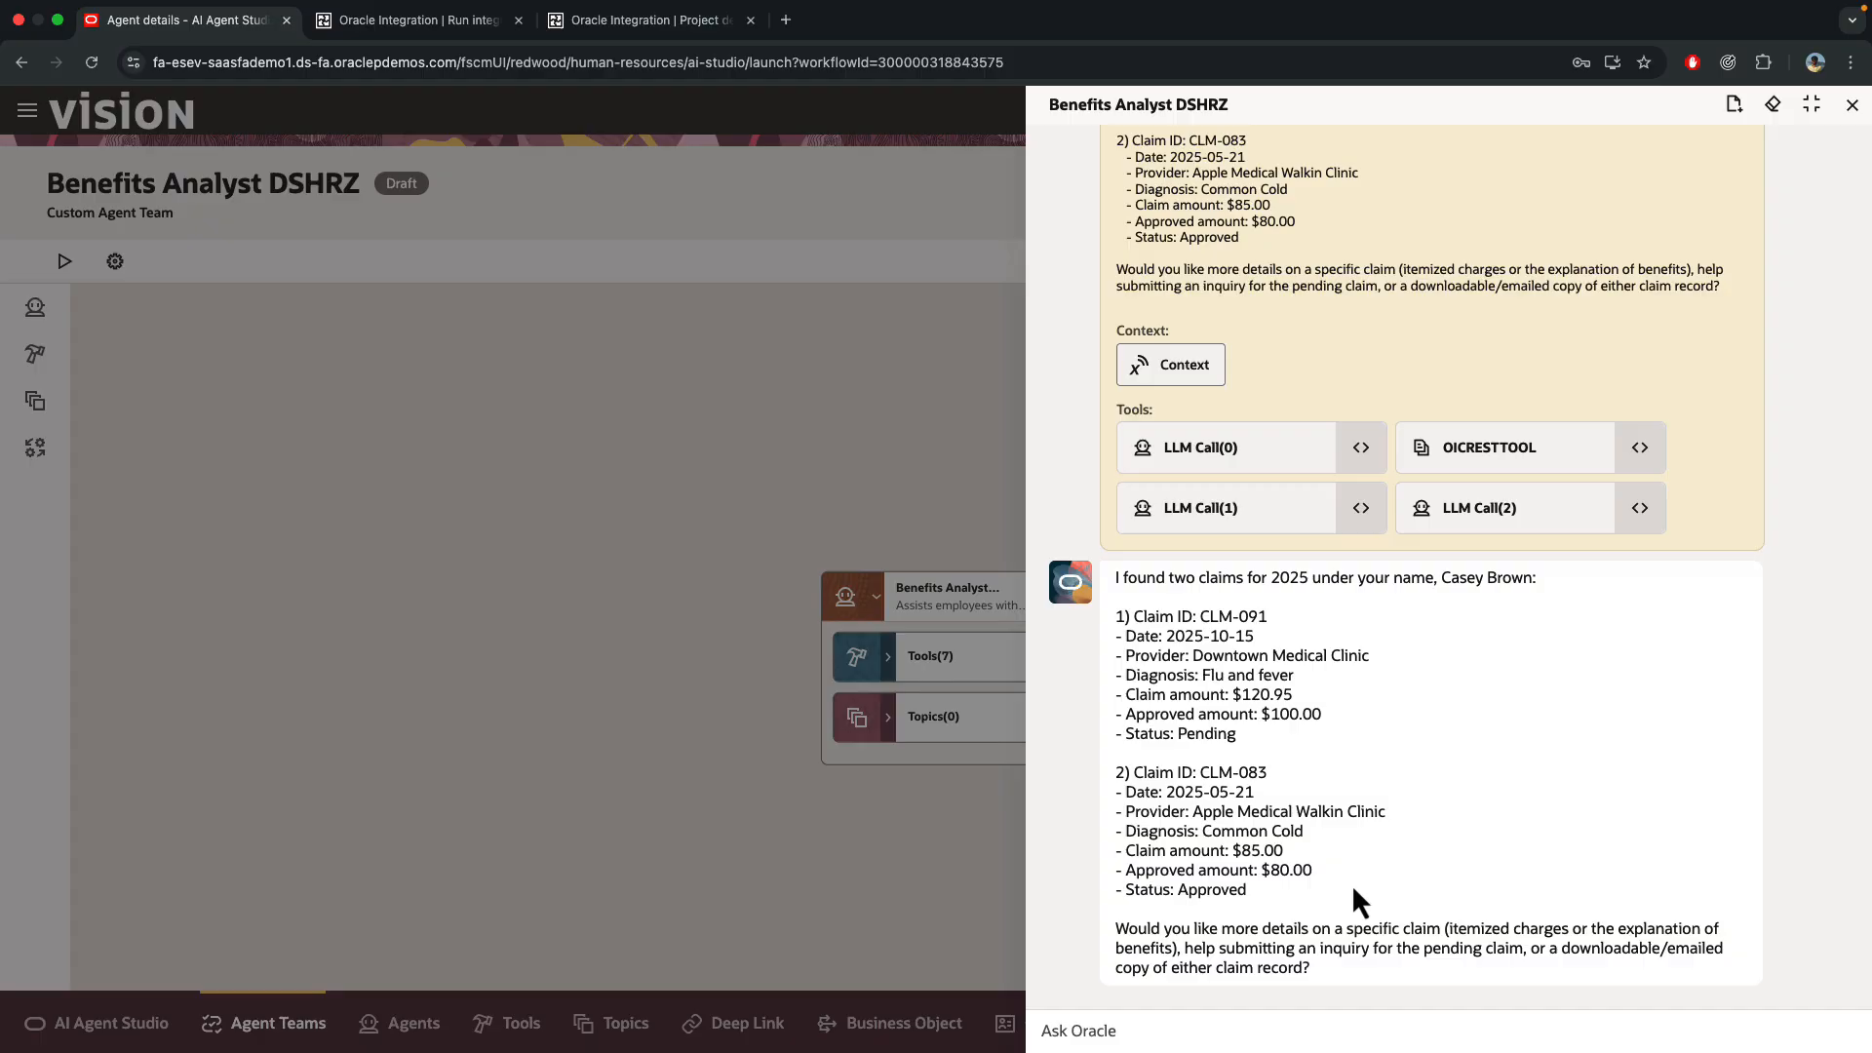
pyautogui.moveTo(1348, 965)
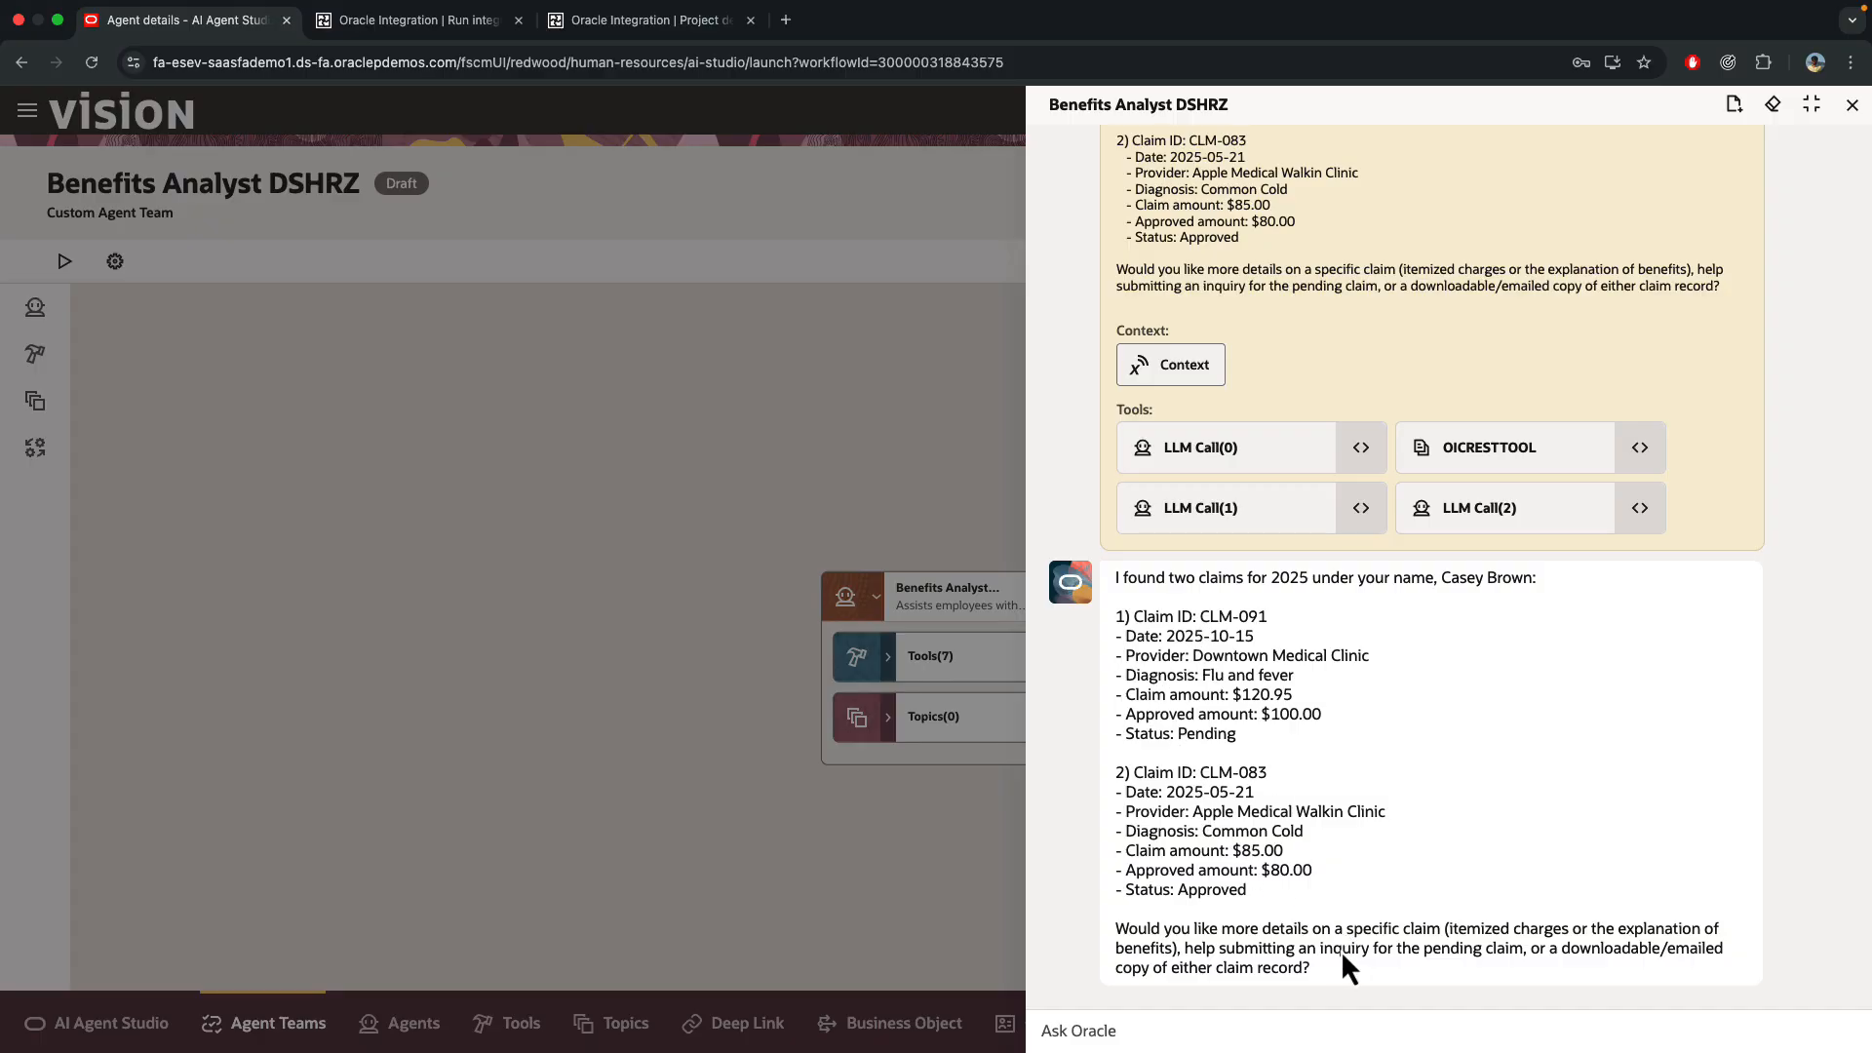
pyautogui.moveTo(1242, 655)
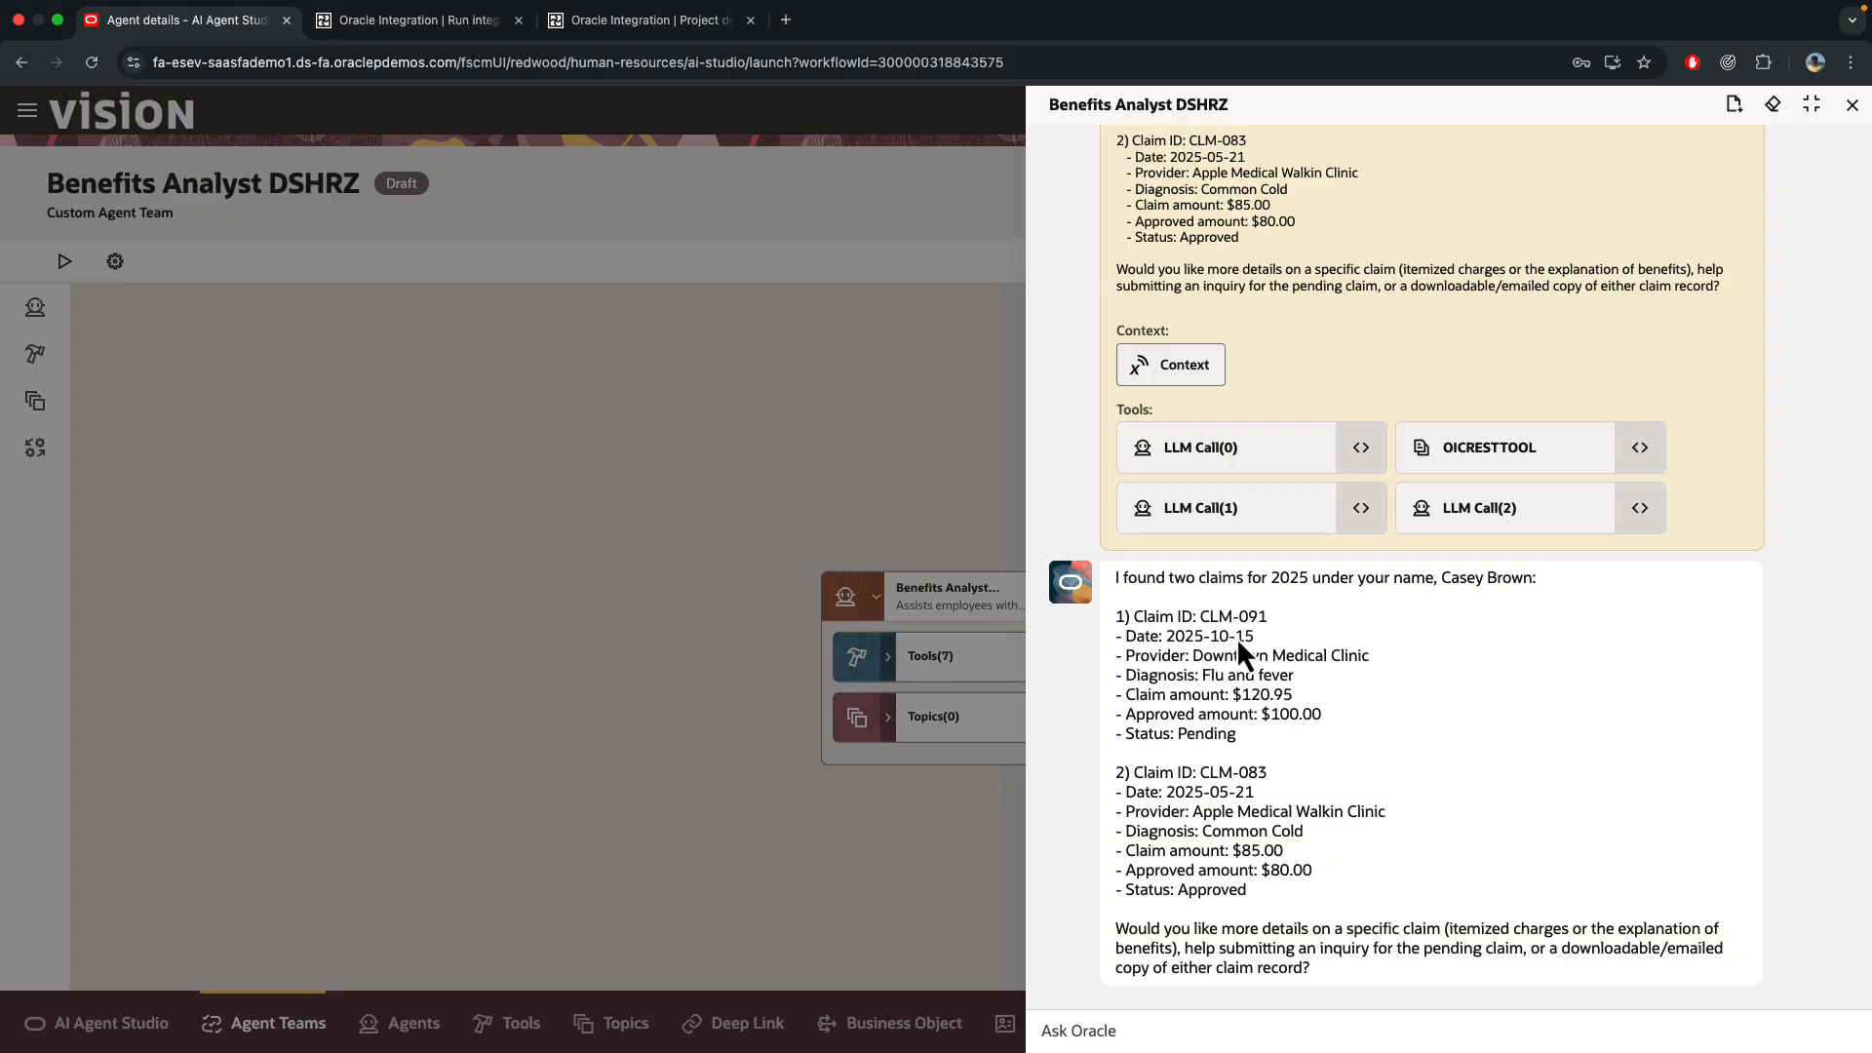
pyautogui.click(645, 19)
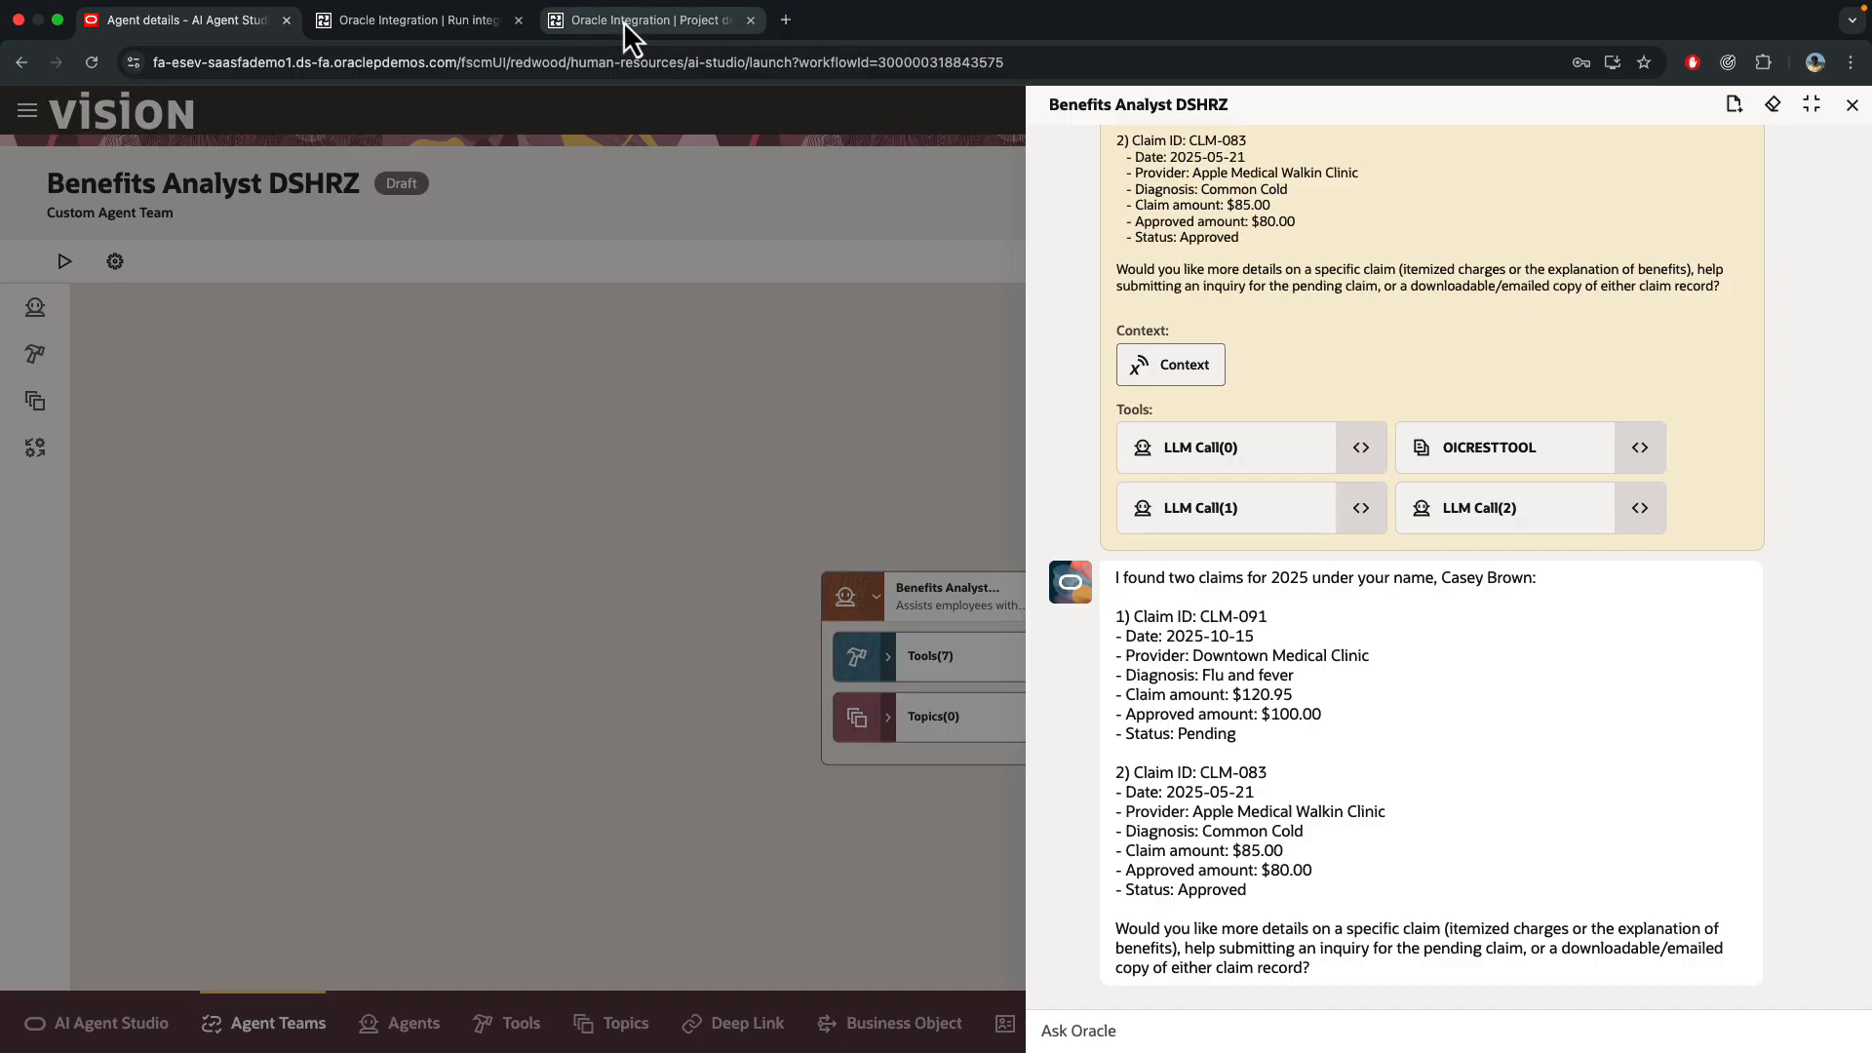
pyautogui.click(645, 20)
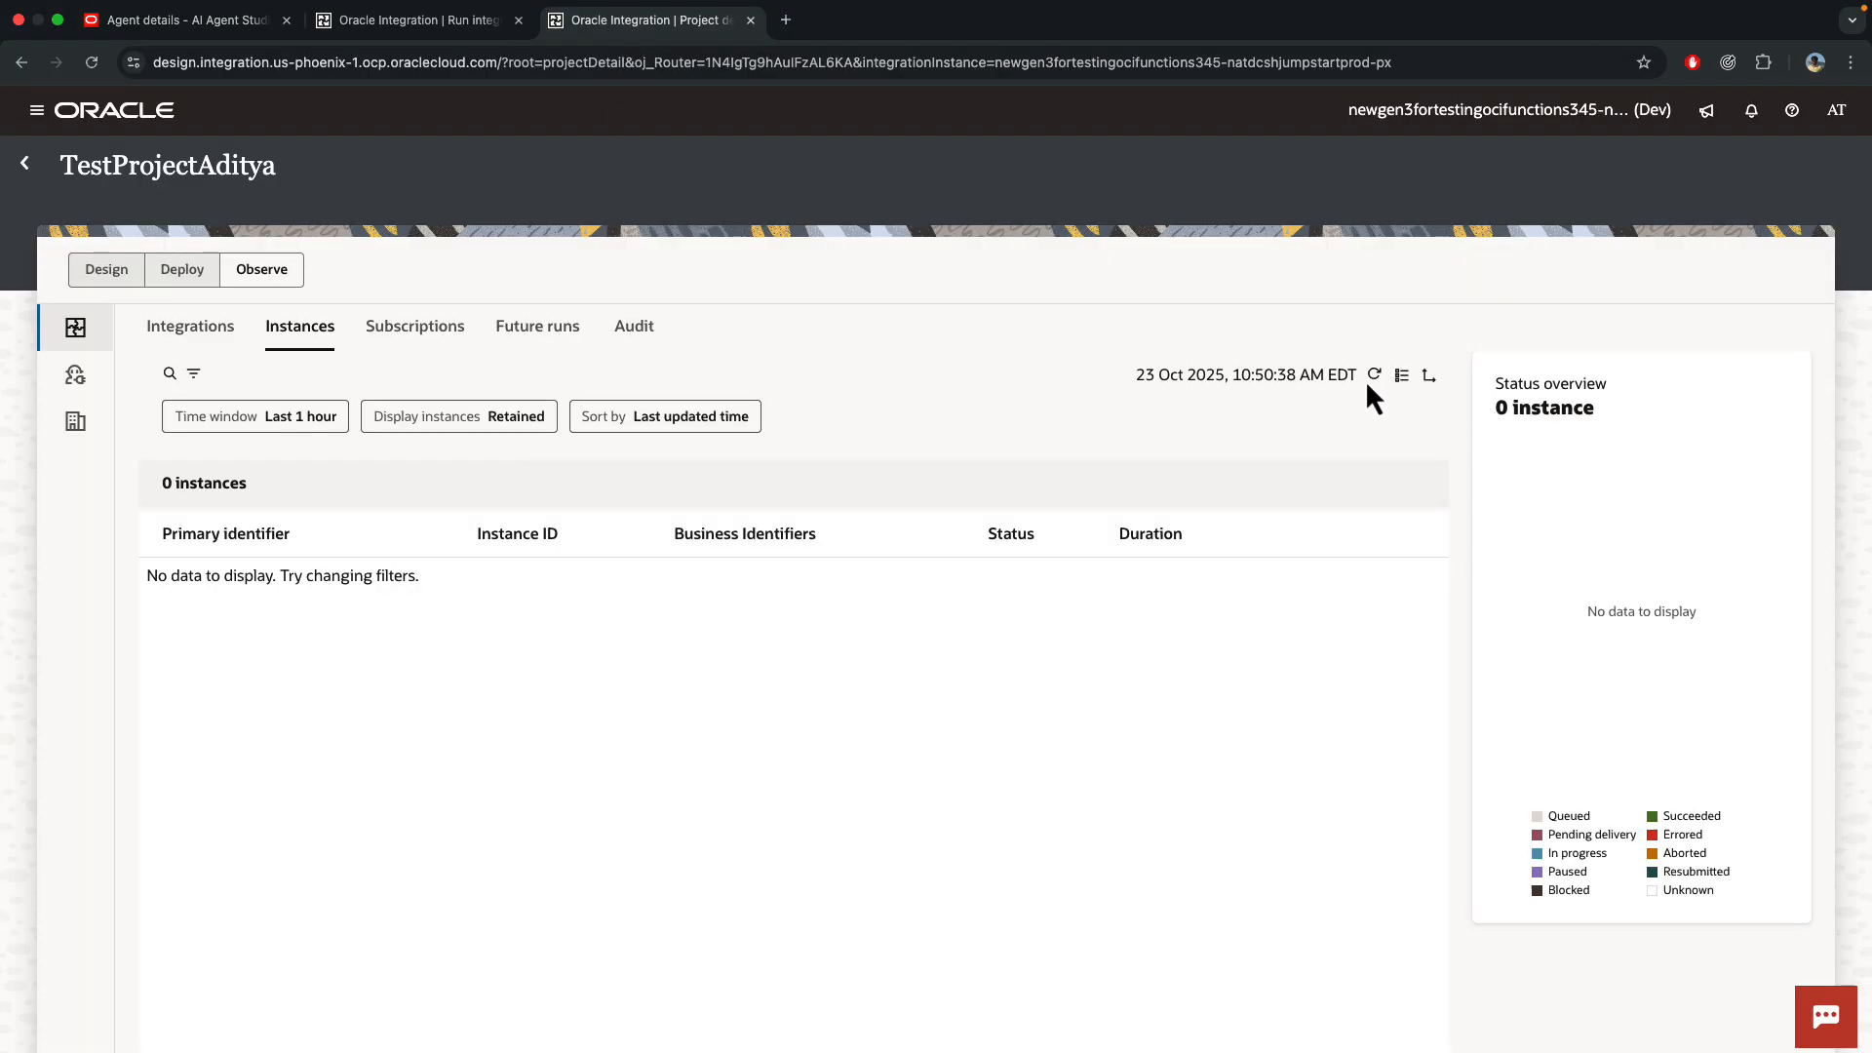
pyautogui.click(1375, 374)
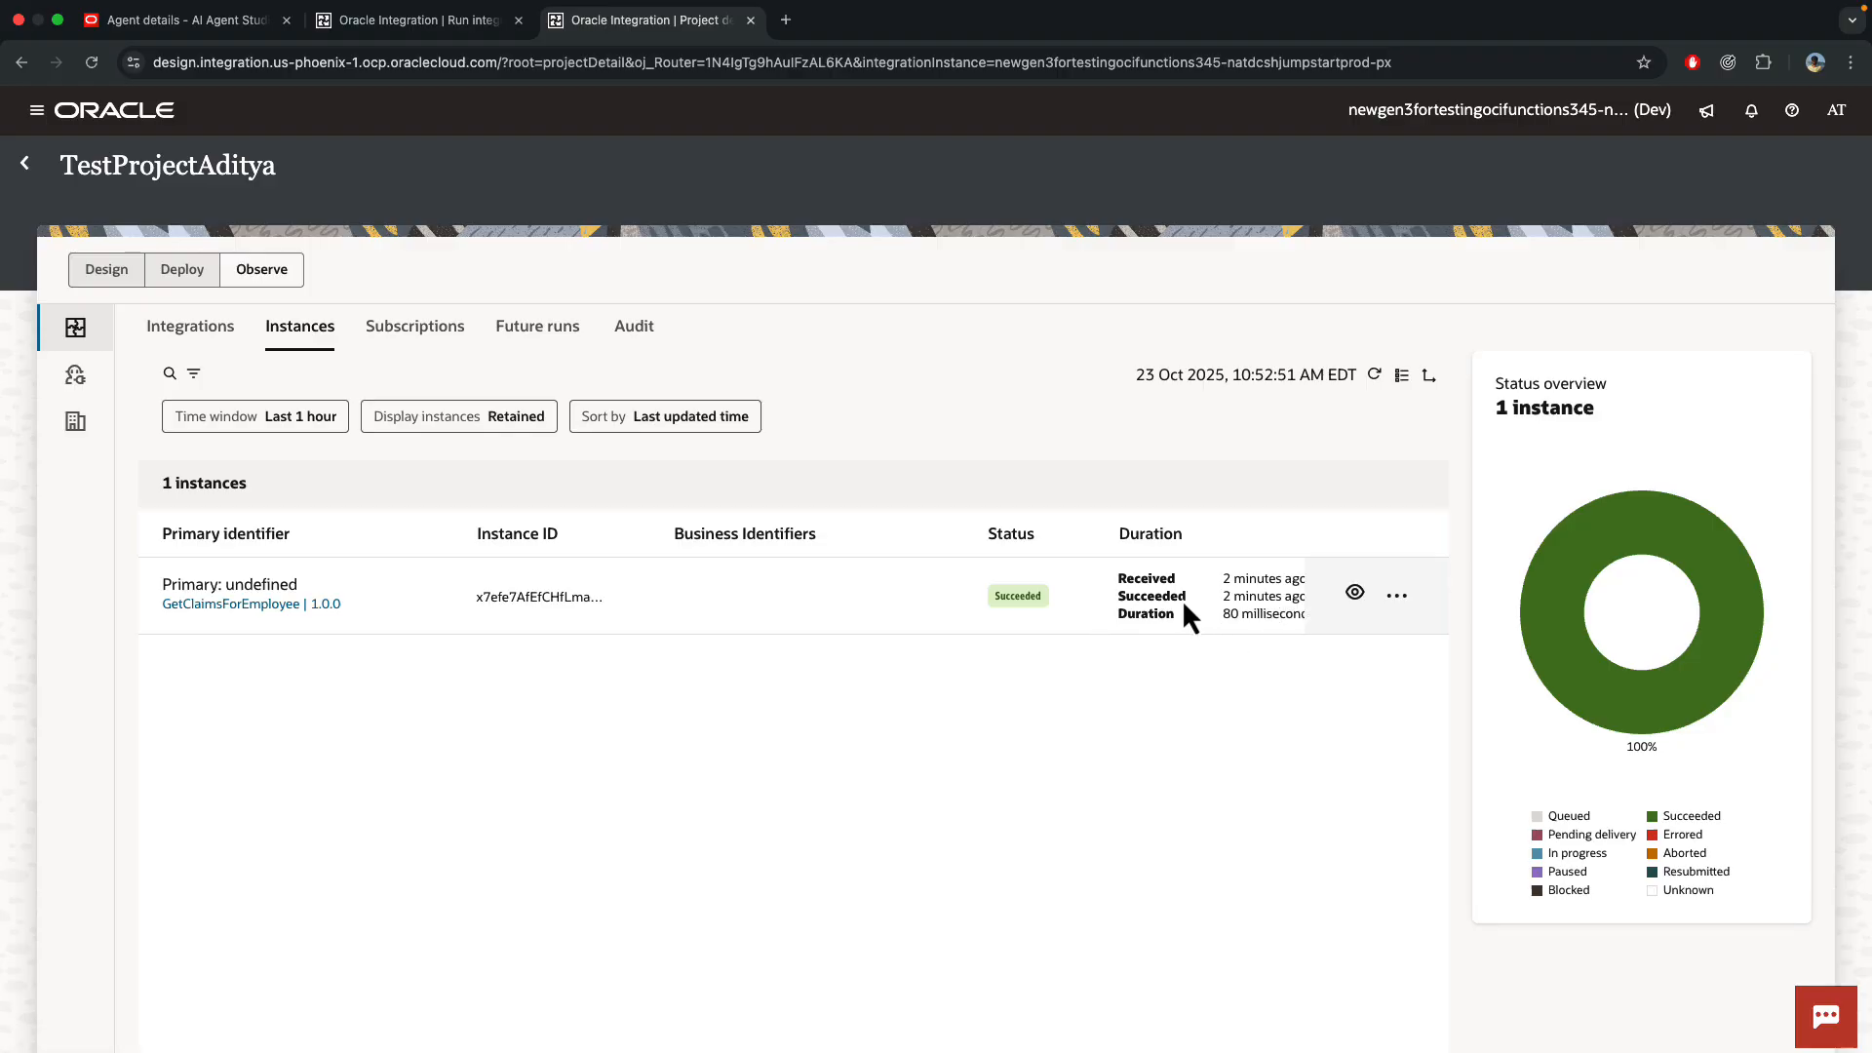
pyautogui.click(179, 19)
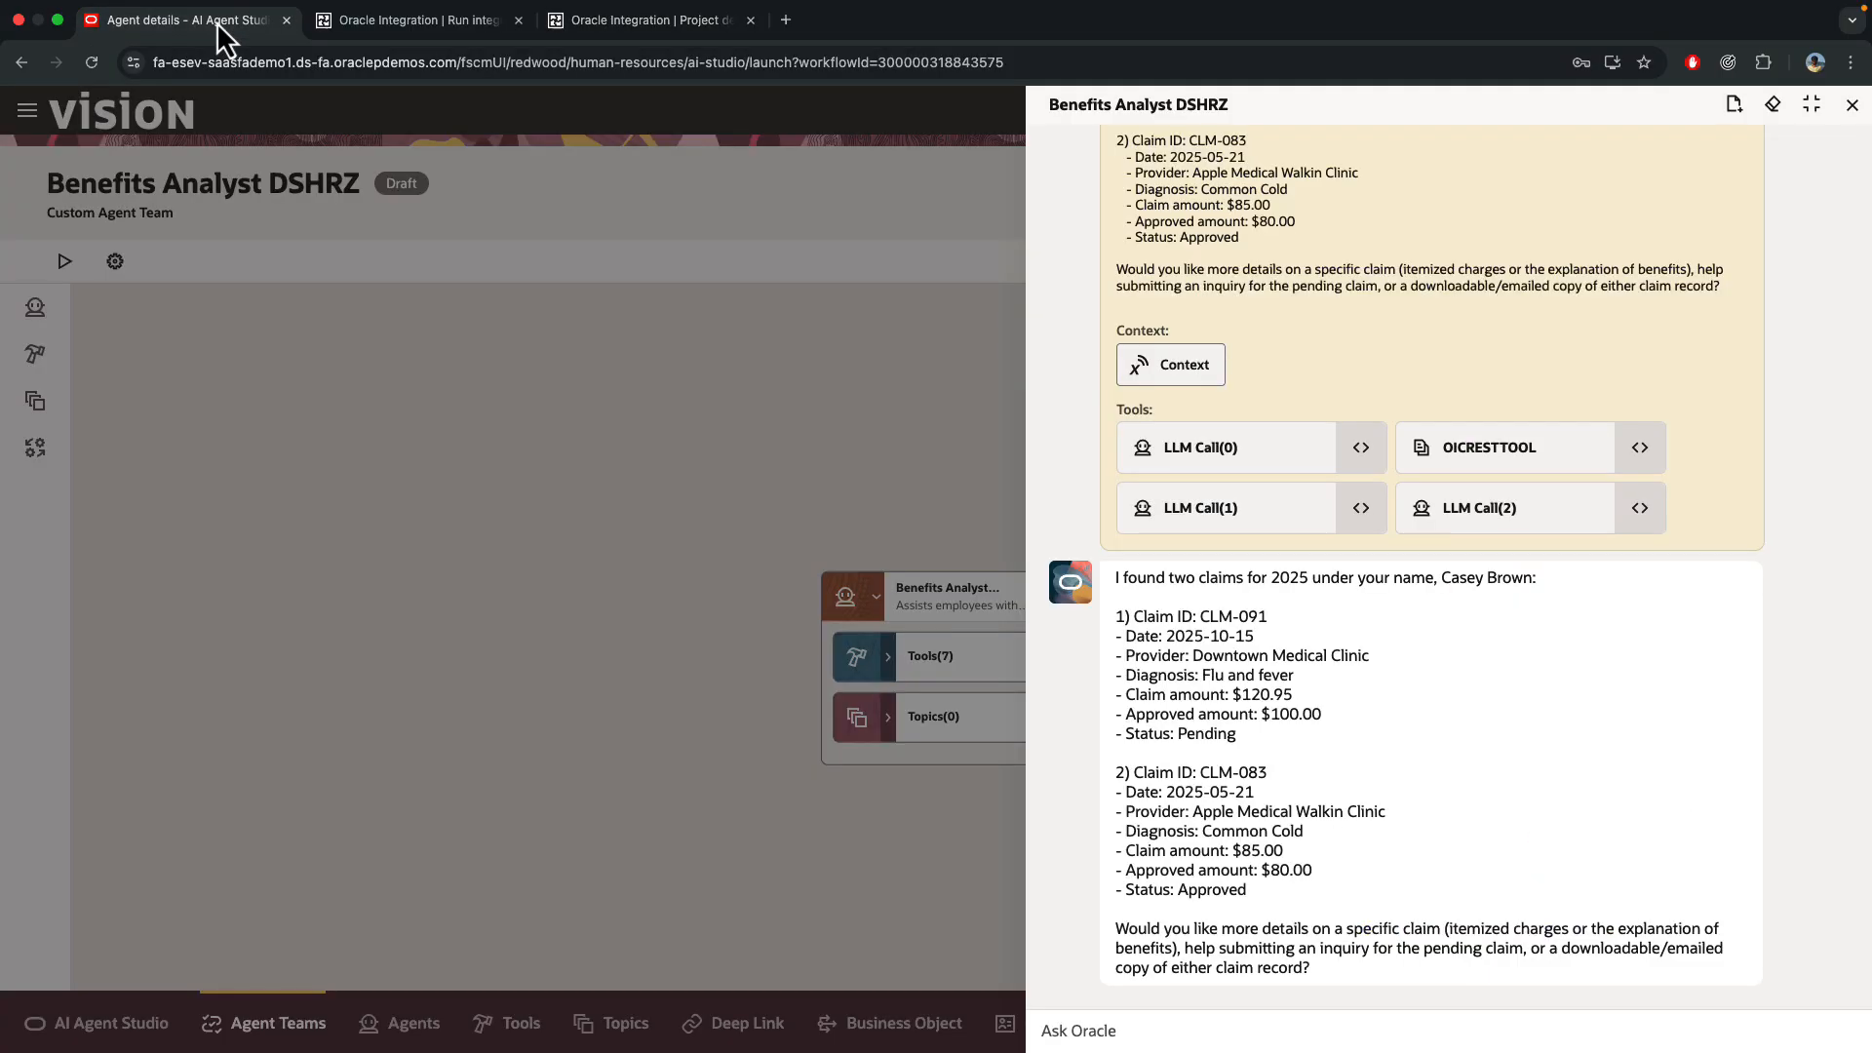
pyautogui.moveTo(1344, 727)
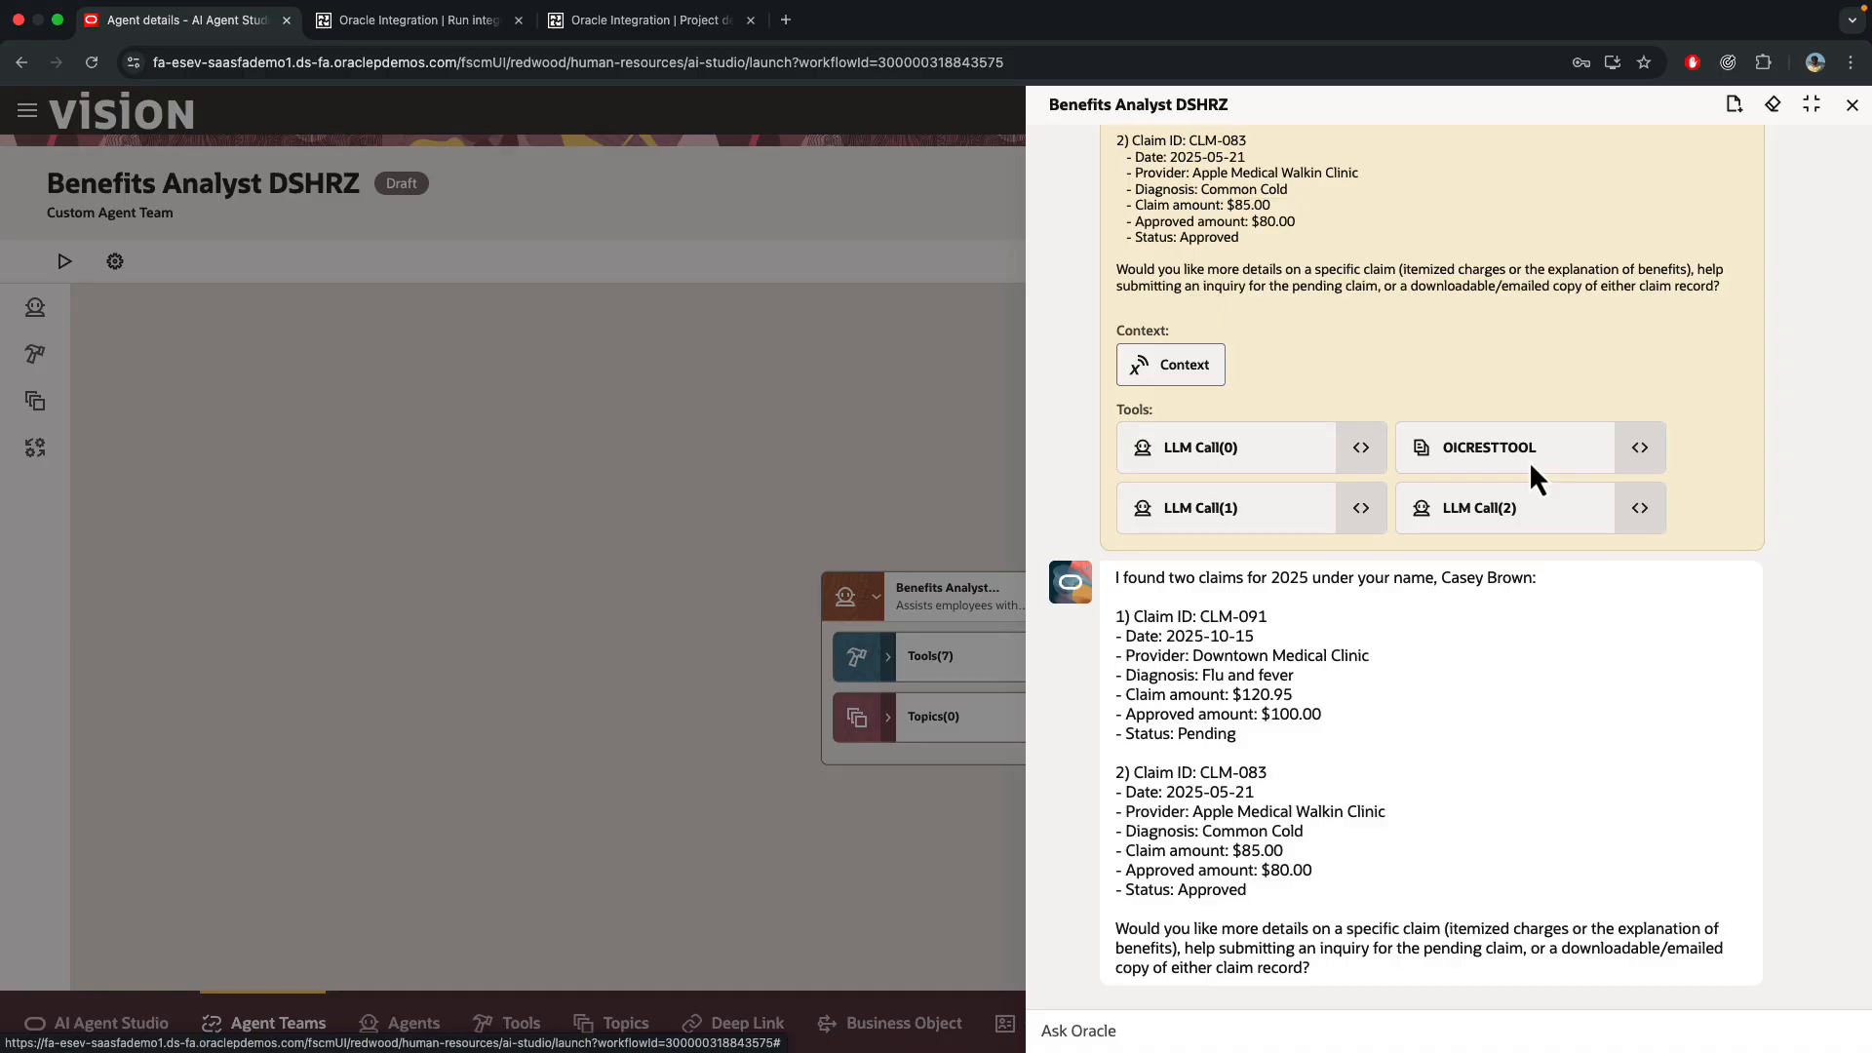
pyautogui.moveTo(1523, 483)
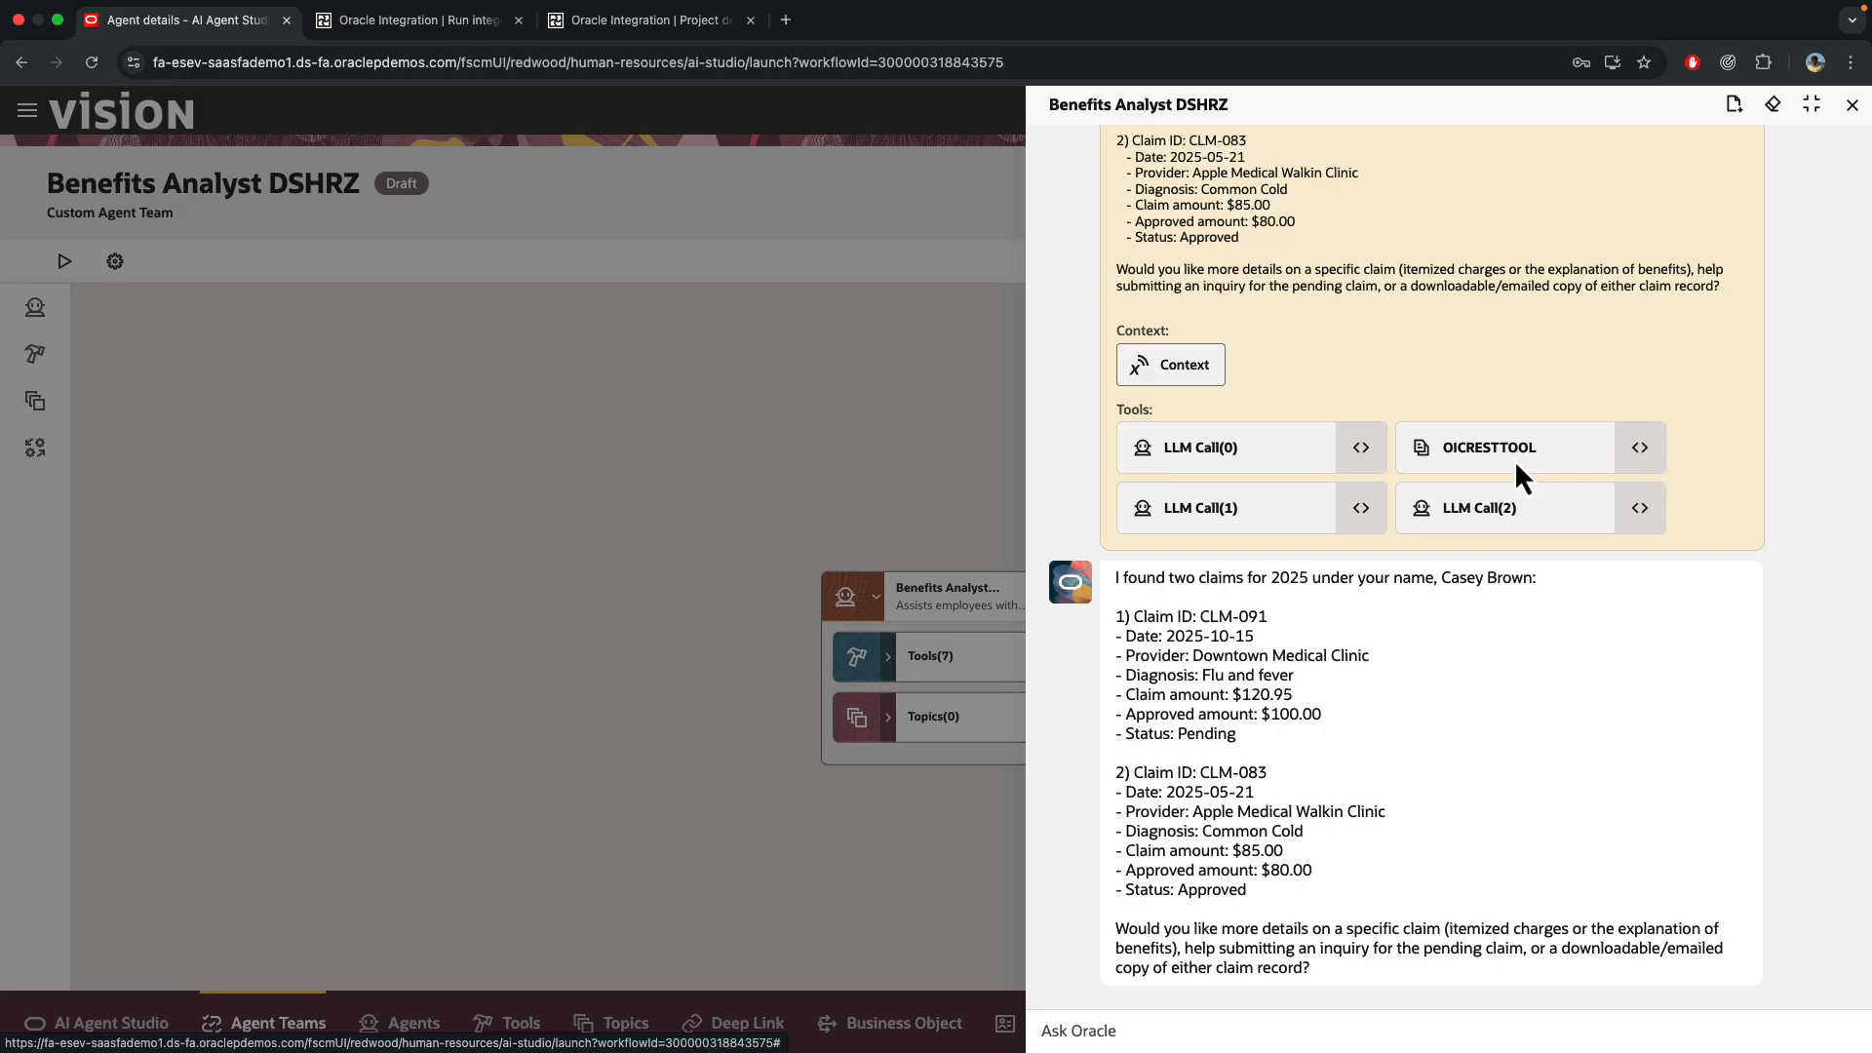
pyautogui.moveTo(948, 704)
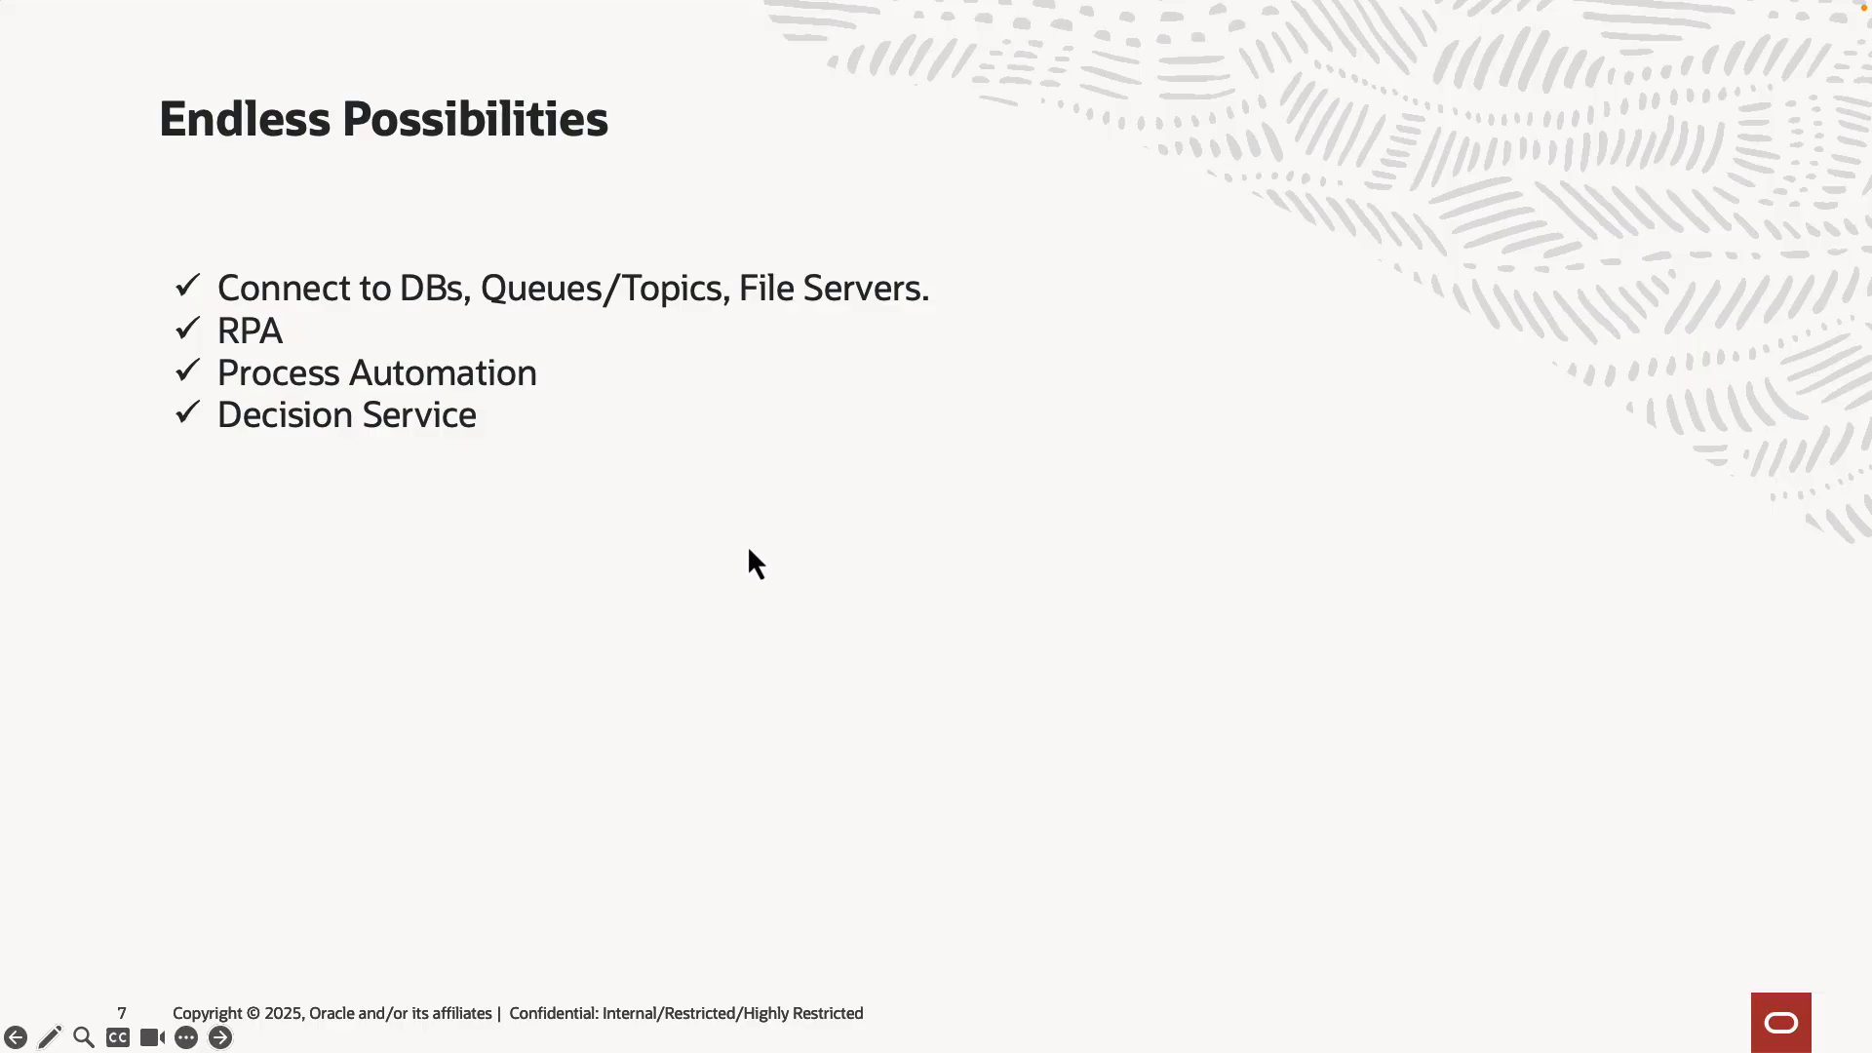
pyautogui.moveTo(289, 587)
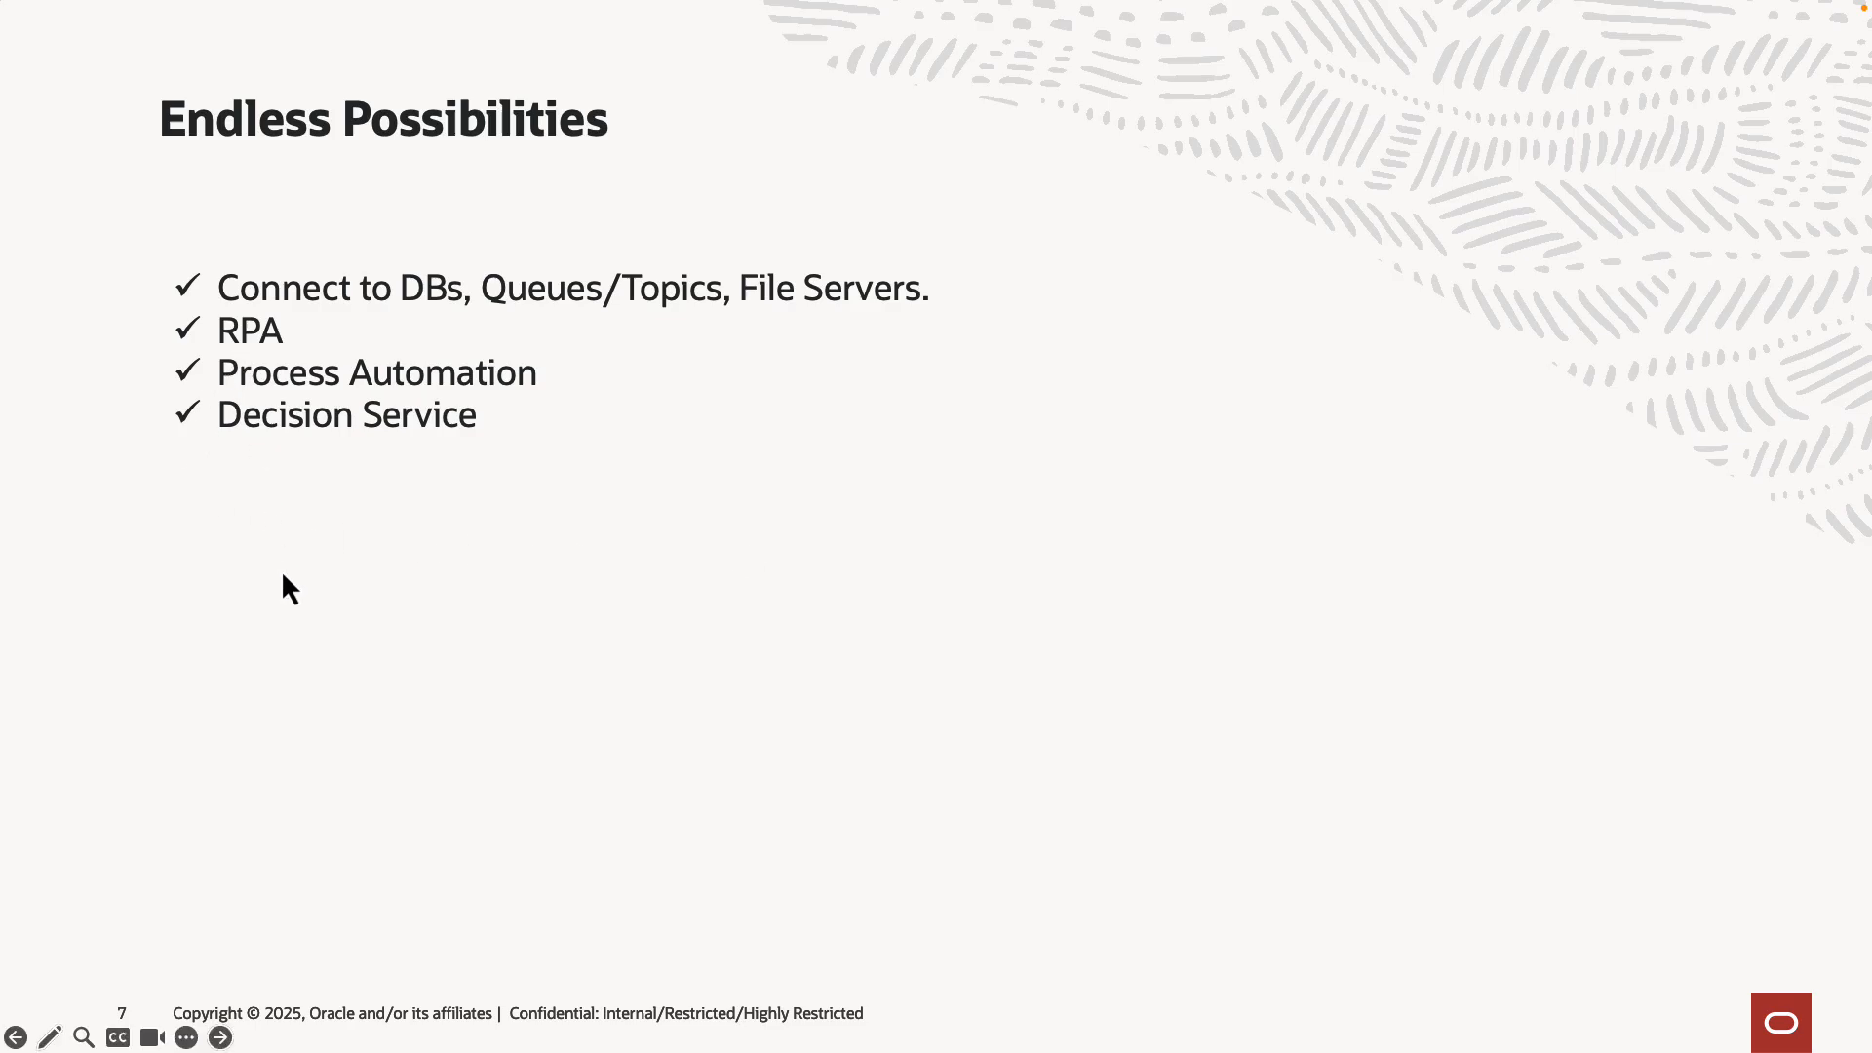
pyautogui.moveTo(341, 640)
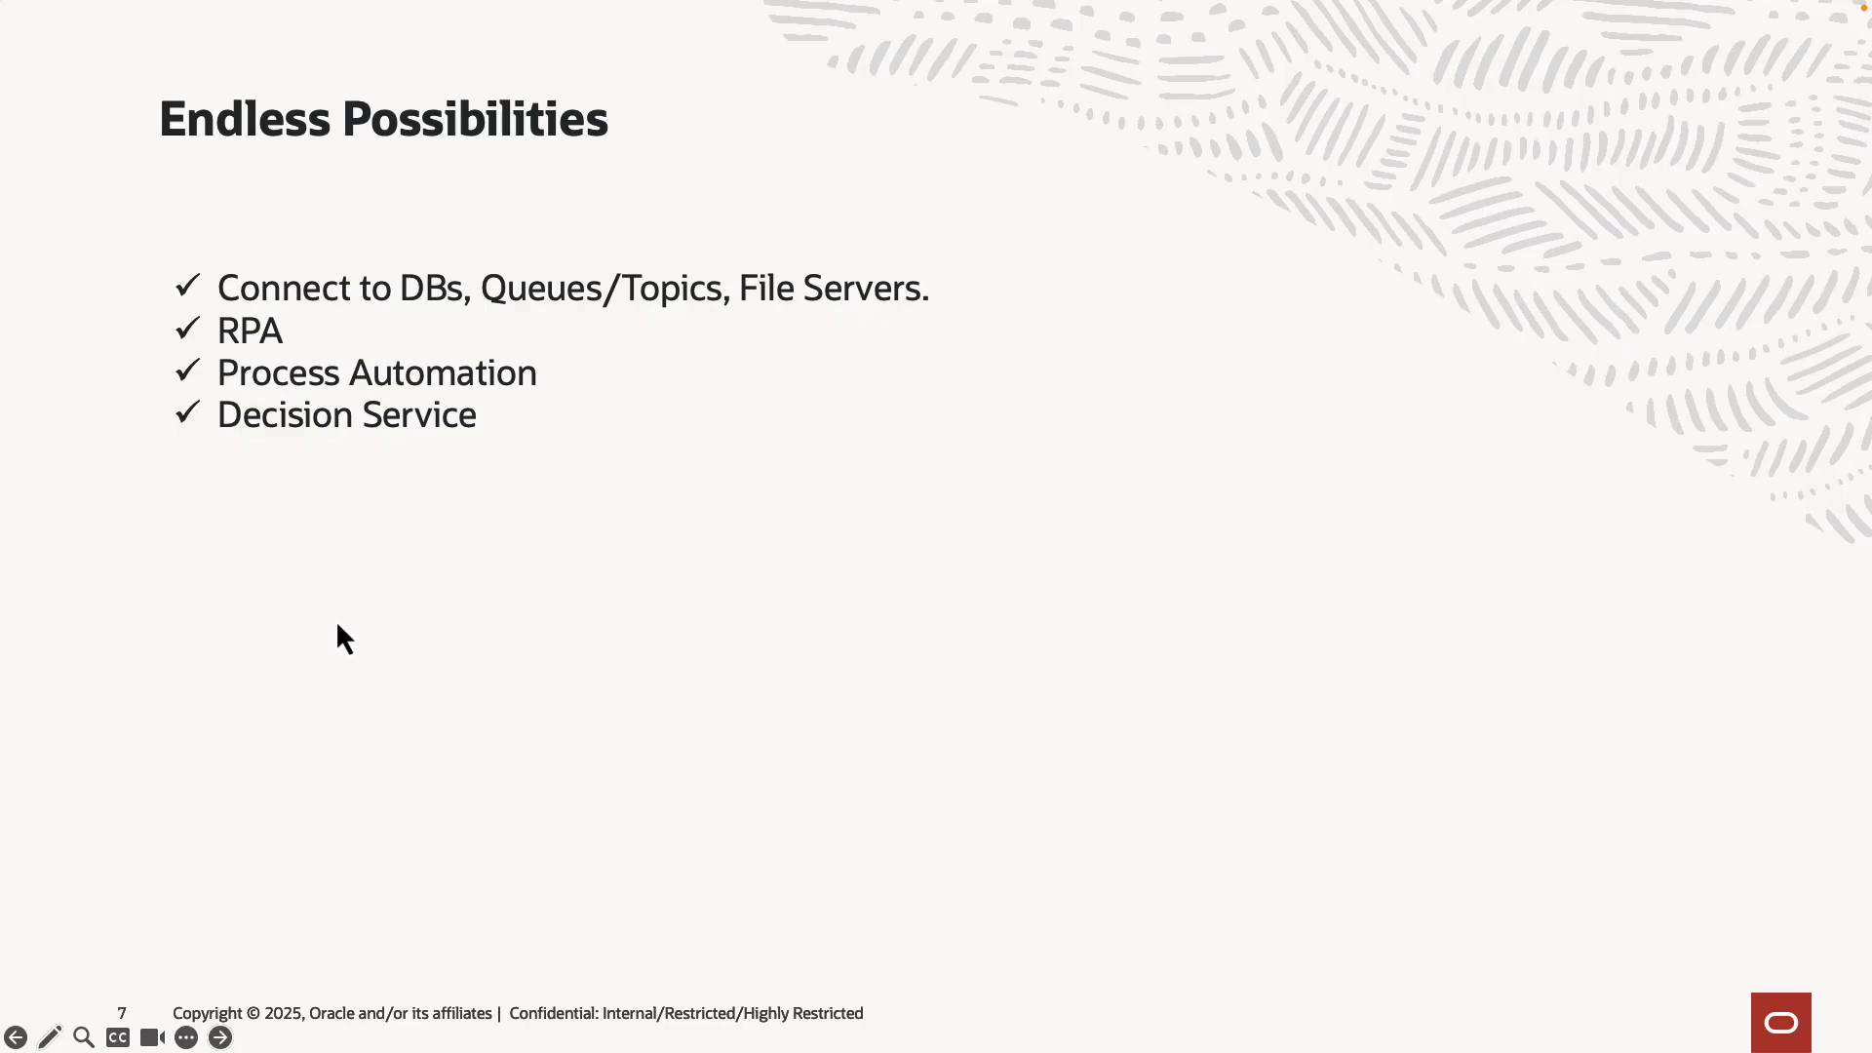
pyautogui.moveTo(600, 546)
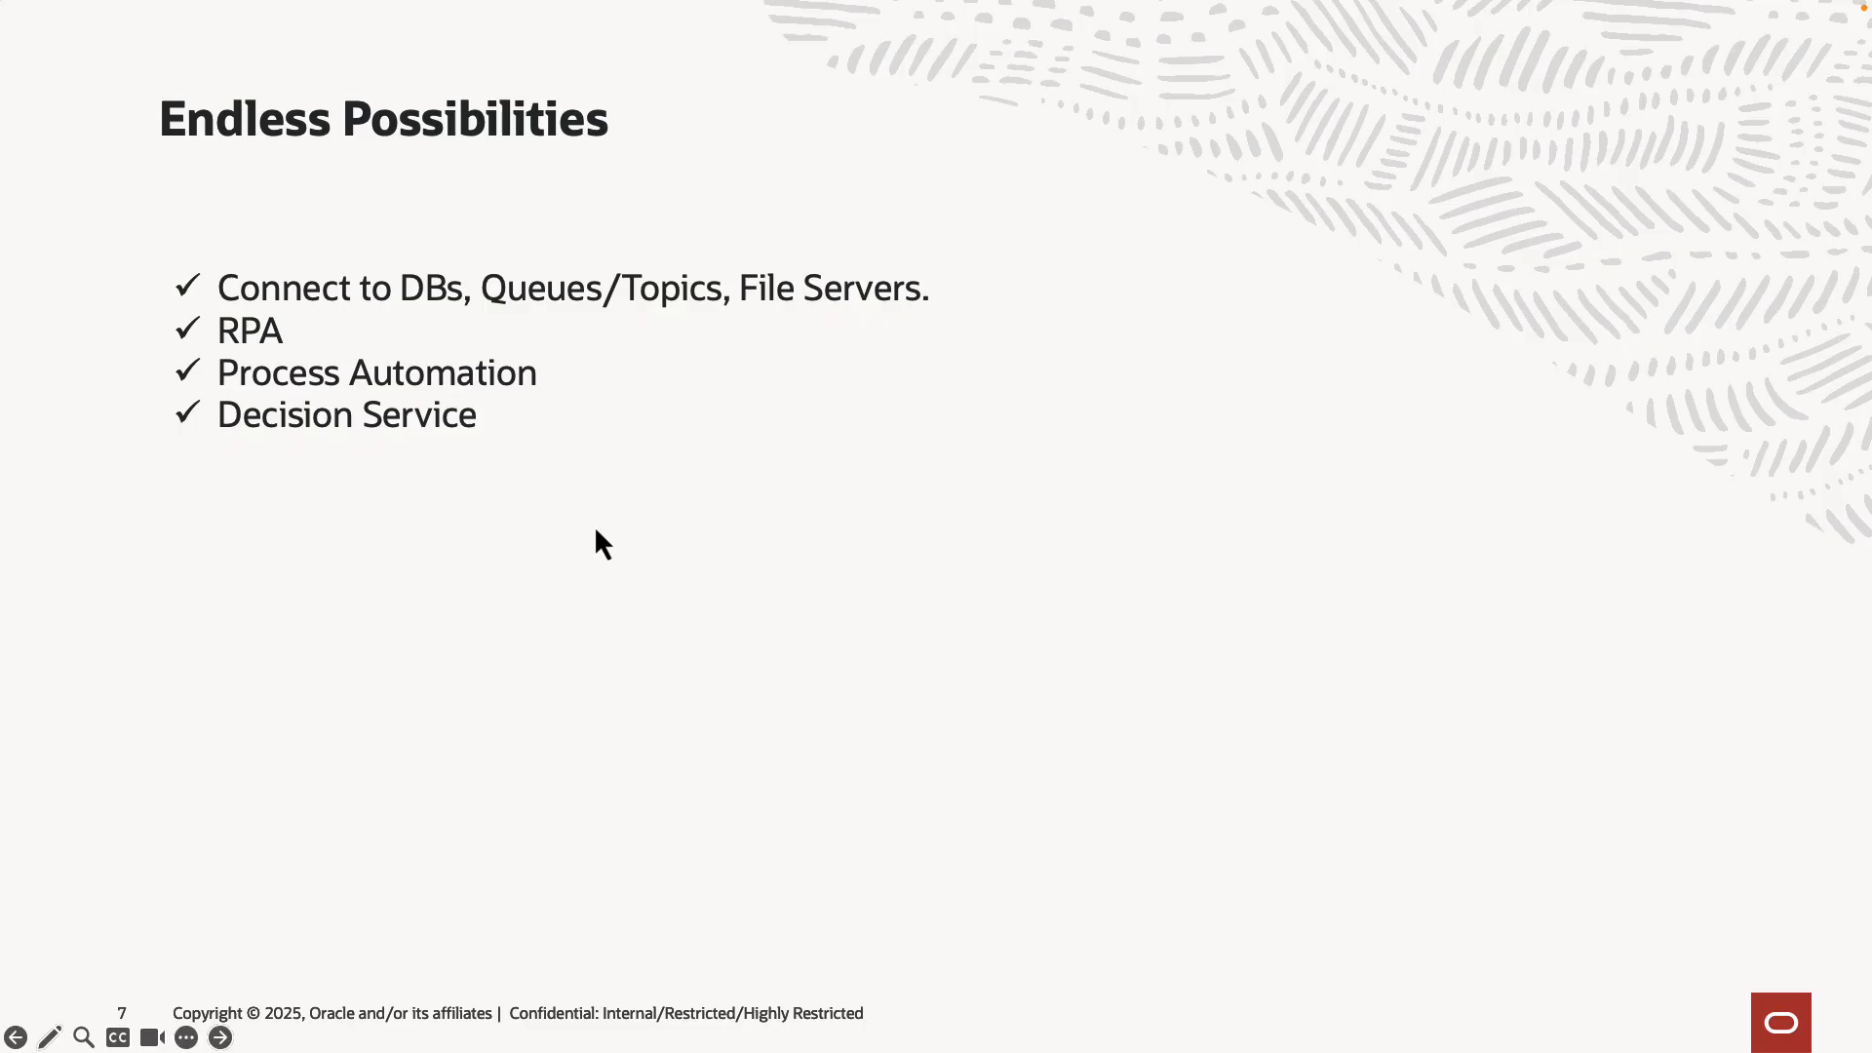